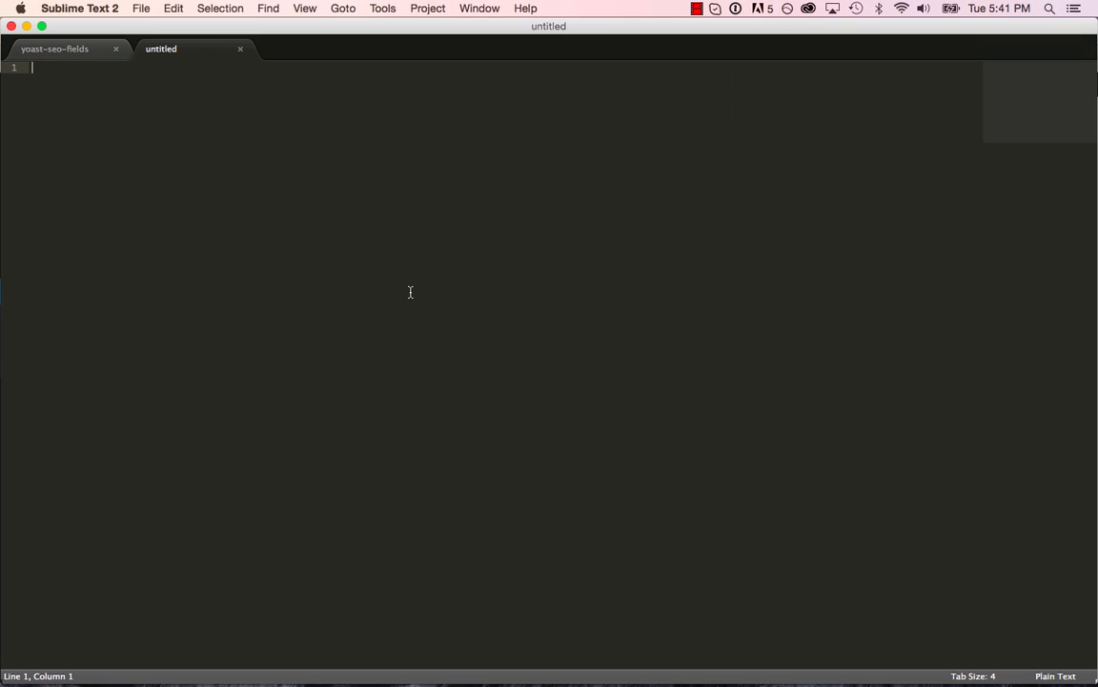
Step: Start a <?php file and save it as my-example-addon.php in wordpress5's plugins/my-example-addon folder
type("<?")
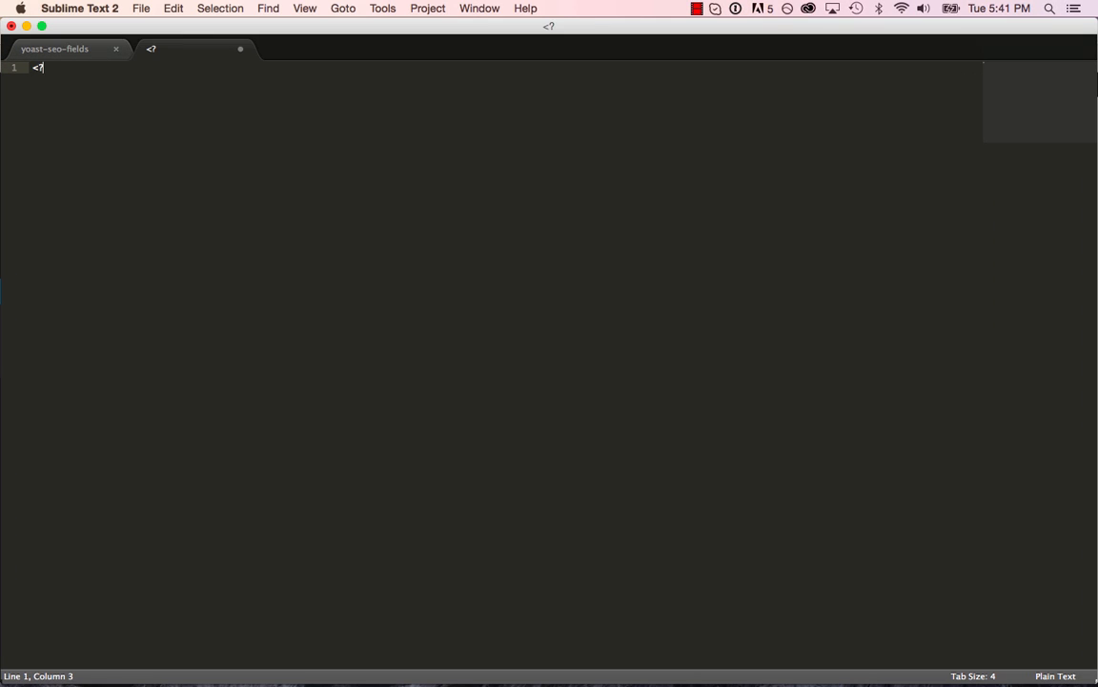
key("cmd+s")
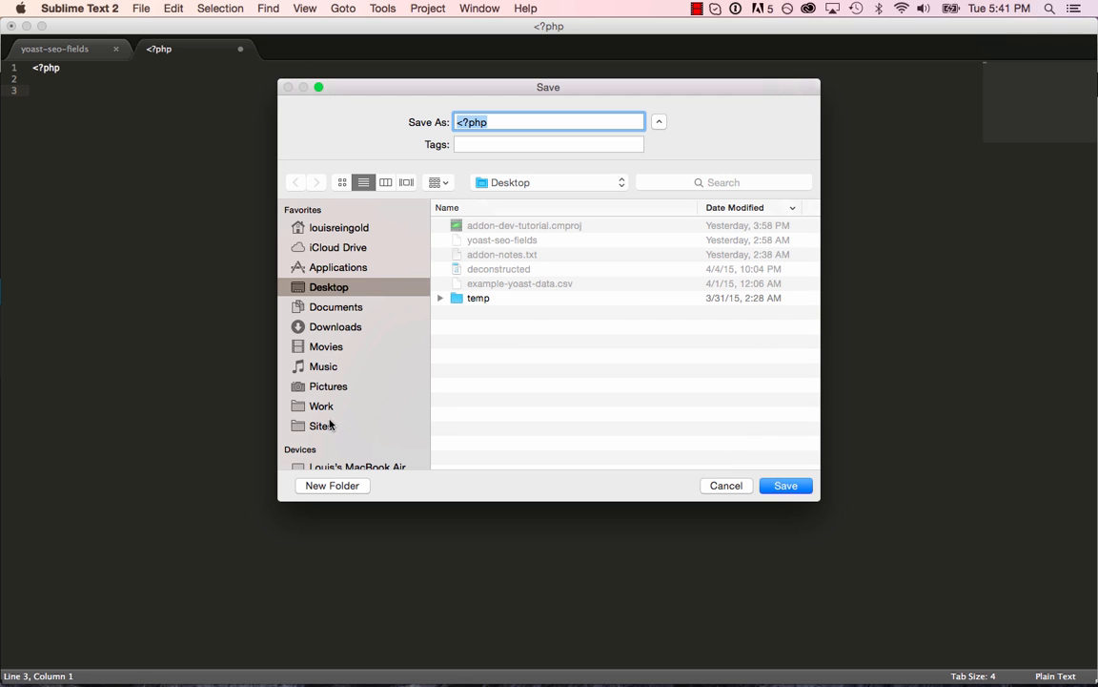
left_click(320, 425)
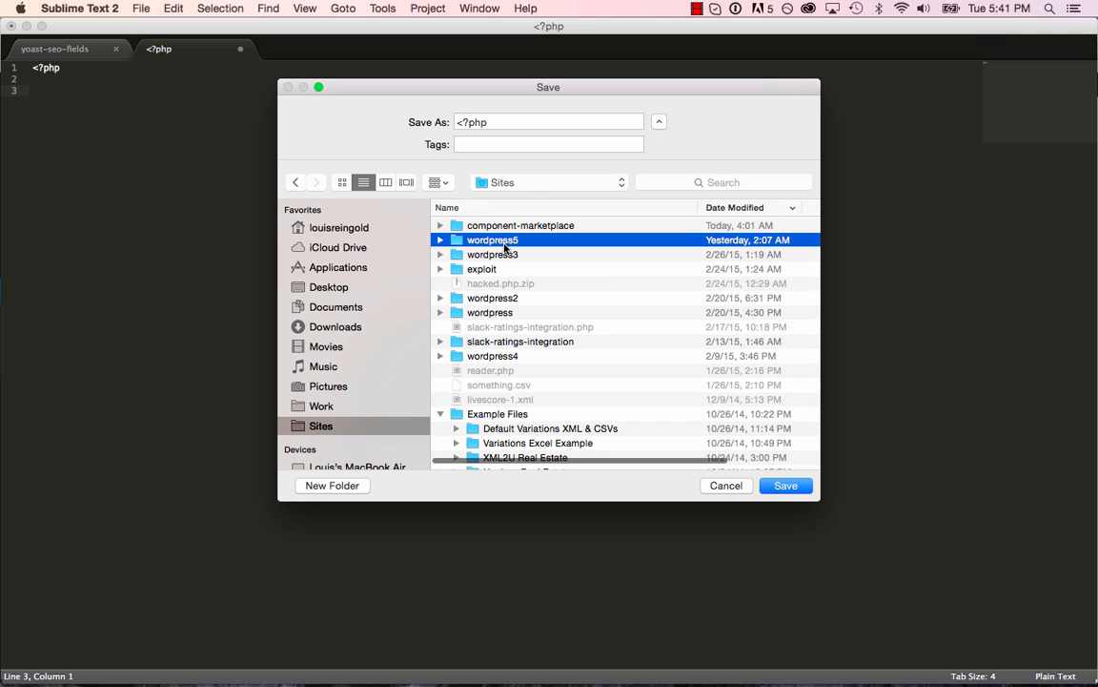
double_click(492, 240)
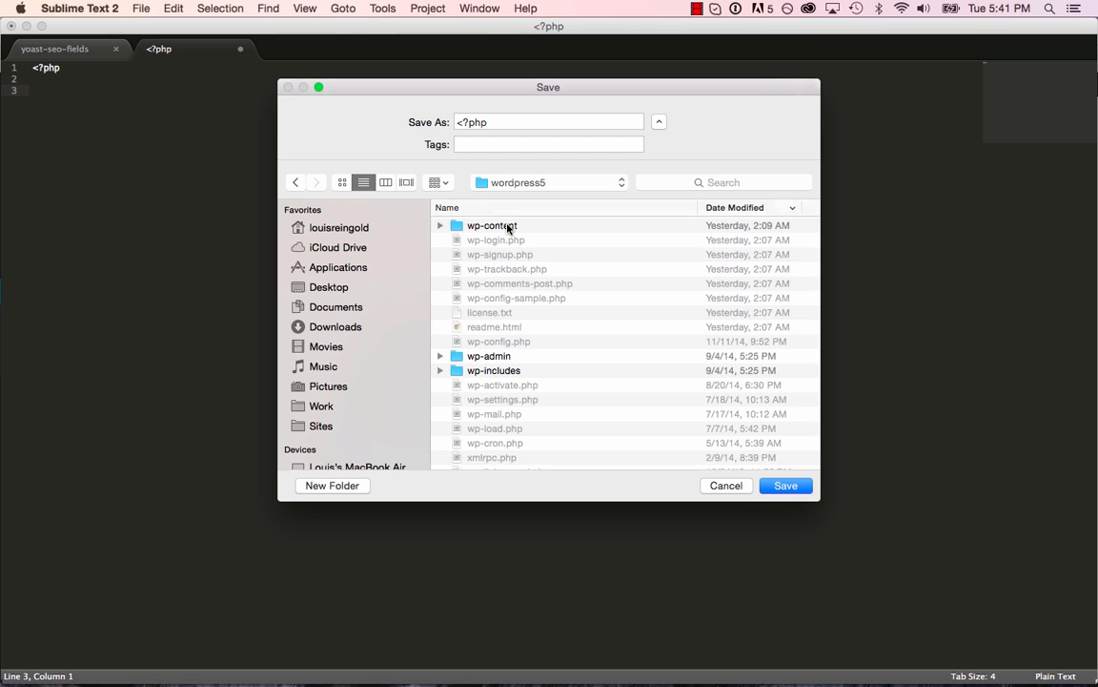
double_click(491, 225)
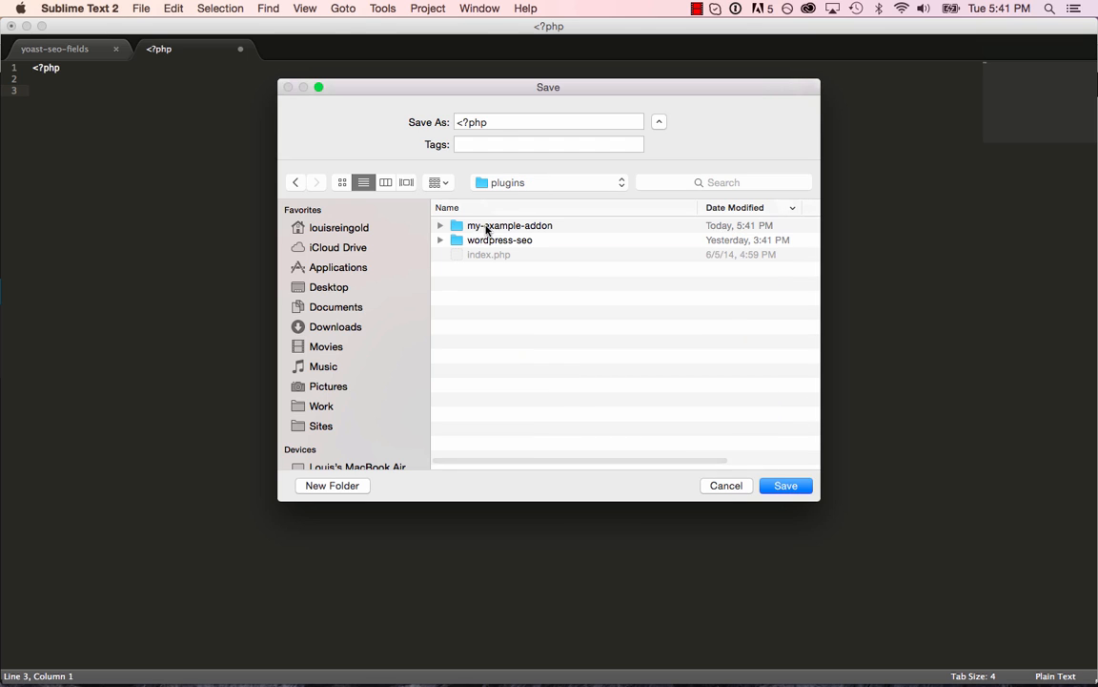
double_click(509, 225)
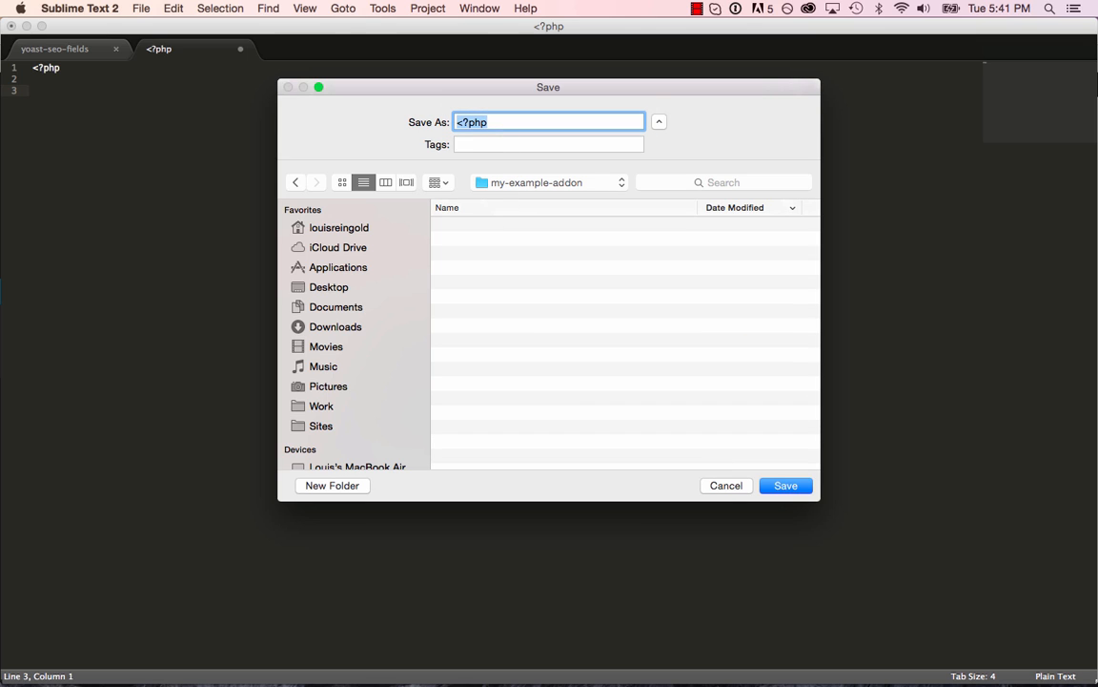
type("my-example-addon.php")
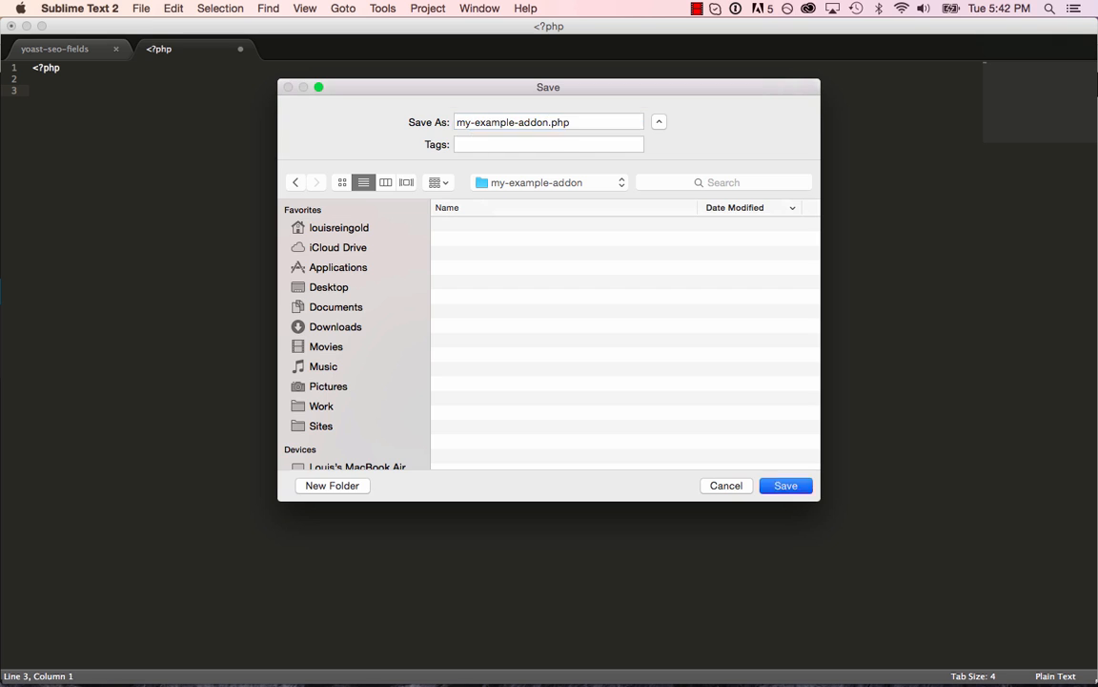
left_click(786, 485)
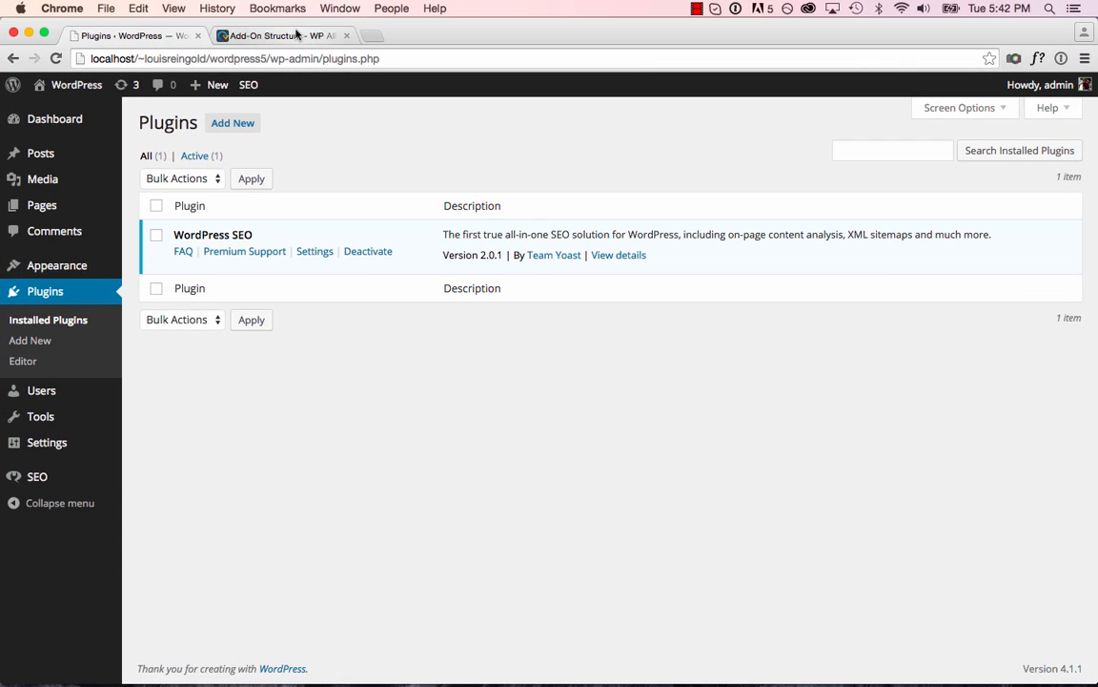
Step: Switch Chrome to the Add-On Structure documentation tab
left_click(277, 35)
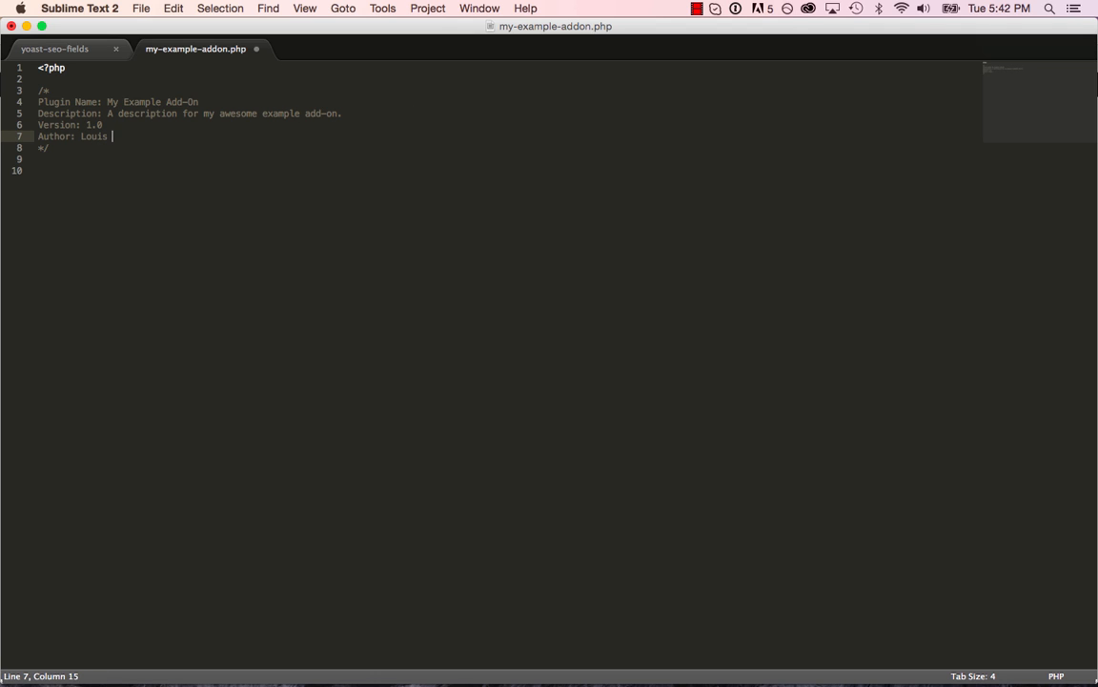
Step: Complete the author as Louis Reingold and add include "rapid-addon.php"; below the header
type("Reingold")
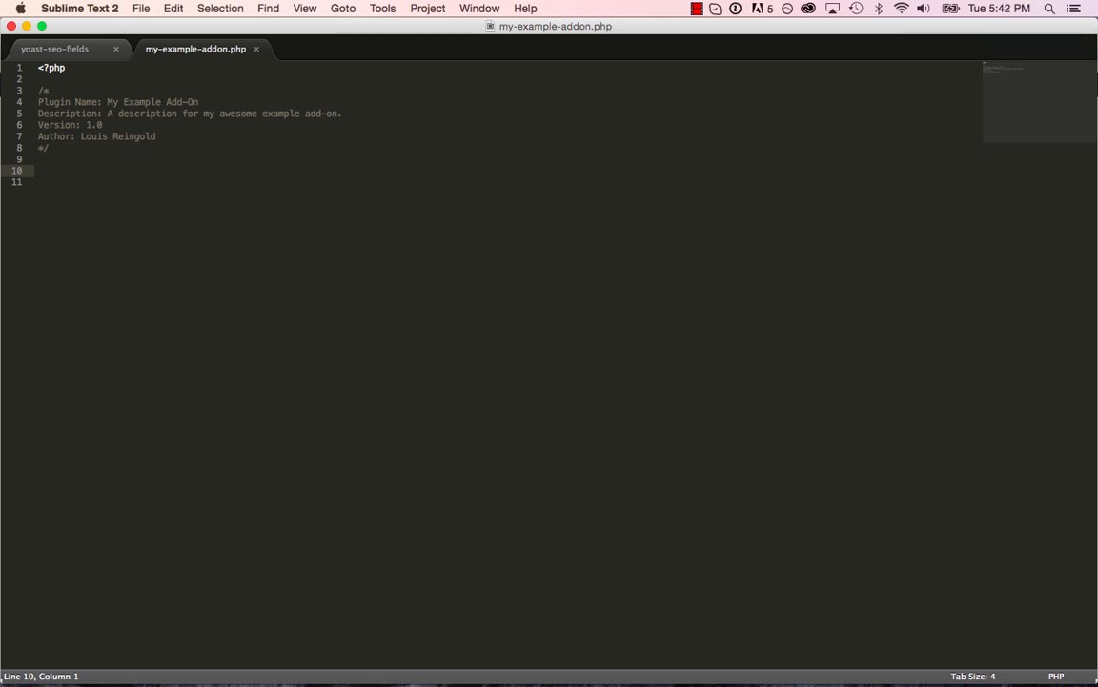
type("include \"rapid-\"")
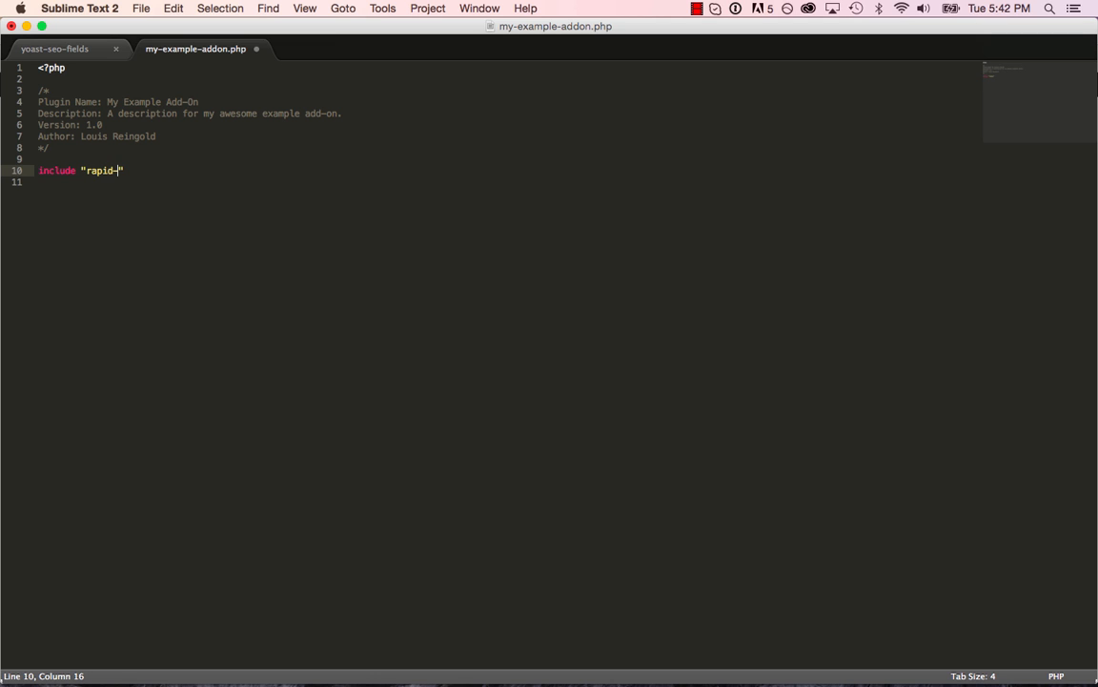
type("addon.php\";")
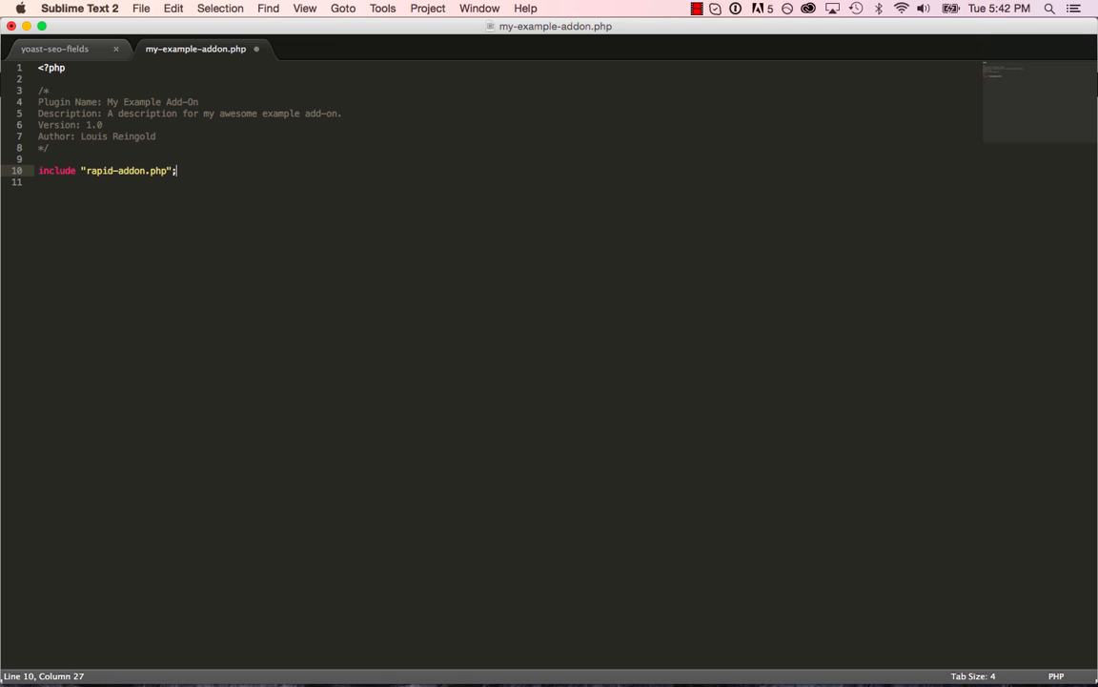
double_click(99, 169)
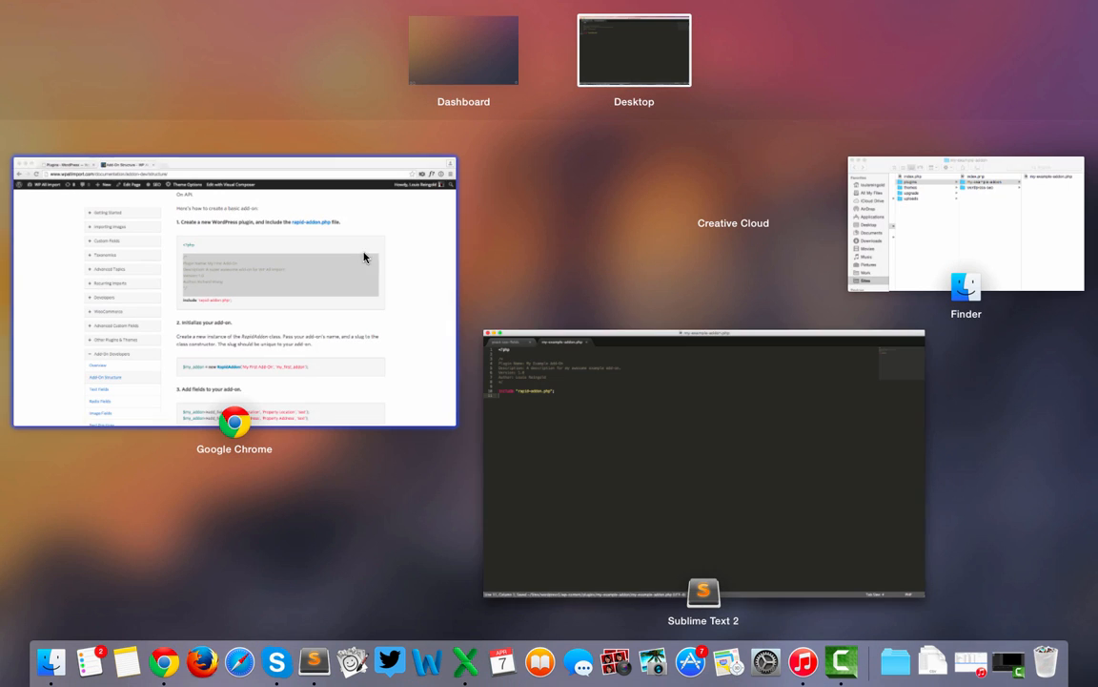
Step: Follow the rapid-addon.php link to wp-all-import-rapid-addon on GitHub and download the ZIP
left_click(233, 295)
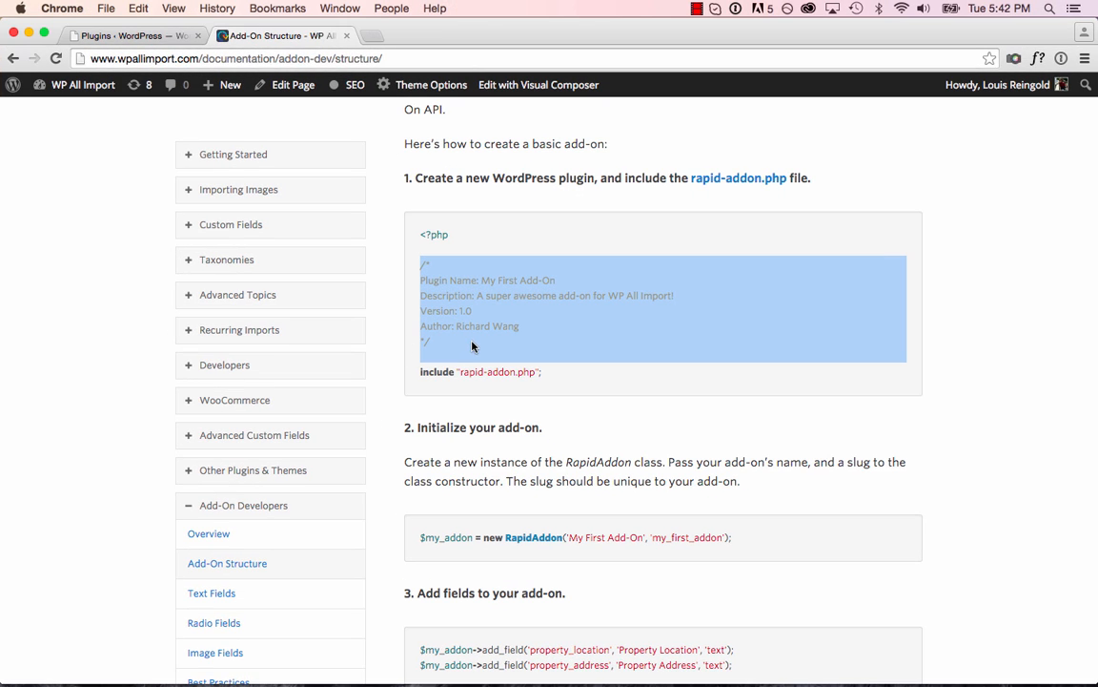
mouse_move(227, 562)
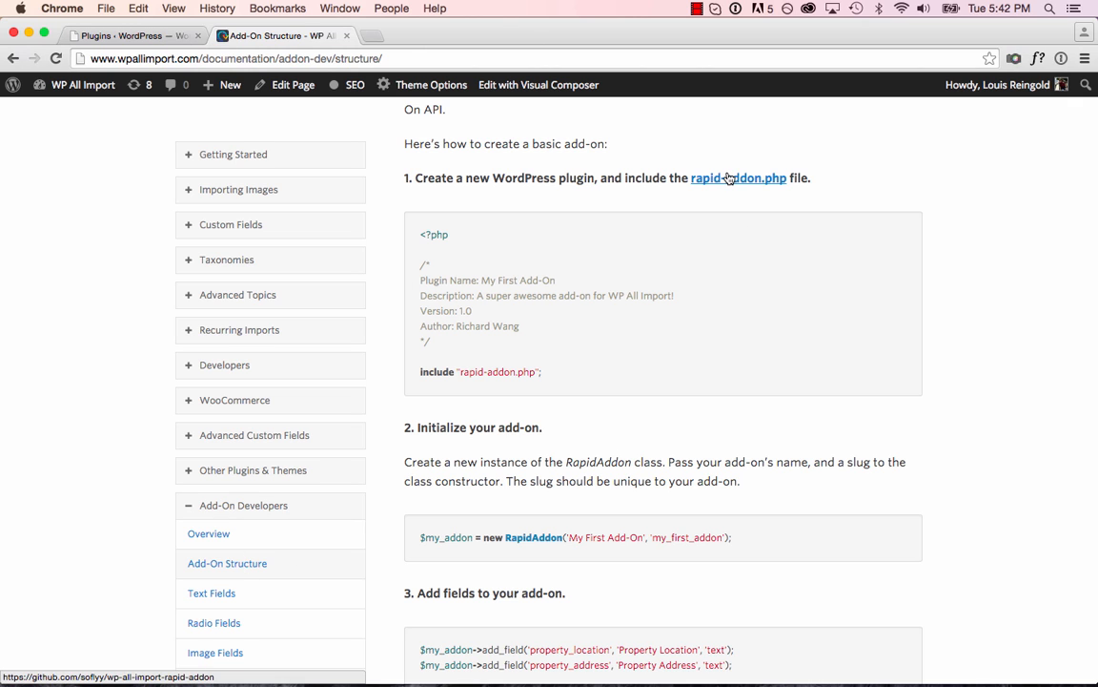
left_click(738, 178)
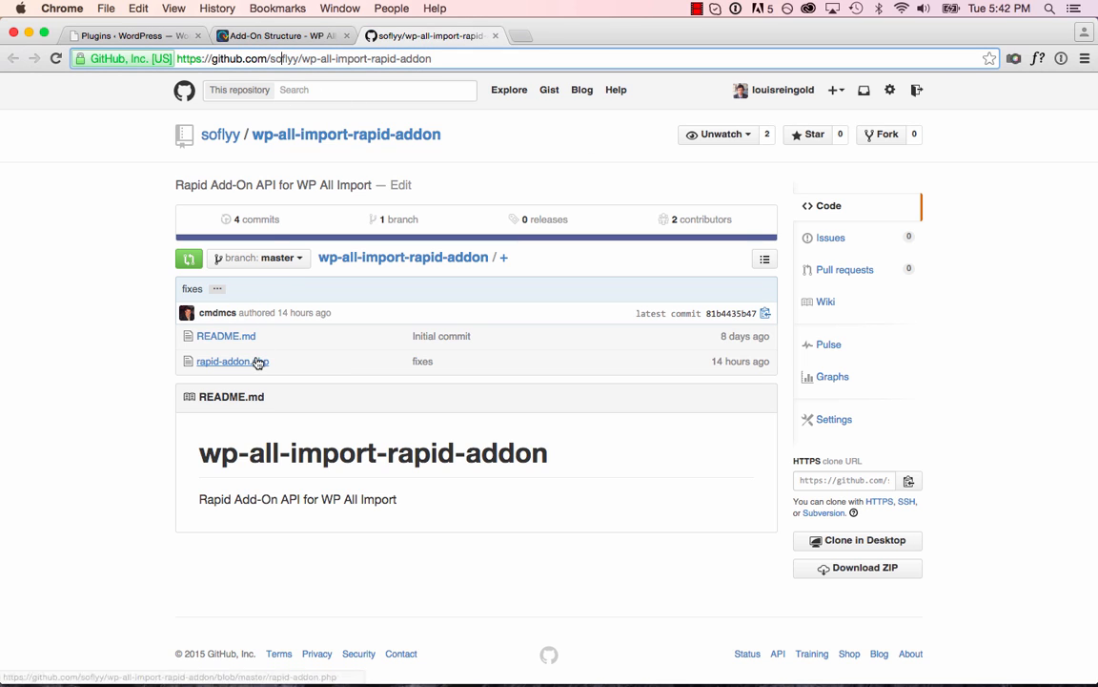
left_click(227, 360)
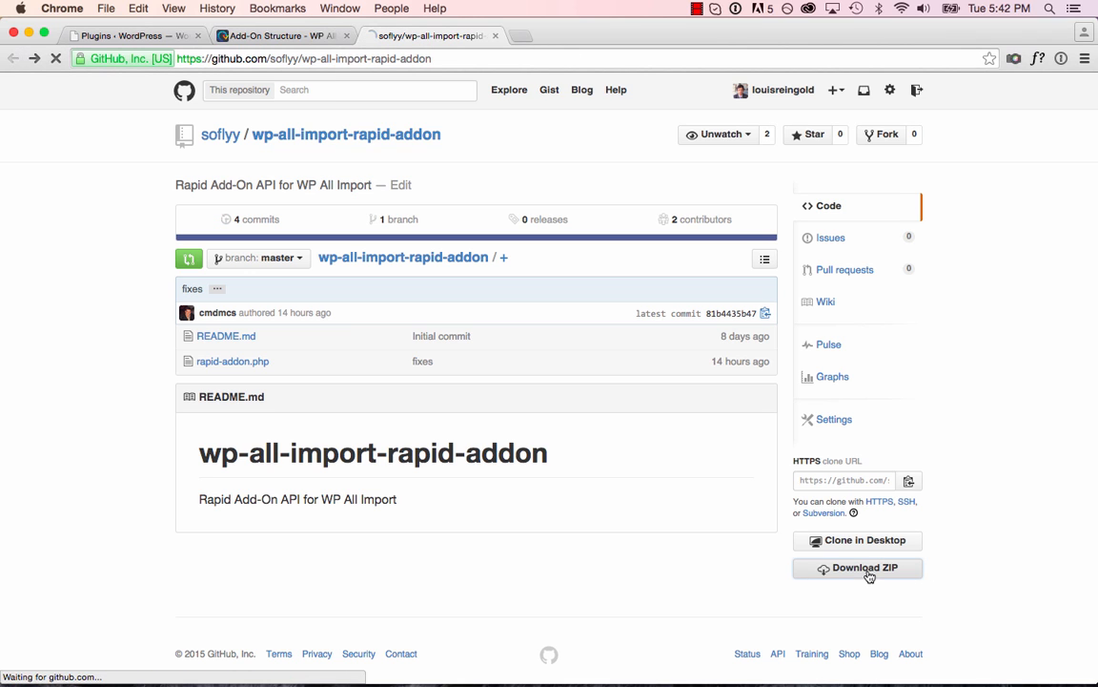
left_click(856, 568)
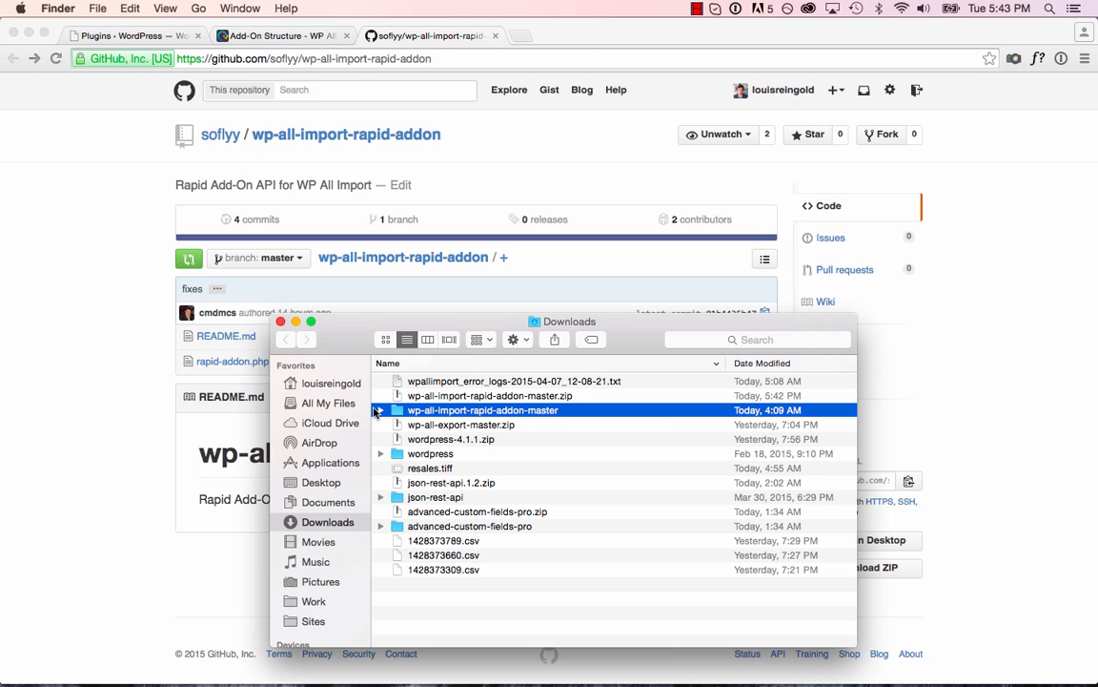
Step: Expand wp-all-import-rapid-addon-master in Downloads and open the my-example-addon plugin folder alongside
left_click(380, 410)
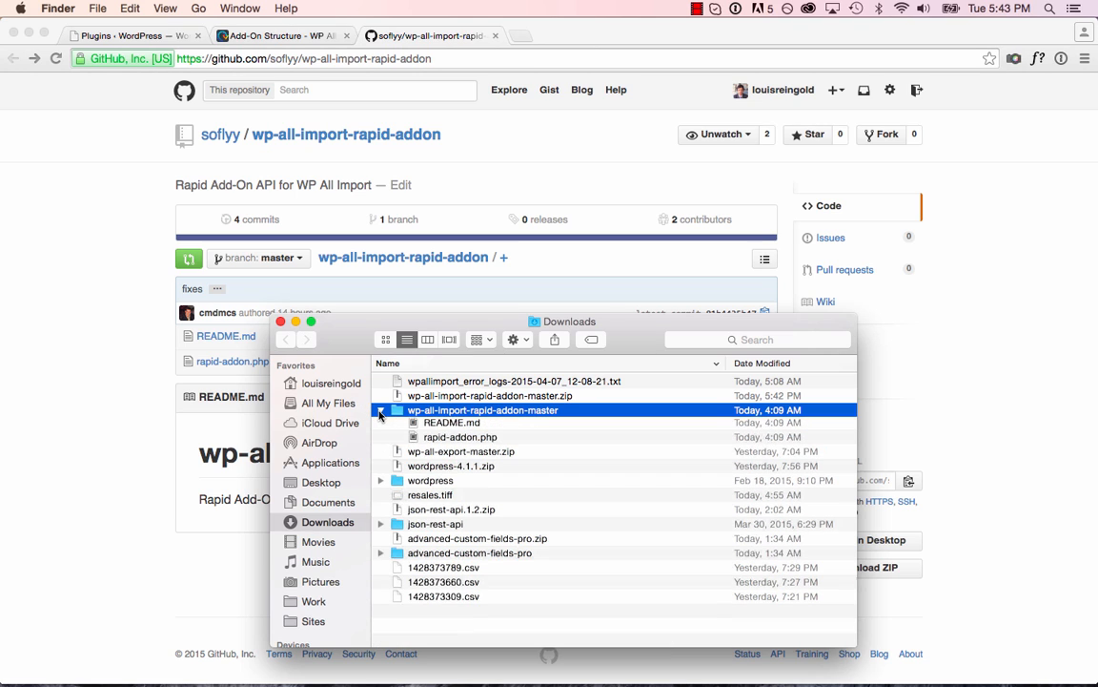
left_click(460, 439)
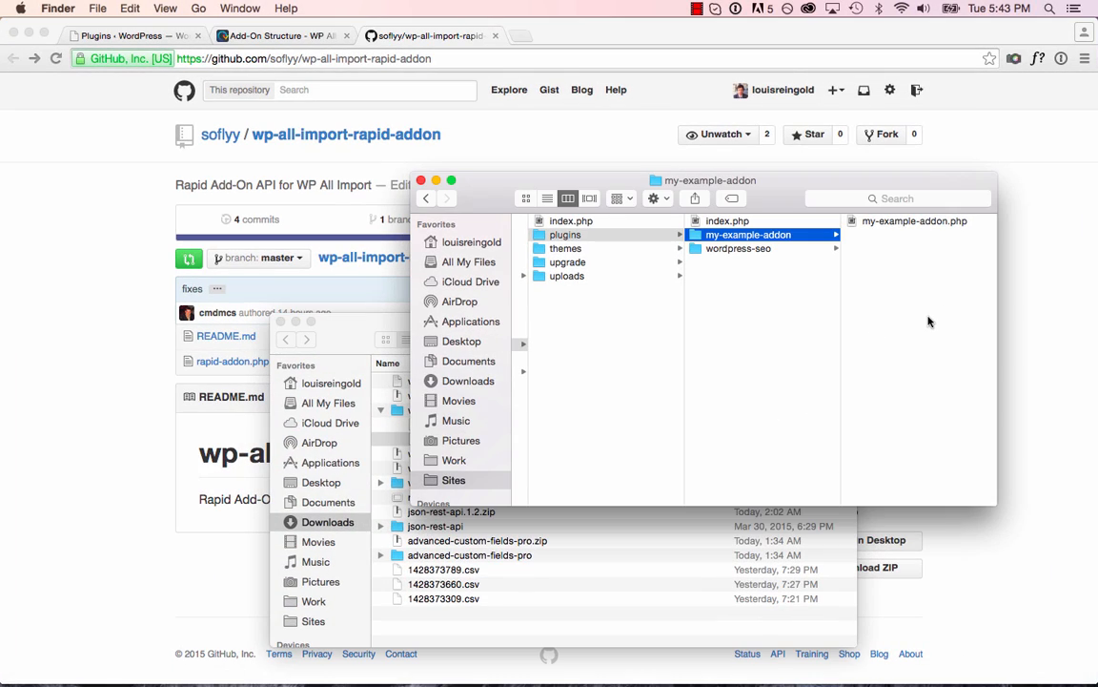
left_click(747, 235)
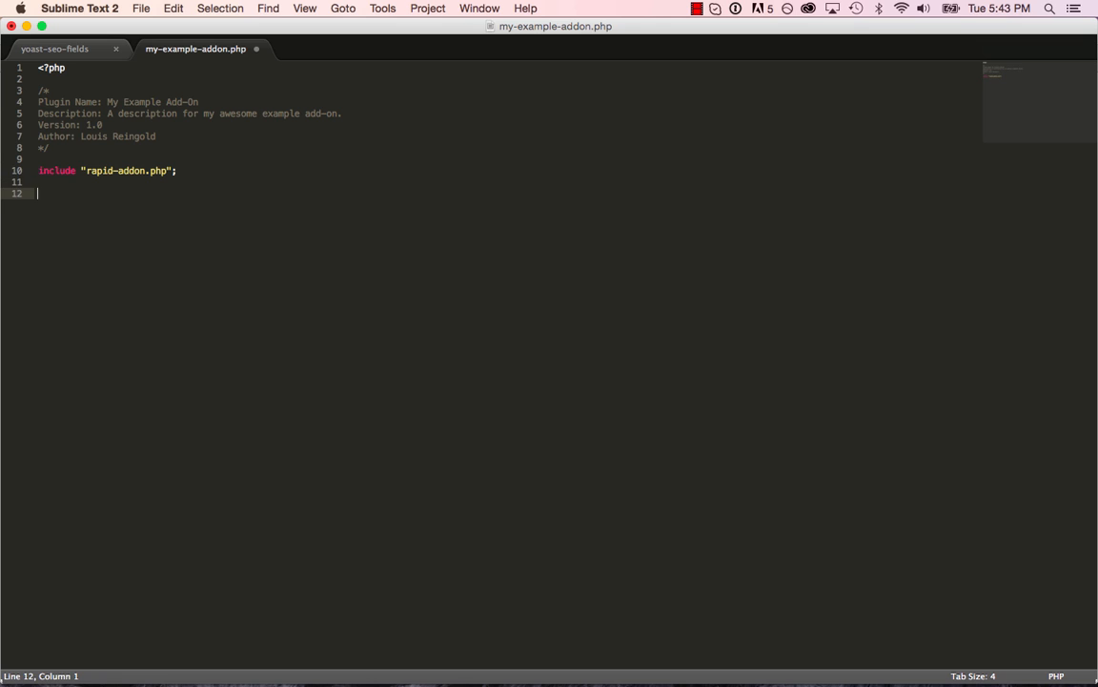
Step: Create $my_example_addon = new RapidAddon("My Example Add-On", "my_example_addon") and begin add_field("")
type("$my_example_addon = new RapidAddon(\"")
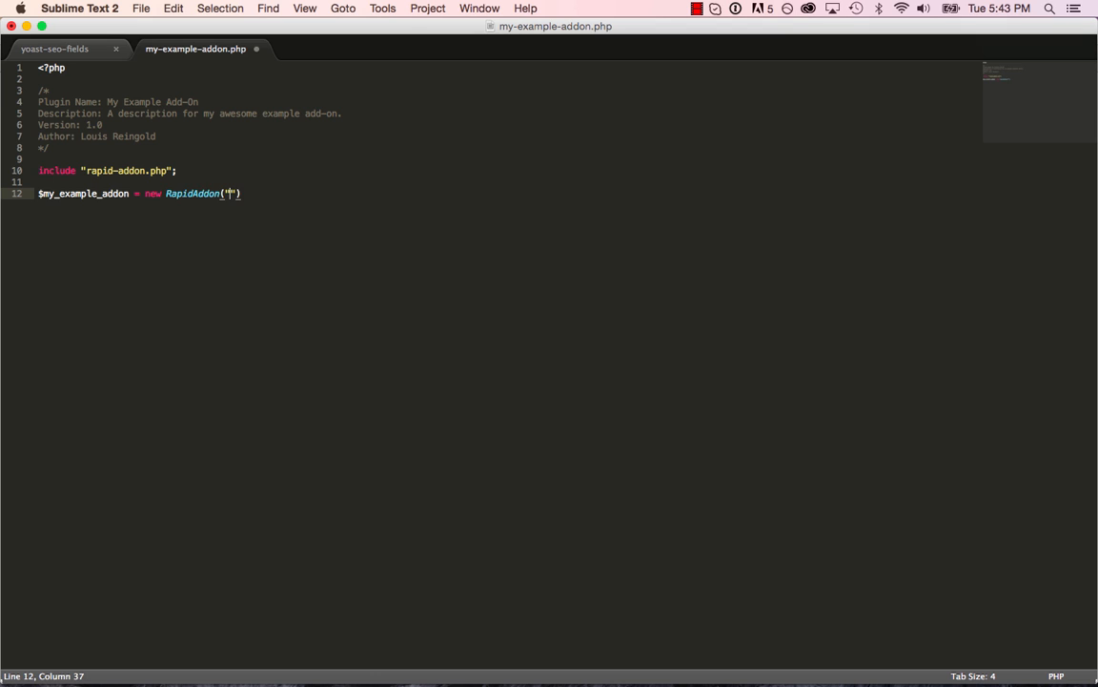
type("My Example Add-On\", \"my_example_addon")
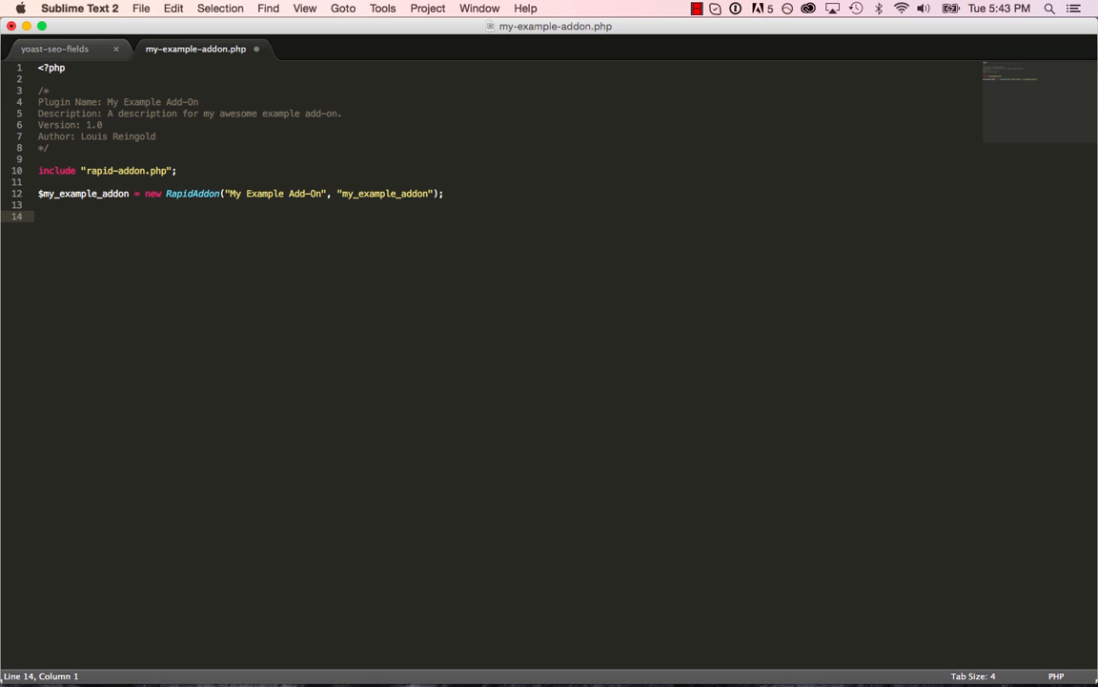
type("$my_example_addon")
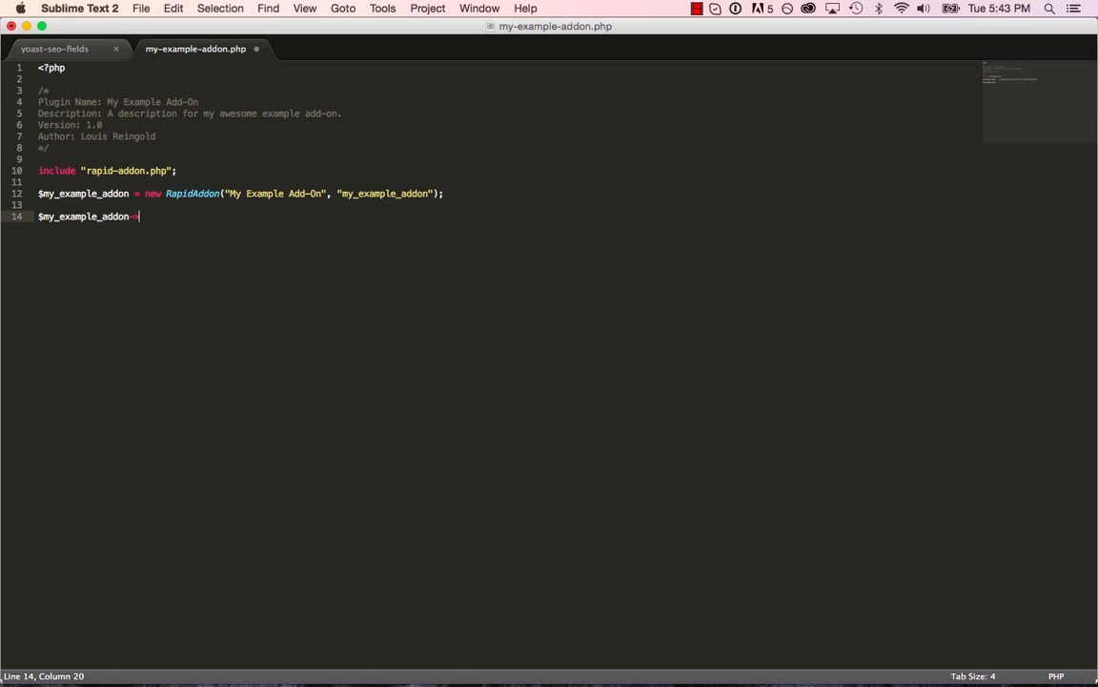
type("->add_field(\"\")")
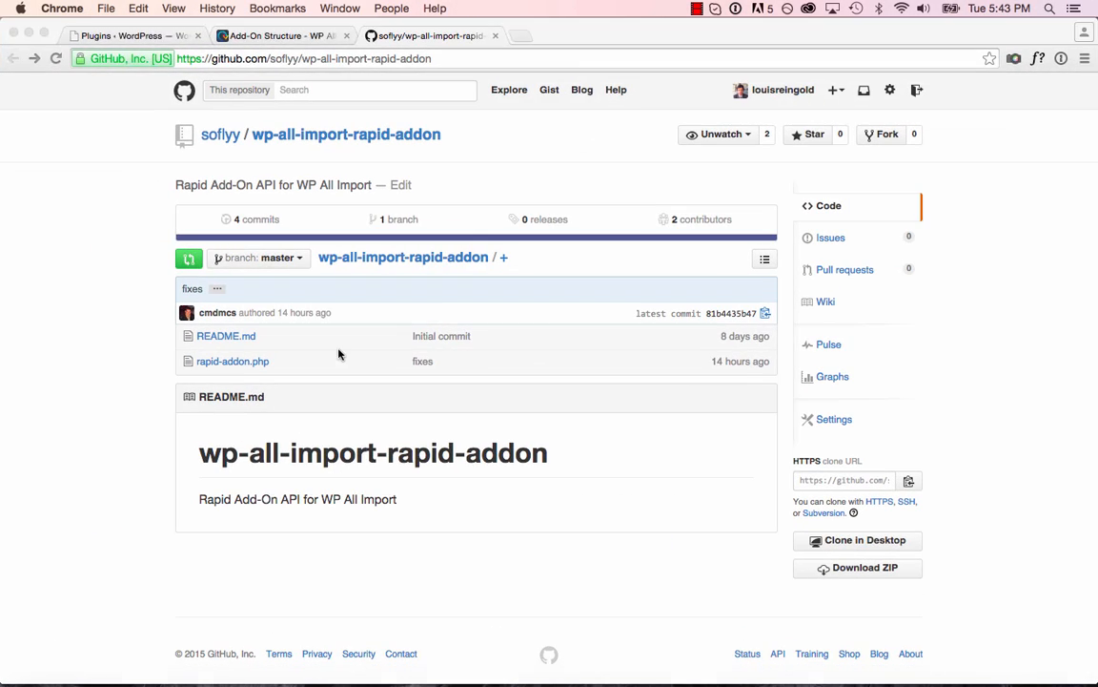
Step: Open the Text Fields page under Add-On Developers in the WP All Import docs
left_click(276, 35)
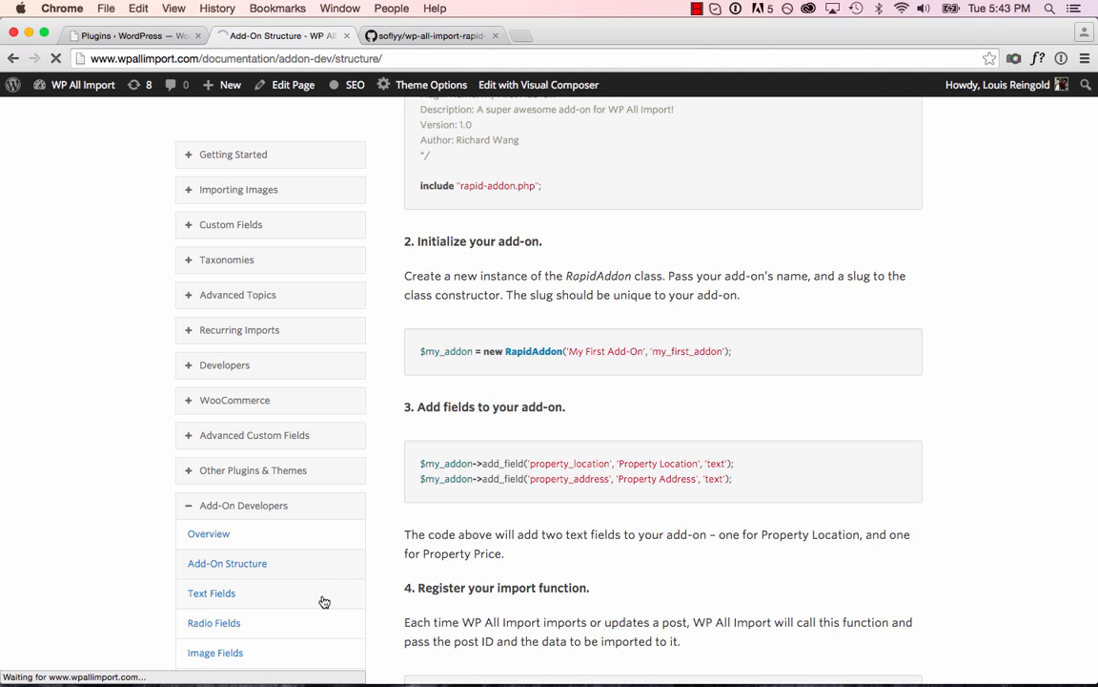
left_click(211, 593)
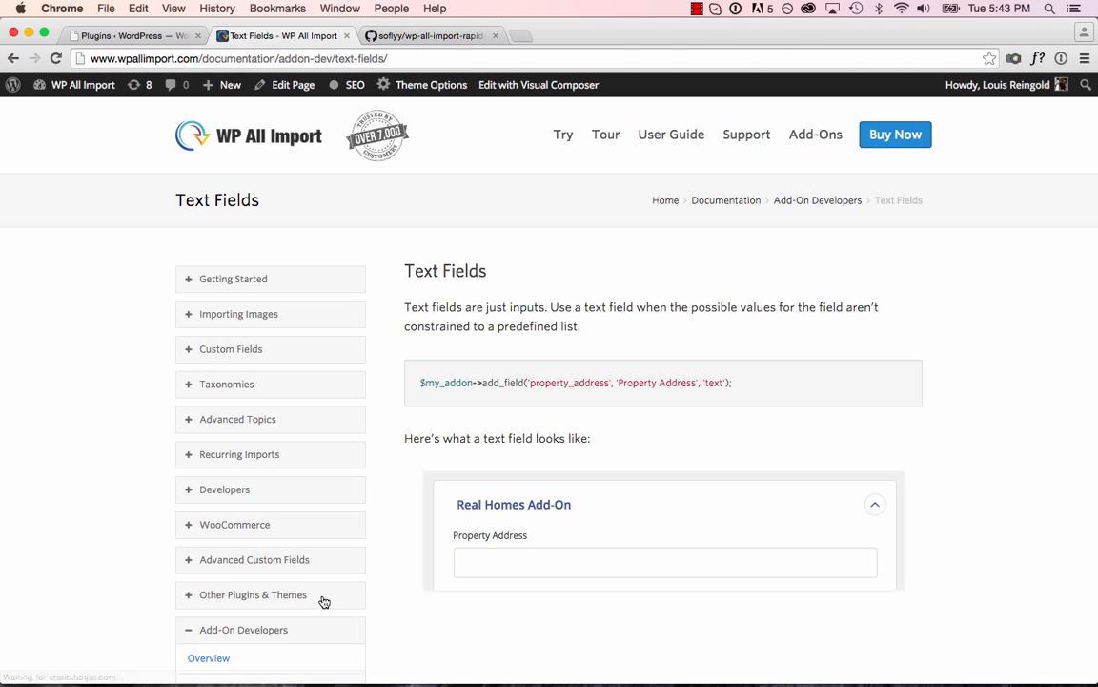
double_click(571, 383)
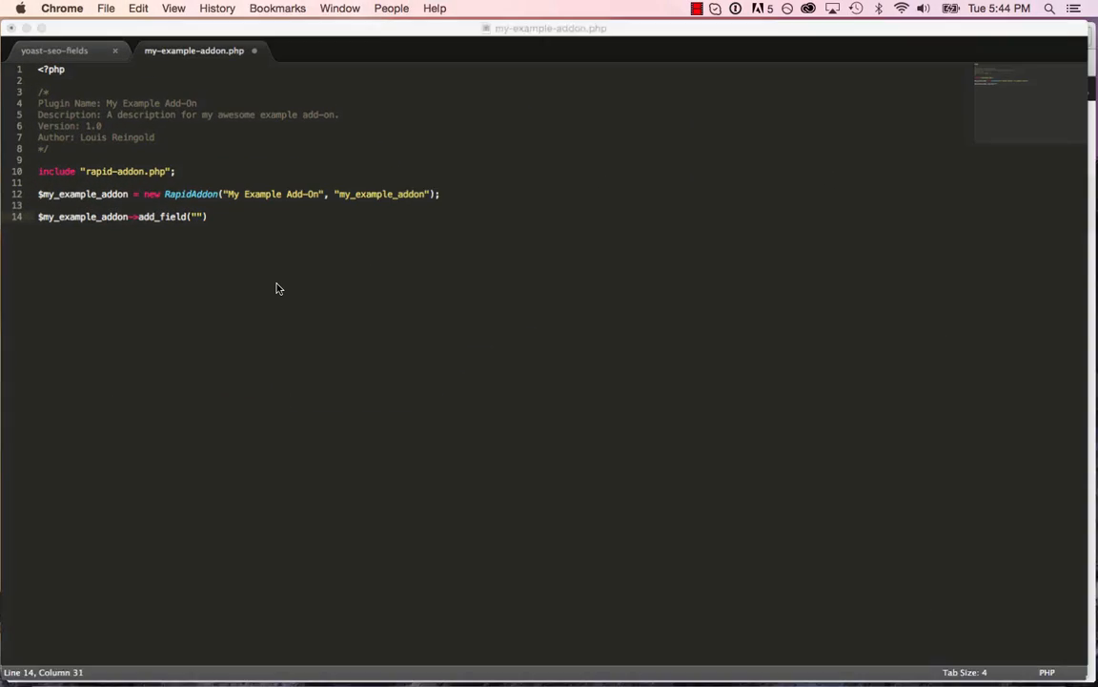
Step: Define the text field my_text_field labelled "Hi! A Text Field" of type "text"
type("my_text_field")
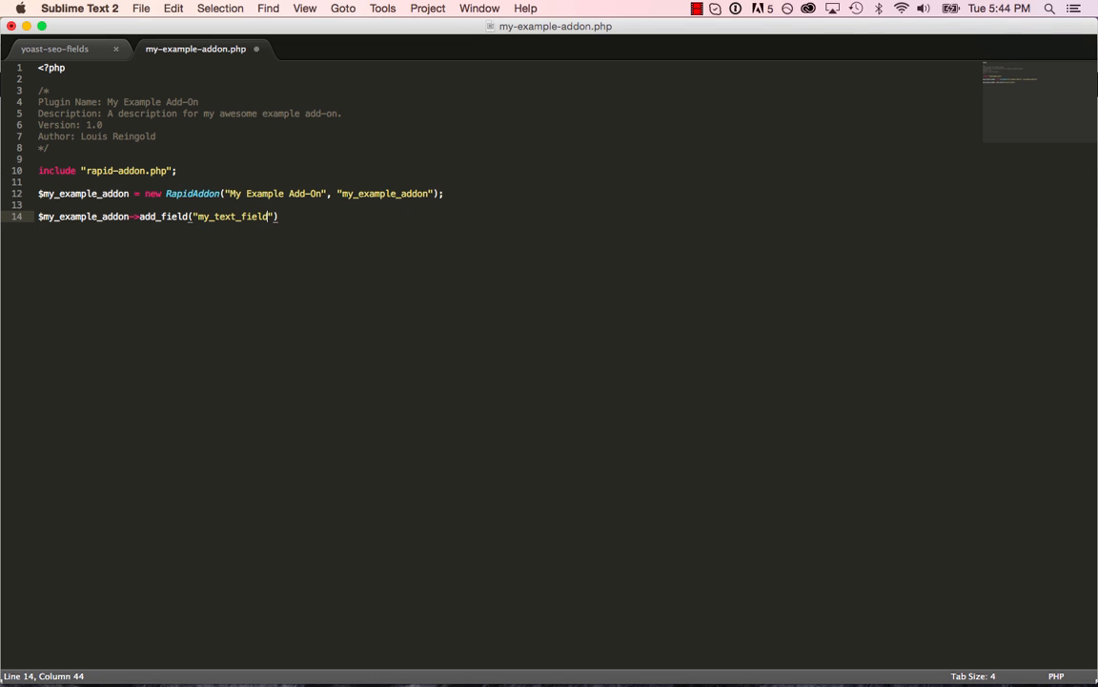
type(", \"Hi! A Text Field\",")
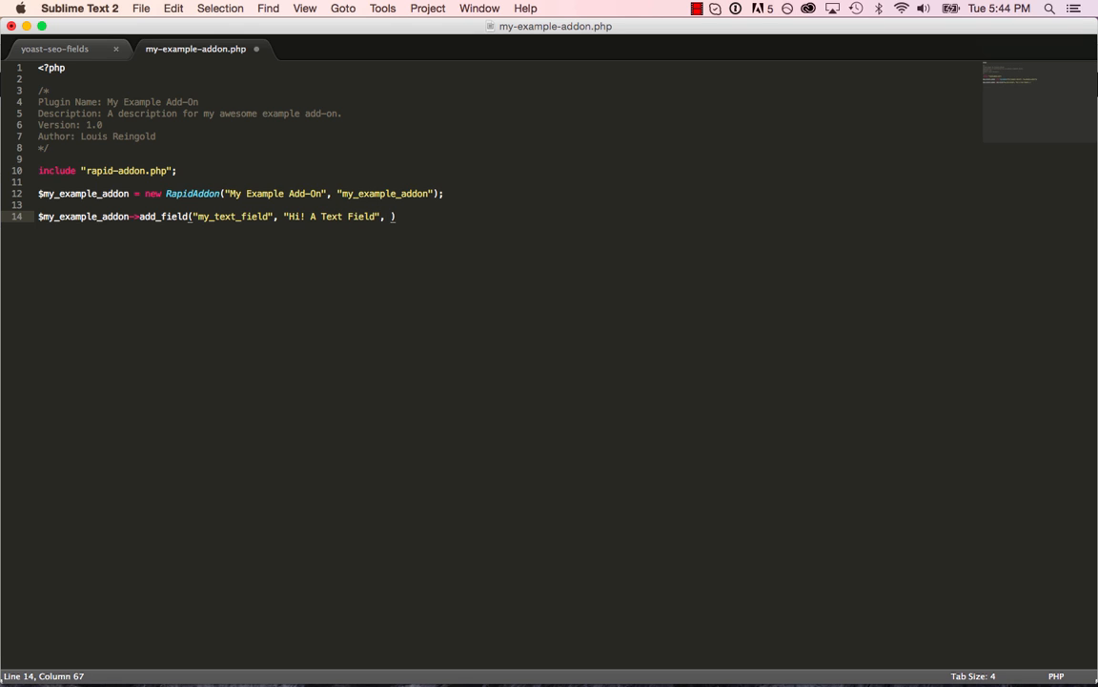
type("\"text\");")
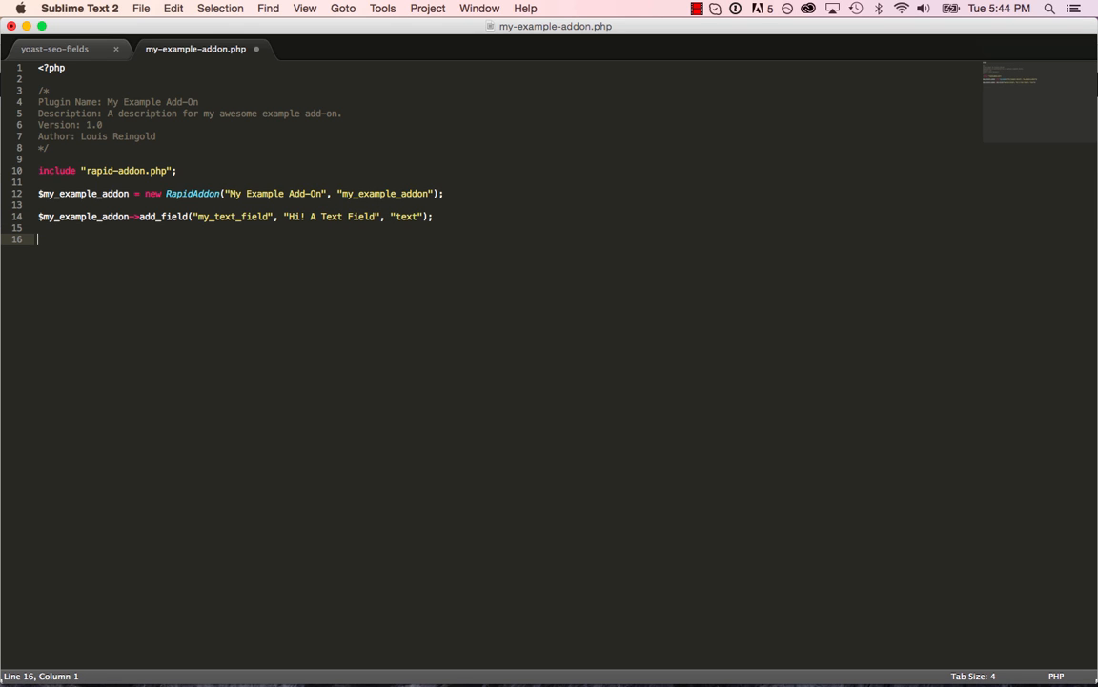
Step: Add $my_example_addon->run(); on line 16 and save the plugin file
type("$my_example_")
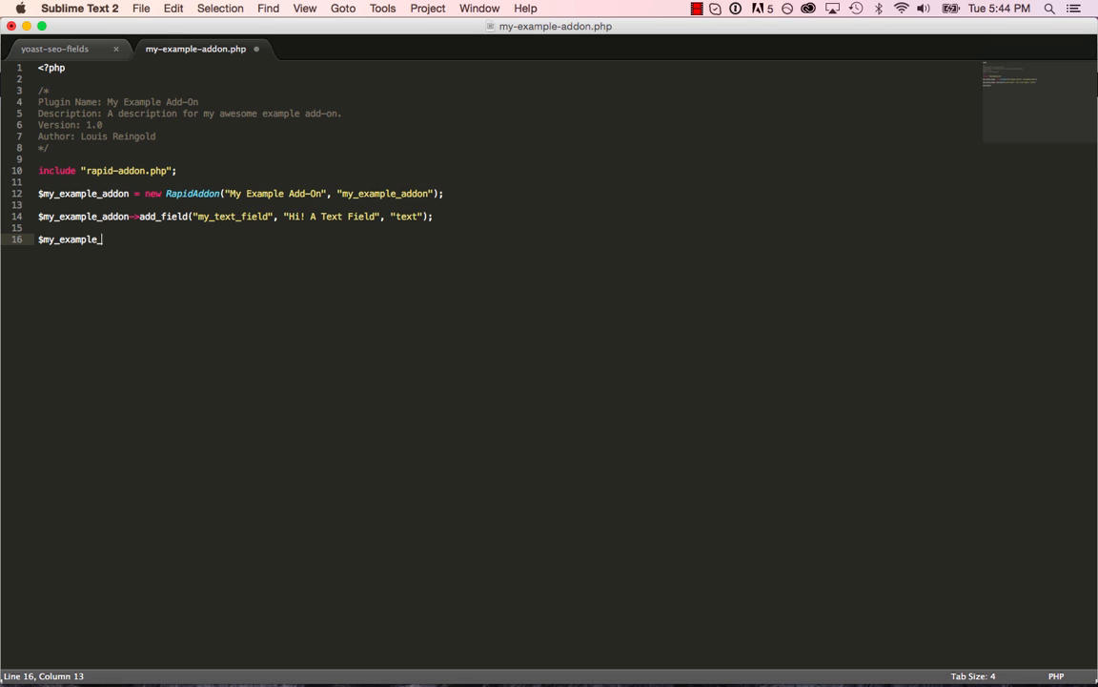
type("->run();")
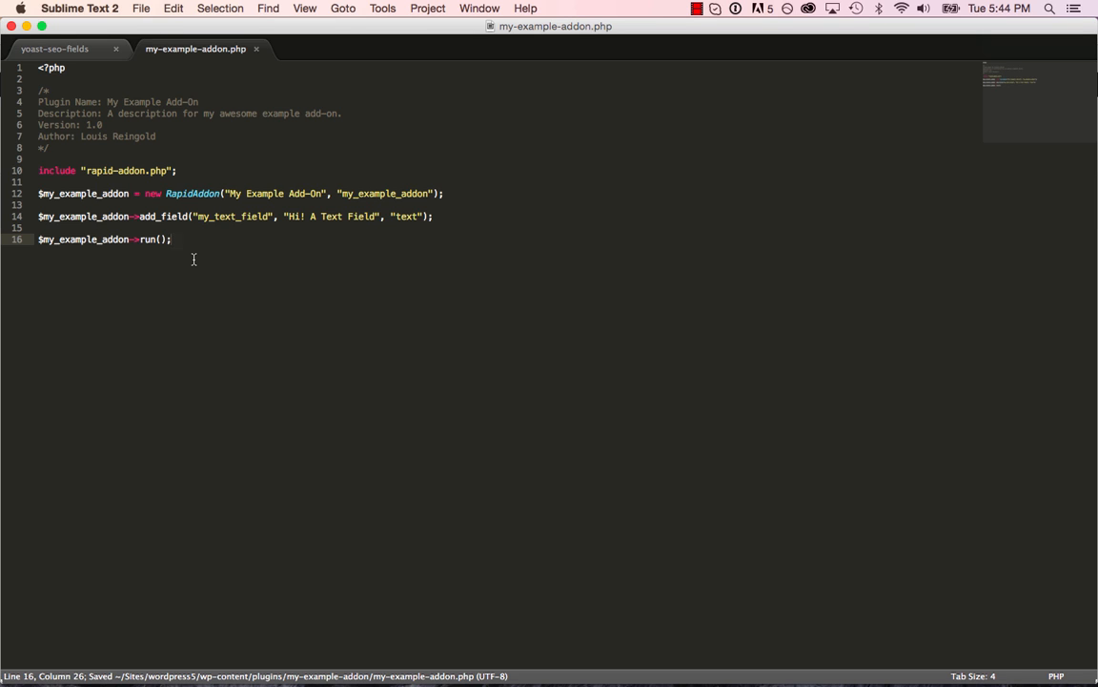
left_click(124, 194)
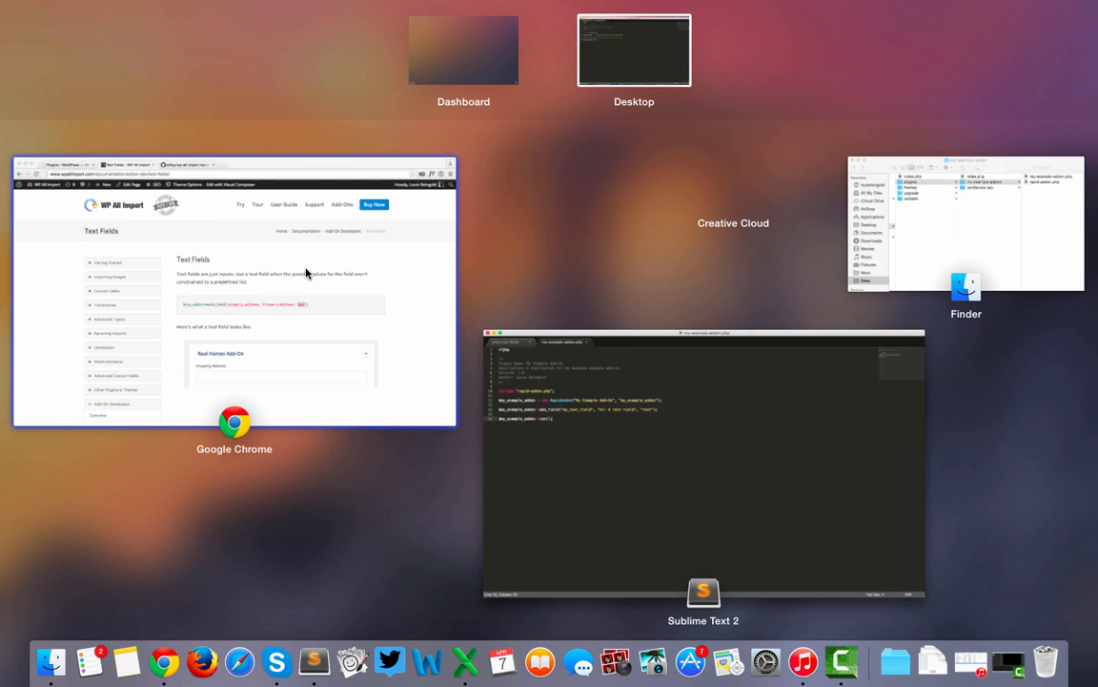
Step: Bring Chrome forward and activate My Example Add-On on the Plugins page
left_click(234, 290)
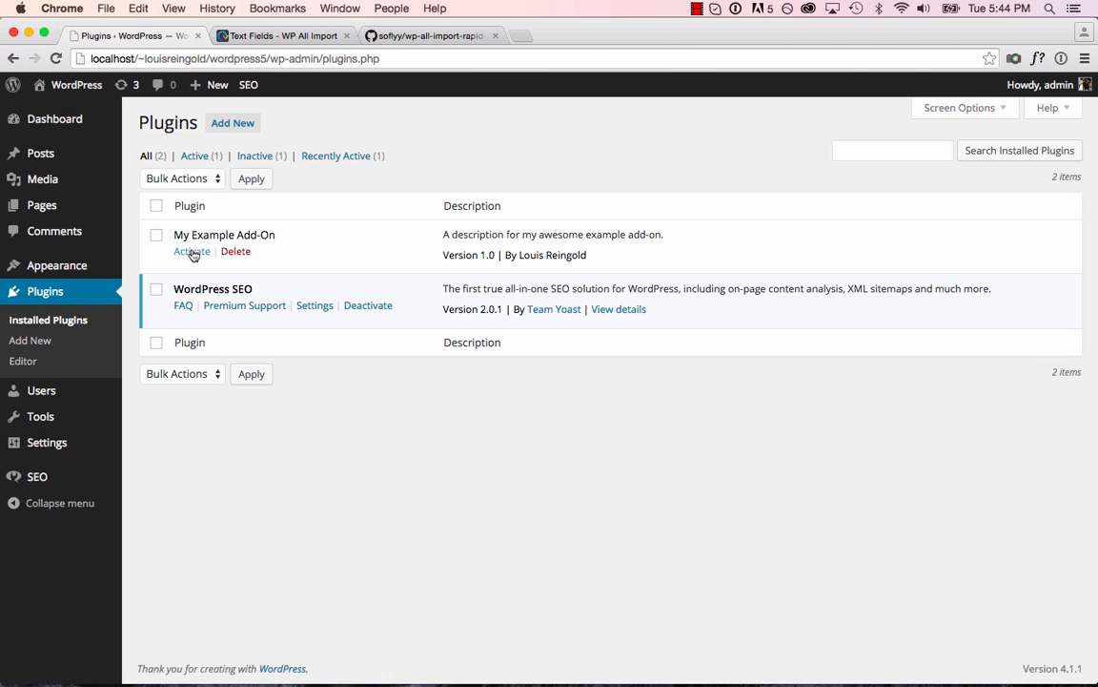
left_click(191, 251)
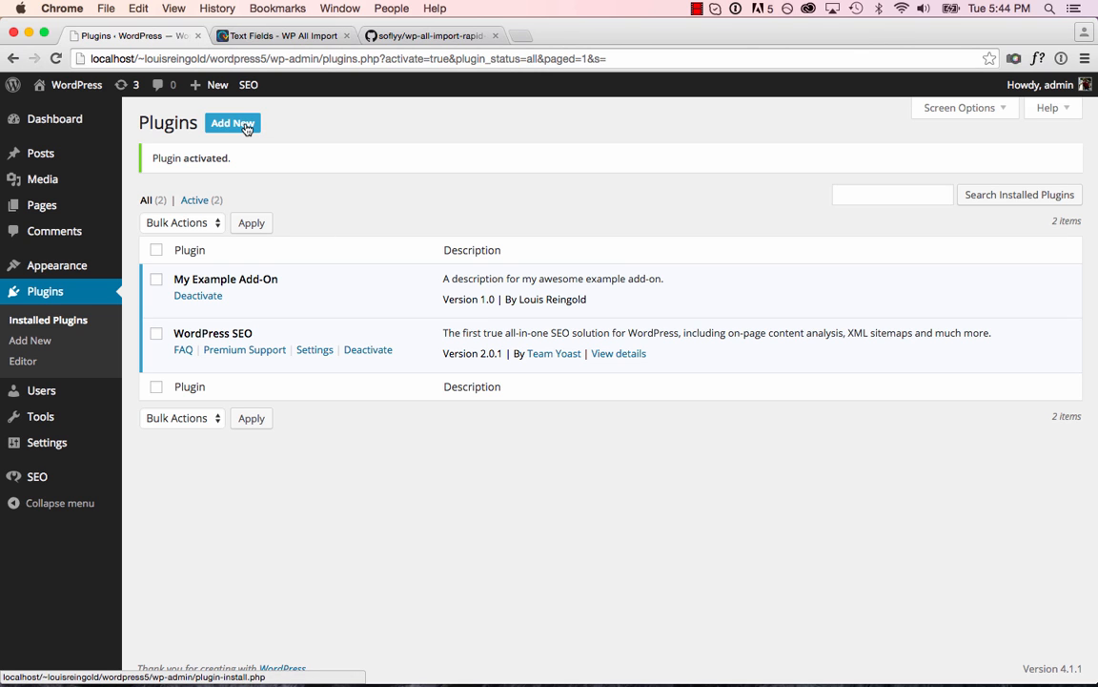
Step: Search 'wp all import', install WP All Import with FTP details, and activate it
left_click(232, 123)
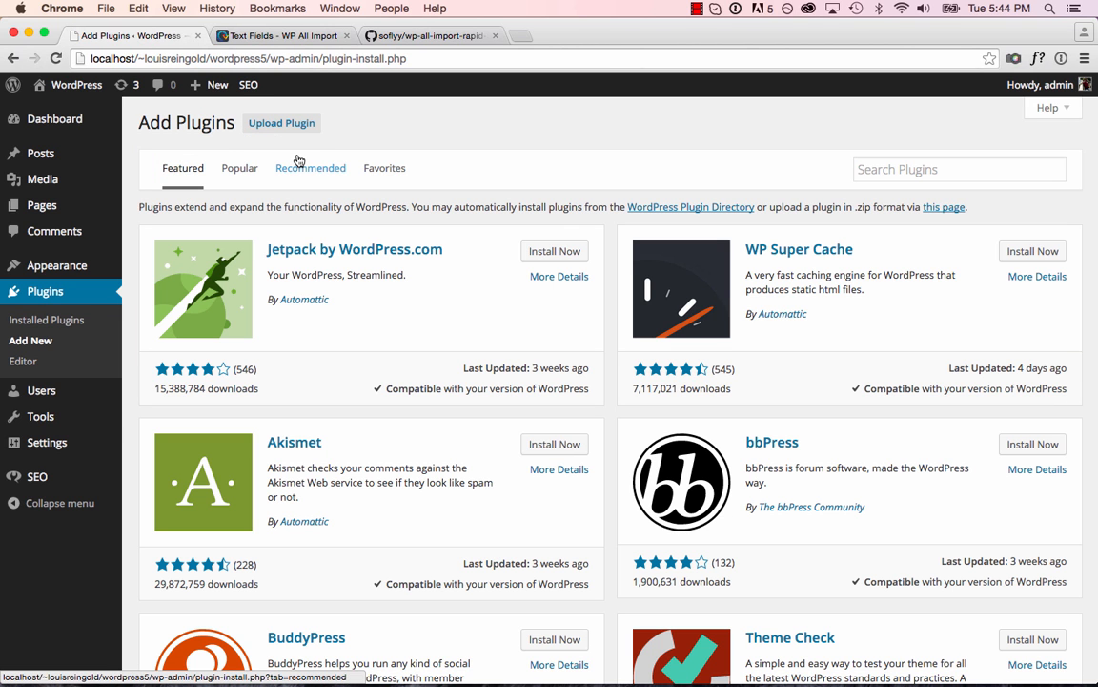
type("wp all import")
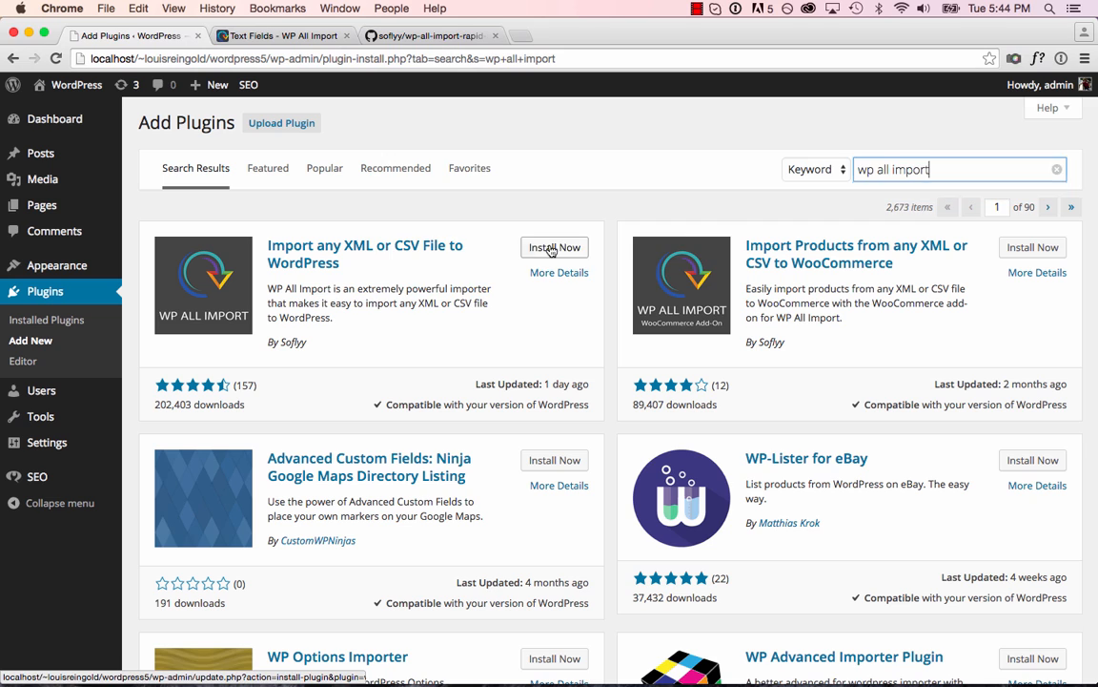
left_click(554, 247)
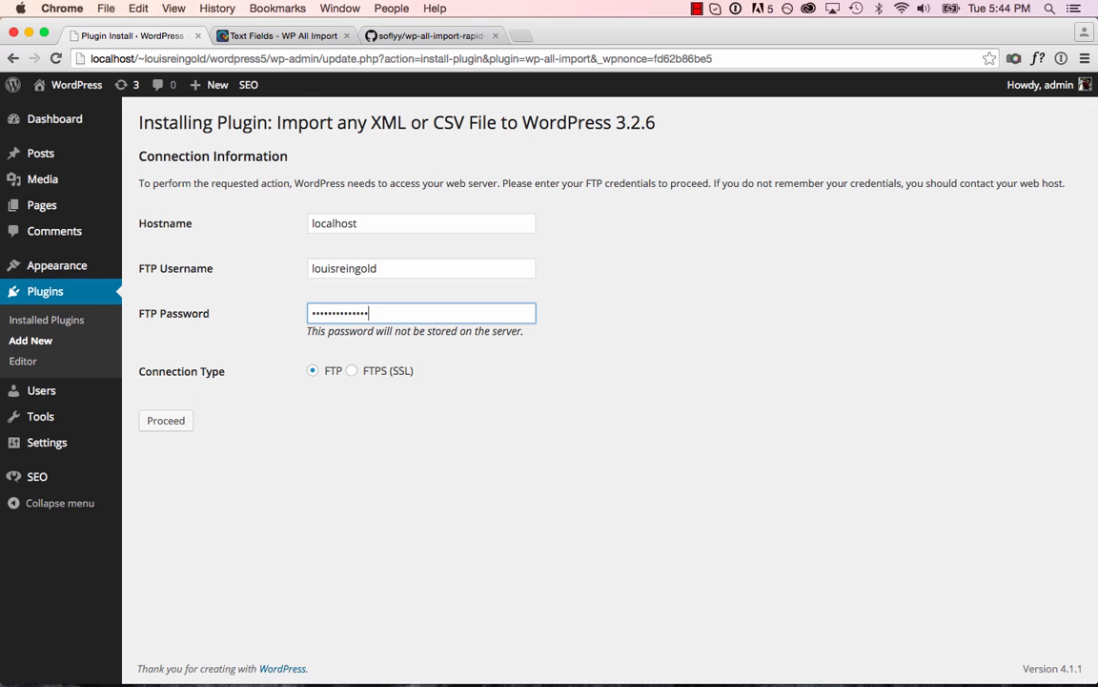
left_click(165, 420)
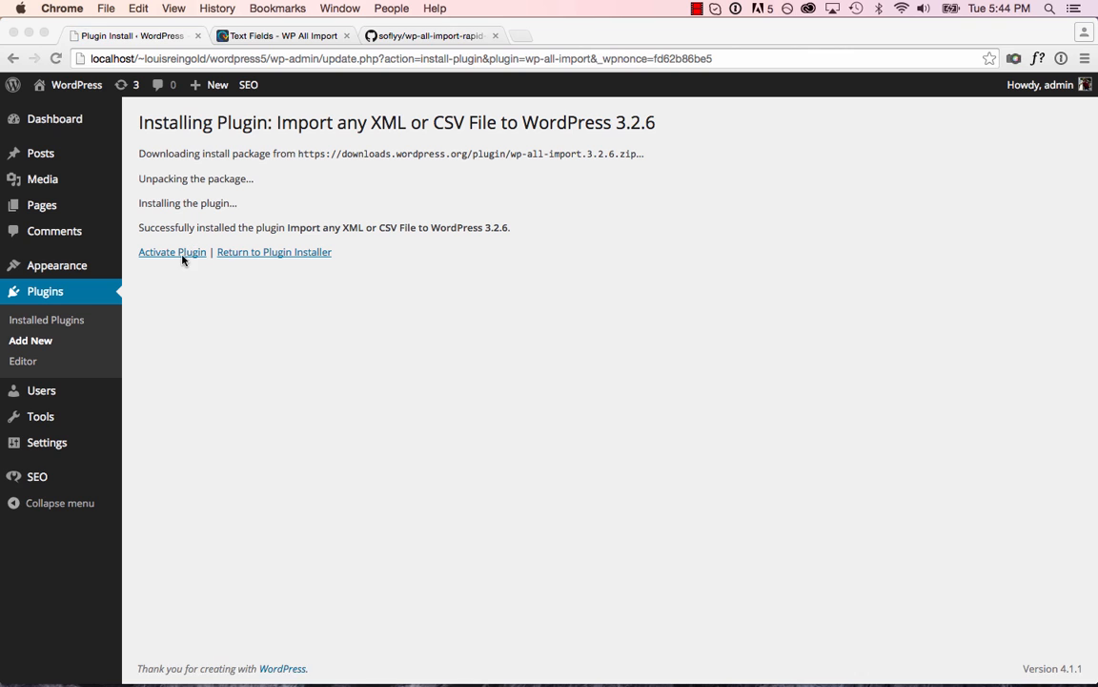
left_click(171, 251)
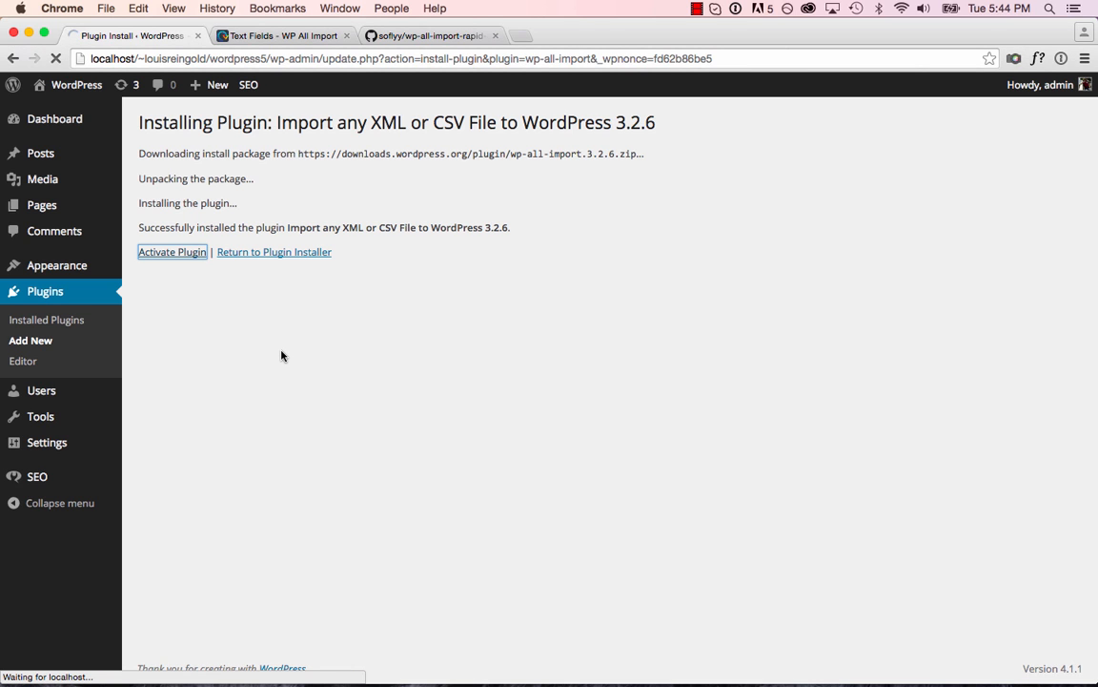
left_click(172, 251)
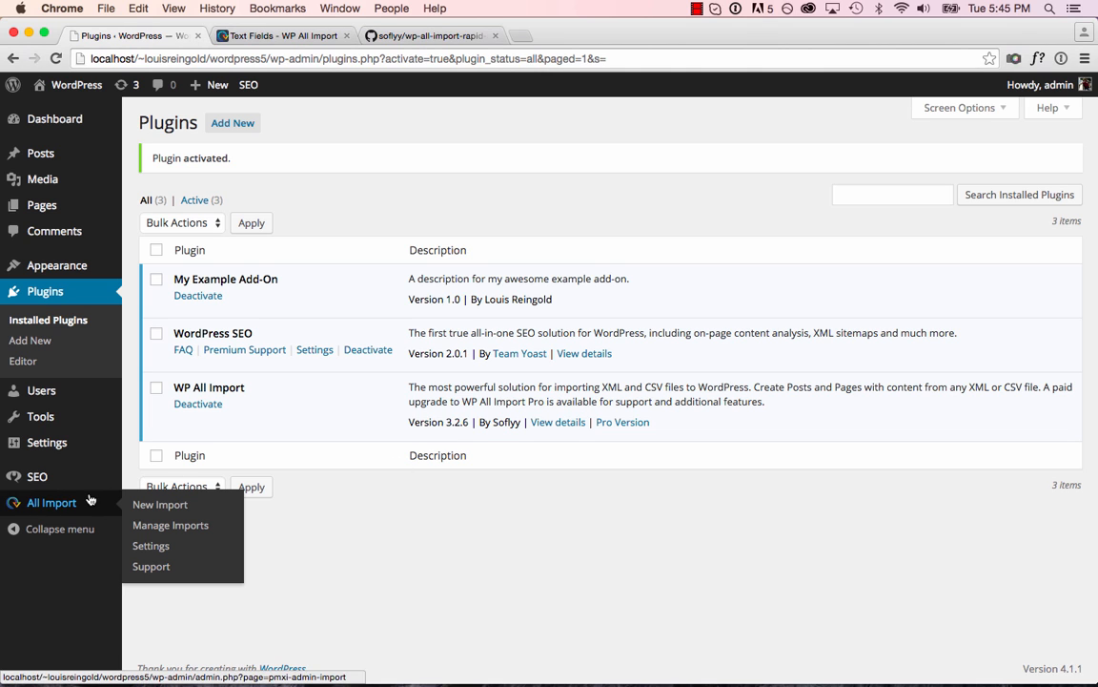
Step: Start a new WP All Import upload of example-yoast-data.csv
left_click(160, 503)
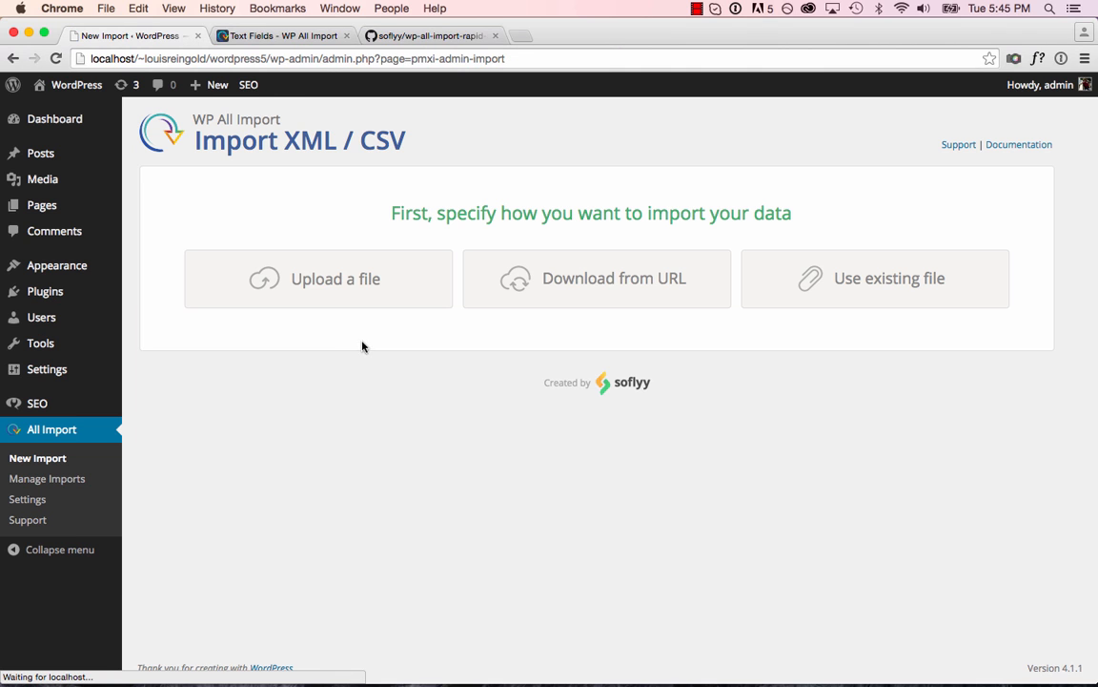
left_click(335, 279)
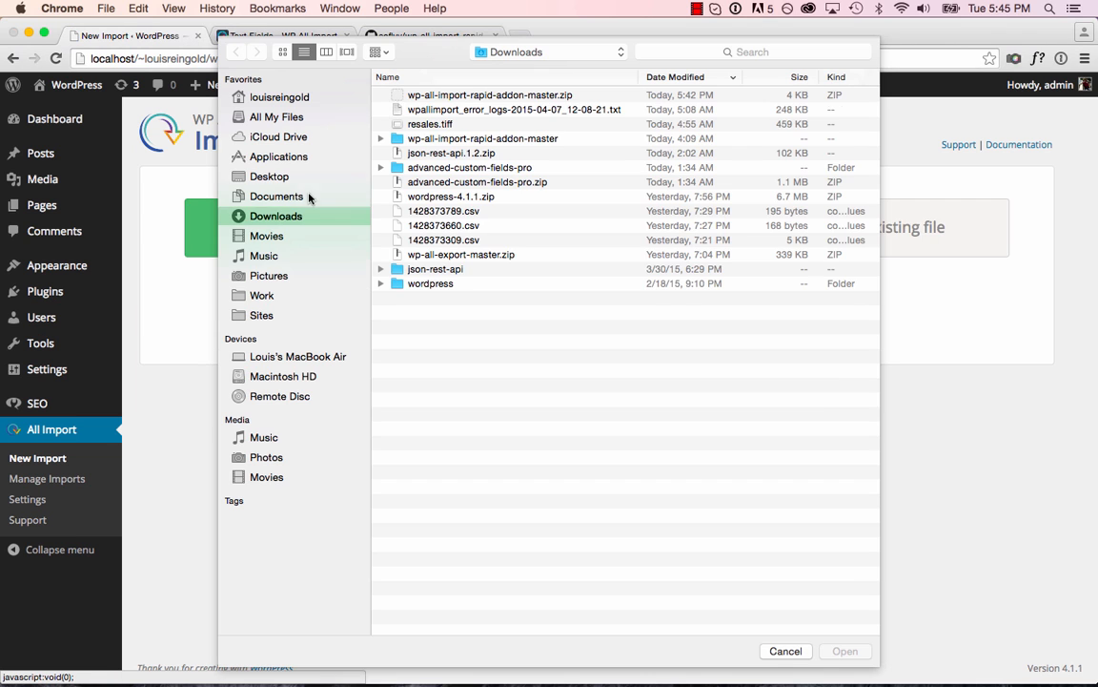
left_click(269, 176)
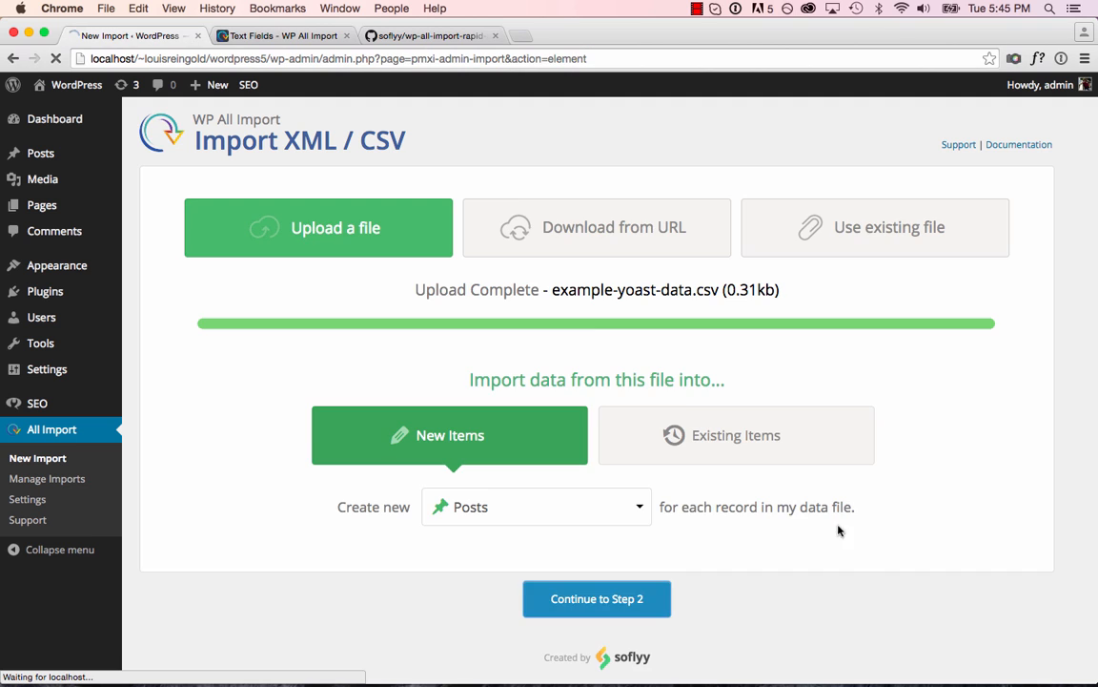
Step: Advance to Step 3 to reveal the My Example Add-On text field, then revisit the docs
left_click(596, 598)
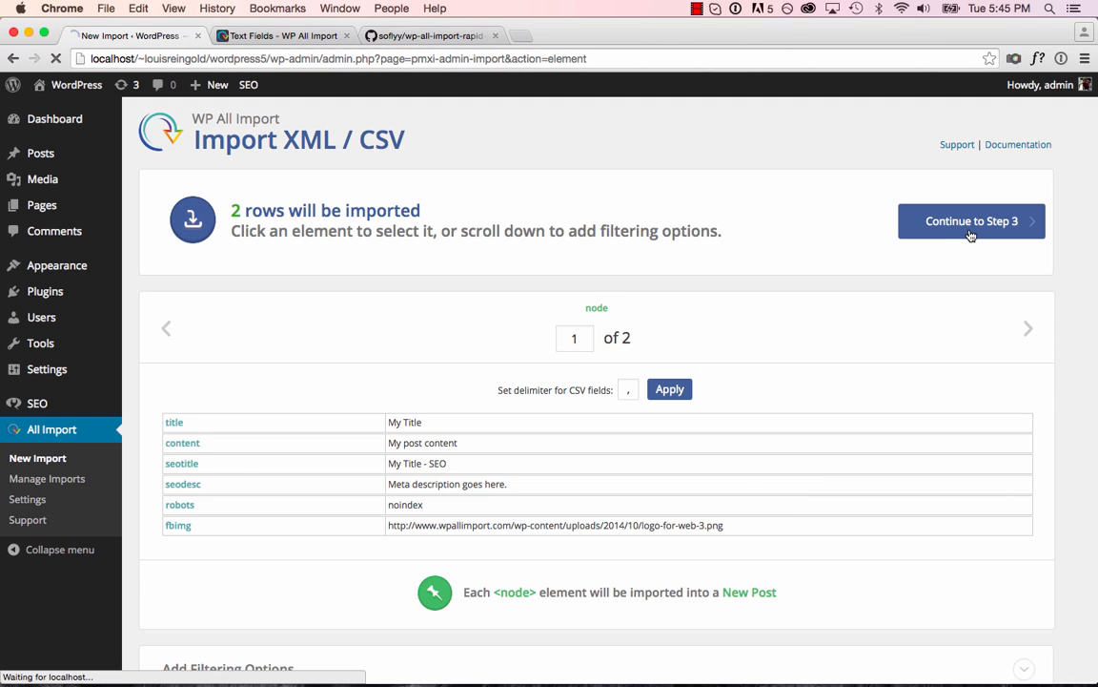
left_click(971, 220)
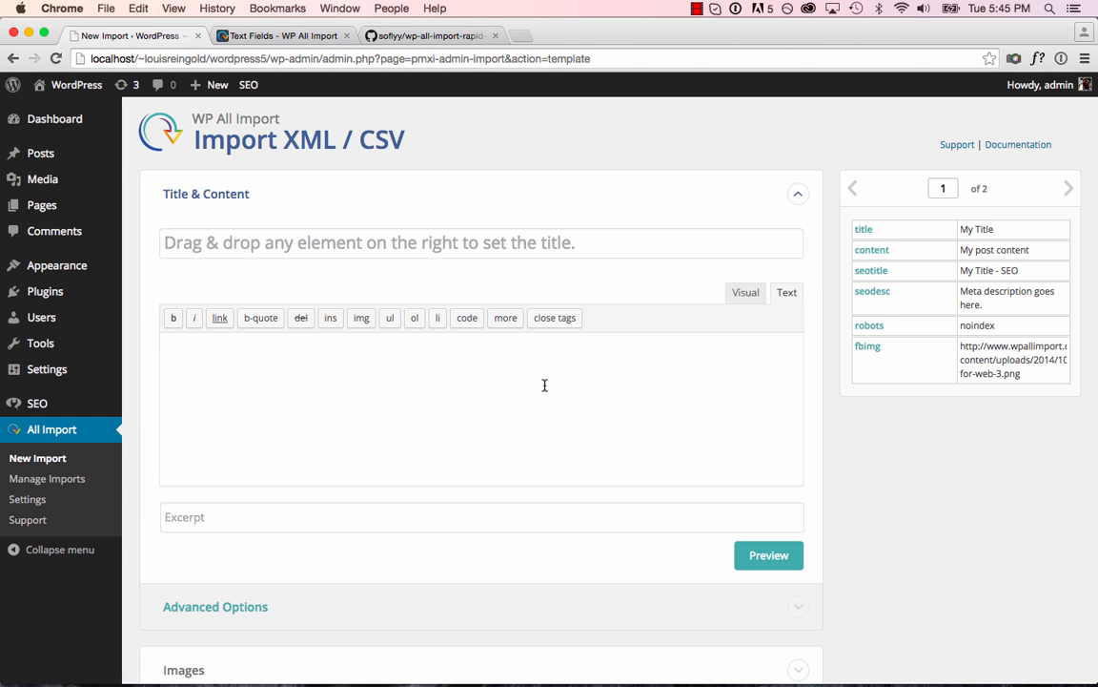
scroll("down", 3)
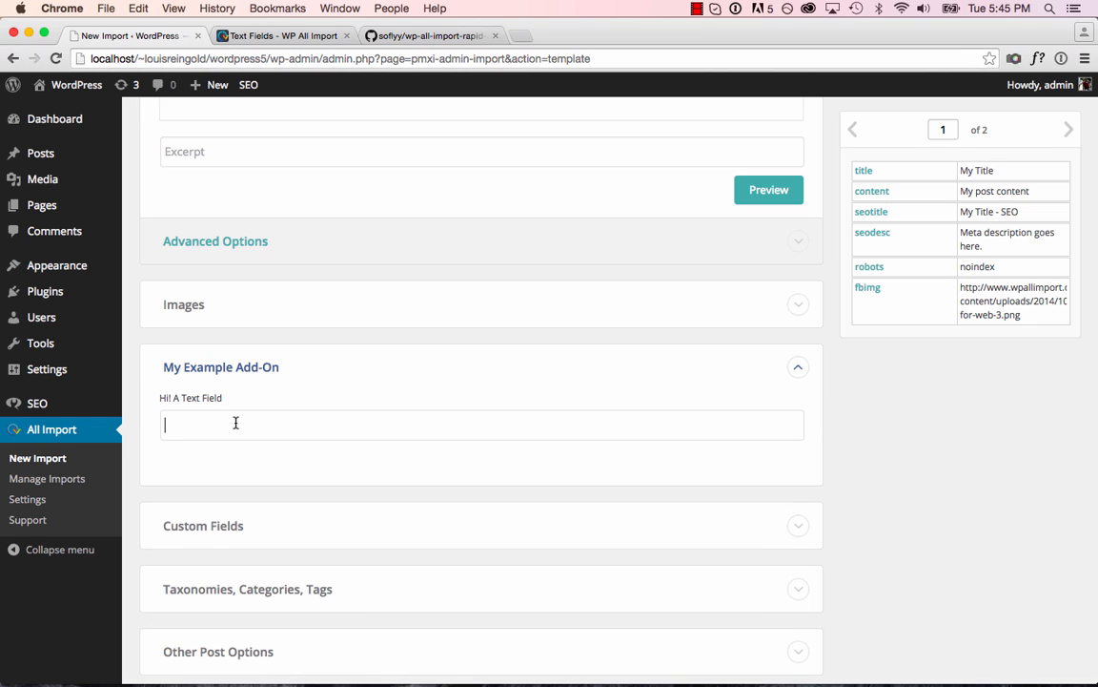
mouse_move(560, 428)
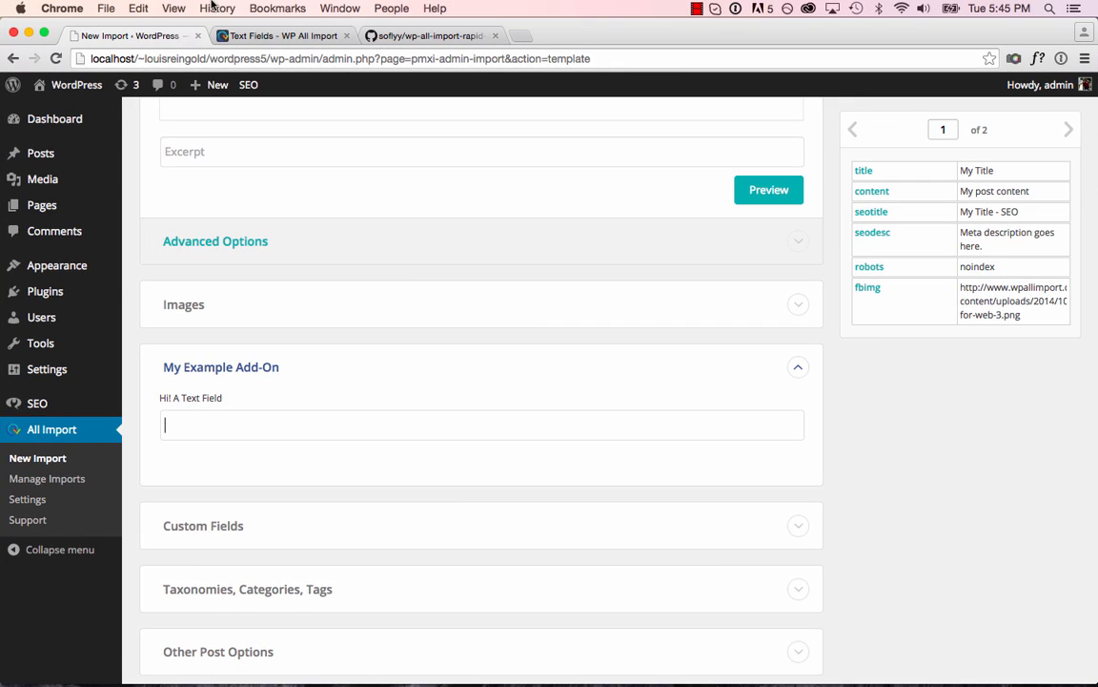
left_click(281, 35)
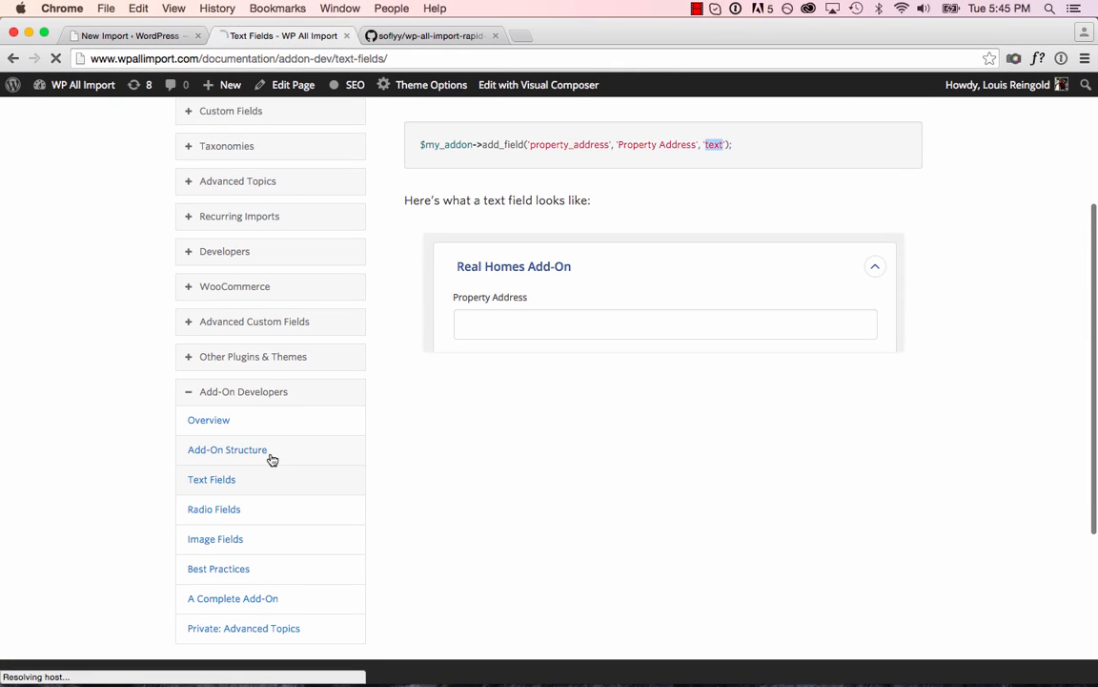
Step: Open the Add-On Structure documentation page and scroll through it
left_click(227, 449)
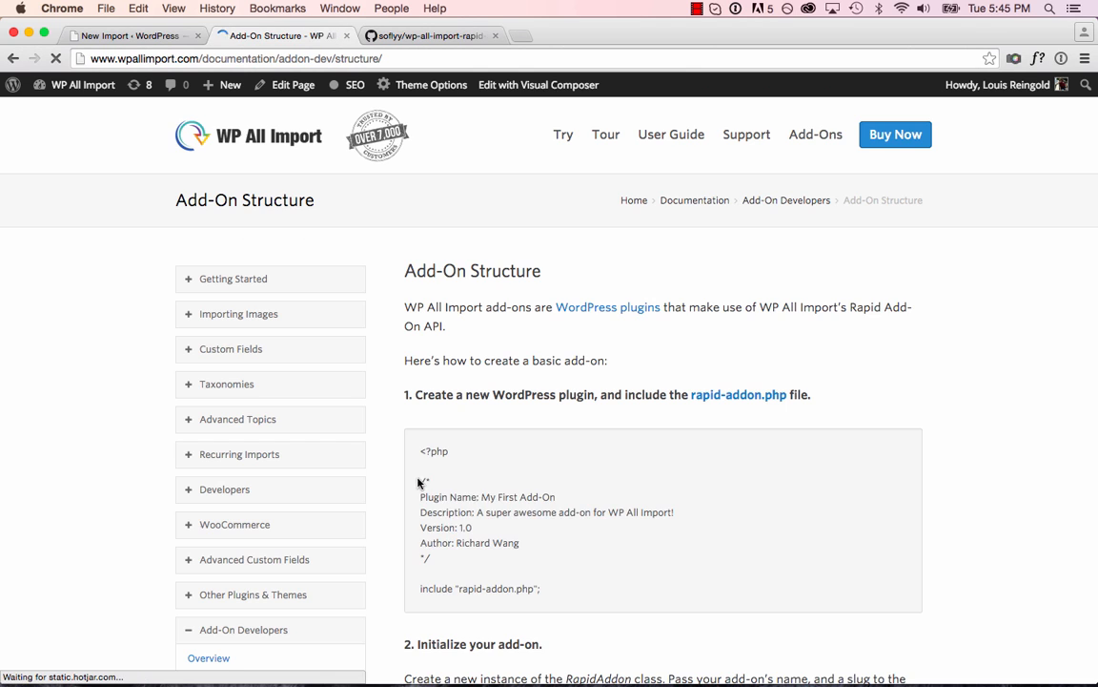
scroll("down", 3)
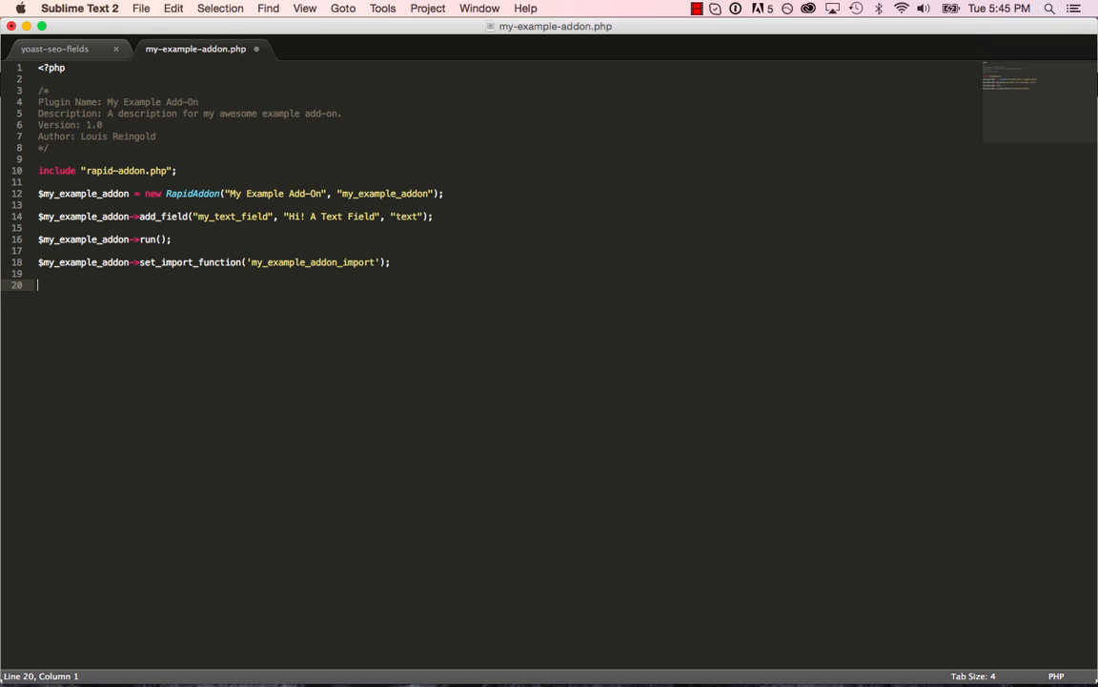
Step: Move set_import_function above run() and start declaring function my_example_addon_import()
left_click_drag(38, 284, 38, 261)
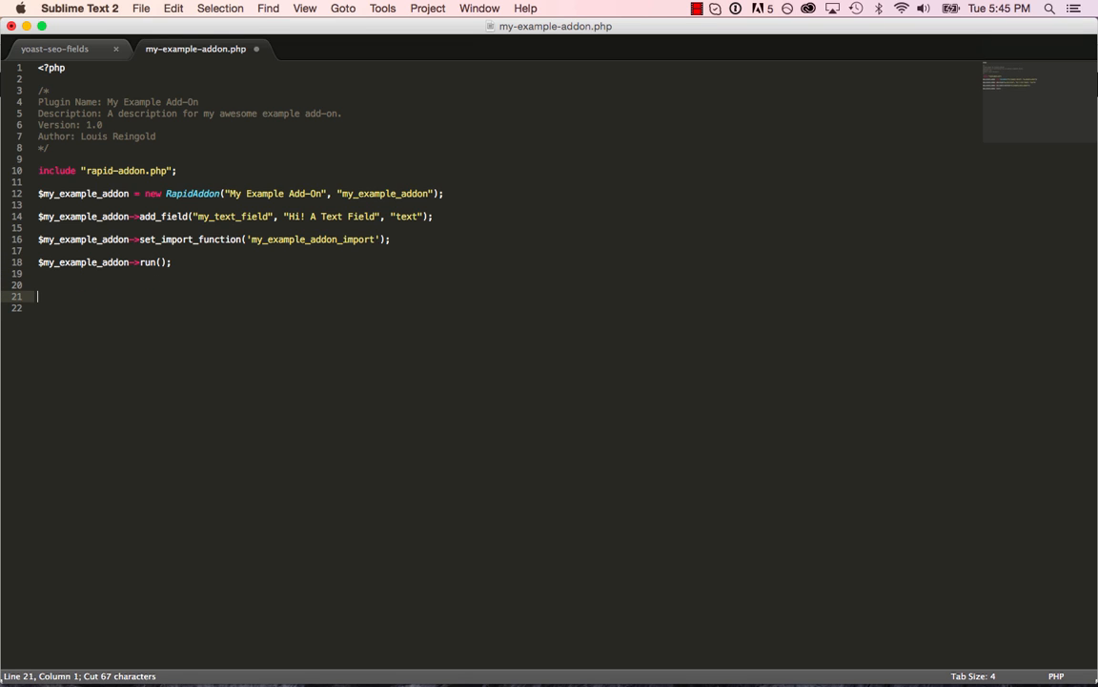
type("function")
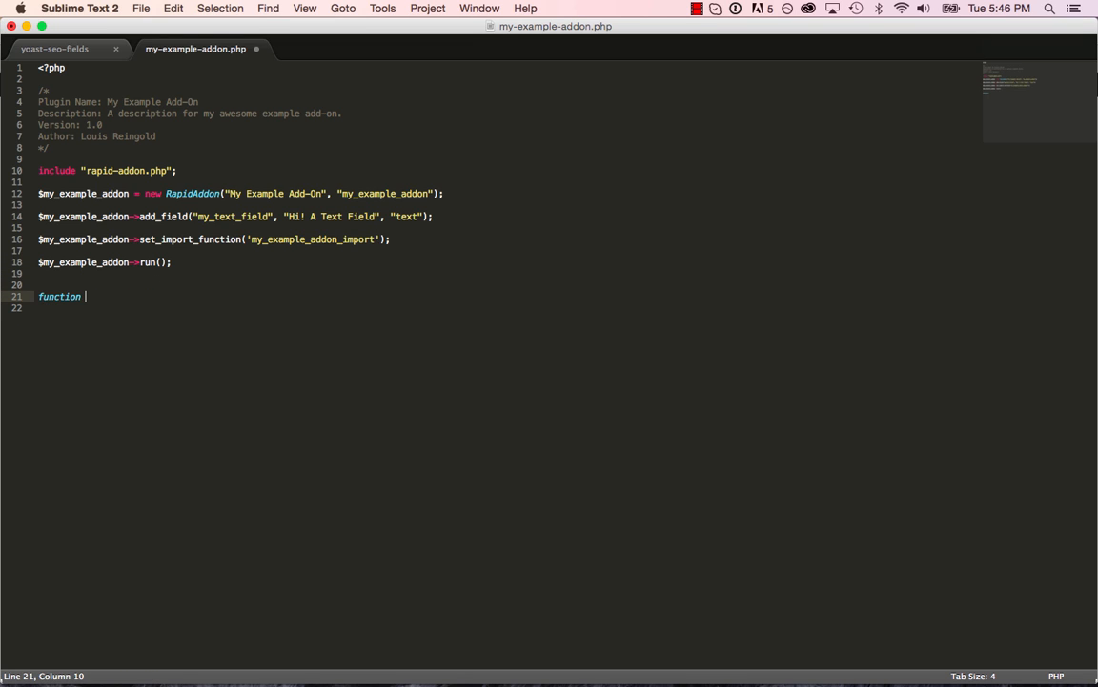
type("mx_")
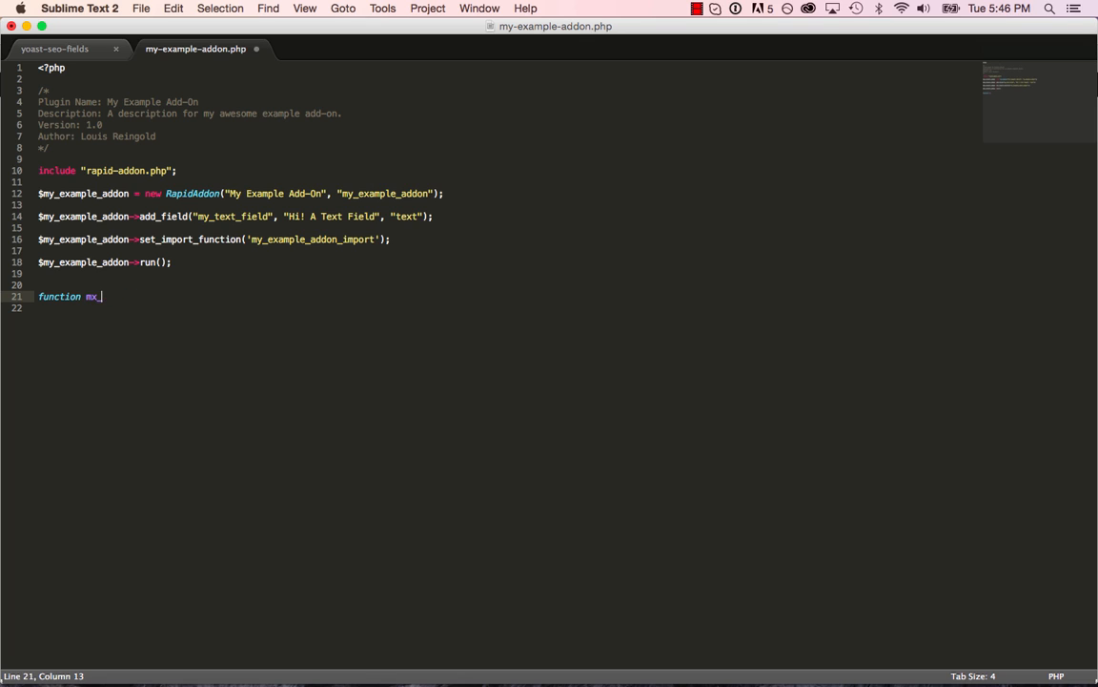
type("y_example_addon")
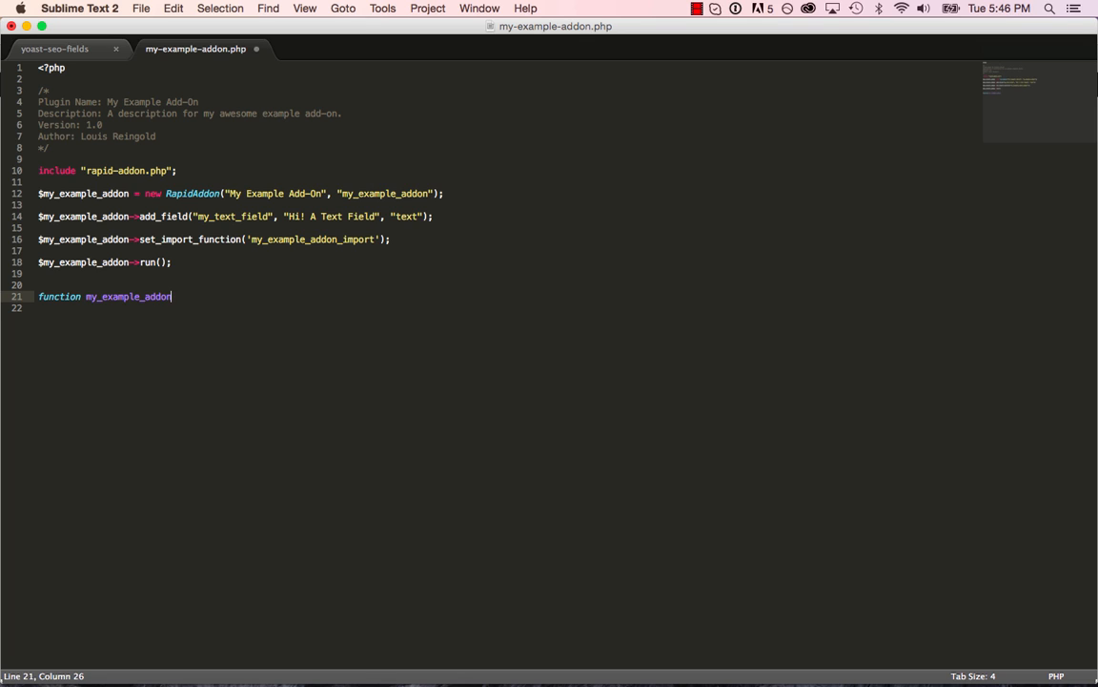
type("_import()")
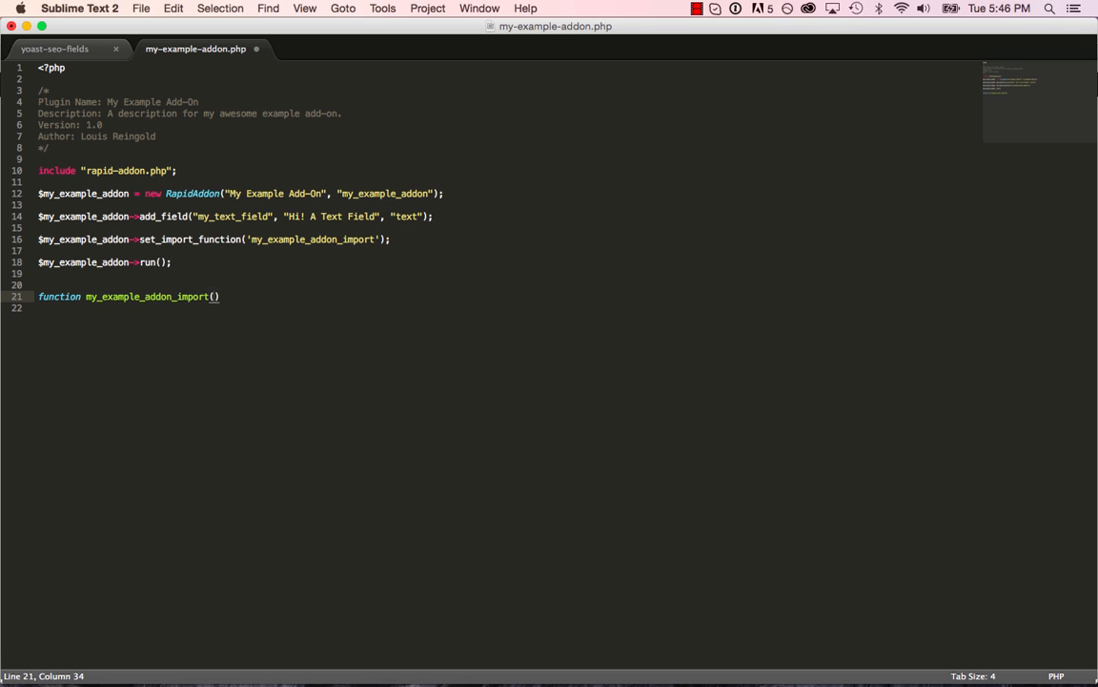
type("$")
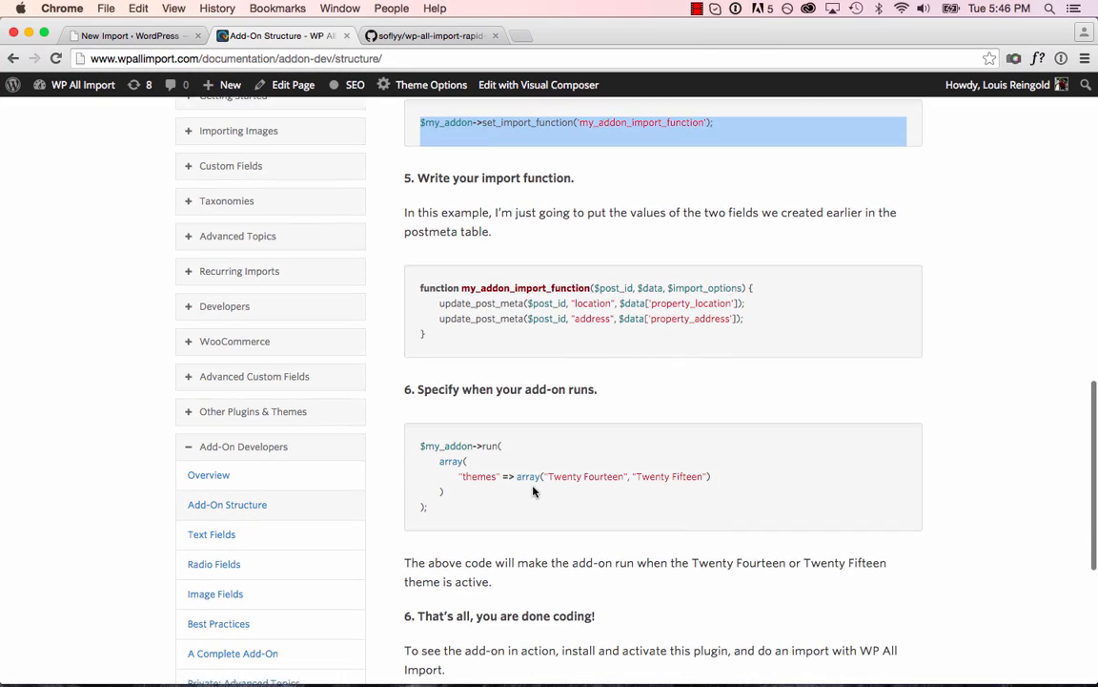
Step: Check the $import_options parameter in the docs' step 5, then revisit the import's mapping page
scroll("down", 3)
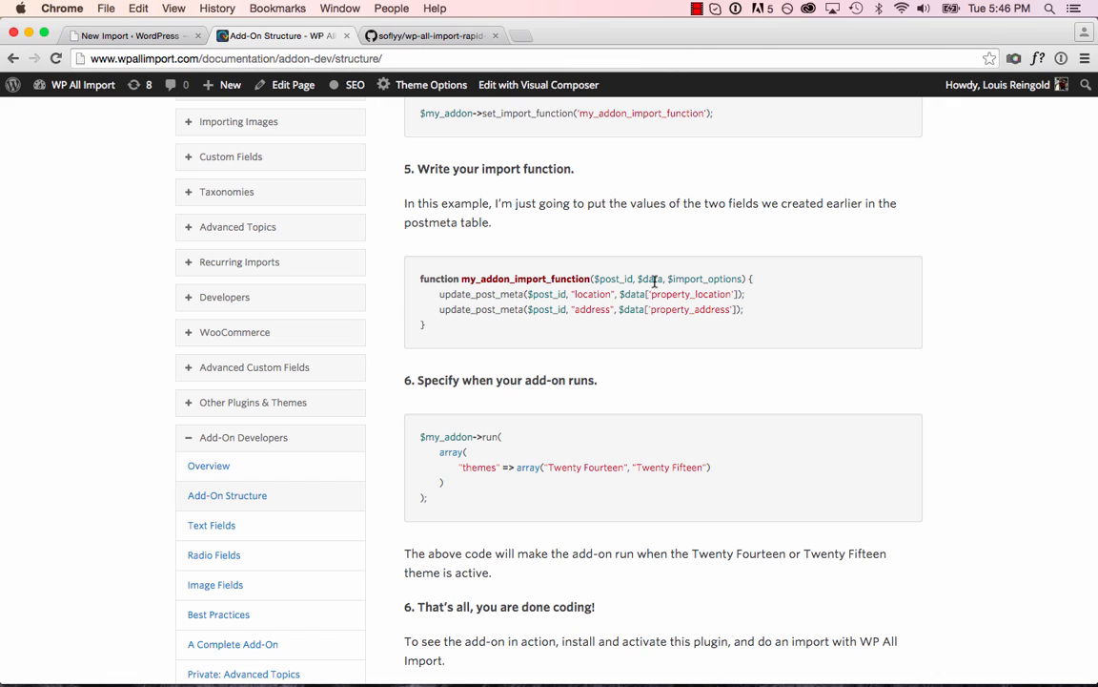
double_click(705, 278)
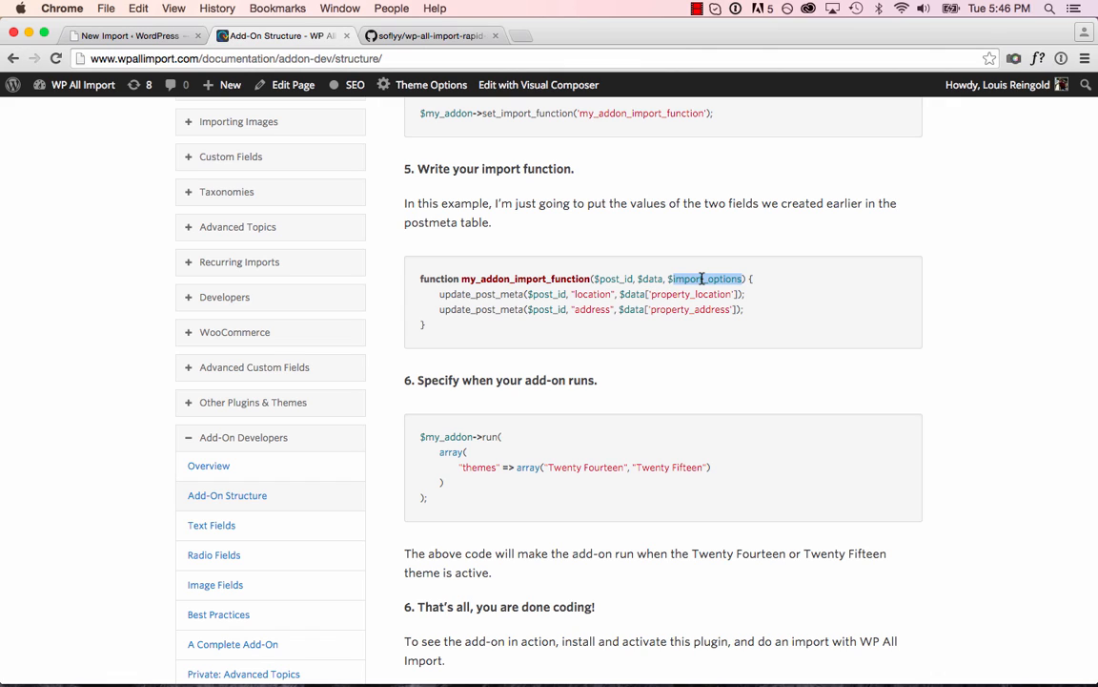
left_click(133, 36)
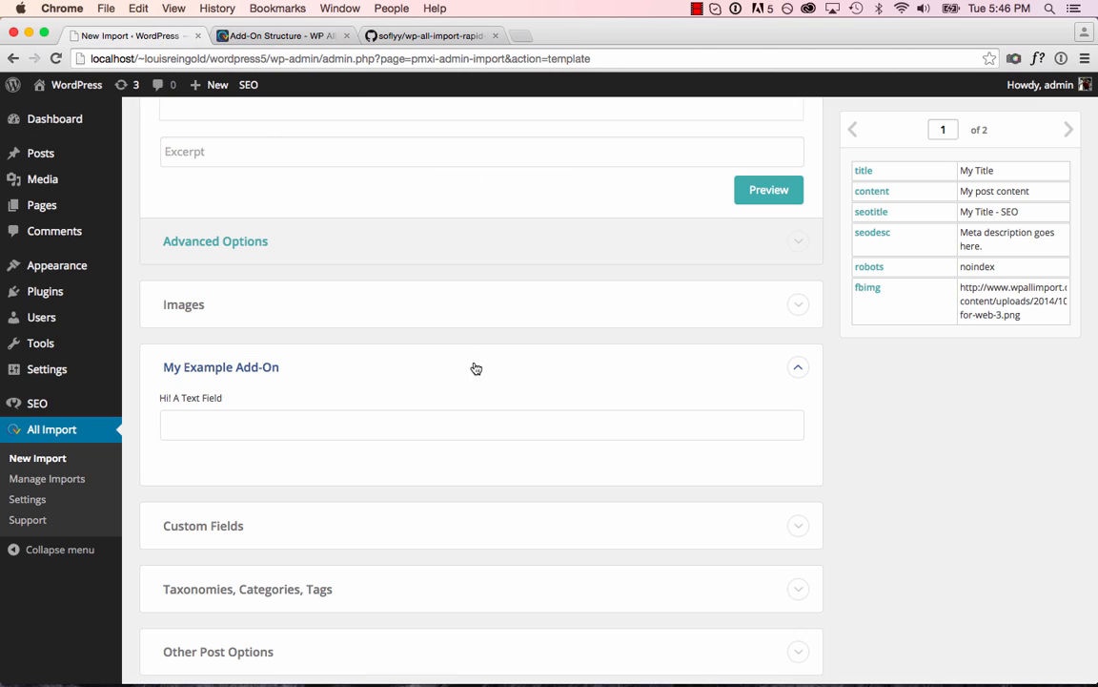
scroll("up", 3)
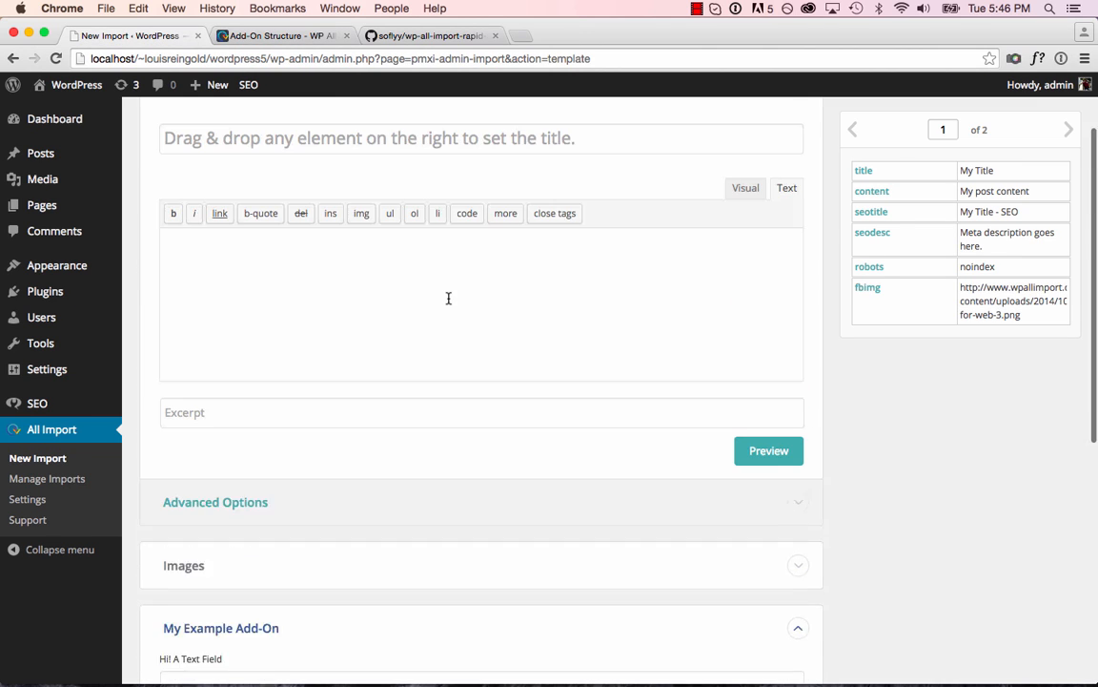
scroll("down", 3)
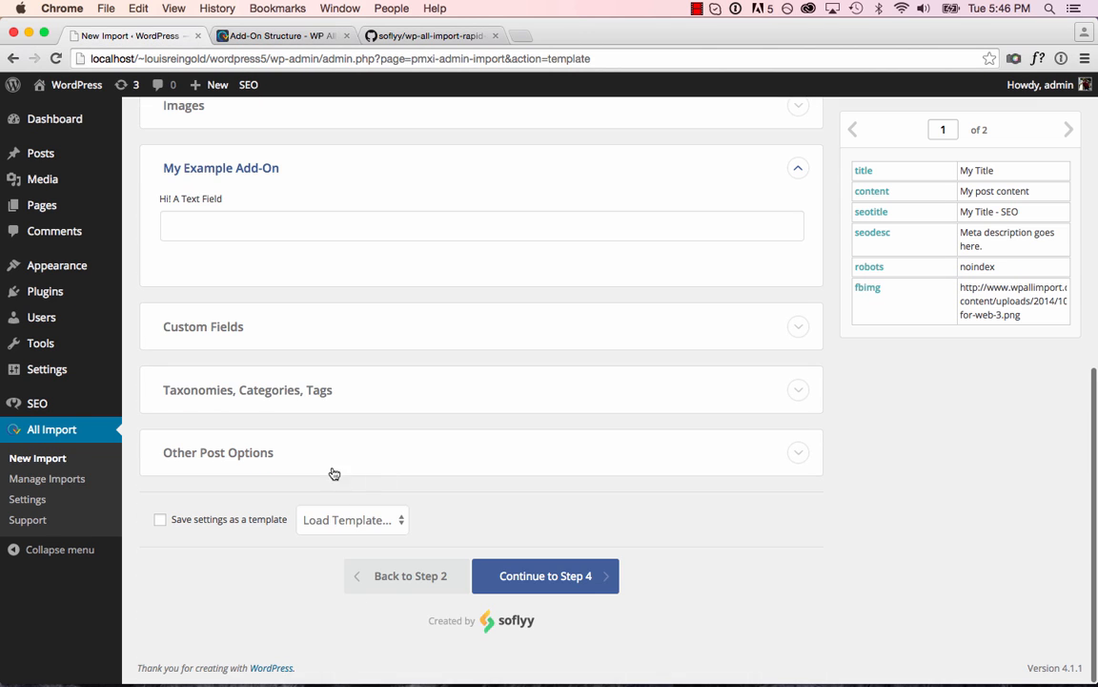
mouse_move(325, 468)
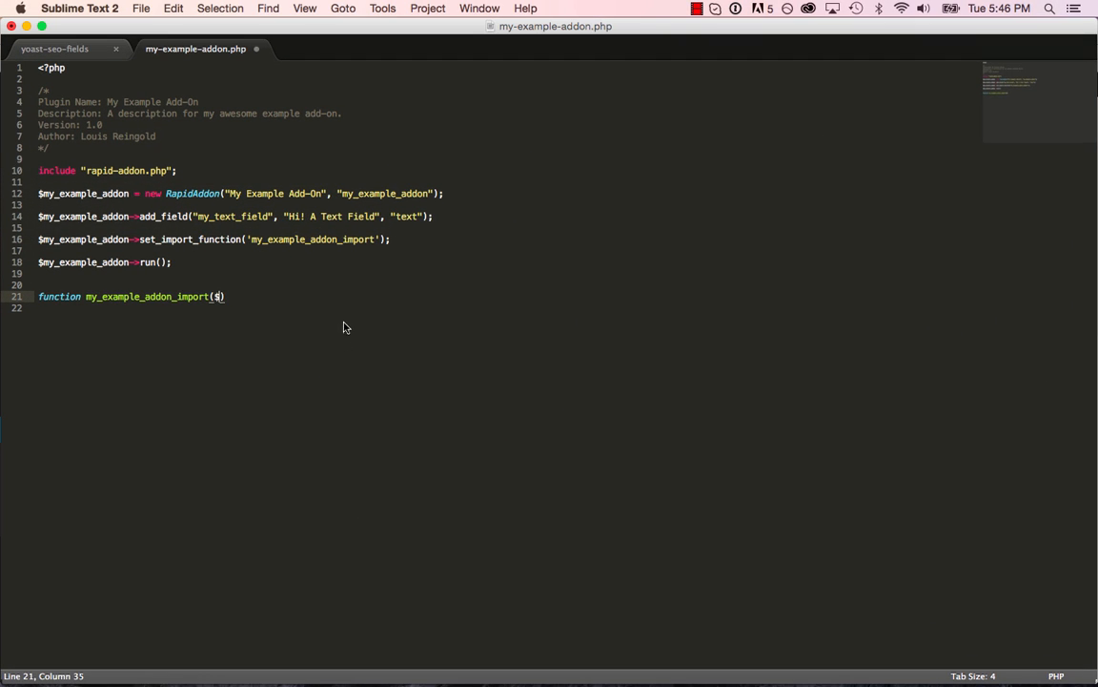
Step: Complete the signature with $post_id, $data, $import_options and an empty body, then save
type("post_id, $")
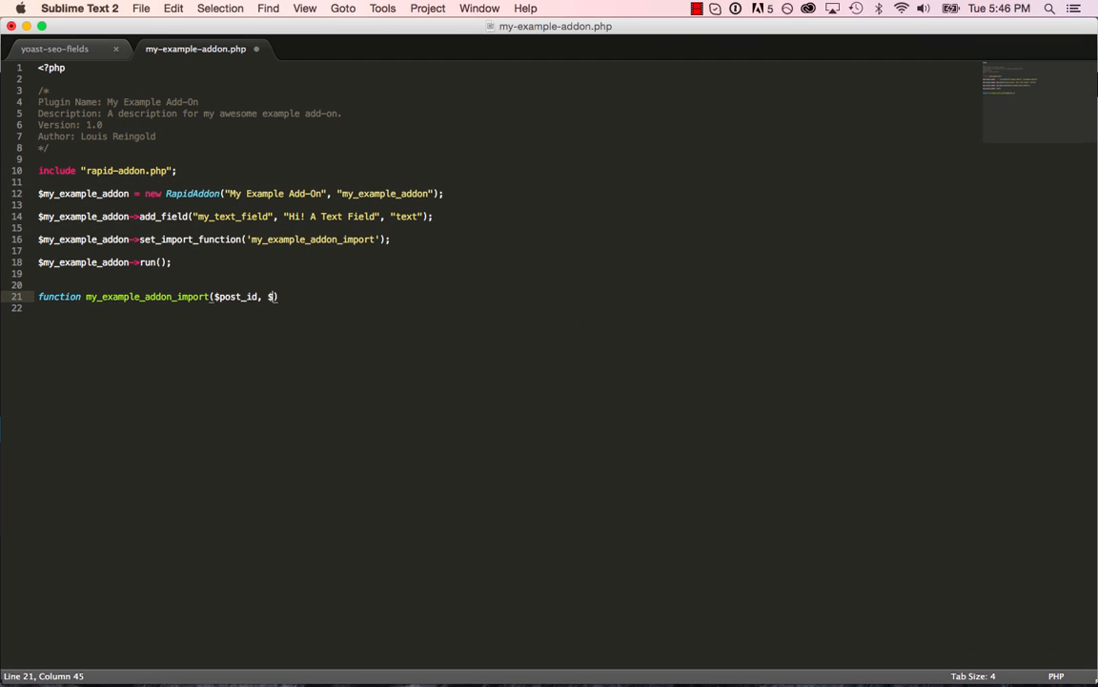
type("data, $import_d")
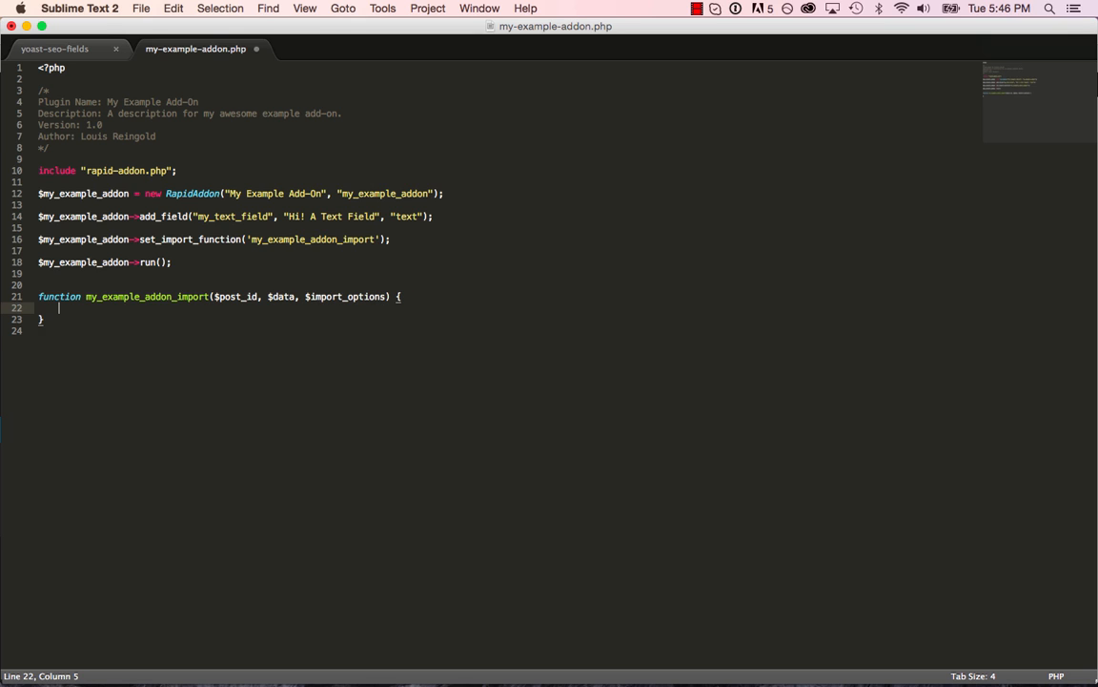
key("enter")
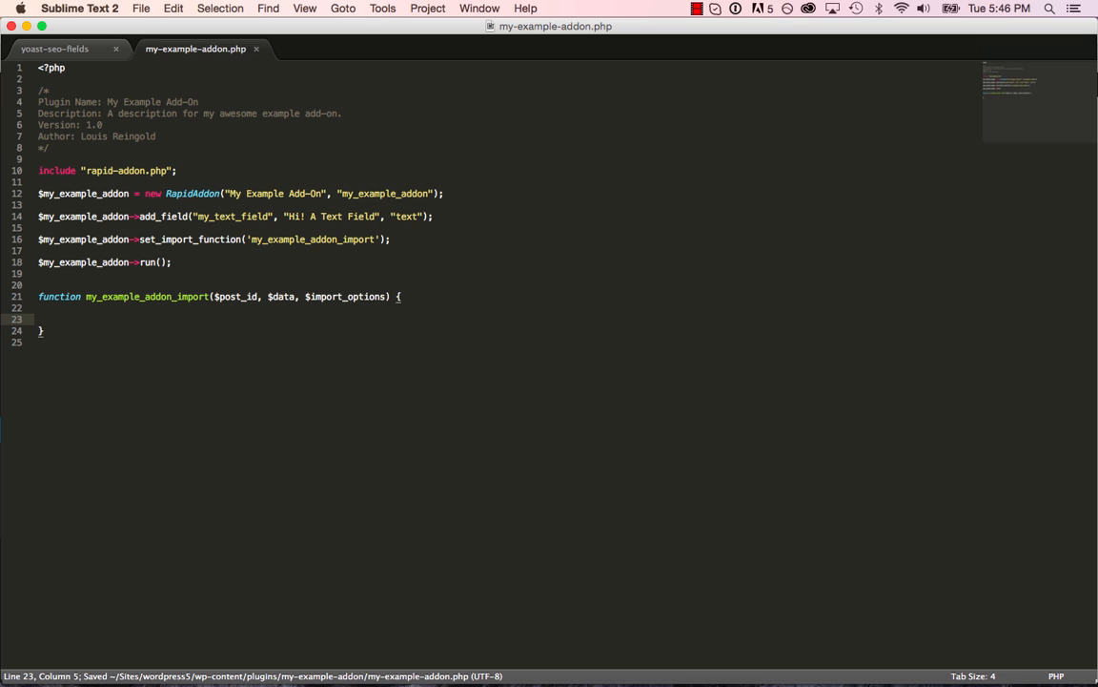
double_click(148, 295)
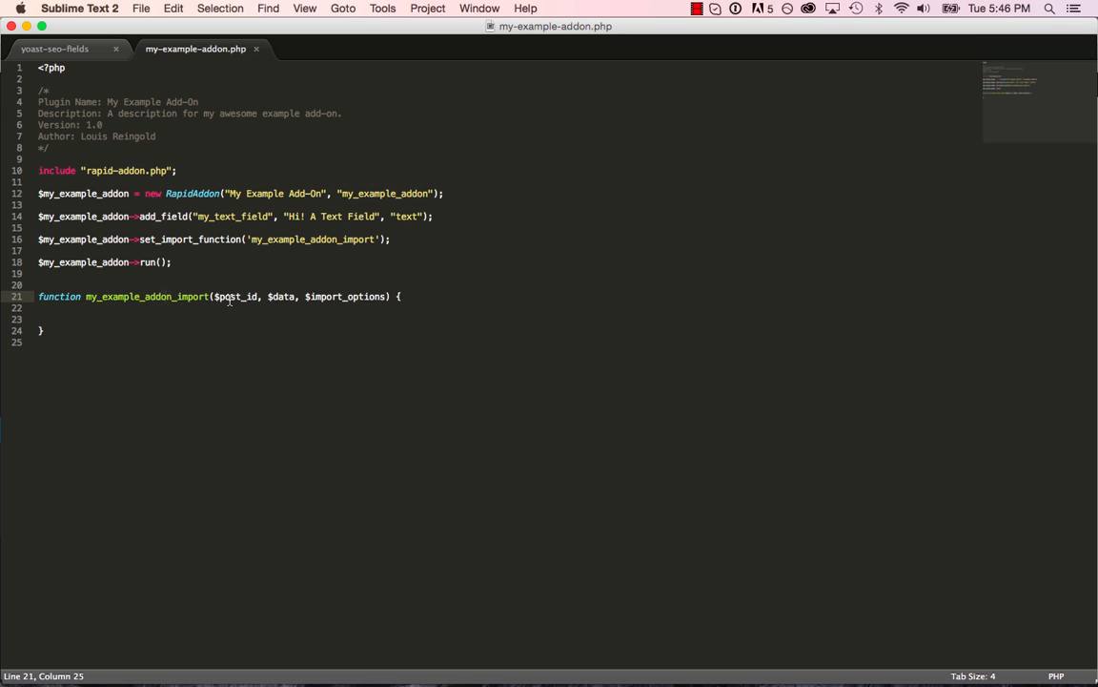
double_click(234, 296)
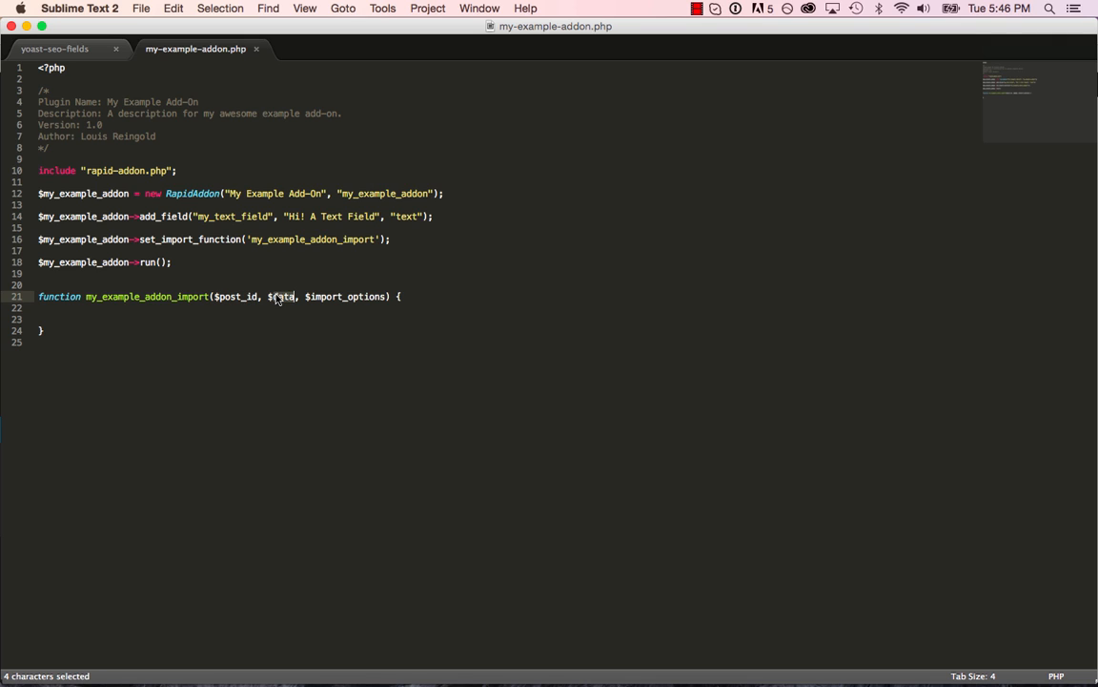
type("$data")
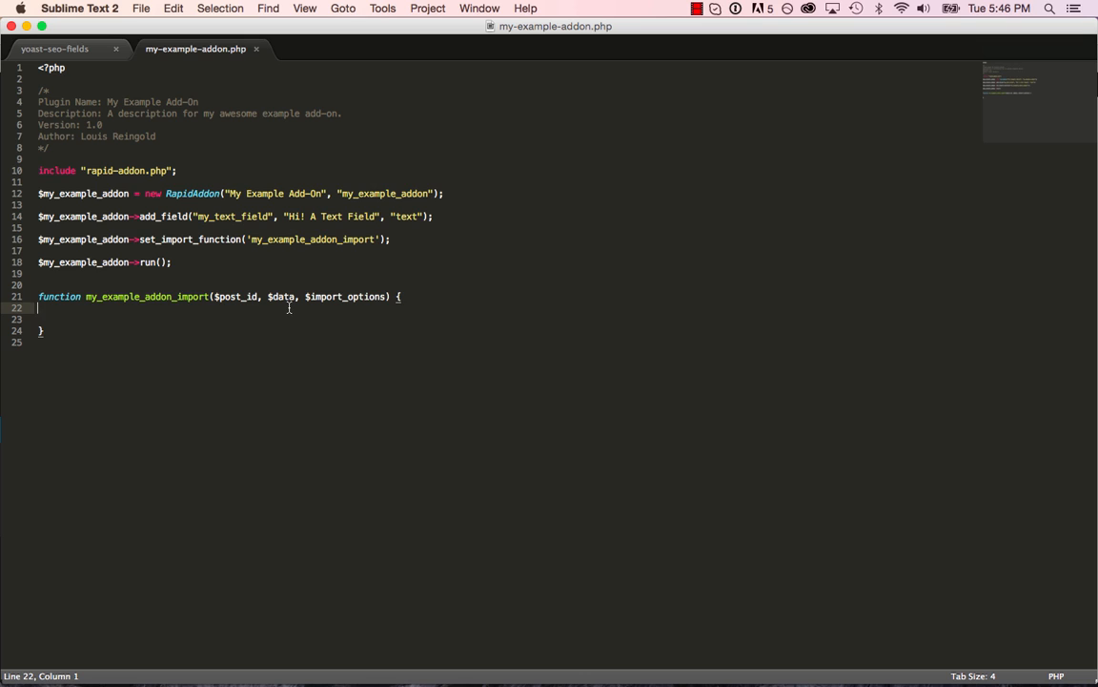
double_click(231, 215)
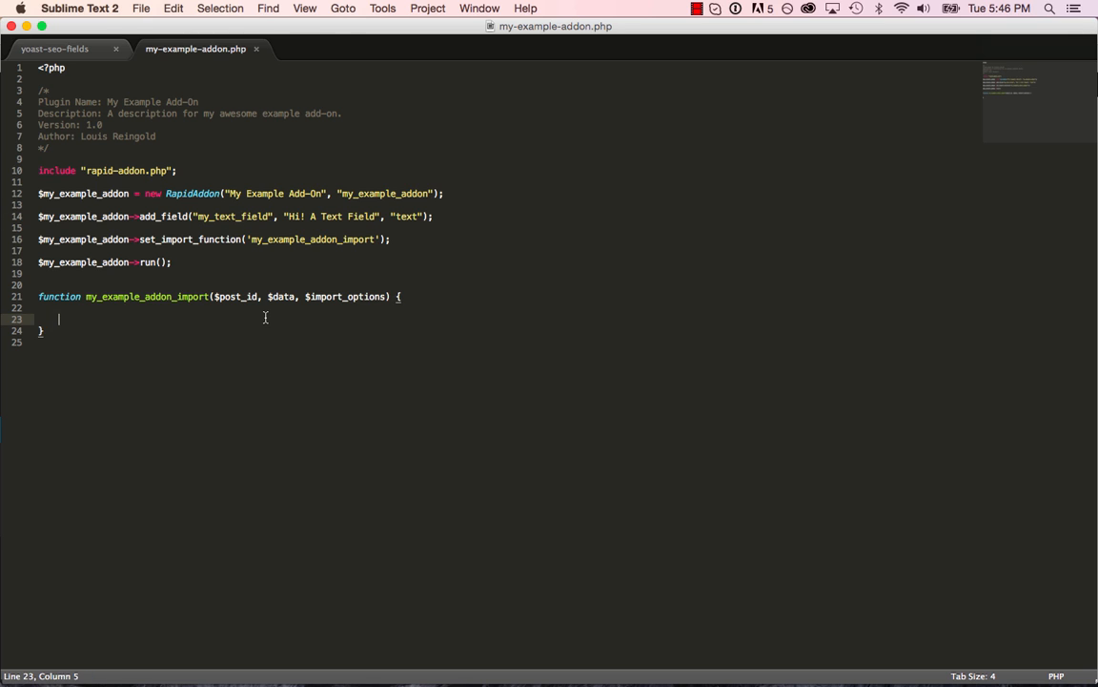
Step: Type update_post_meta($post_id, "My Field", $data['my_text_field']) inside the import function
type("update_post_meta")
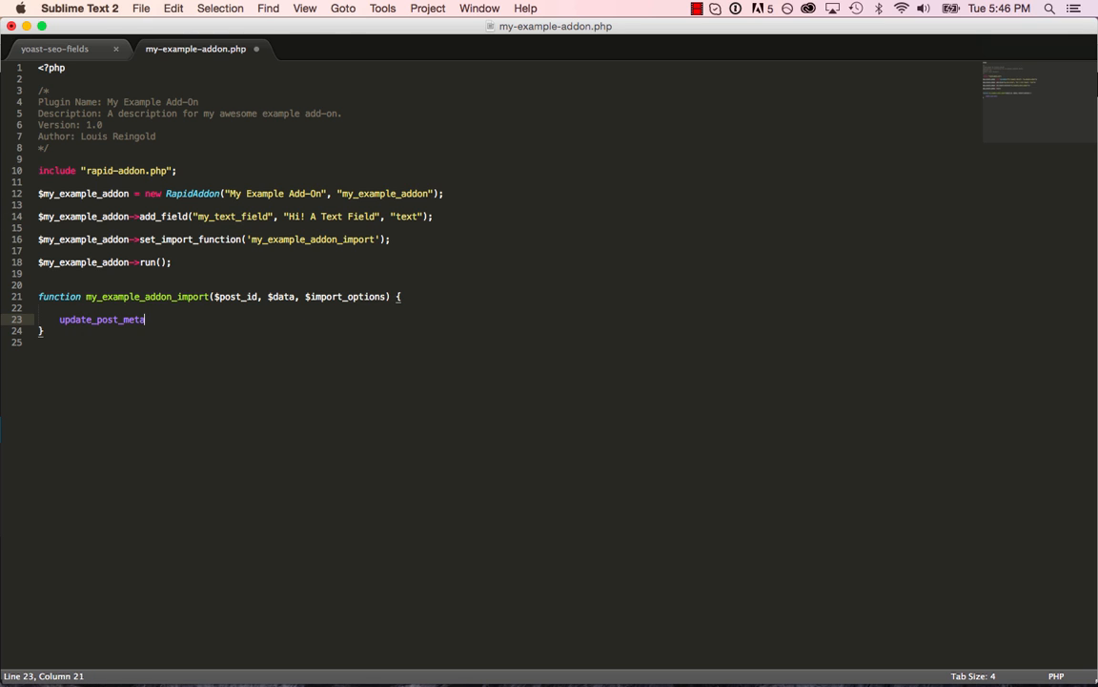
type("()")
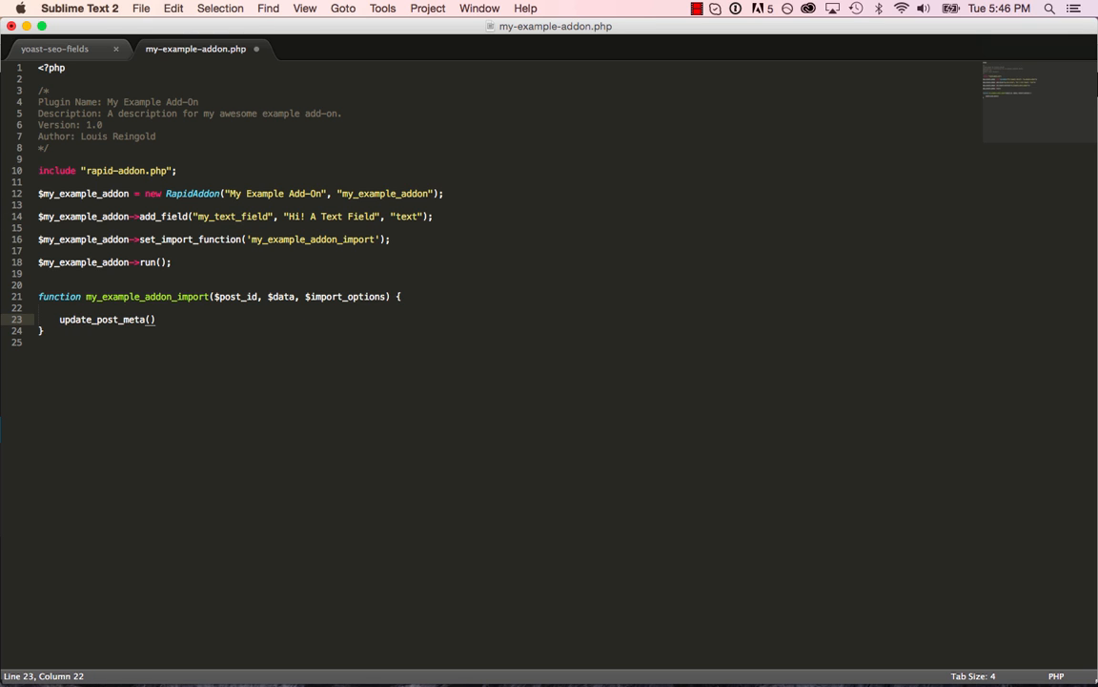
type("\"\"")
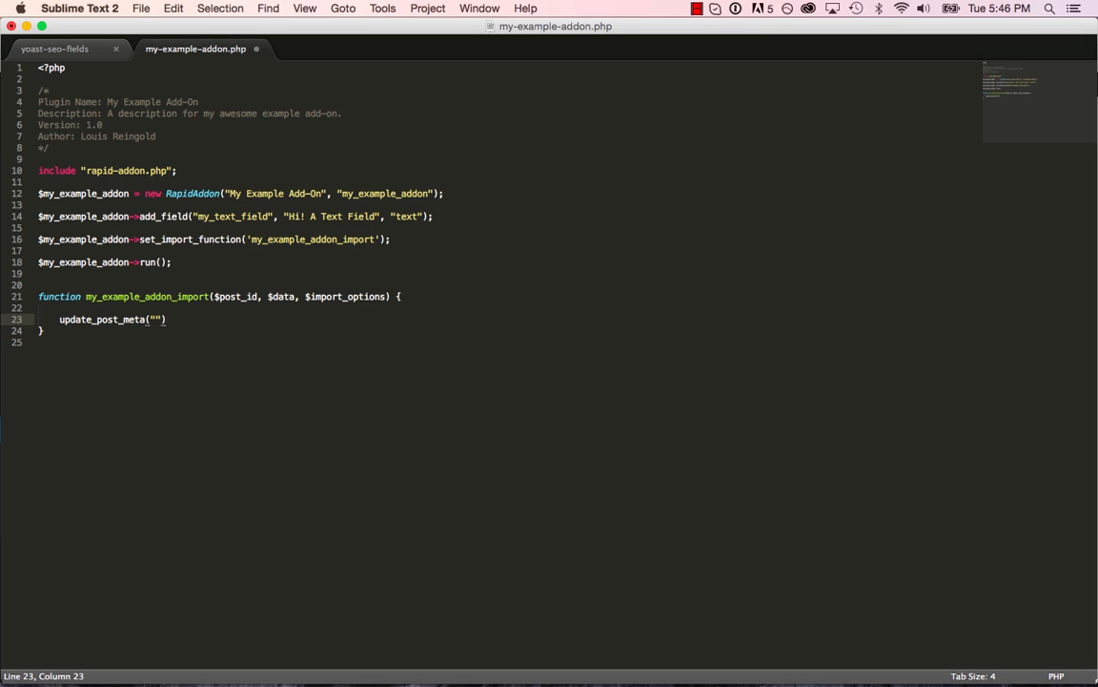
type("my_")
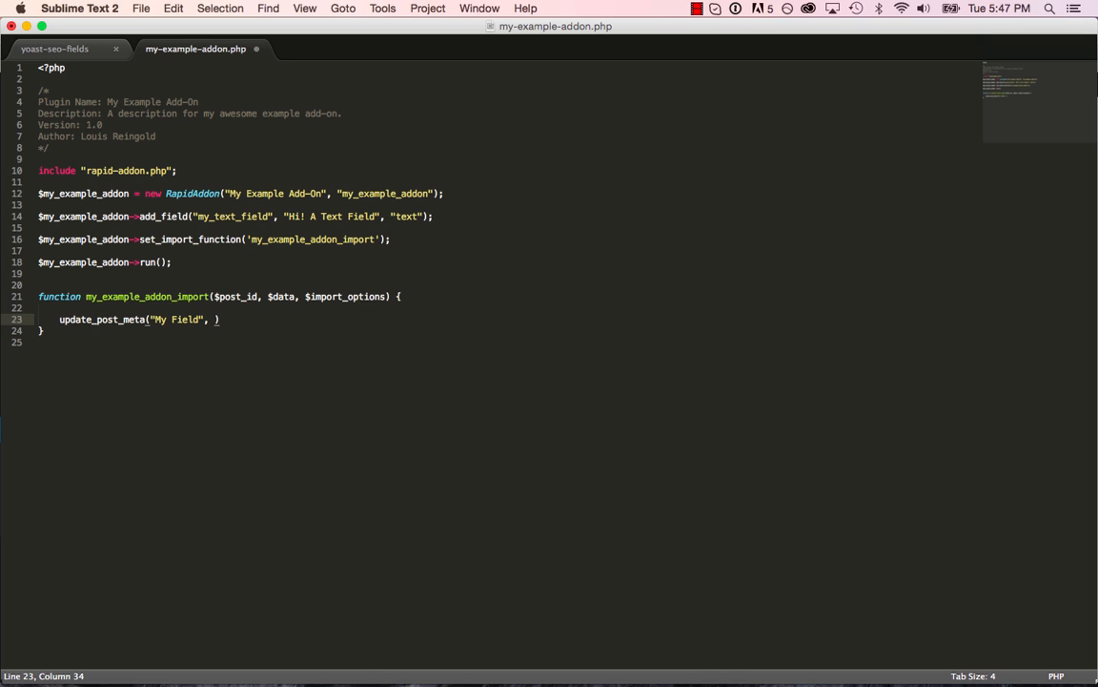
type("$post_id,")
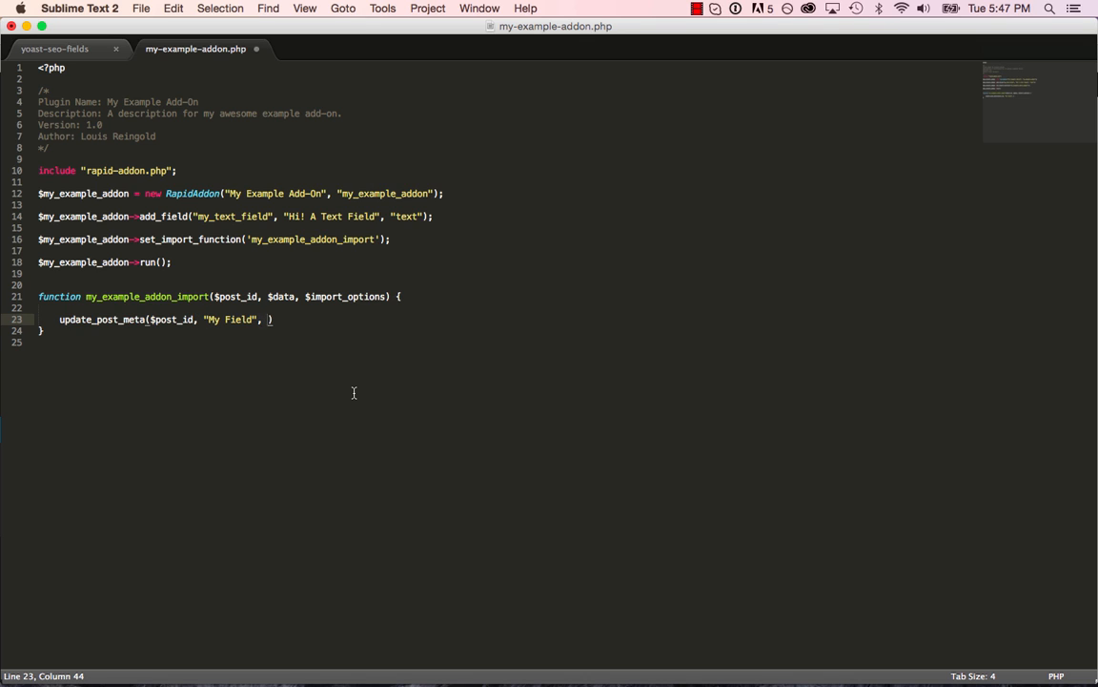
type("$d")
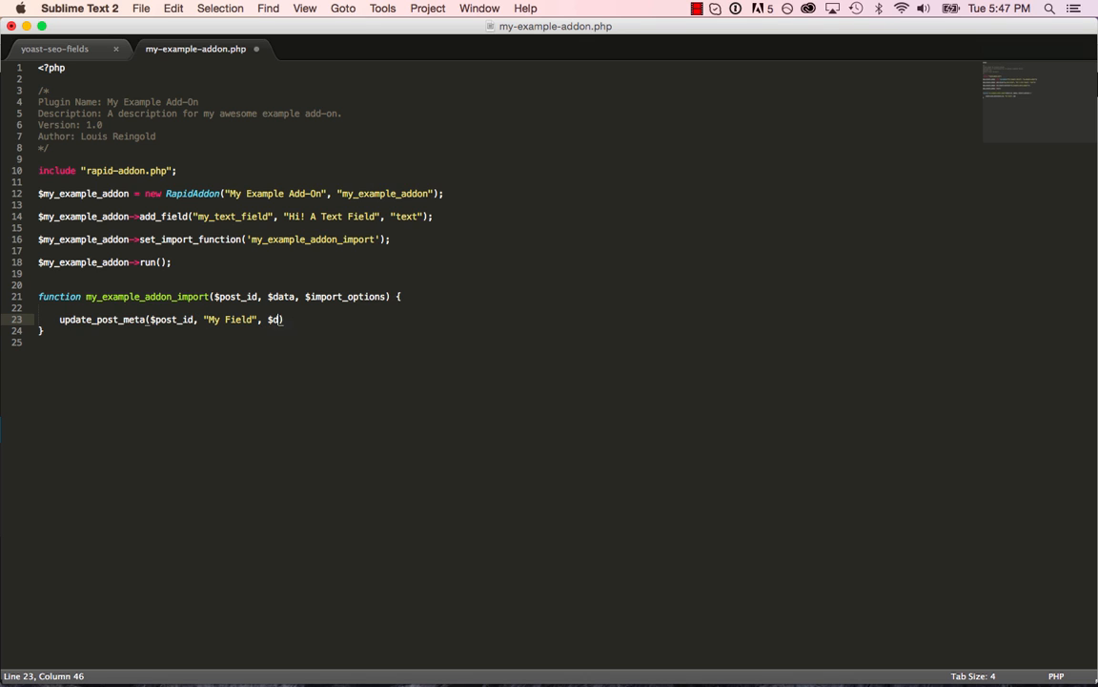
type("ata[]")
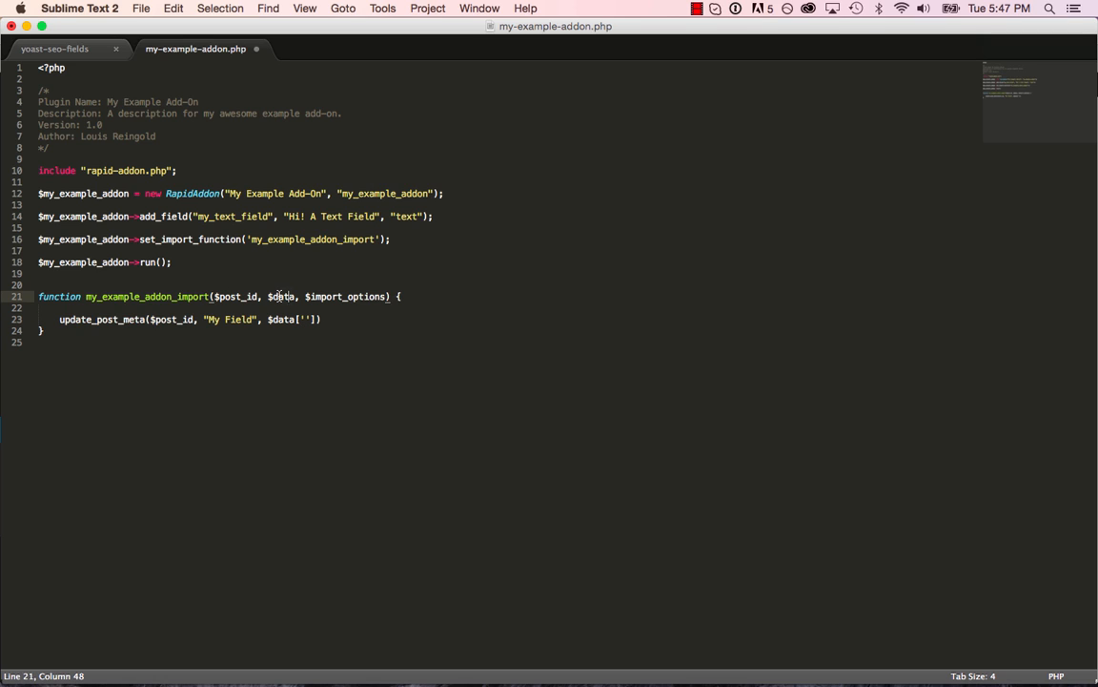
left_click(305, 319)
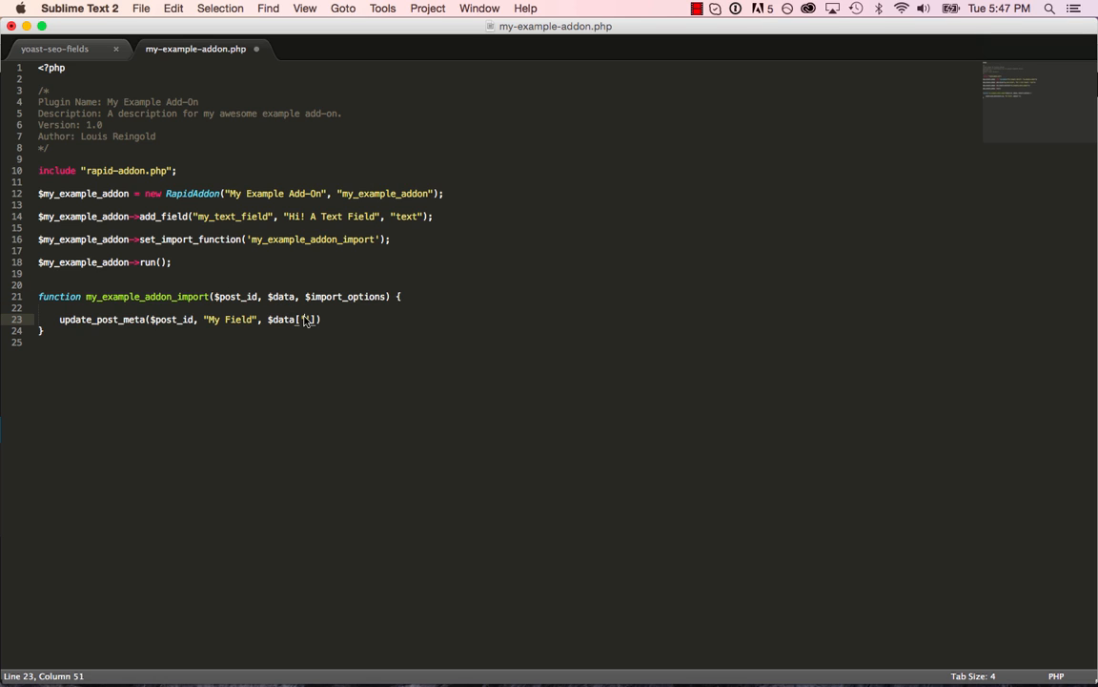
double_click(232, 215)
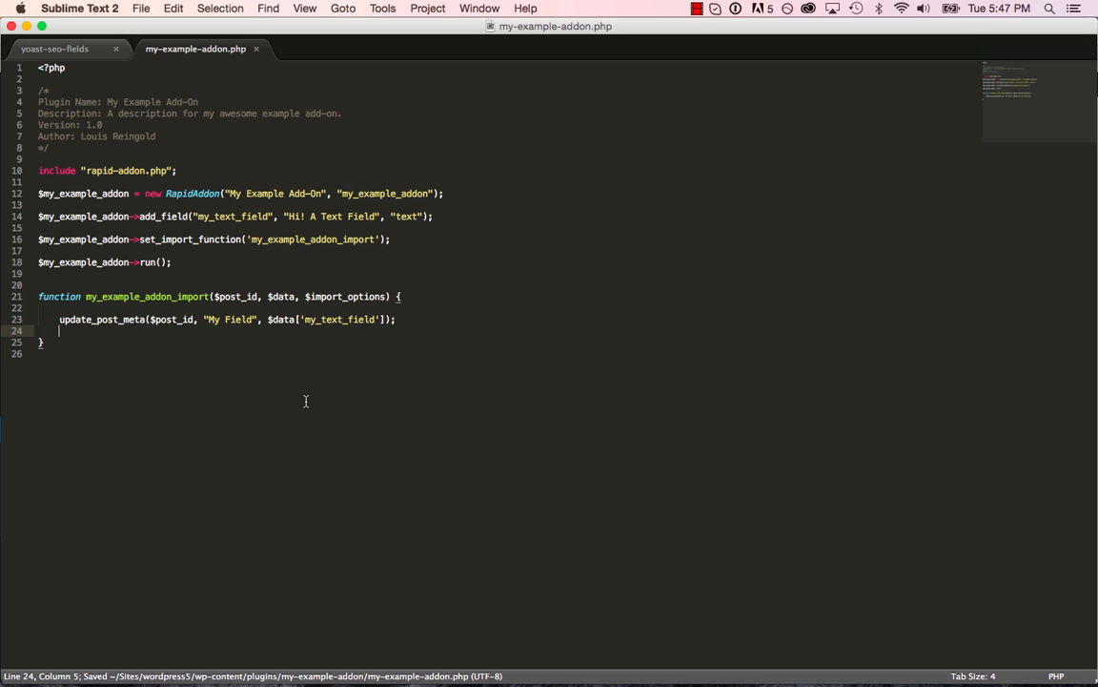
mouse_move(267, 224)
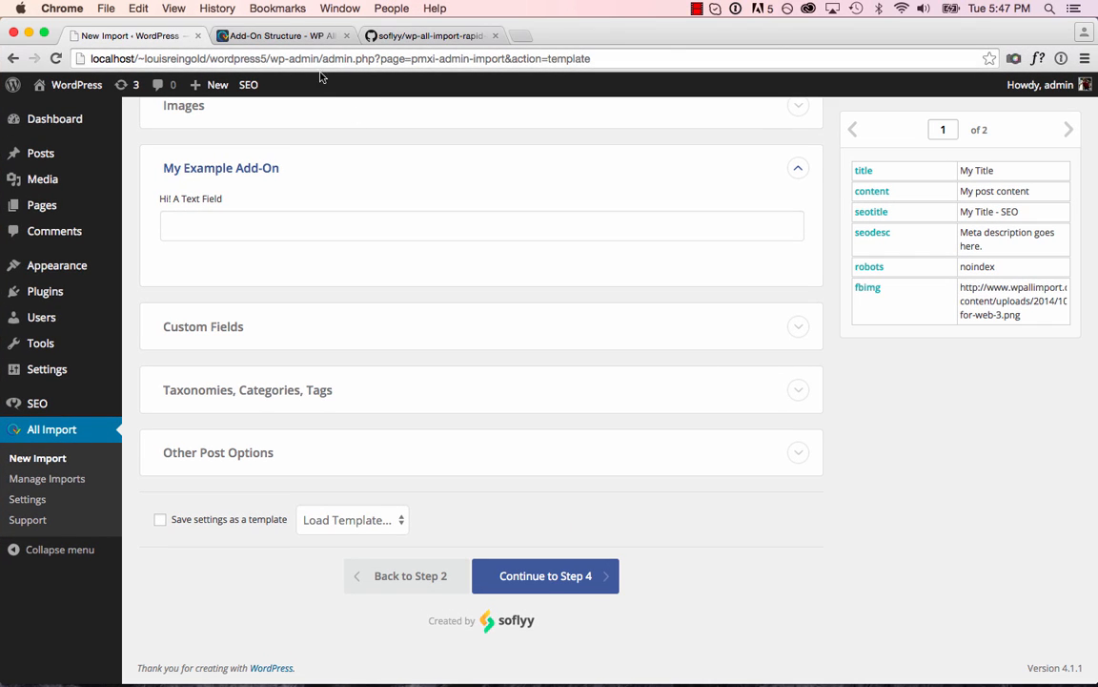
Step: Upload example-yoast-data.csv (2 rows) as a new import and reach Step 3
left_click(39, 458)
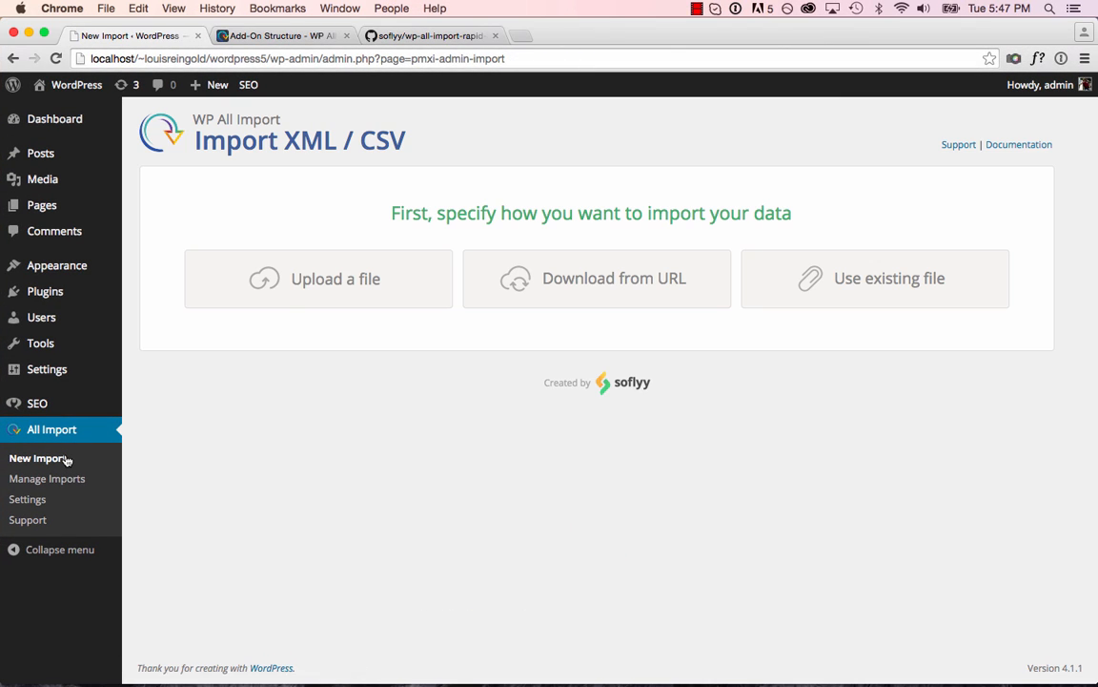
left_click(317, 279)
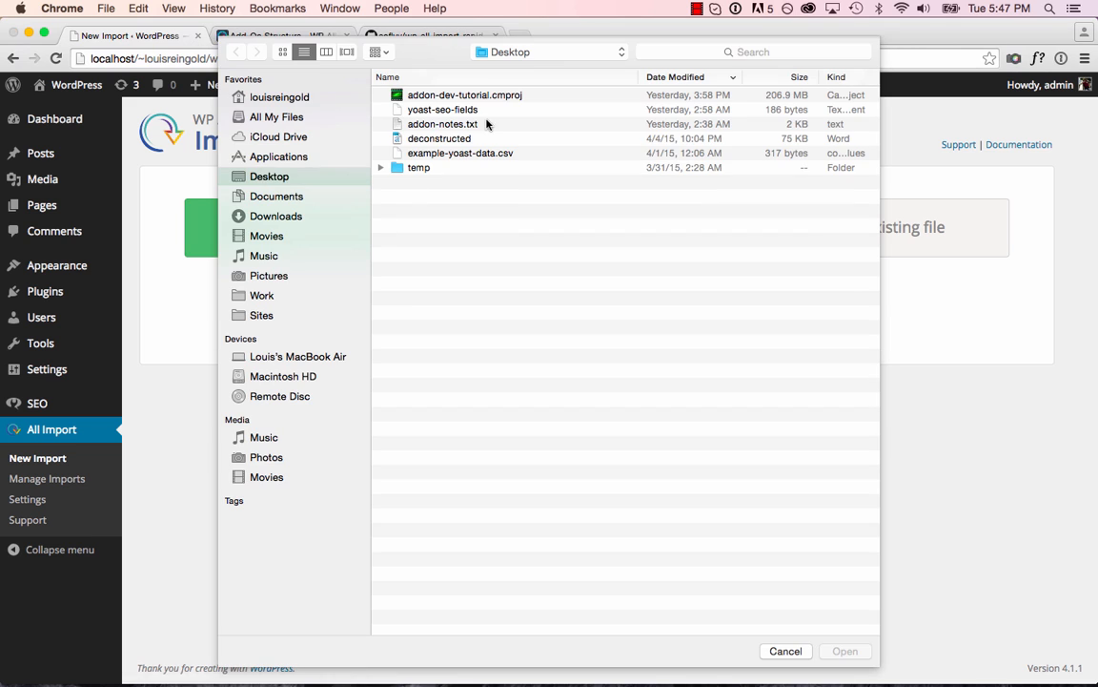
left_click(460, 153)
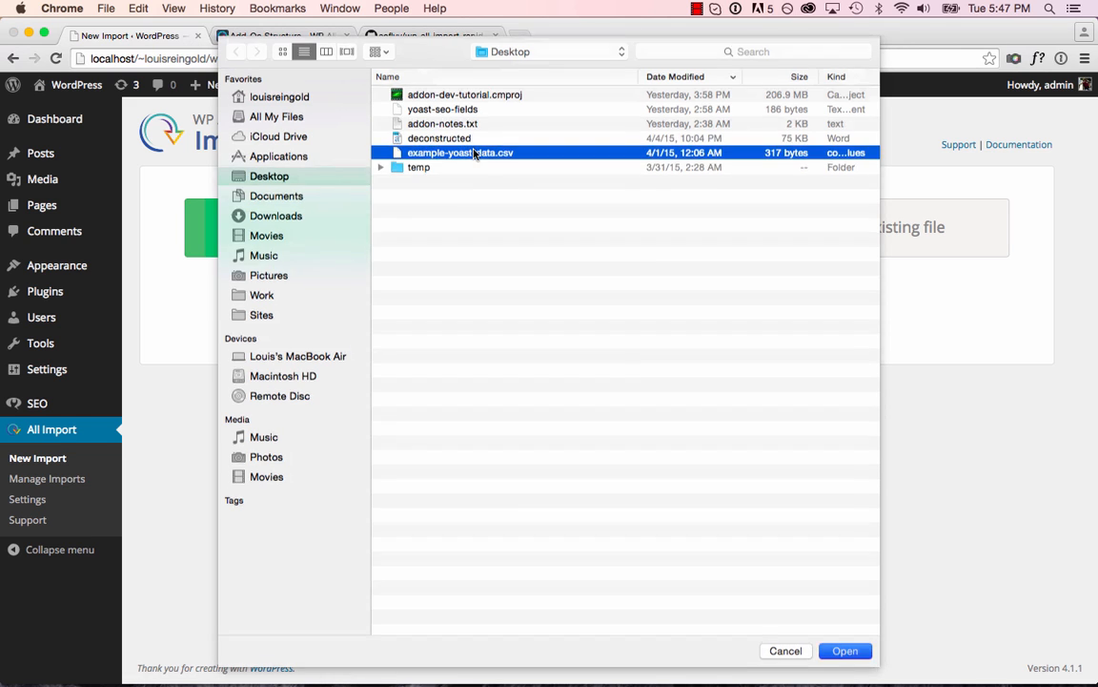
left_click(843, 651)
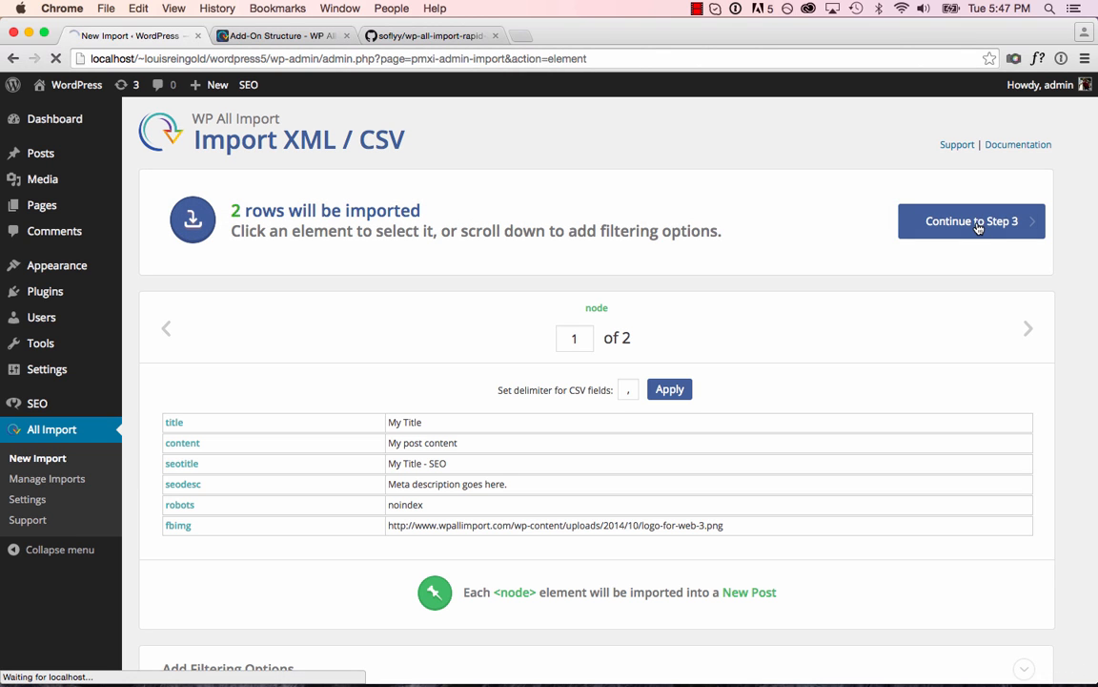
left_click(971, 220)
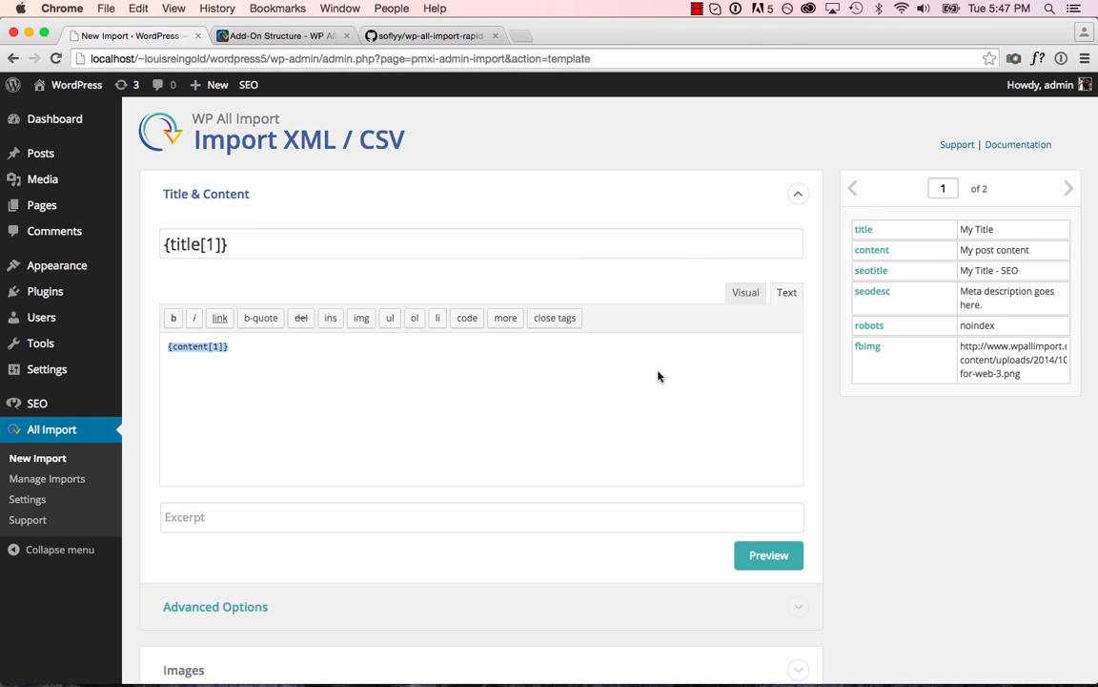
Step: Enter {fbimg[1]} in the My Example Add-On text field, then confirm and run the import
scroll("down", 3)
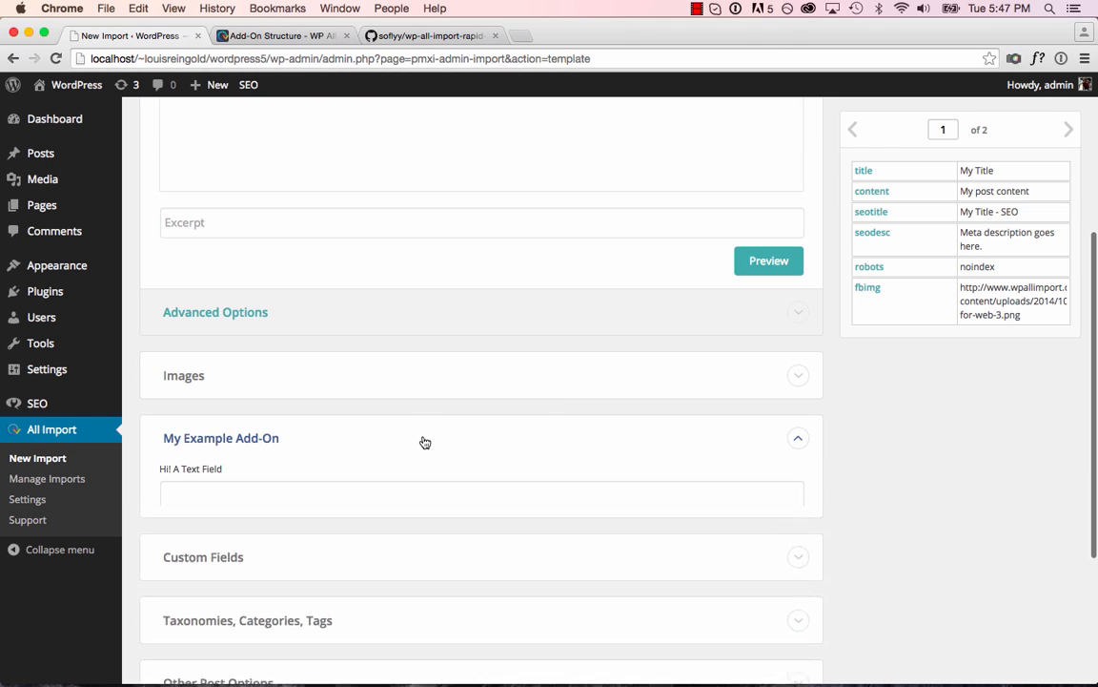
left_click(481, 493)
type("{fbimg[1]}")
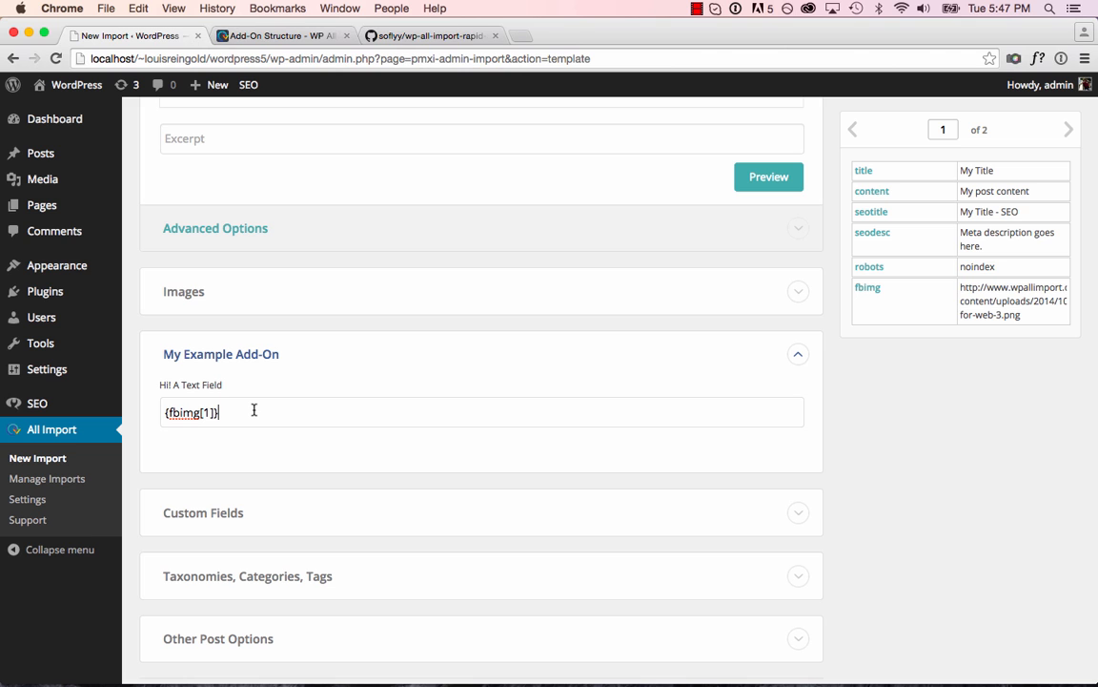
scroll("down", 3)
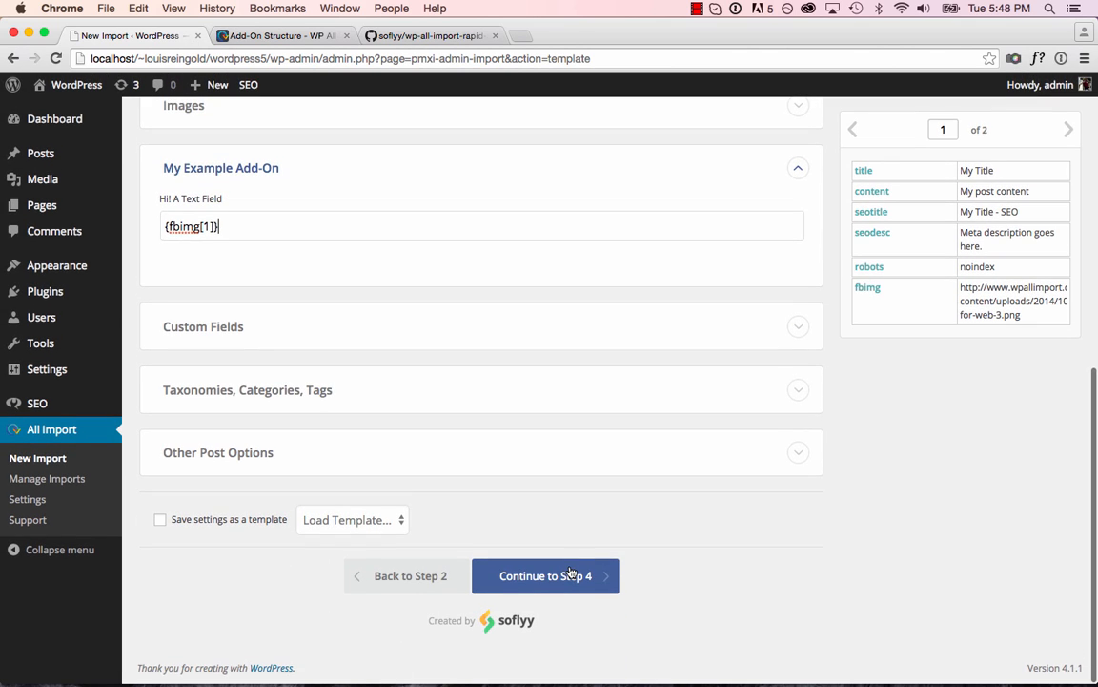
left_click(545, 575)
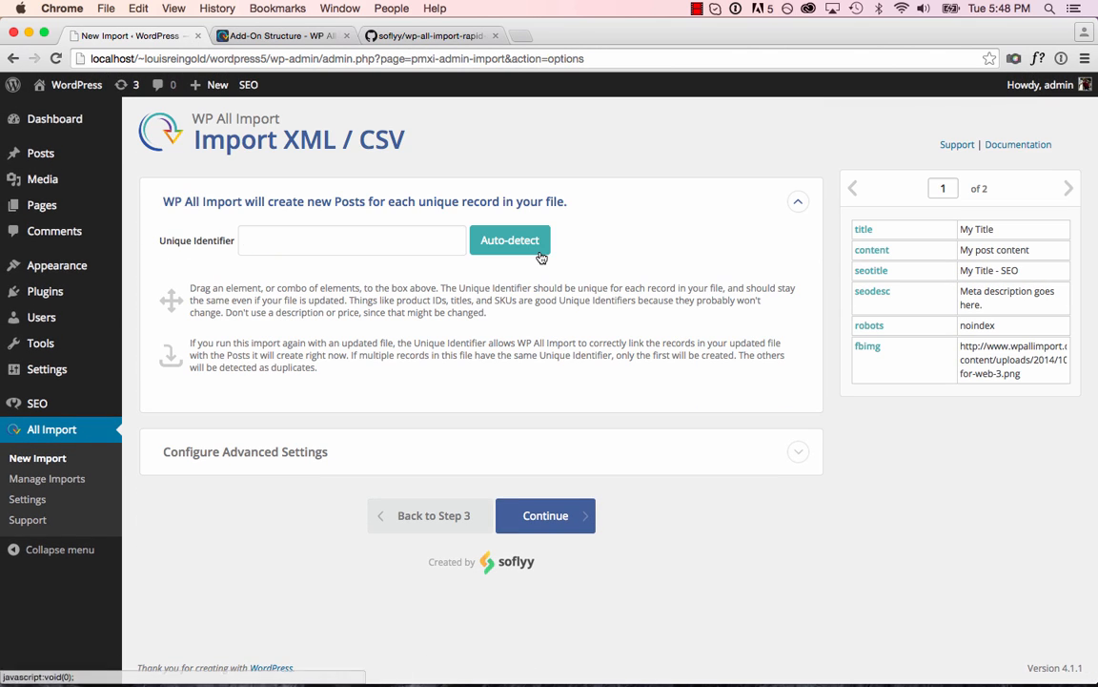
left_click(546, 515)
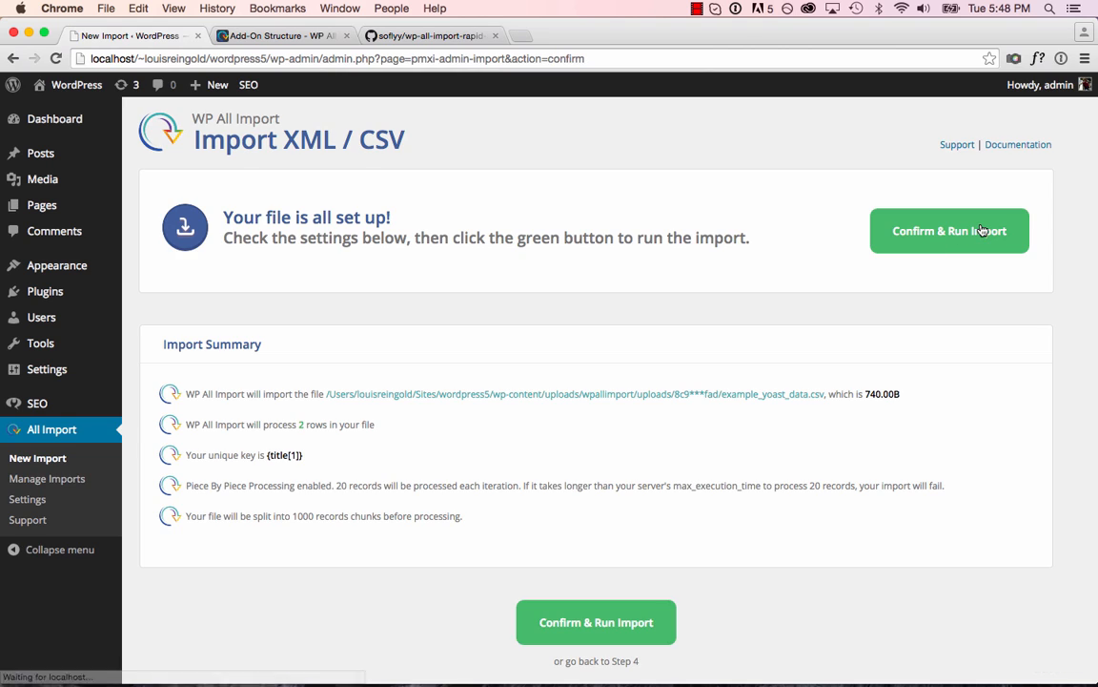
left_click(948, 230)
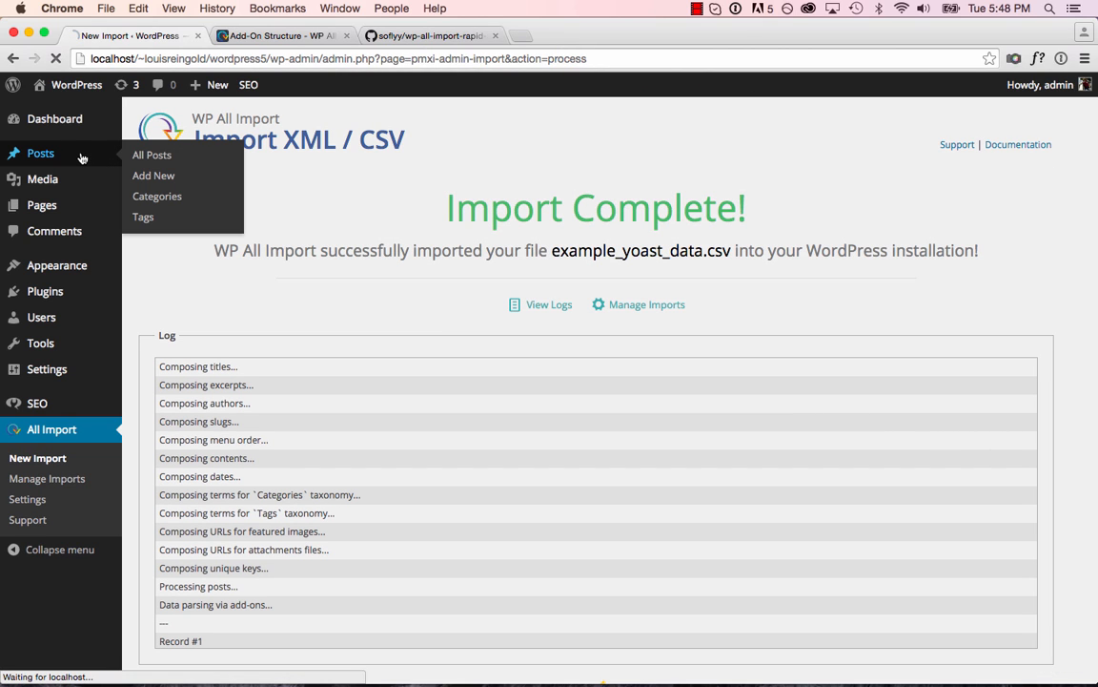
Step: Open the imported "My Title" post and check its My Field custom field
left_click(151, 154)
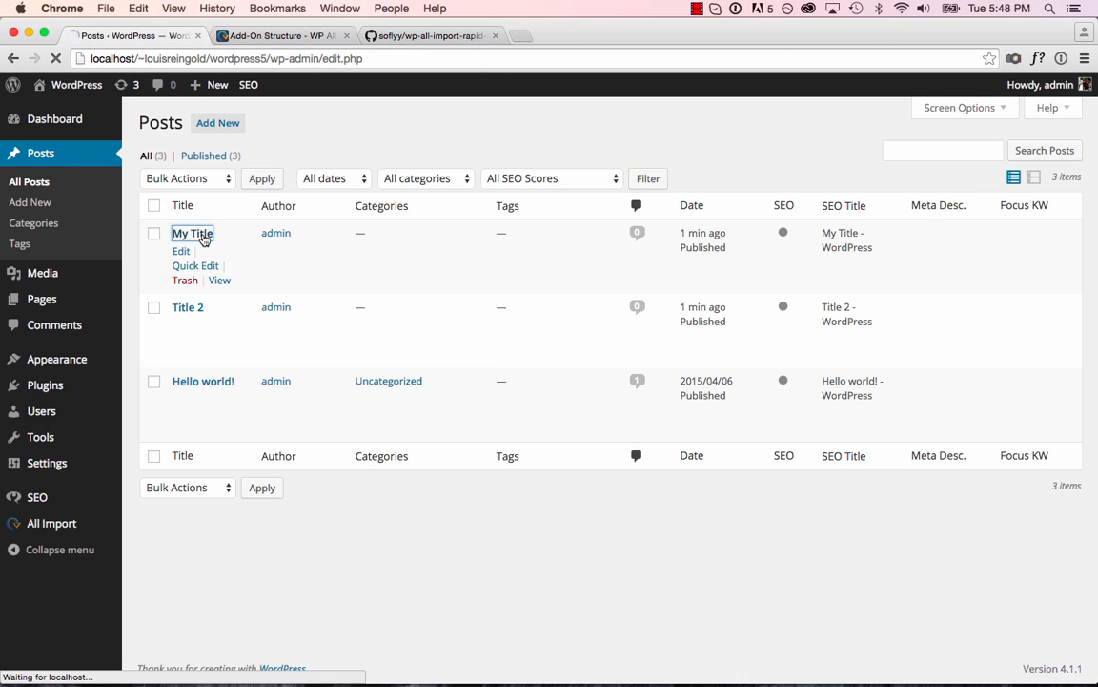
left_click(192, 233)
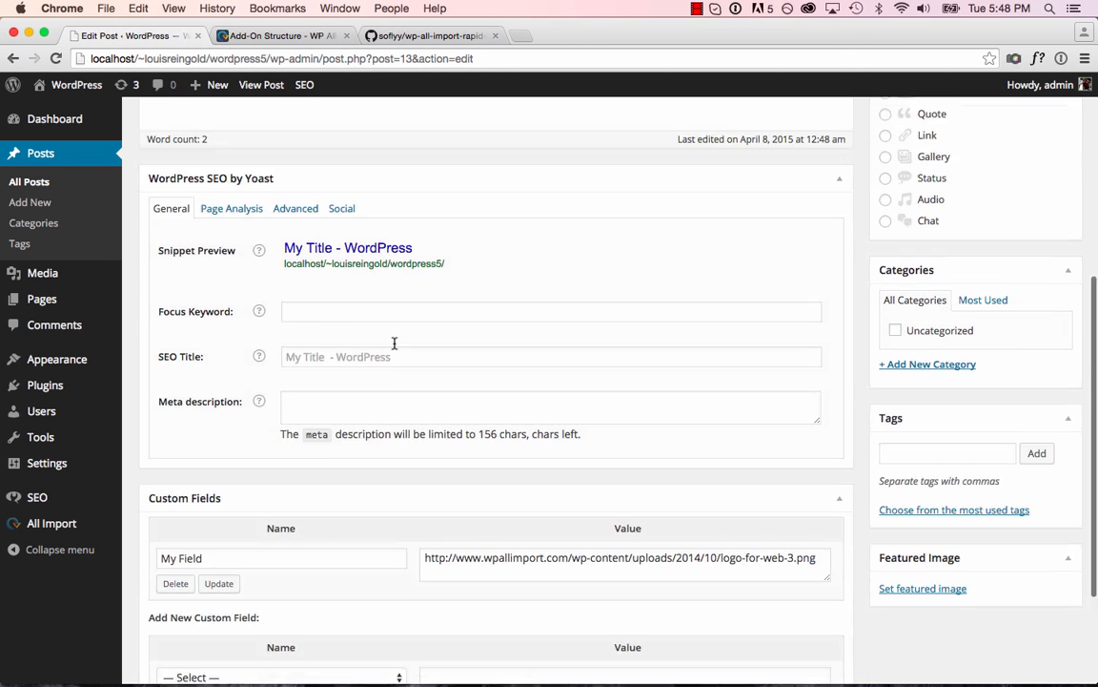
scroll("down", 3)
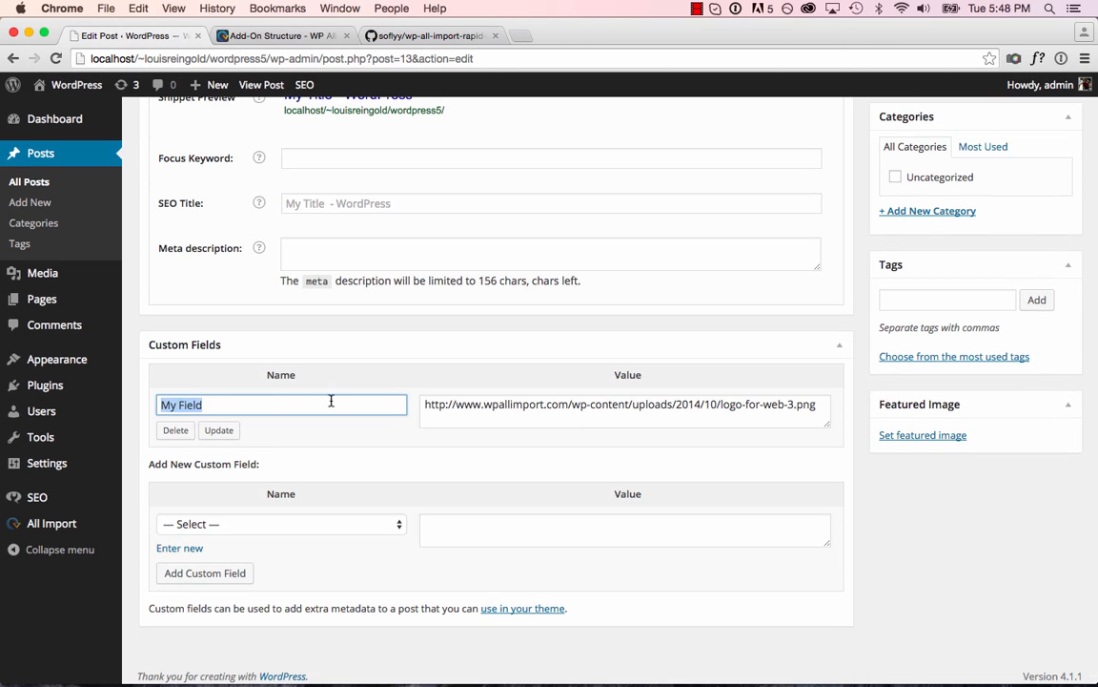
left_click(624, 403)
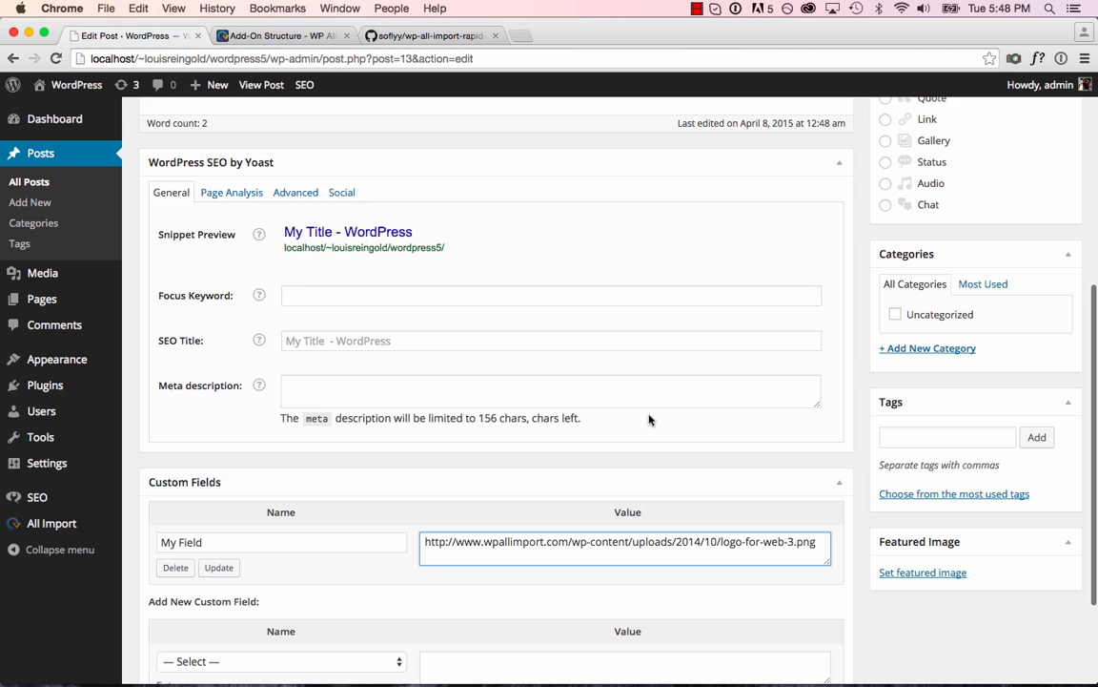
mouse_move(282, 163)
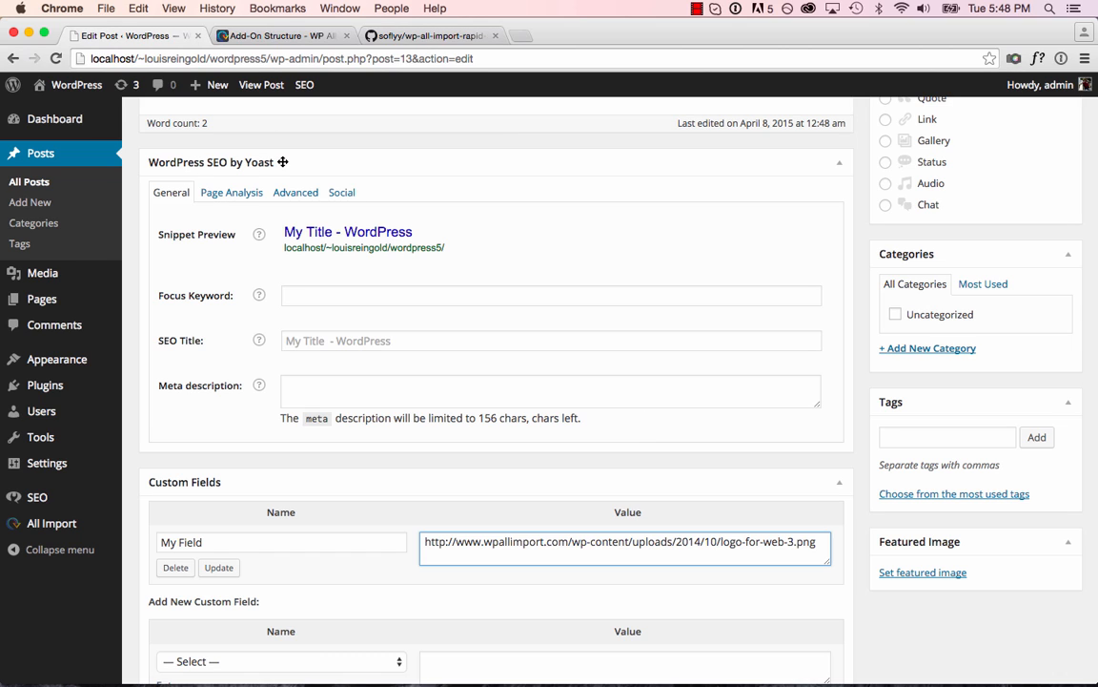
mouse_move(306, 334)
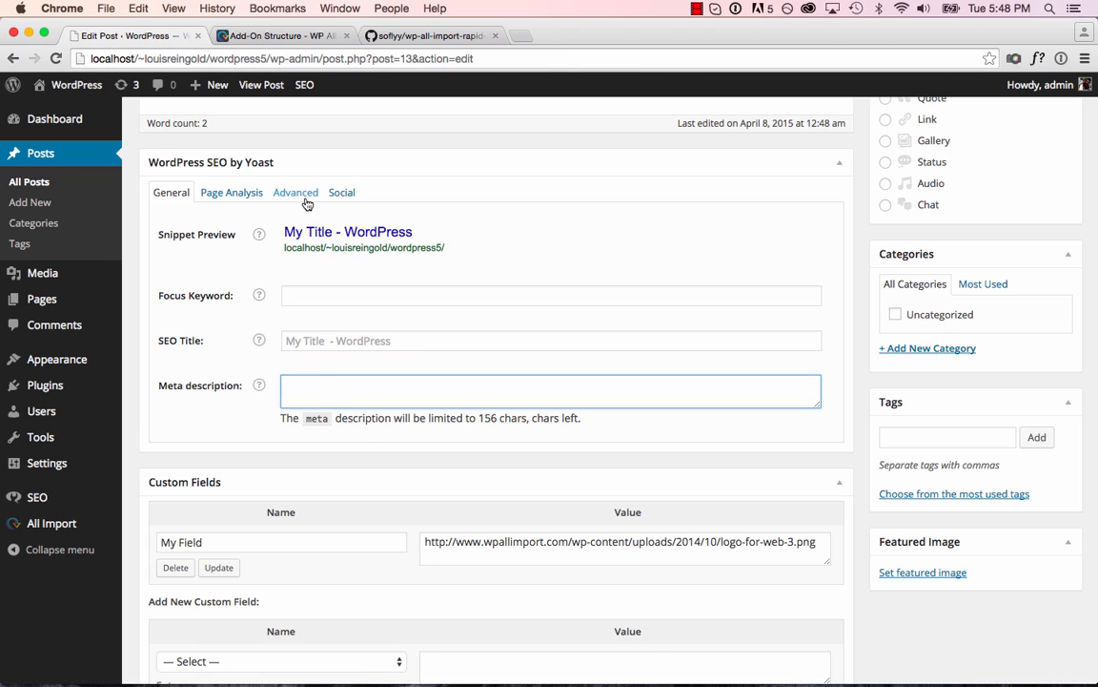
Step: Inspect the Advanced robots options and the Social Facebook image picker without changing anything
left_click(295, 191)
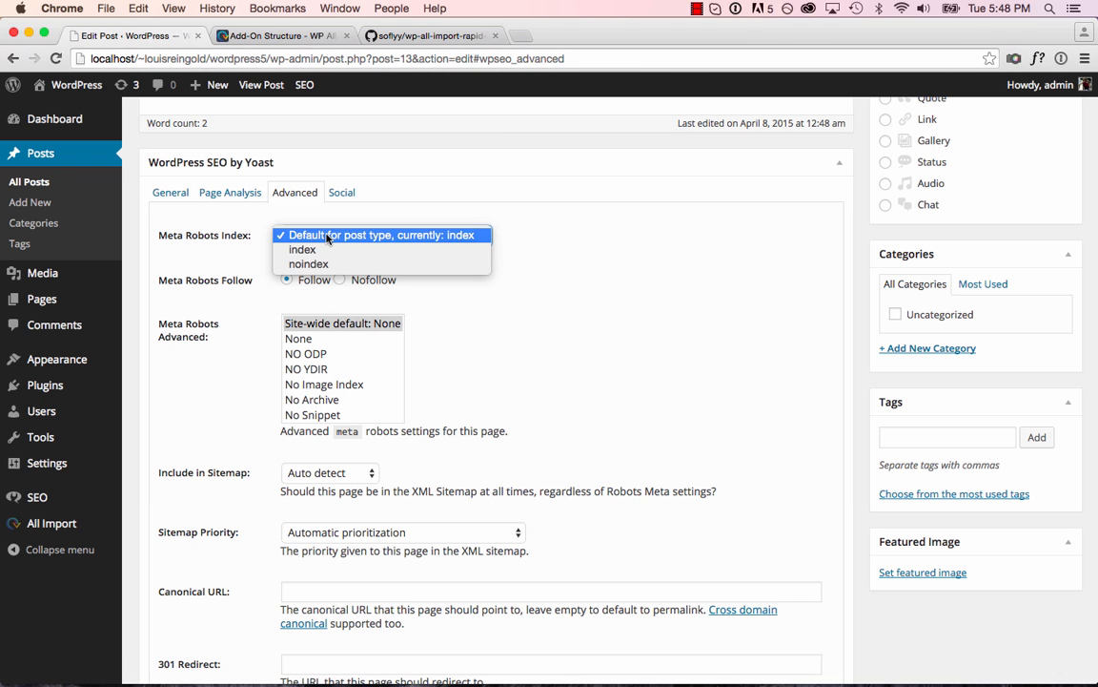
left_click(381, 235)
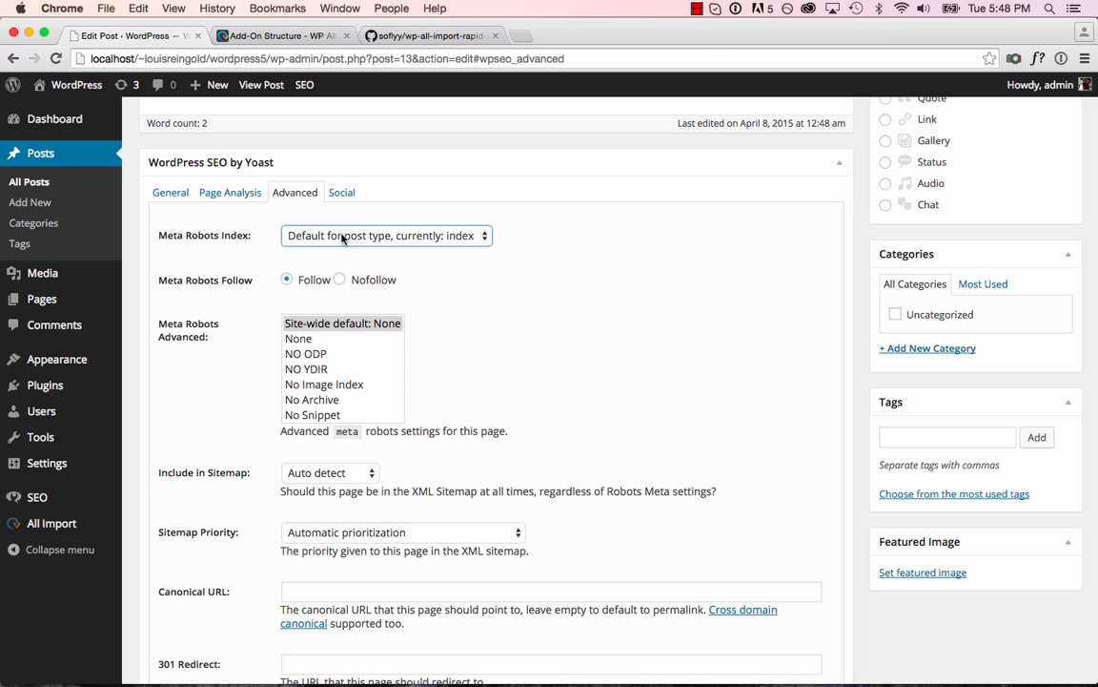
left_click(341, 192)
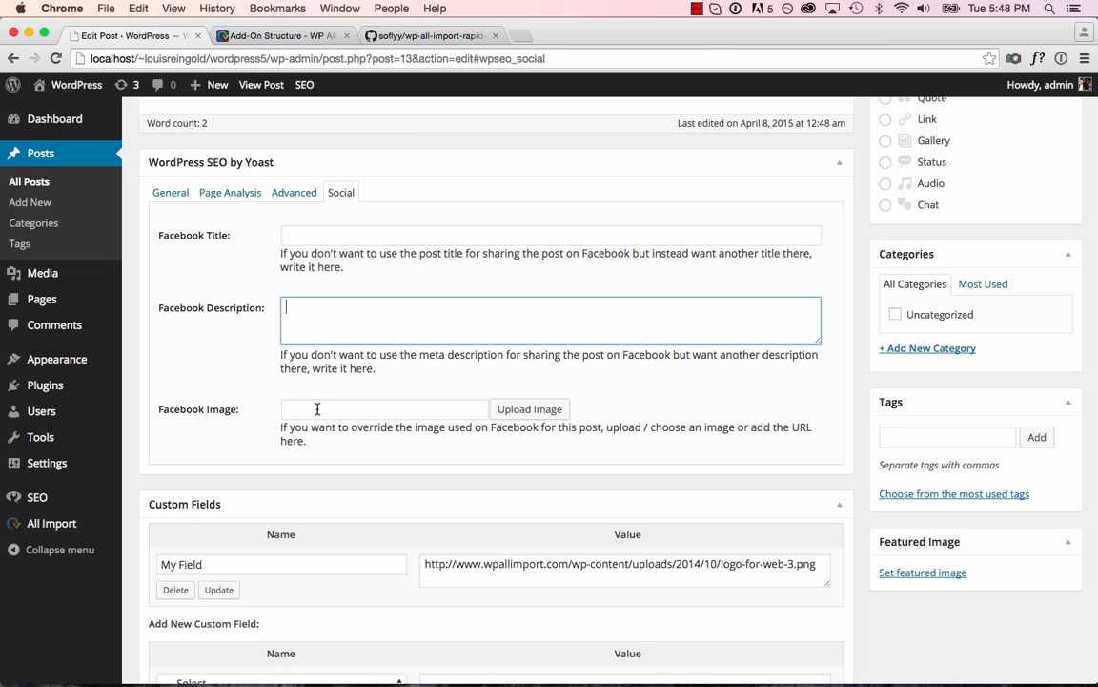
left_click(529, 408)
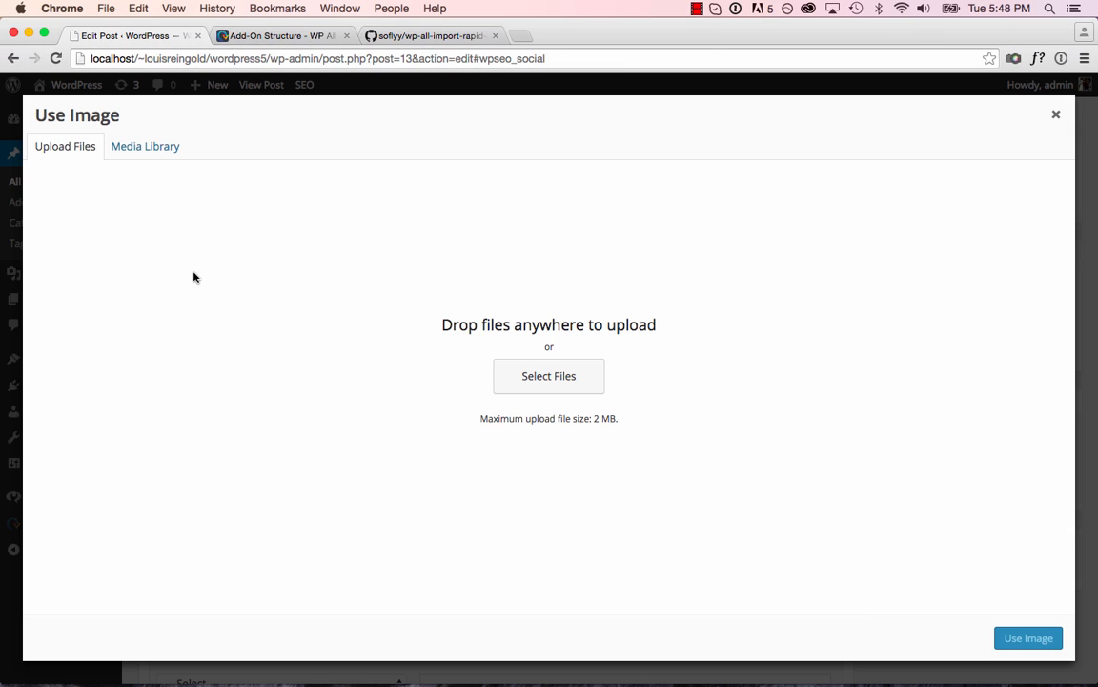
mouse_move(145, 146)
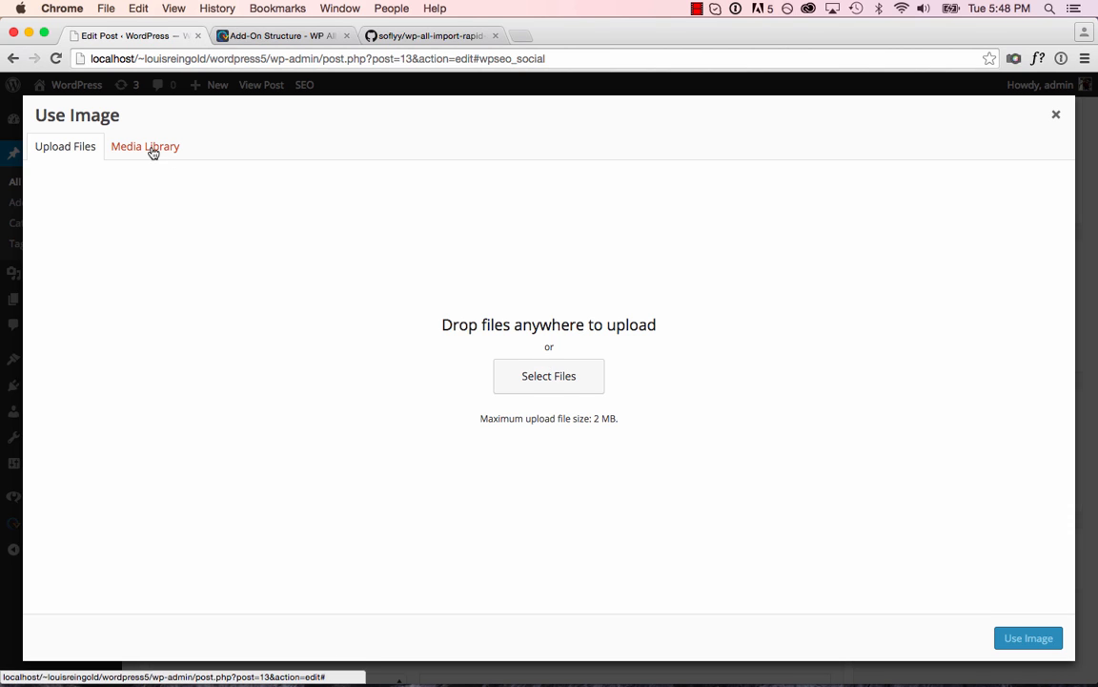
left_click(145, 146)
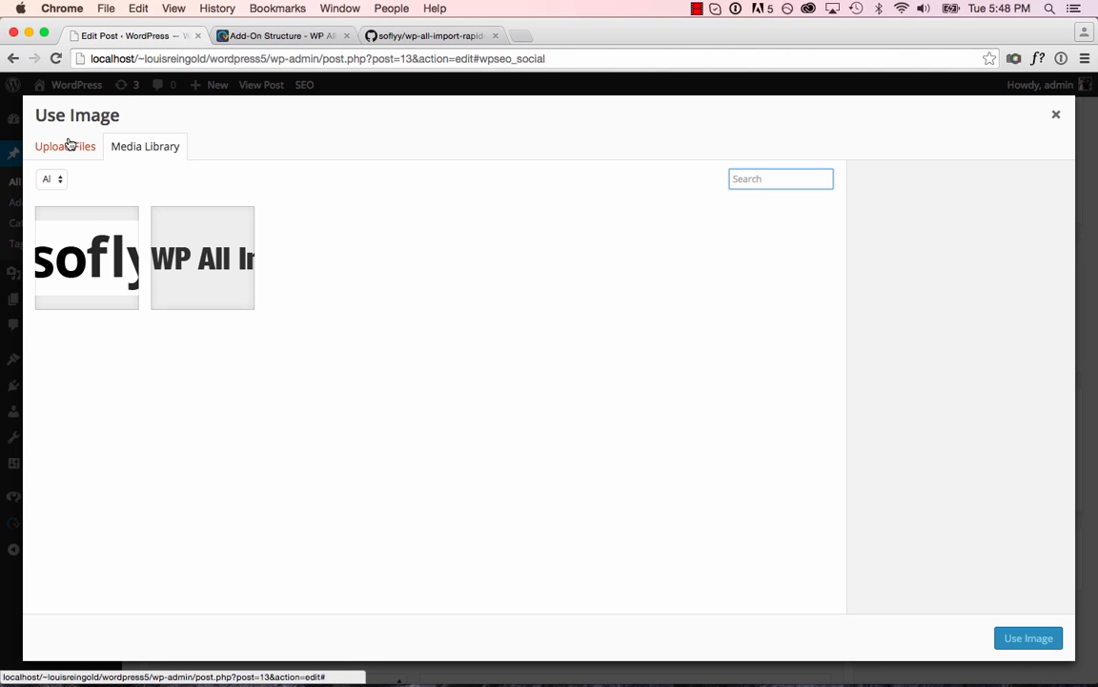
left_click(1055, 114)
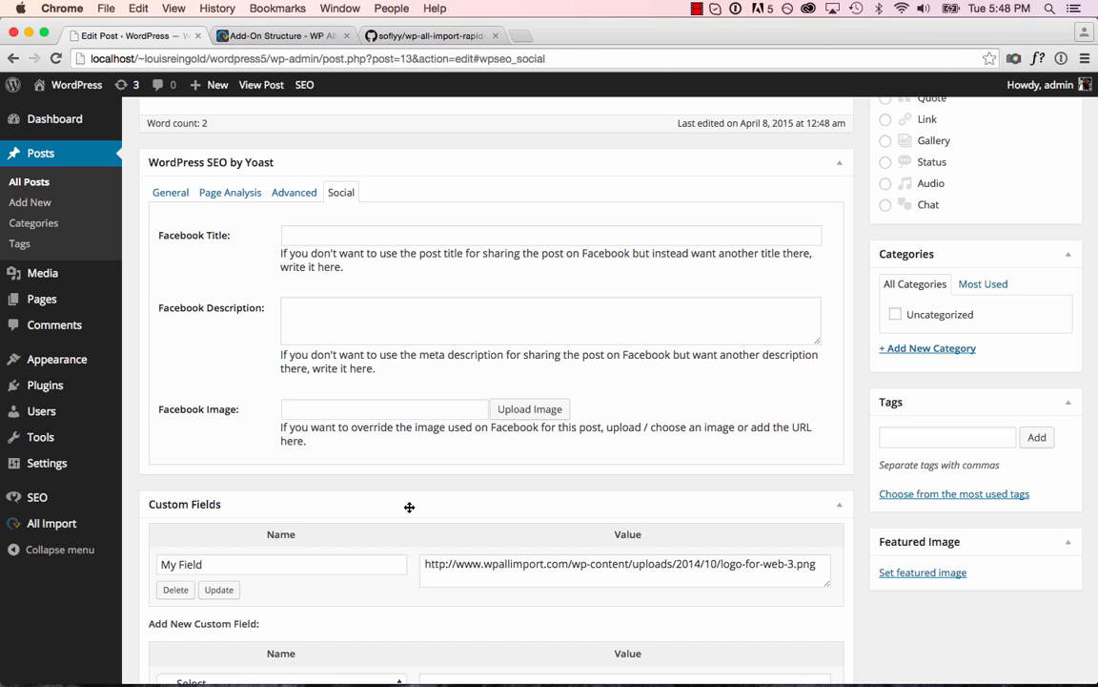
mouse_move(186, 169)
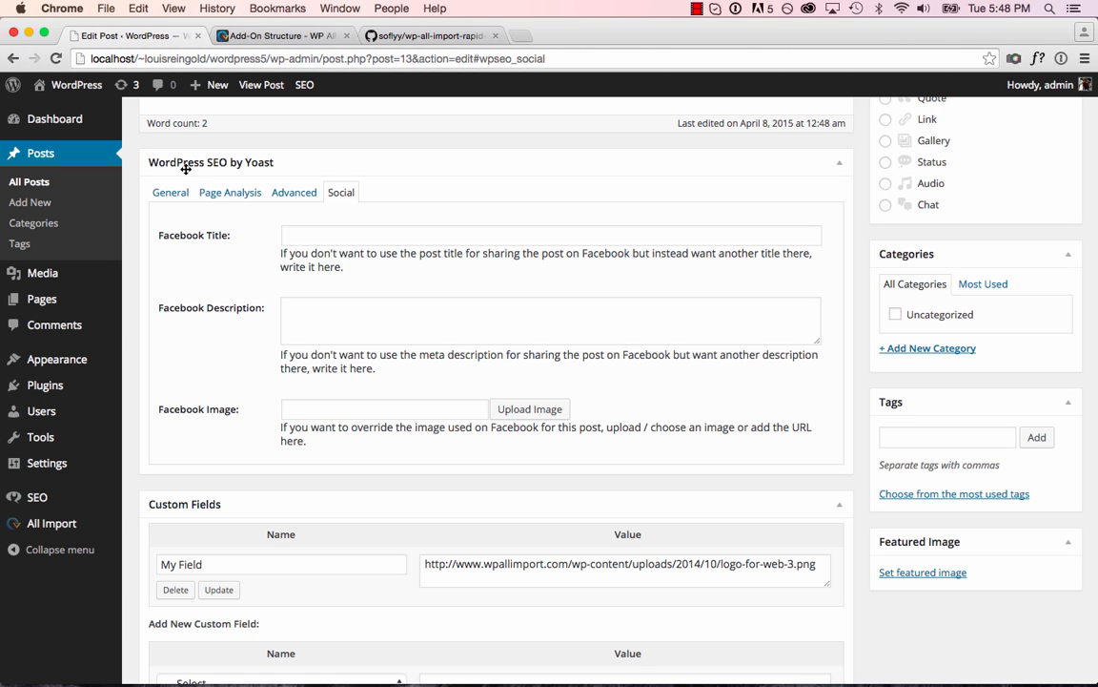
mouse_move(264, 331)
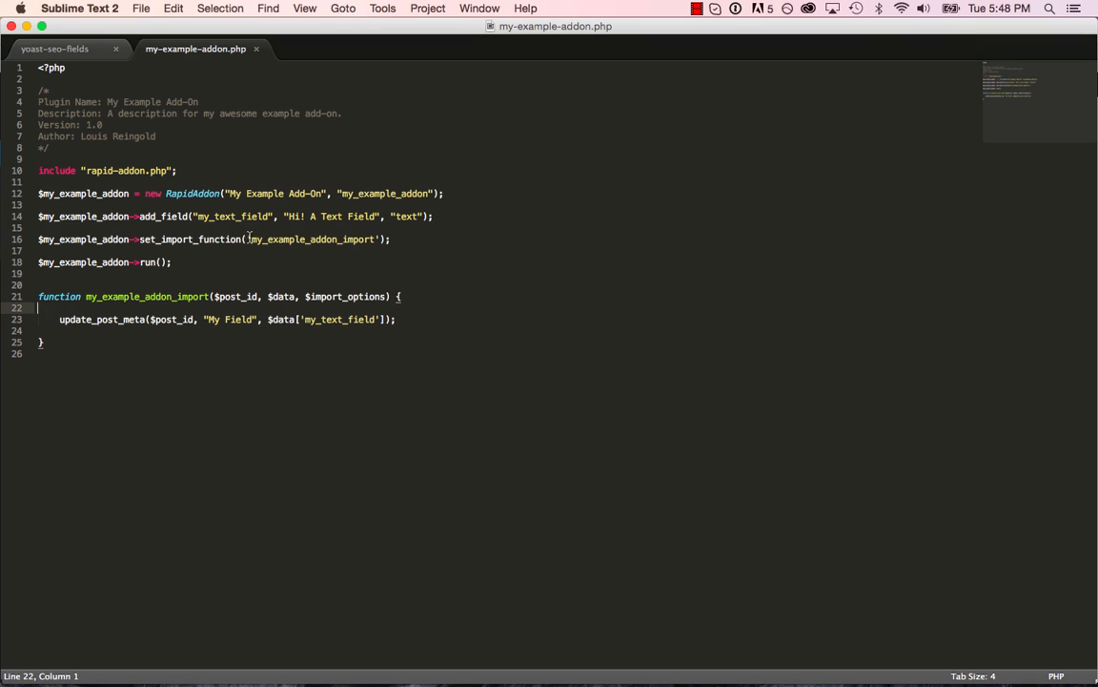
Step: Define seo_title 'SEO Title' and seo_description text fields, plus a radio 'Meta Robots Index' field
type("seo_t")
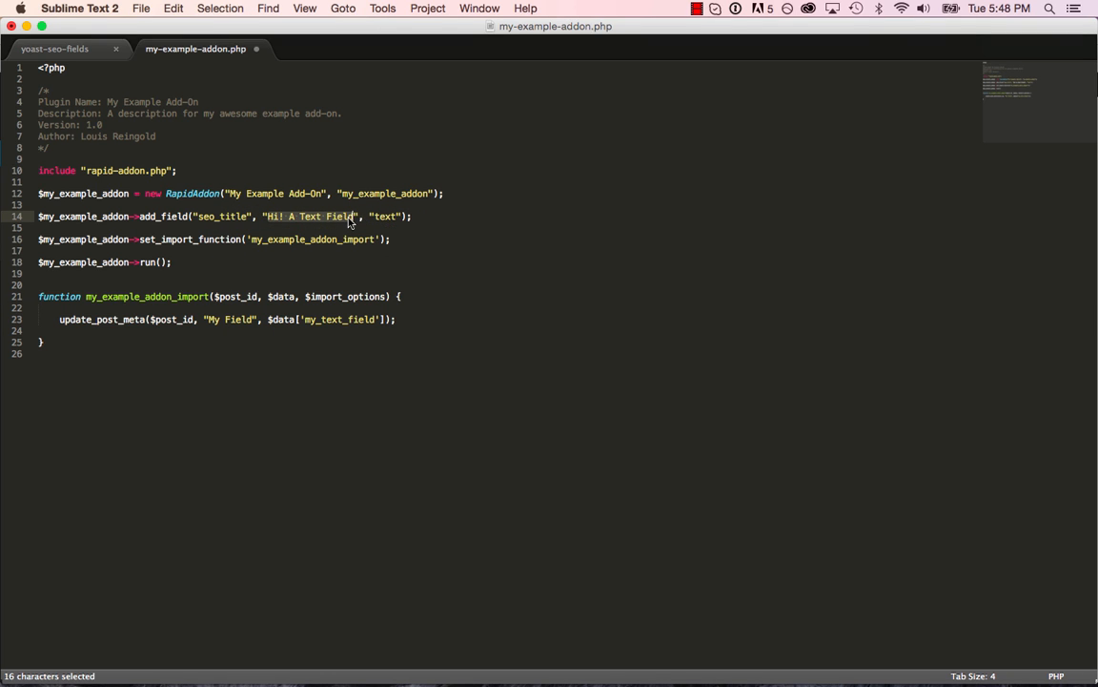
type("SEO Title")
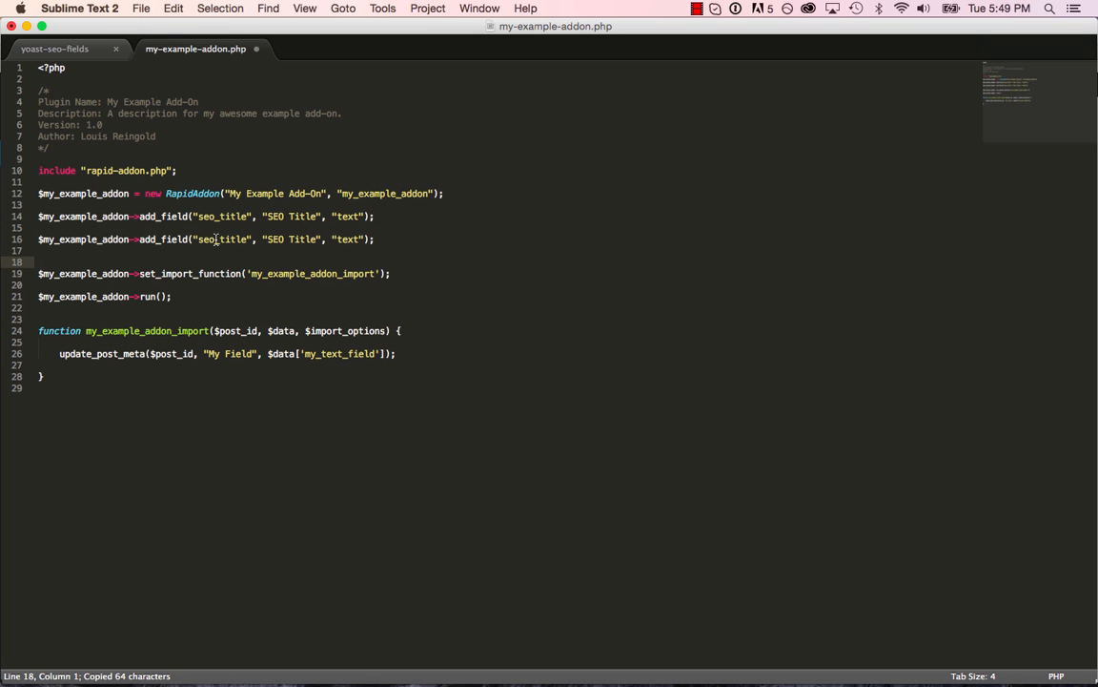
type("seo_description")
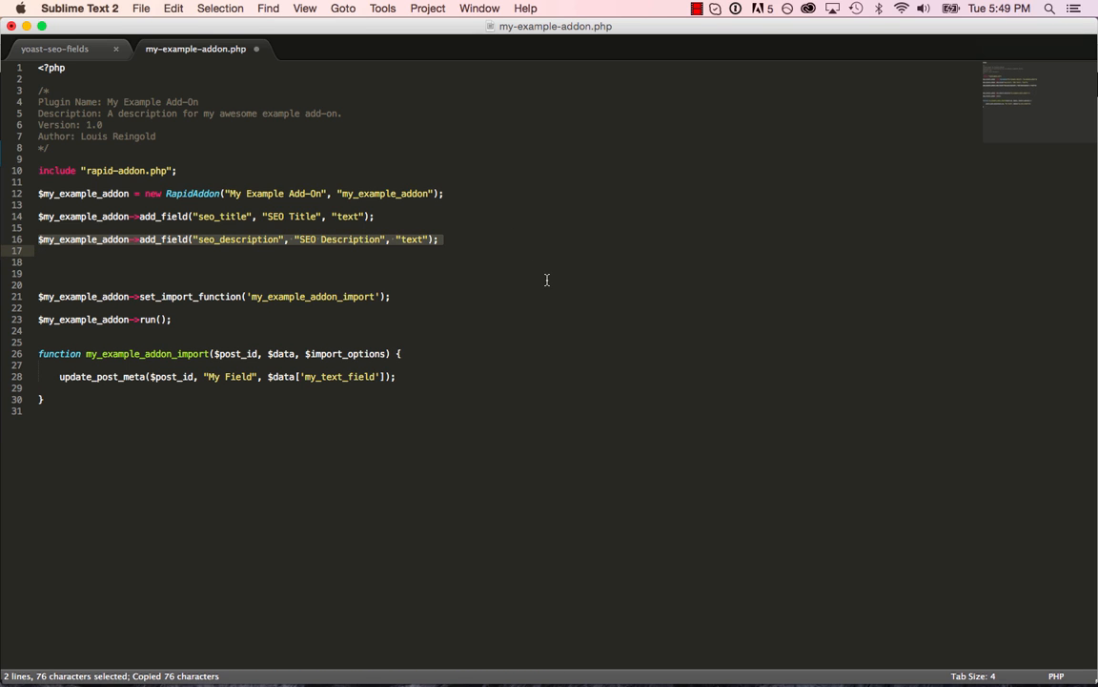
key("cmd+v")
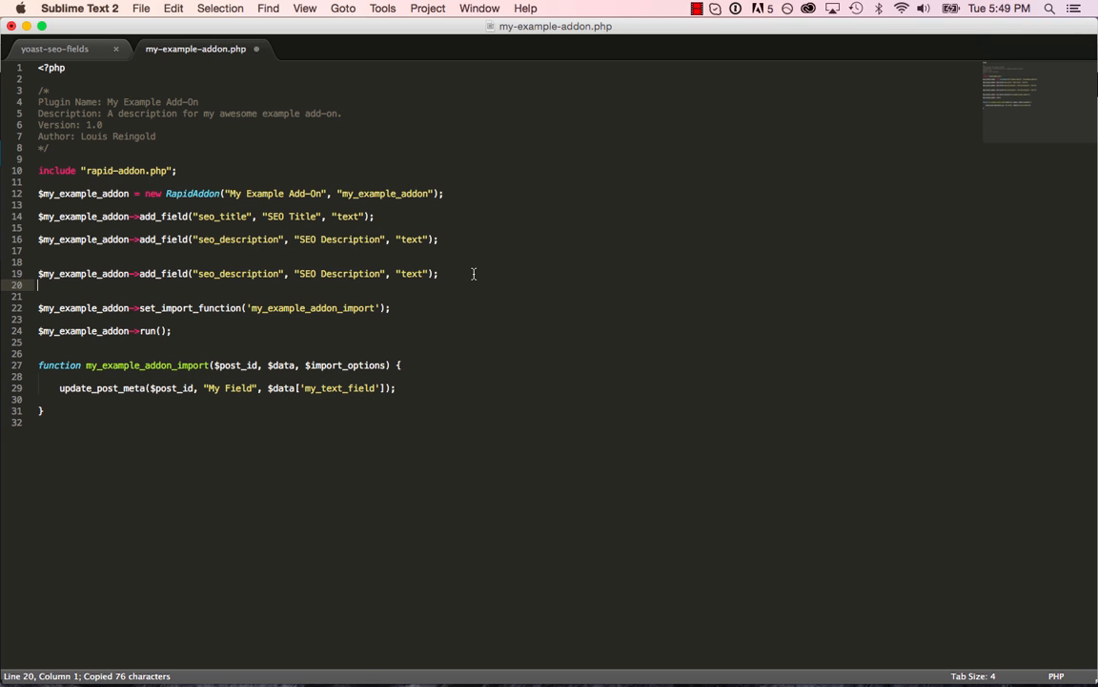
type("radio")
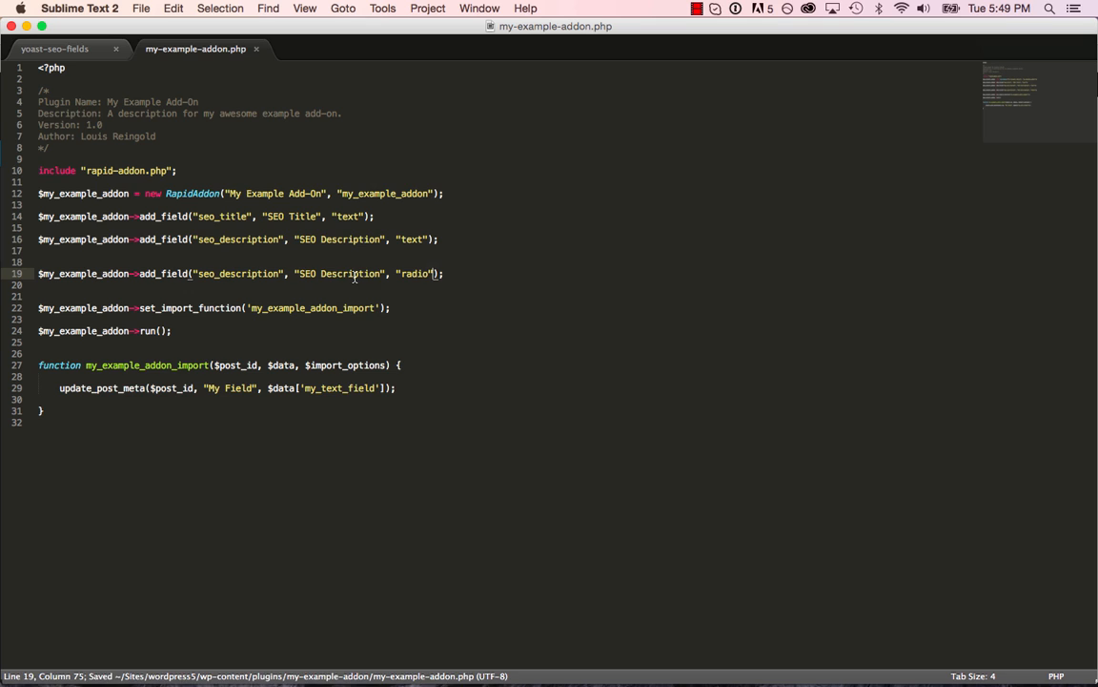
type("Meta Robots Index")
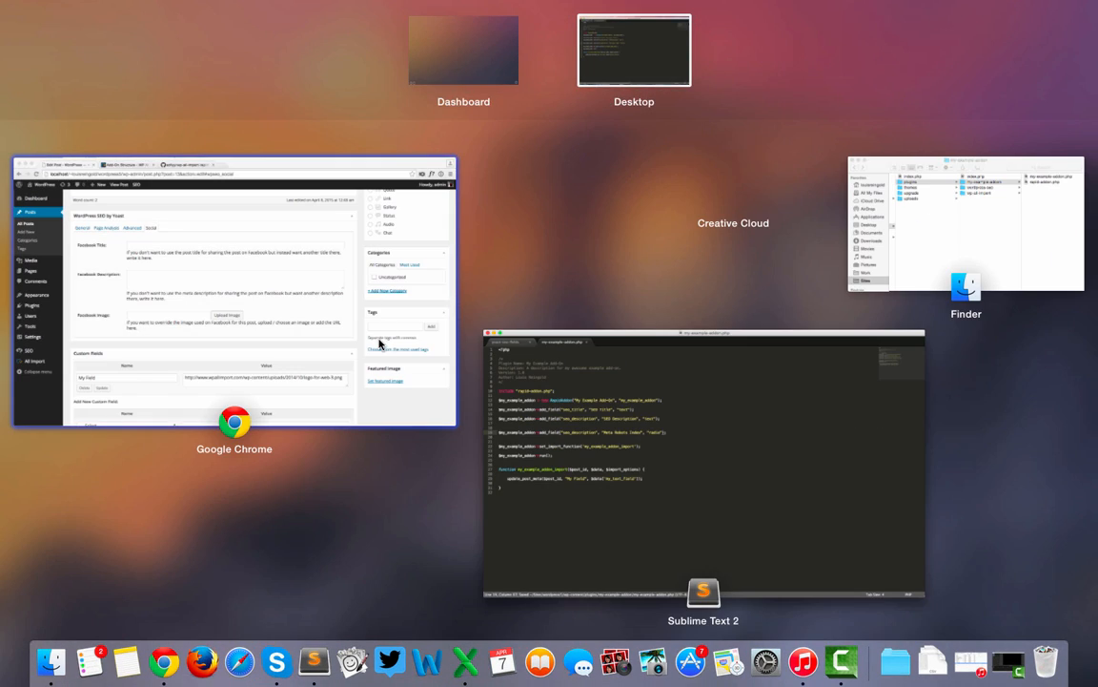
Step: Review the post's Meta Robots Index dropdown choices under Yoast's Advanced settings in WordPress
left_click(235, 286)
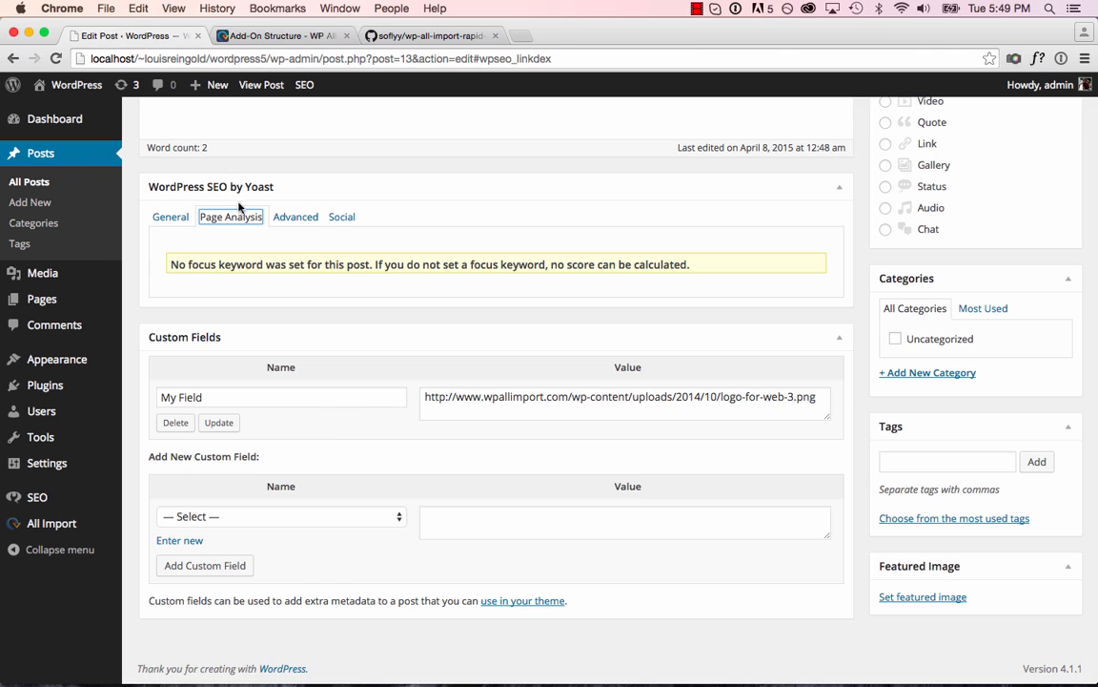
left_click(294, 217)
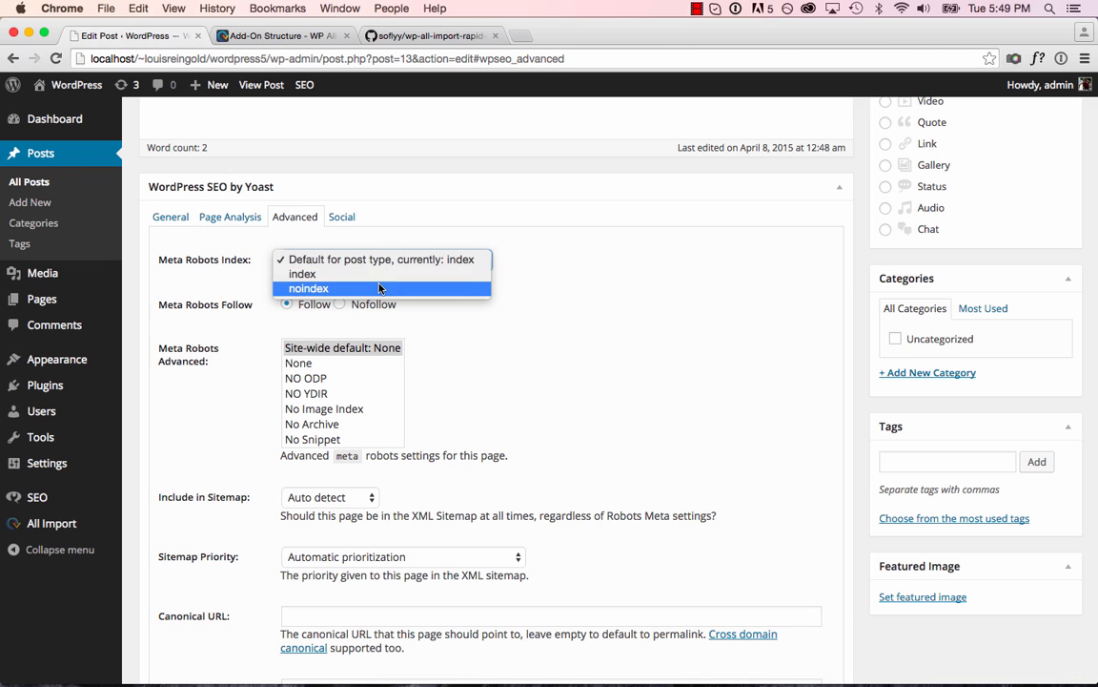
left_click(302, 274)
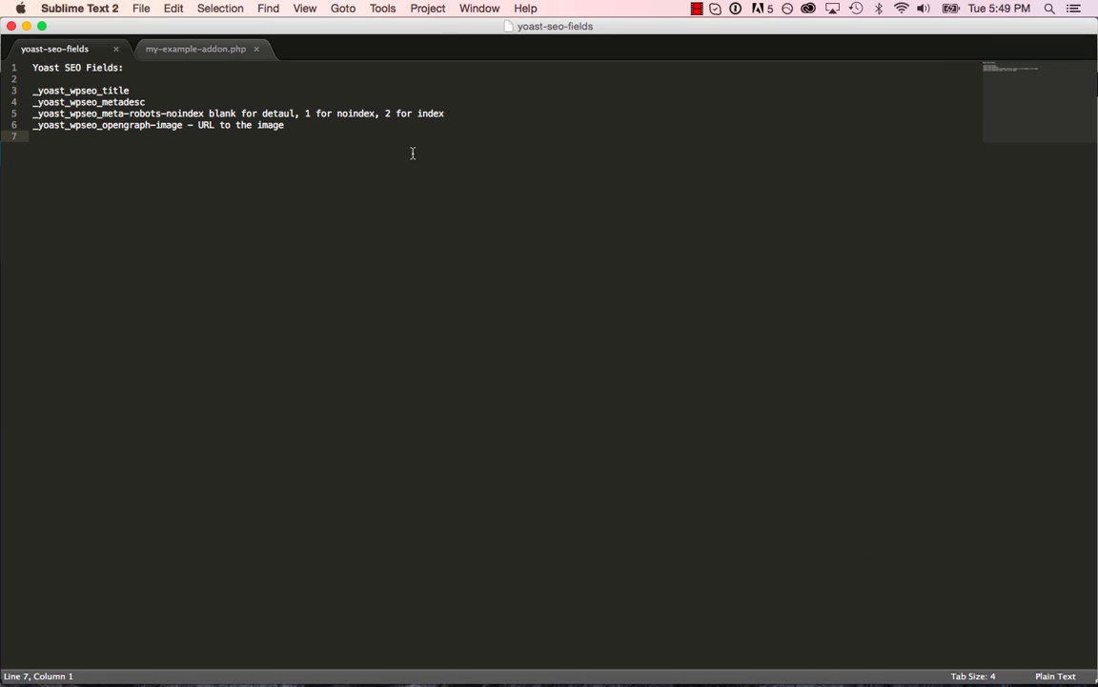
mouse_move(234, 119)
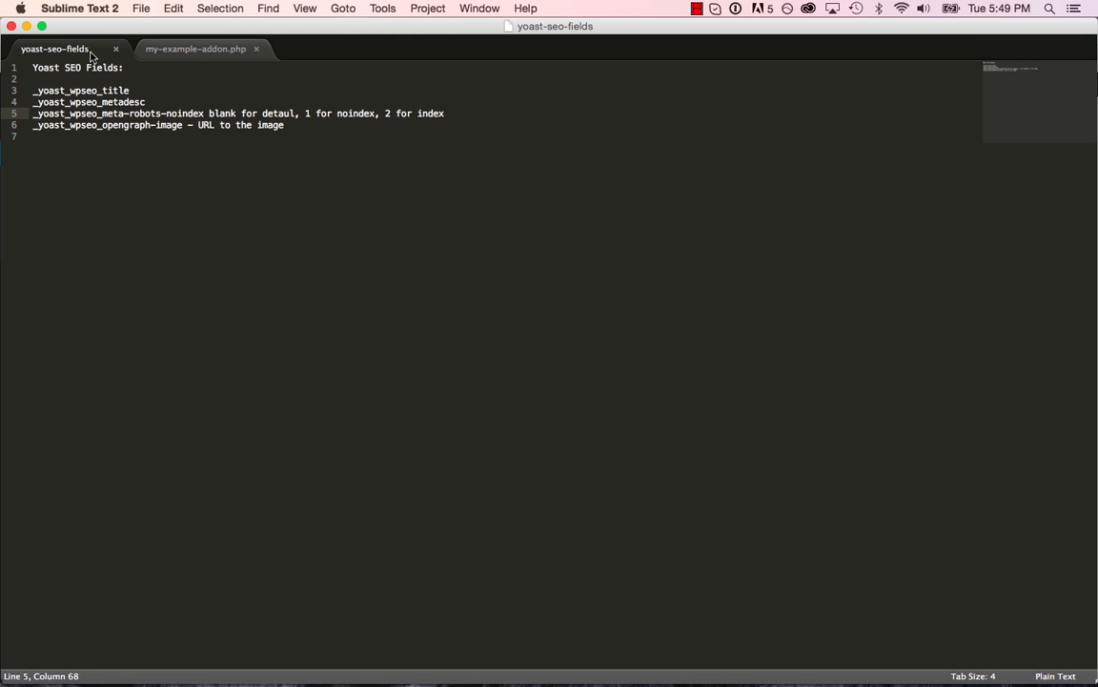
Step: Add an options array to the radio field: "" => "default", "1" => "noindex"
left_click(195, 49)
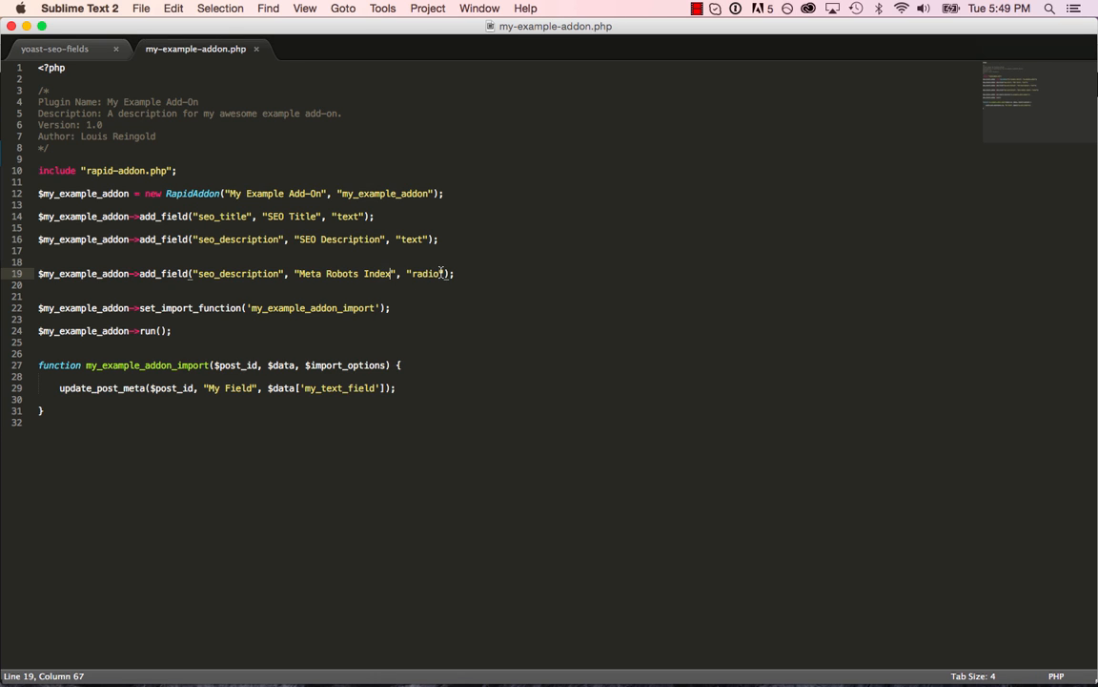
type(", array()")
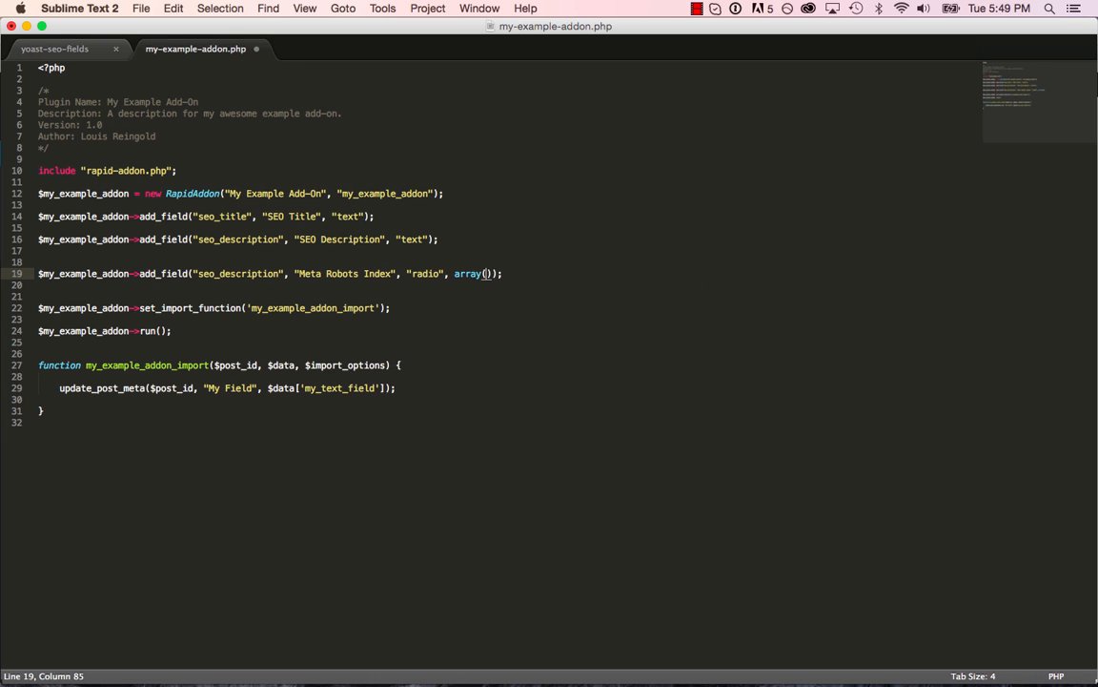
type("\"\" => default\", \"\"")
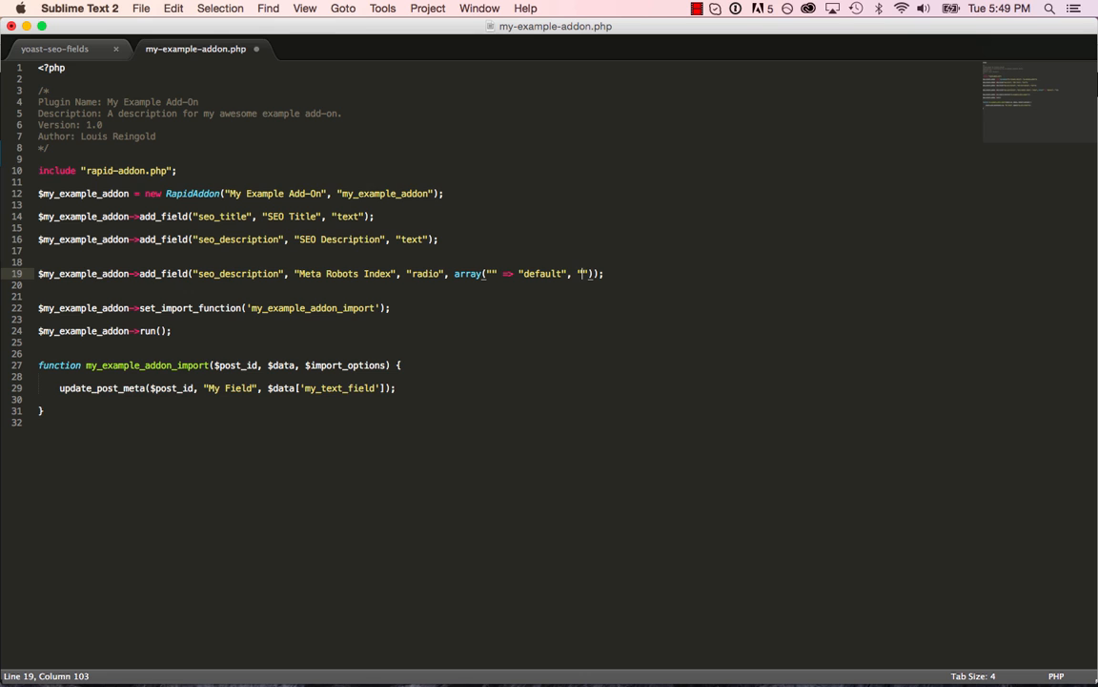
type("1")
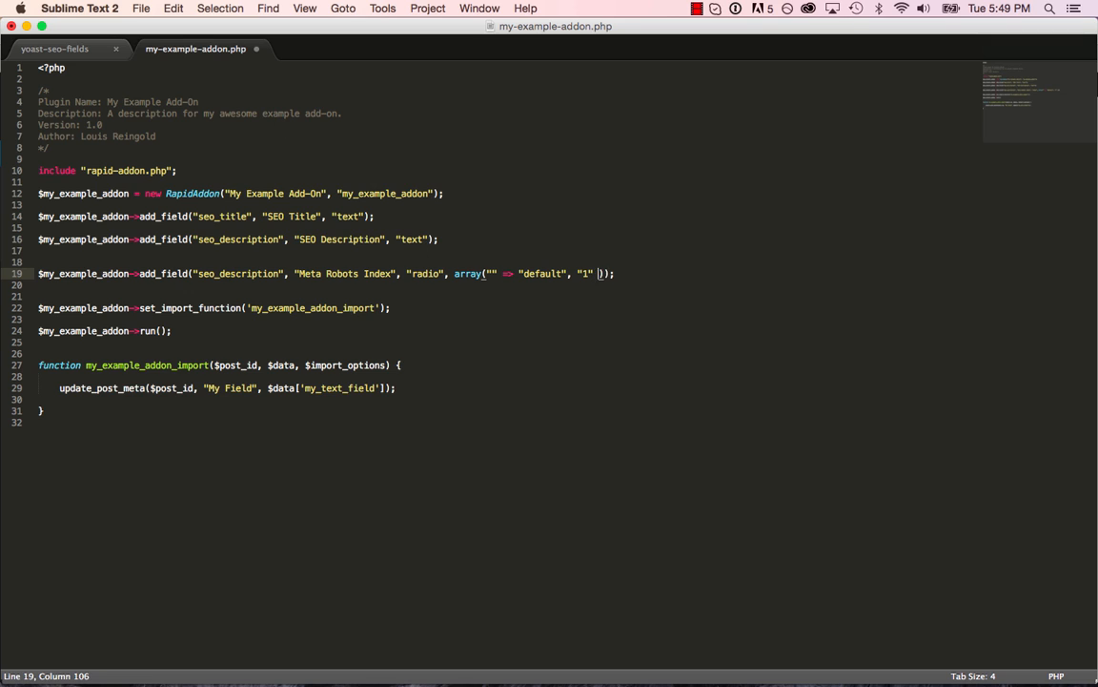
type("=> \"noindex\",")
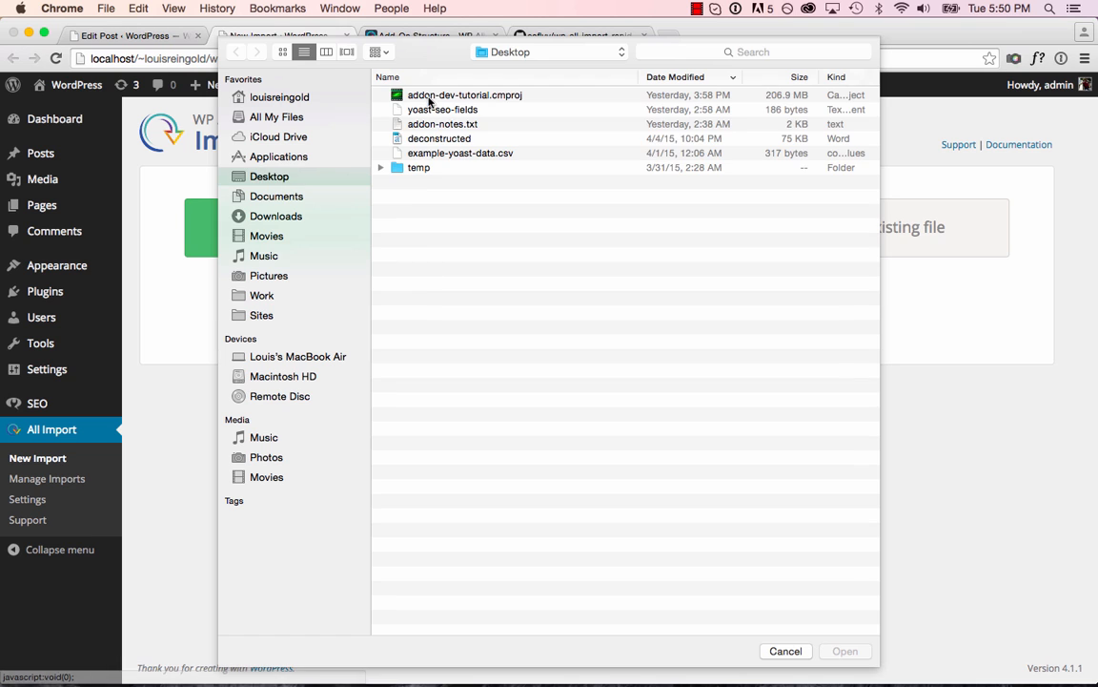
Step: Upload the example Yoast data CSV and continue to the next import step
left_click(785, 650)
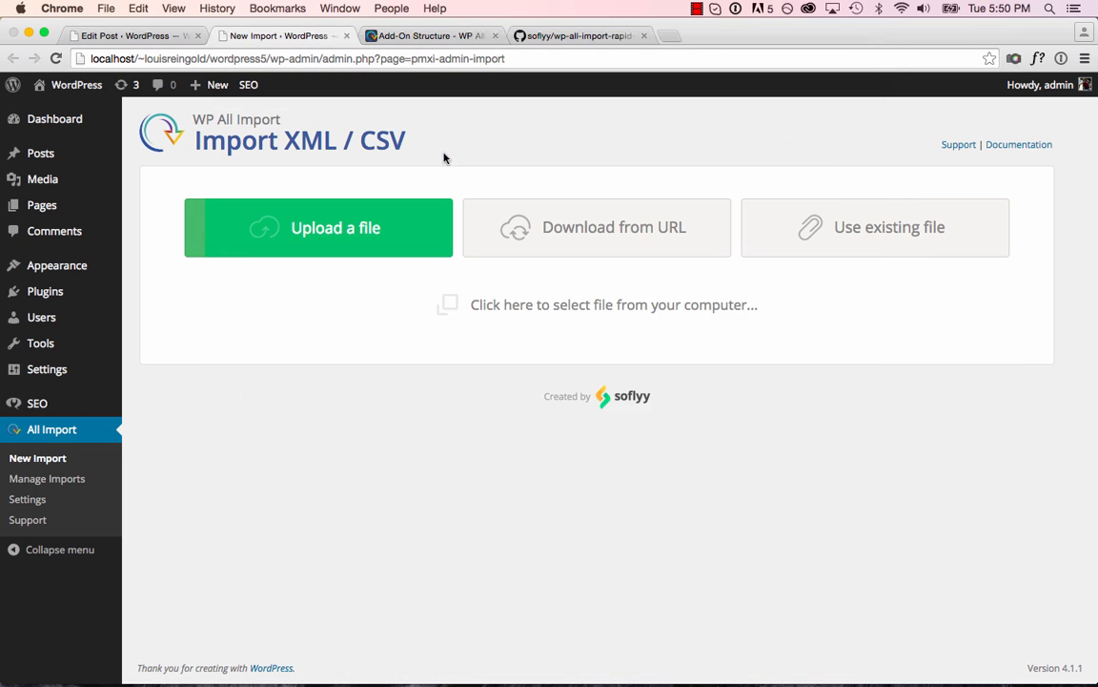
left_click(318, 227)
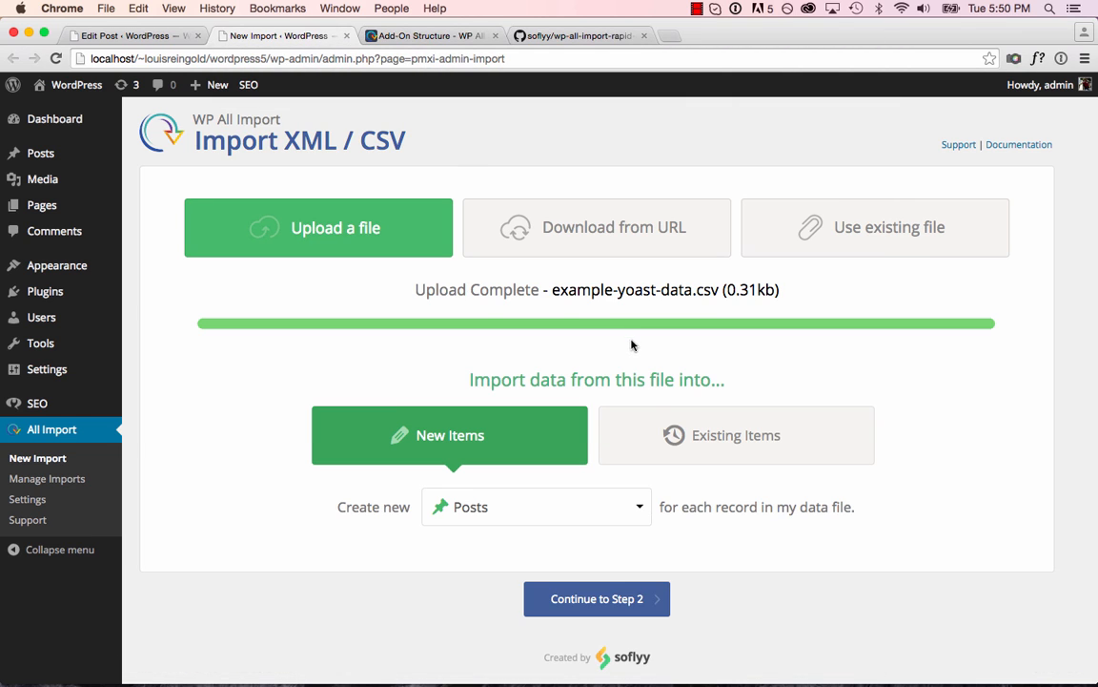
left_click(596, 598)
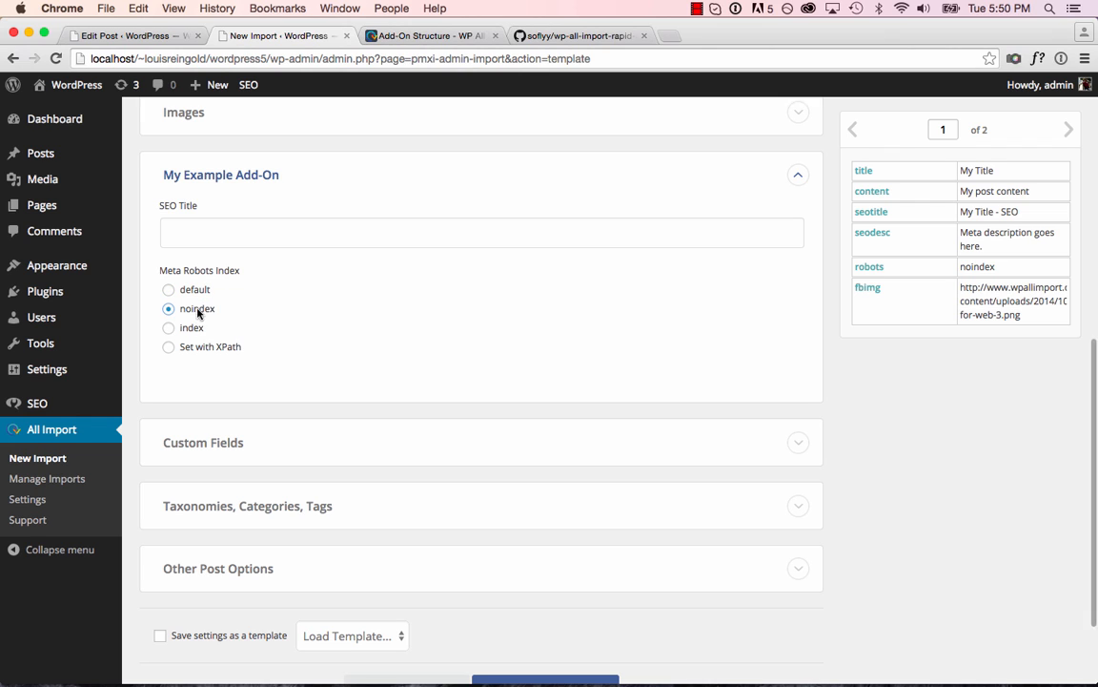
Step: Map Meta Robots Index from the file's robots element as {robots[1]}
left_click(169, 346)
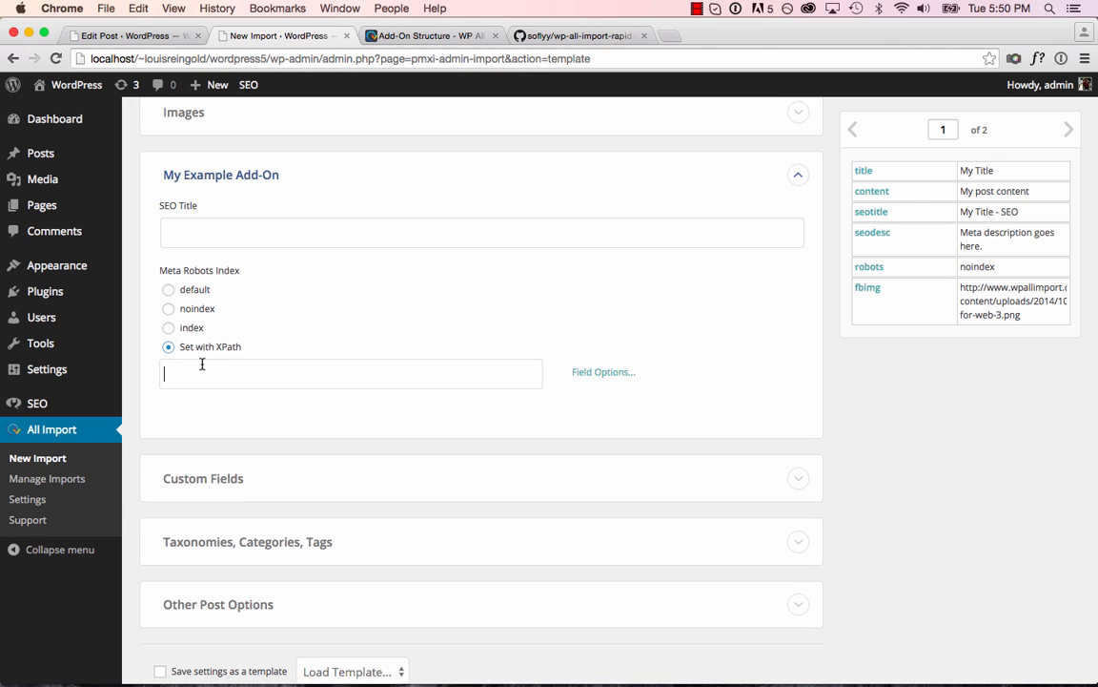
left_click(870, 267)
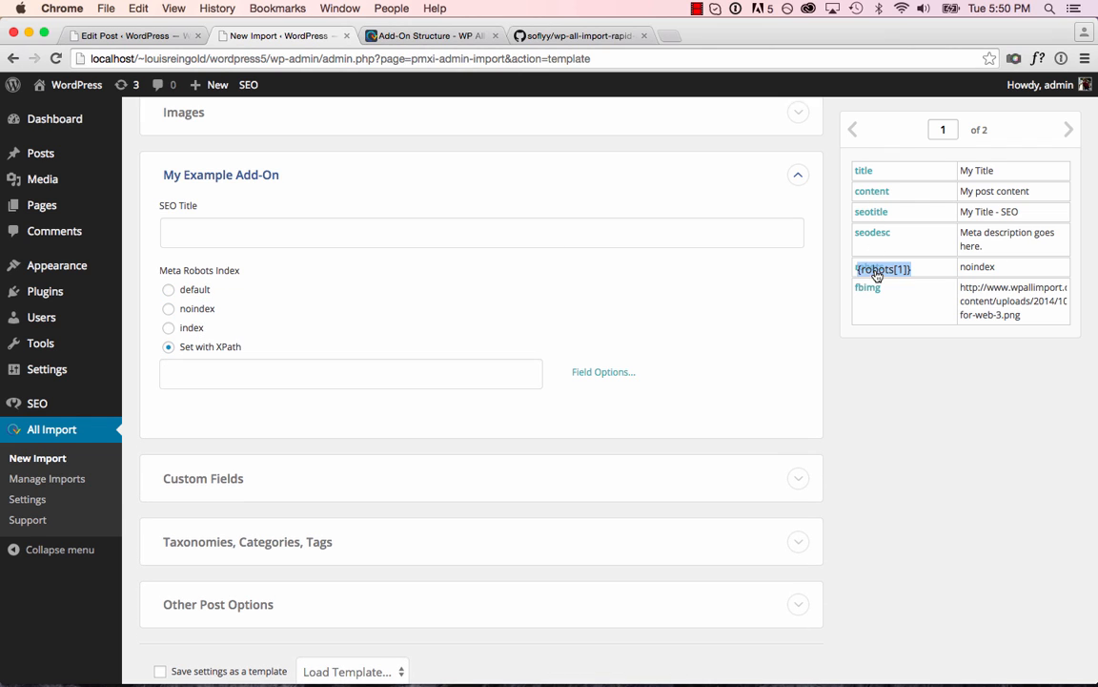
left_click(882, 268)
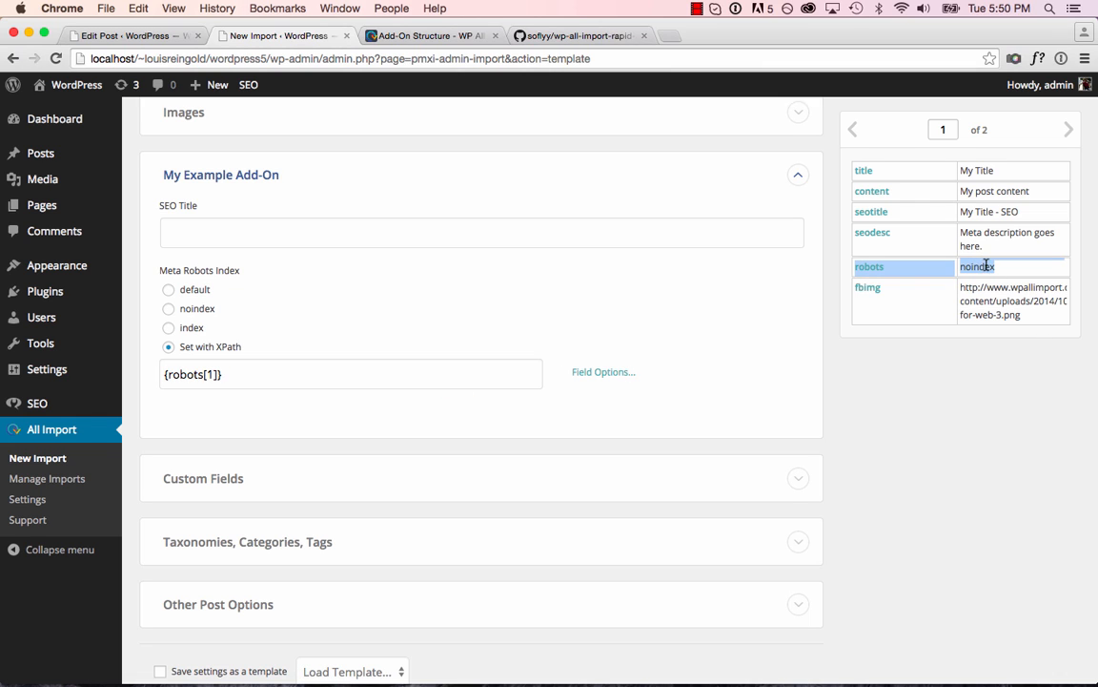
Step: Add value mappings default→blank, noindex→1 and index→2 for Meta Robots Index
left_click(603, 371)
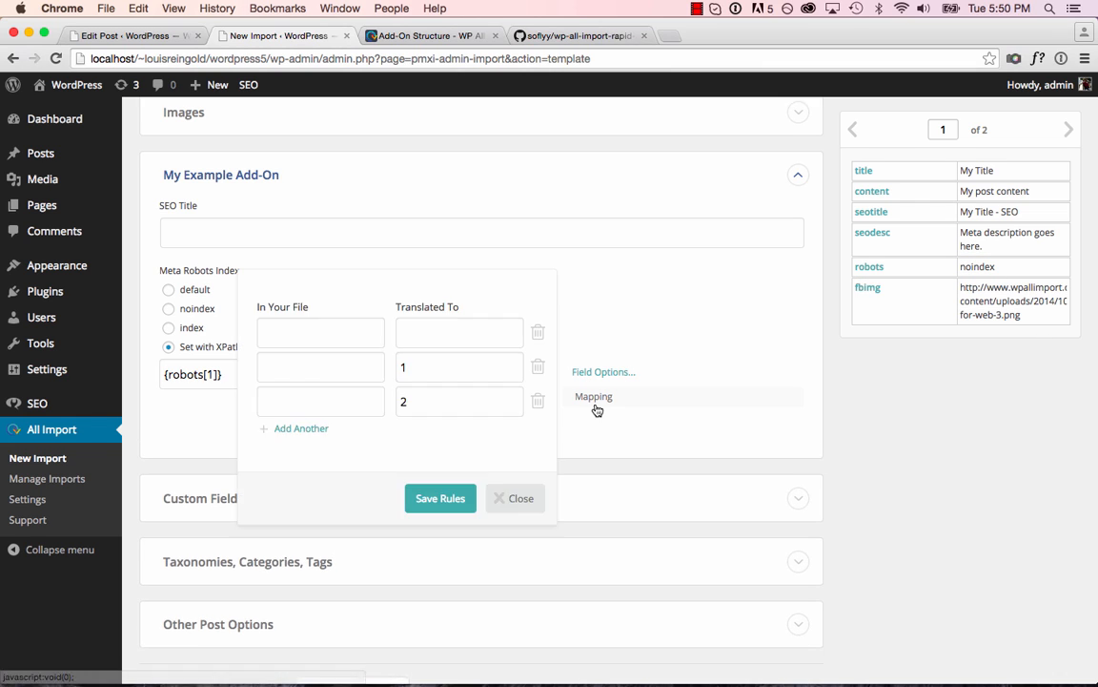
left_click(319, 367)
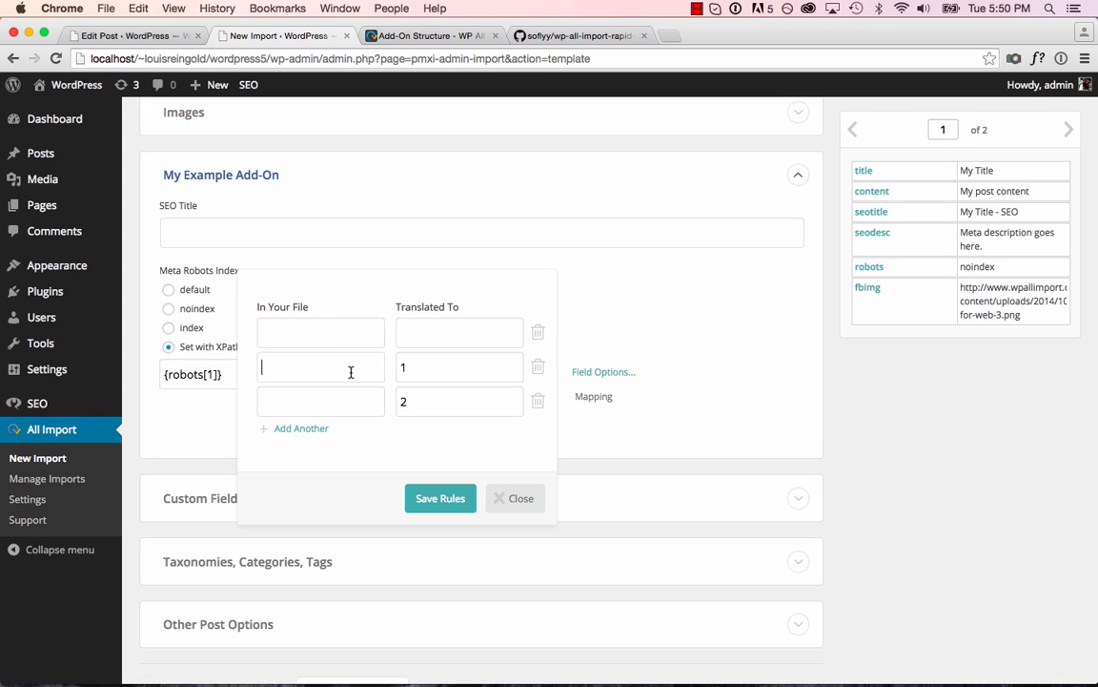
type("noindex")
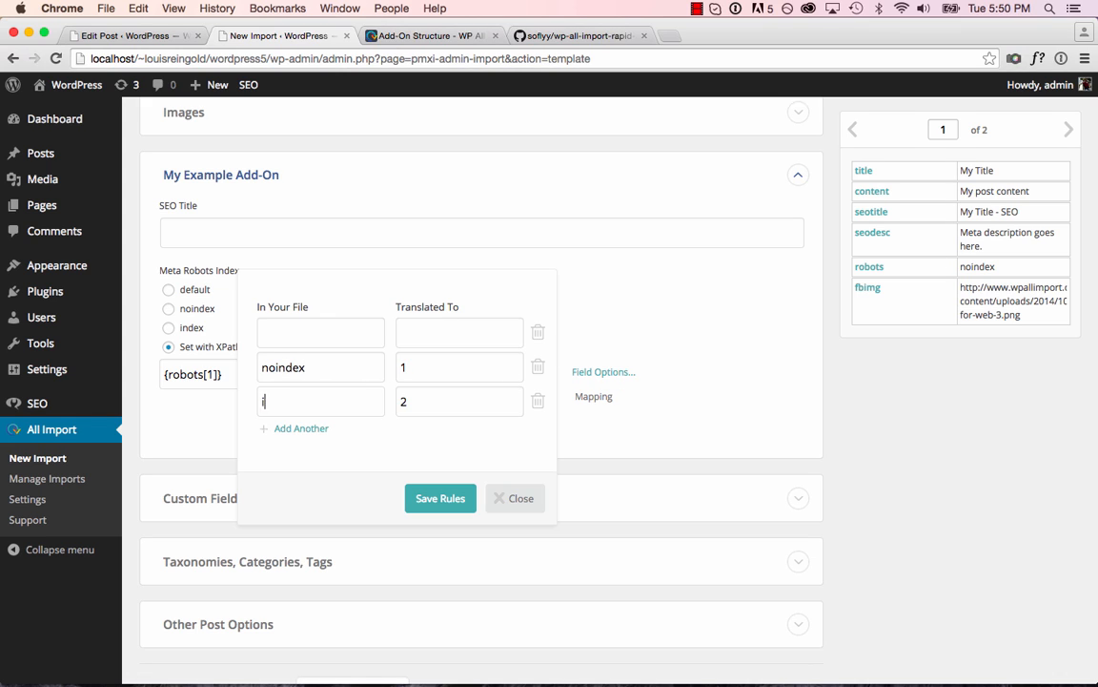
type("ndex")
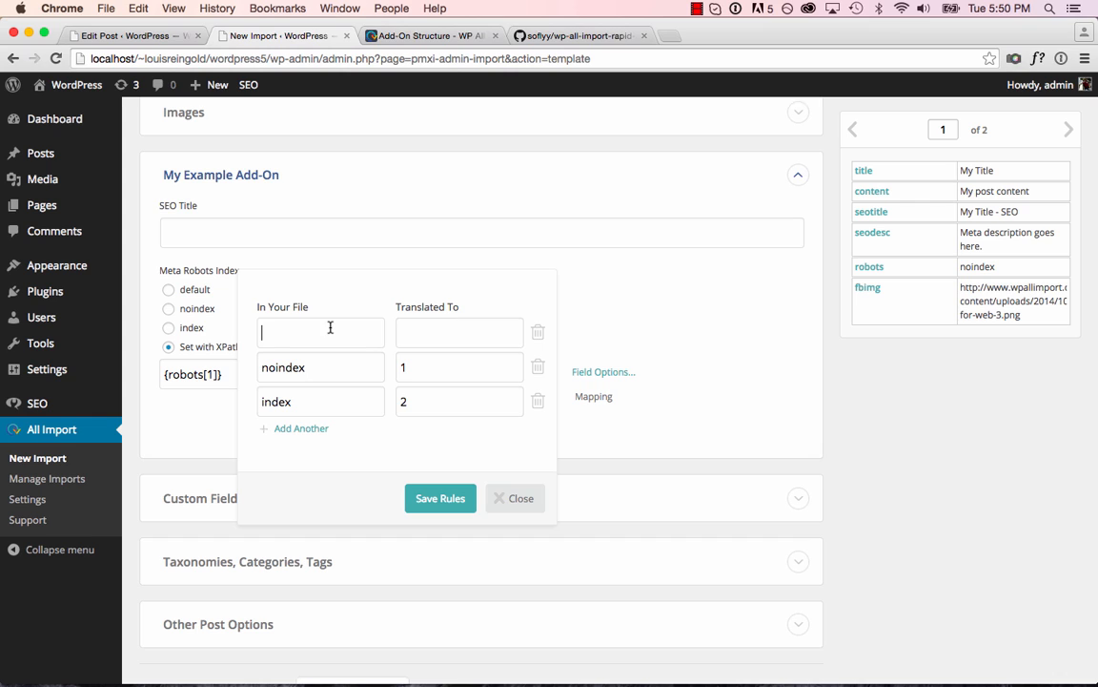
type("default")
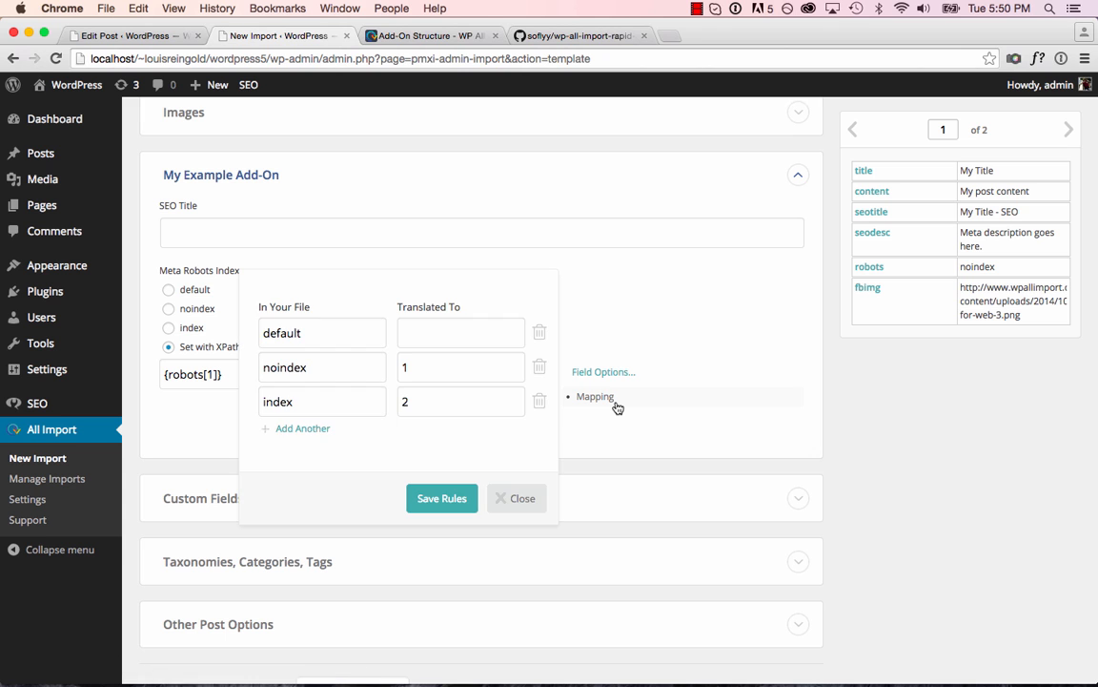
left_click(516, 497)
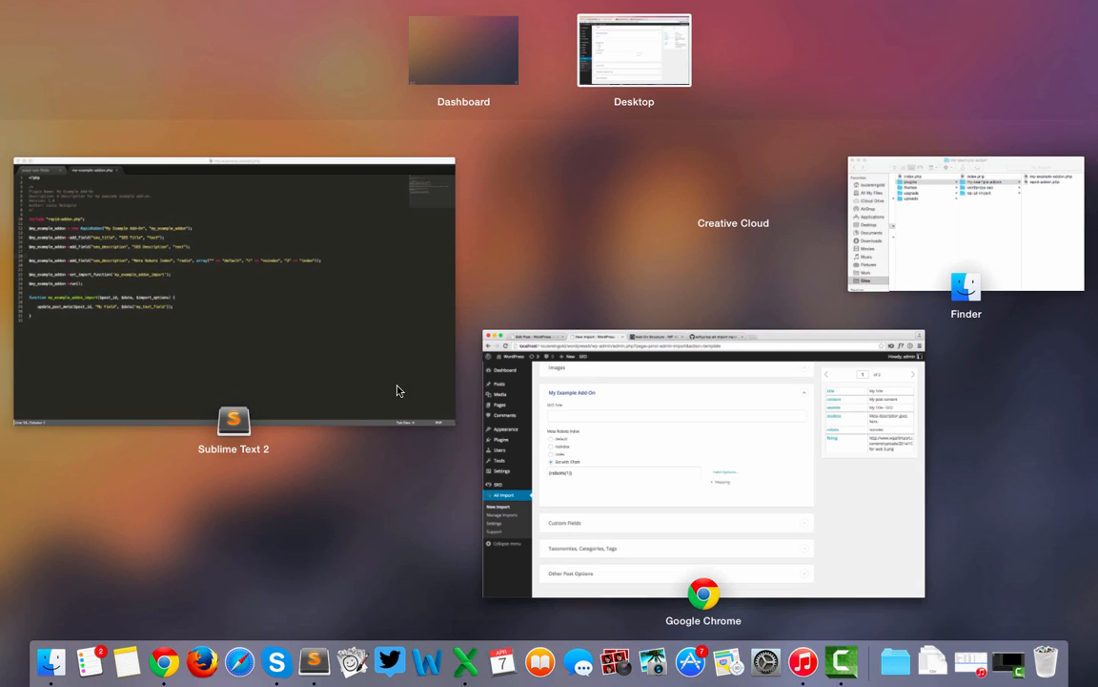
Step: Key the robots field as seo_robots and add a seo_image 'Facebook/OpenGraph Image' field
left_click(234, 290)
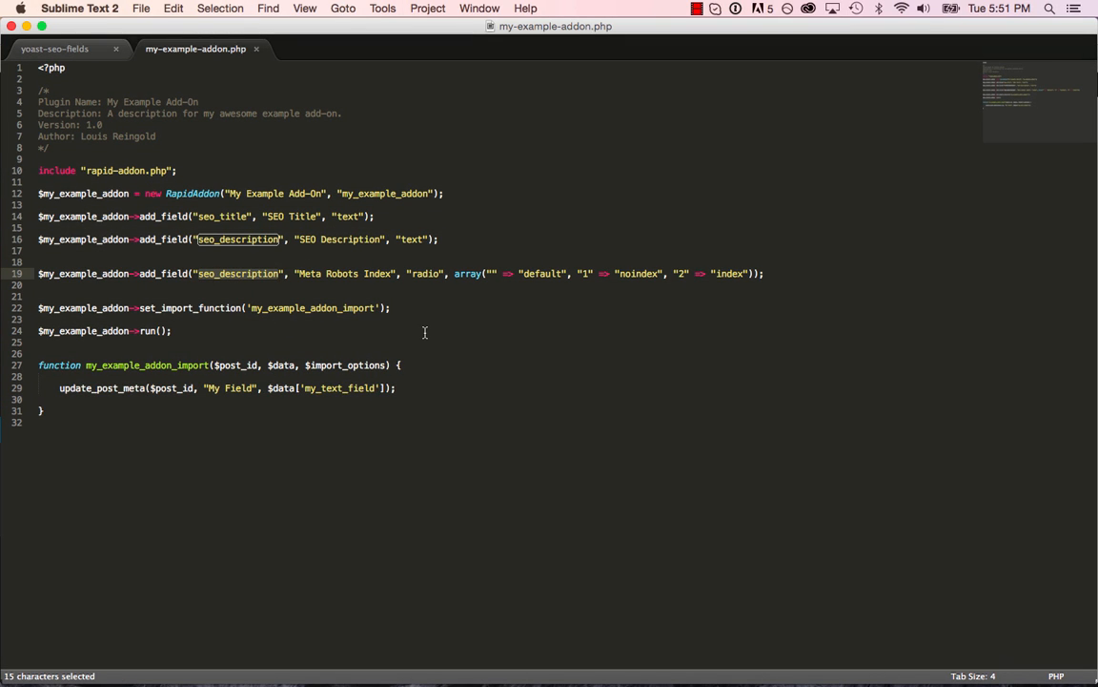
mouse_move(275, 333)
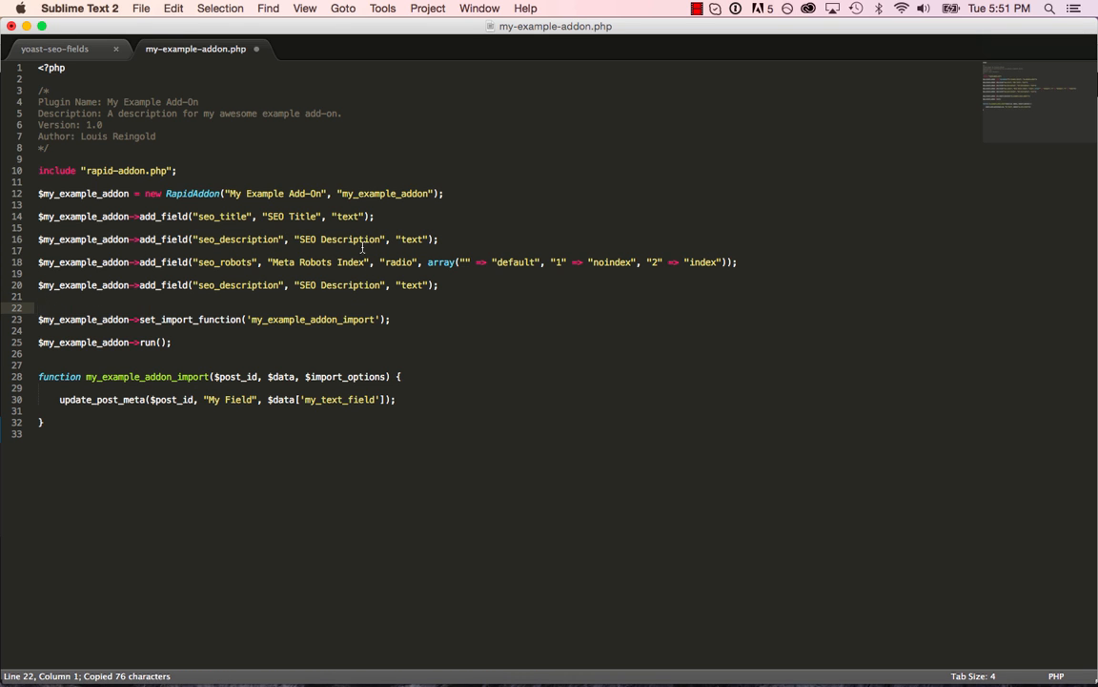
type("seo_imag")
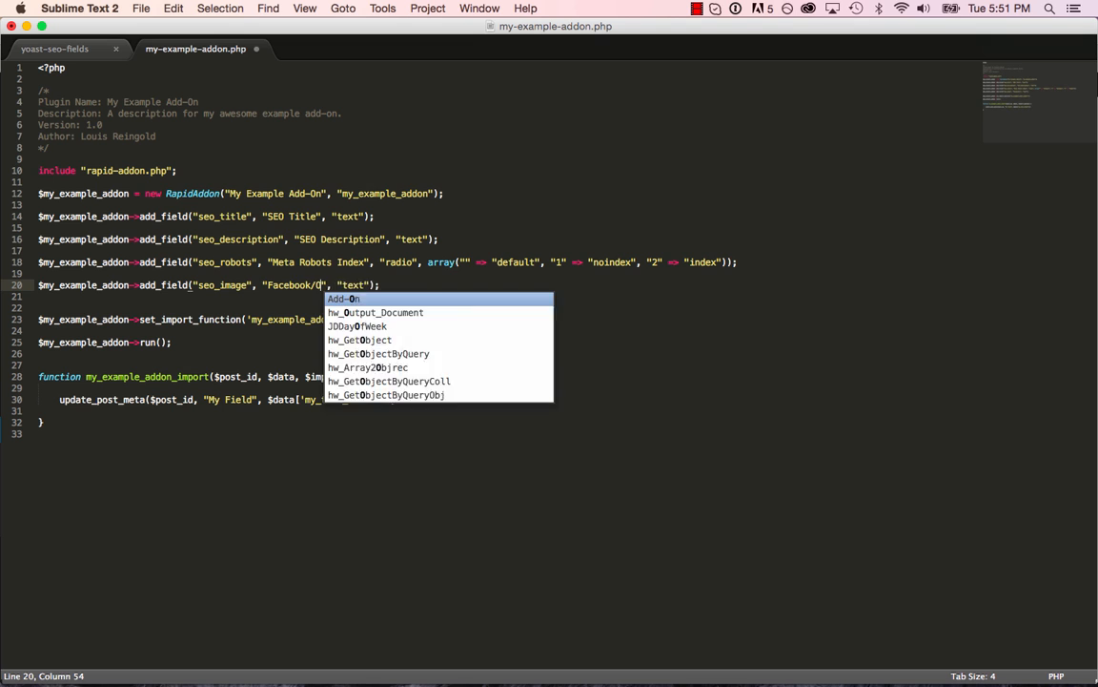
type("penGraph Image")
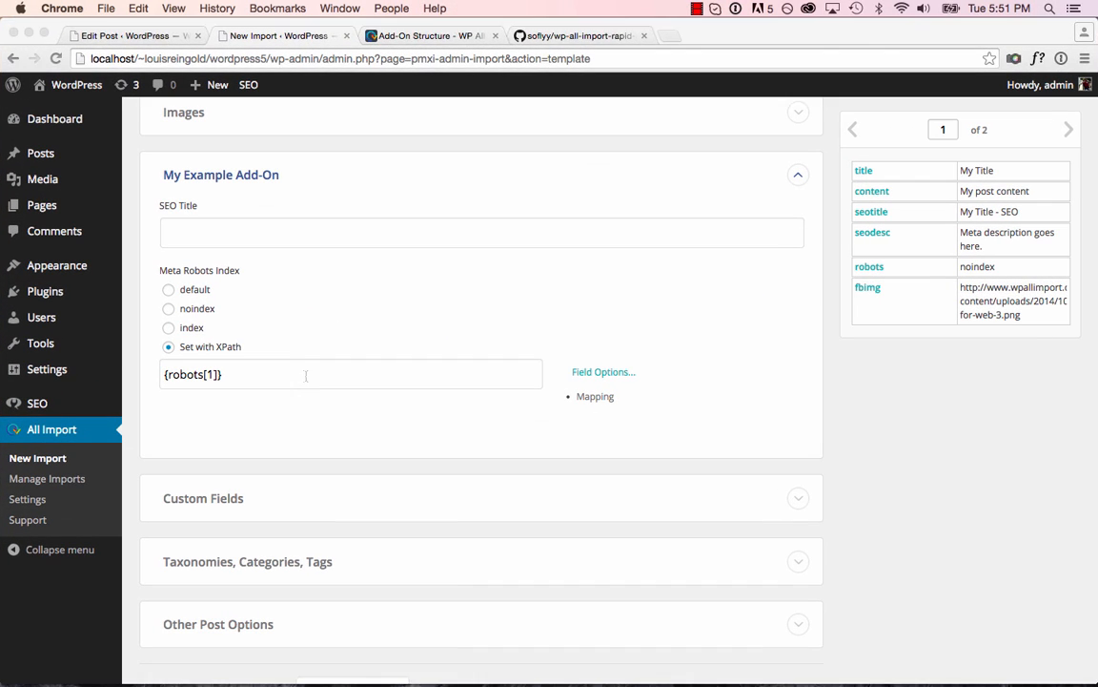
Step: Reload the import page and review My Example Add-On's new Facebook/OpenGraph Image options
scroll("up", 3)
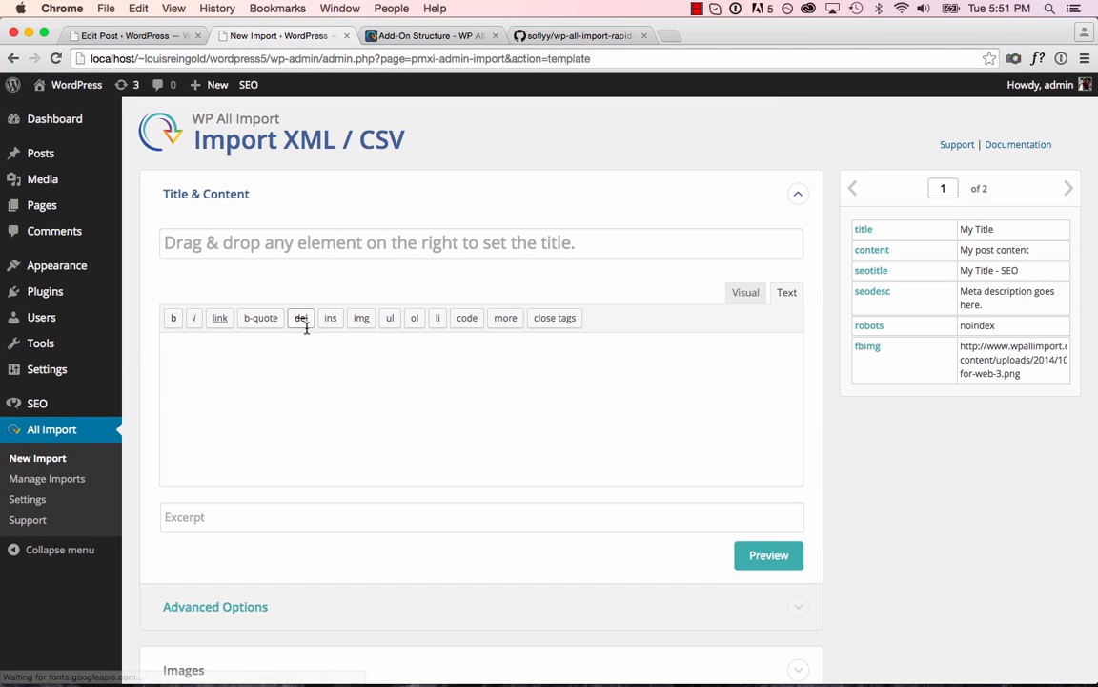
scroll("down", 3)
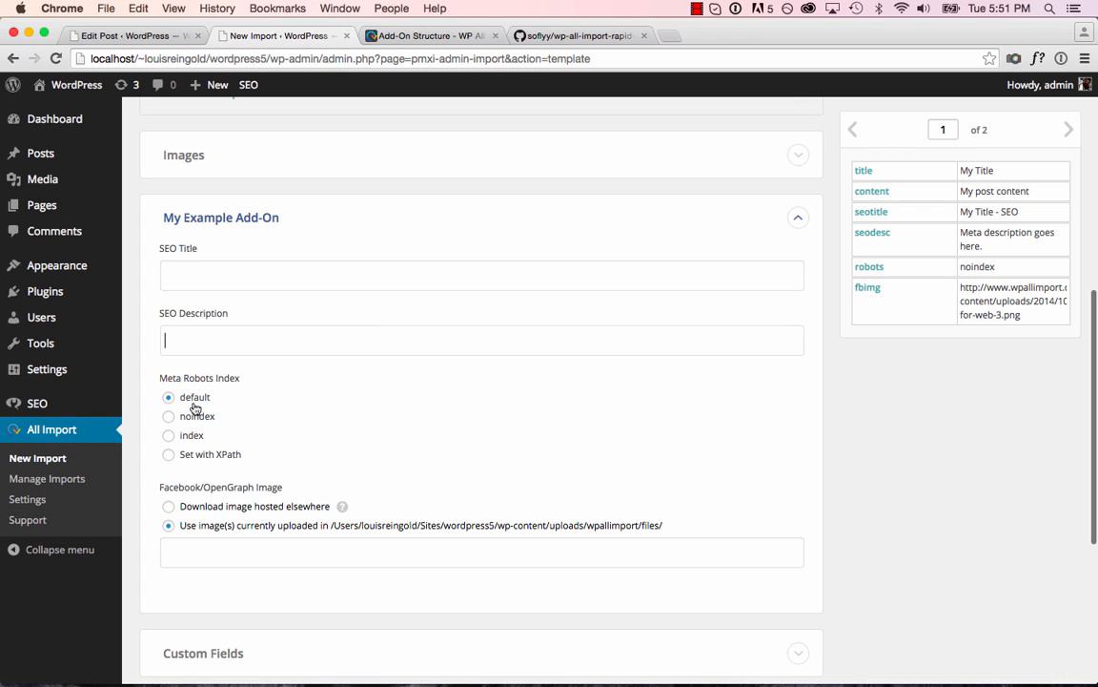
scroll("down", 3)
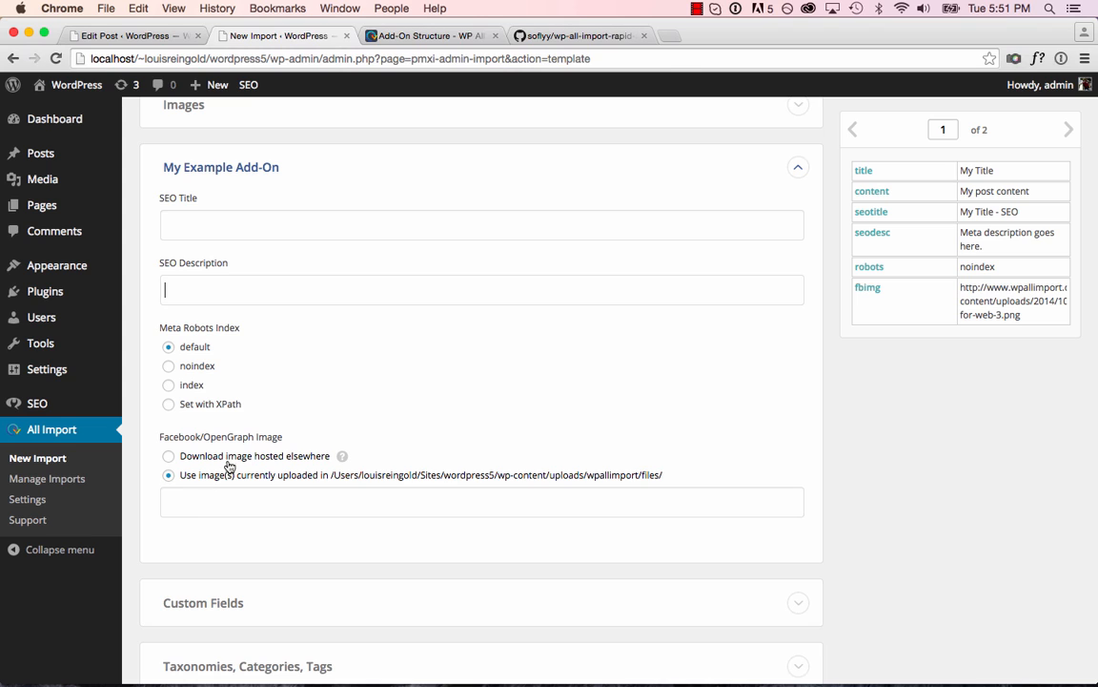
left_click(495, 501)
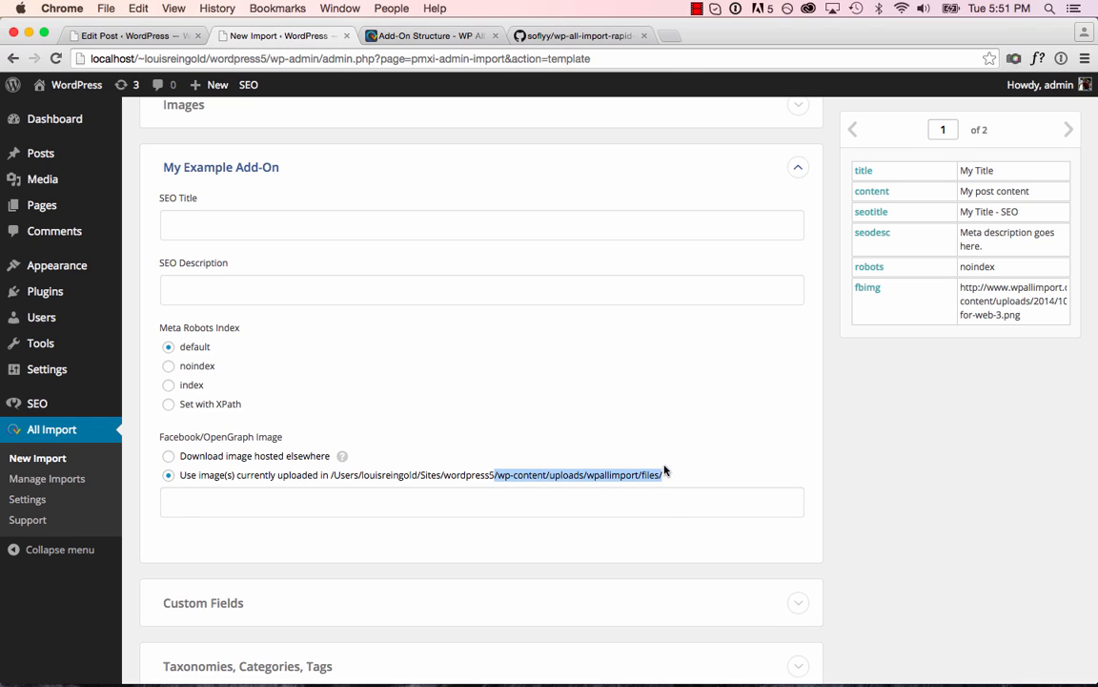
mouse_move(690, 474)
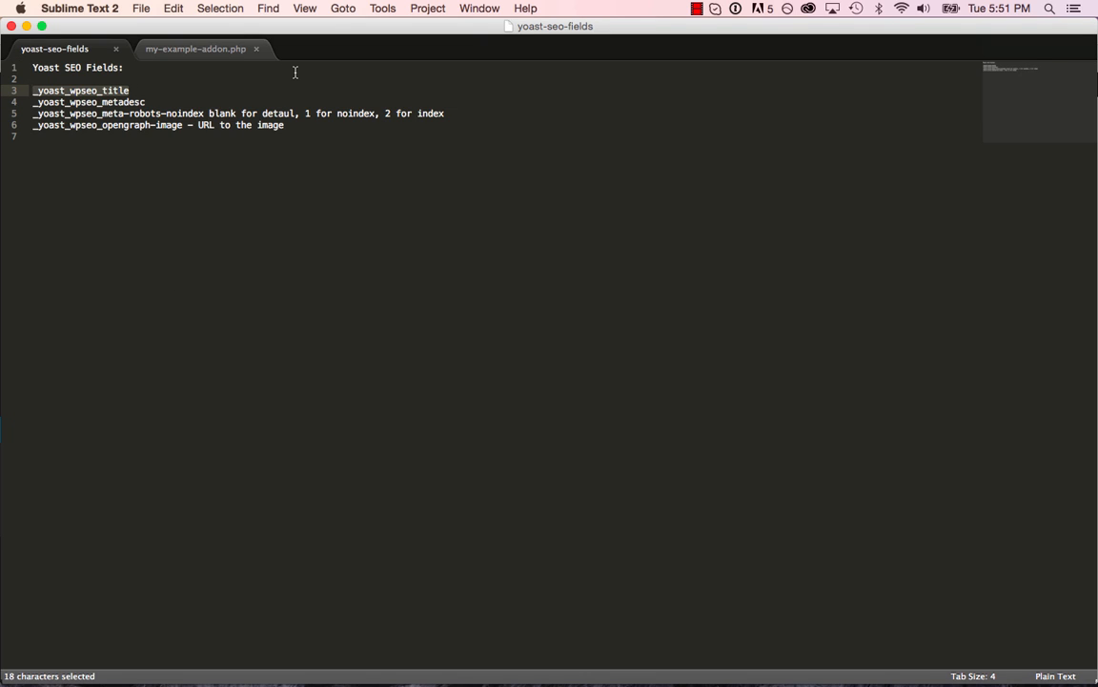
Step: Save seo_title, seo_description and seo_robots to the Yoast title, metadesc and meta-robots-noindex keys
left_click(195, 49)
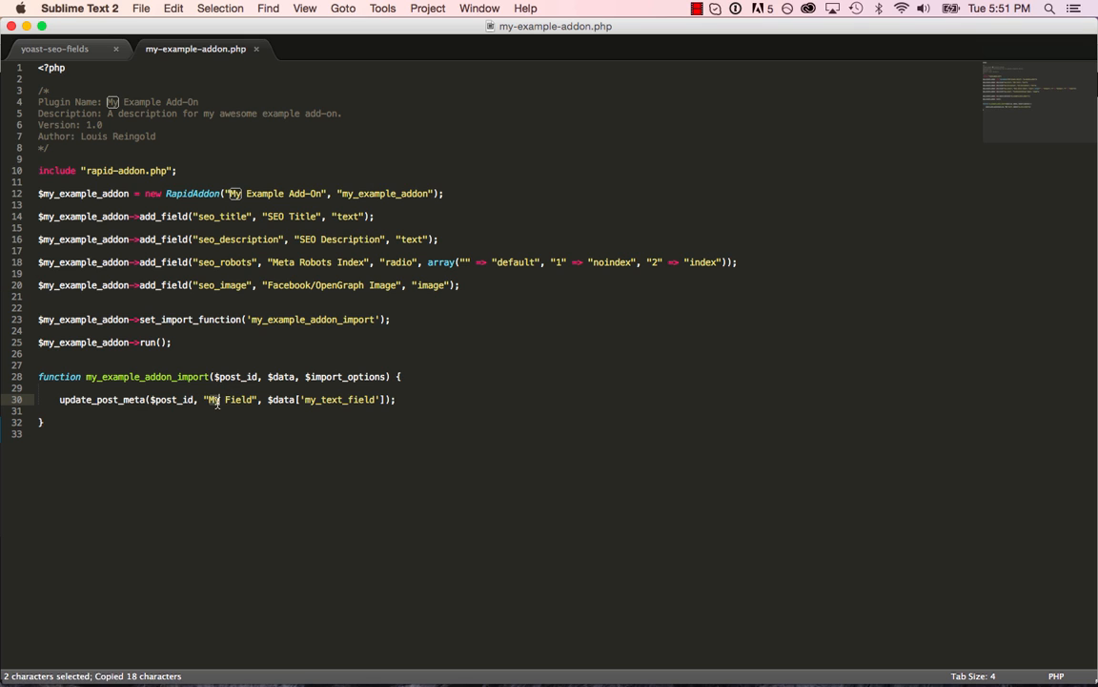
type("_yoast_wpseo_title")
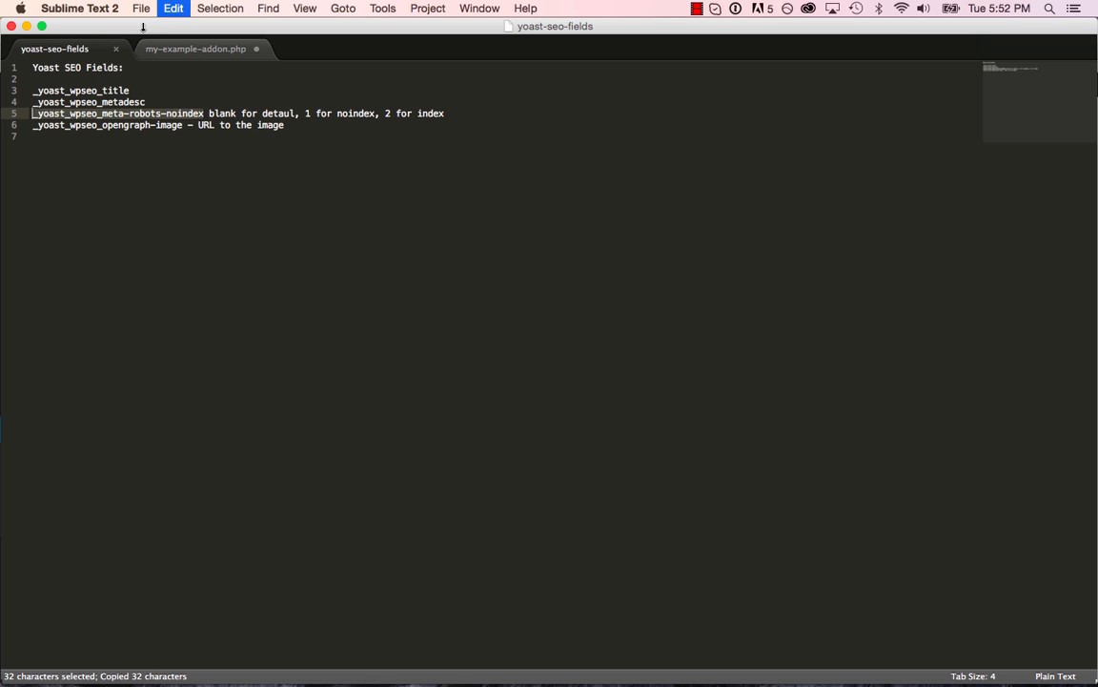
left_click(196, 49)
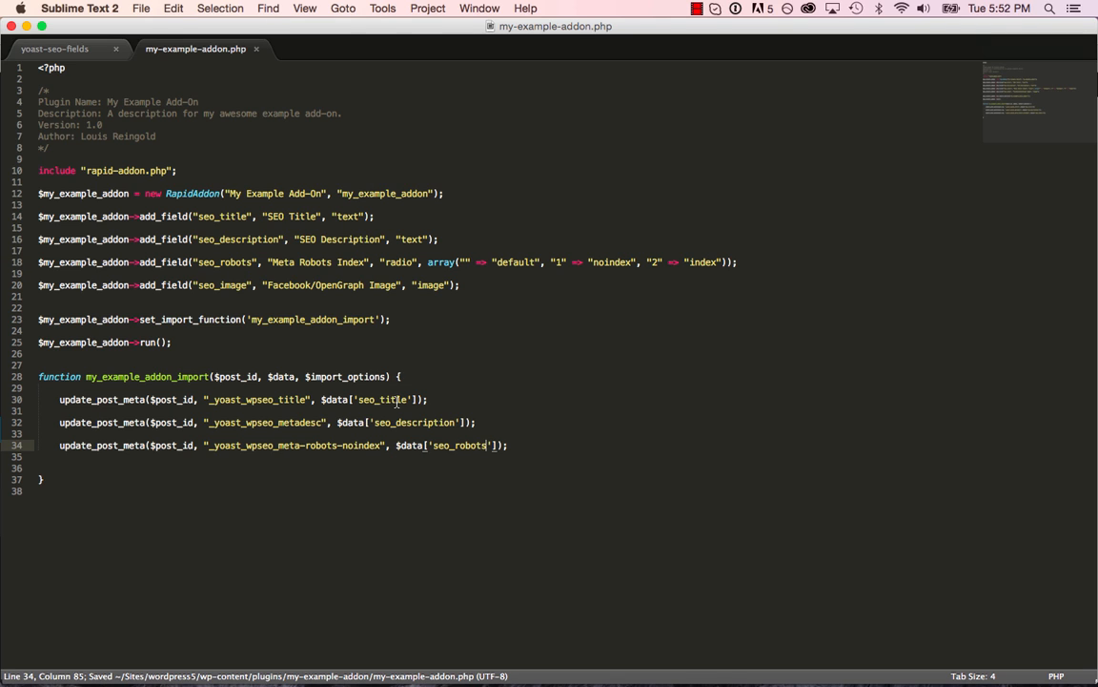
mouse_move(575, 464)
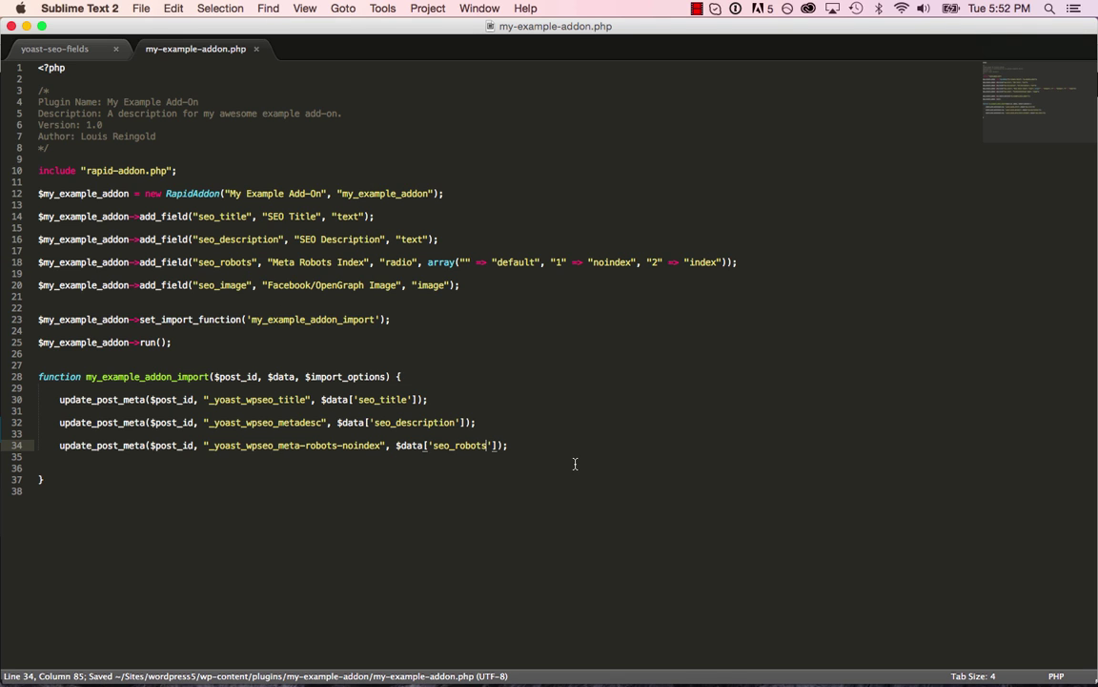
Step: Add $image_id = $data['seo_image']['attachment_id']; to the import function
type("$data")
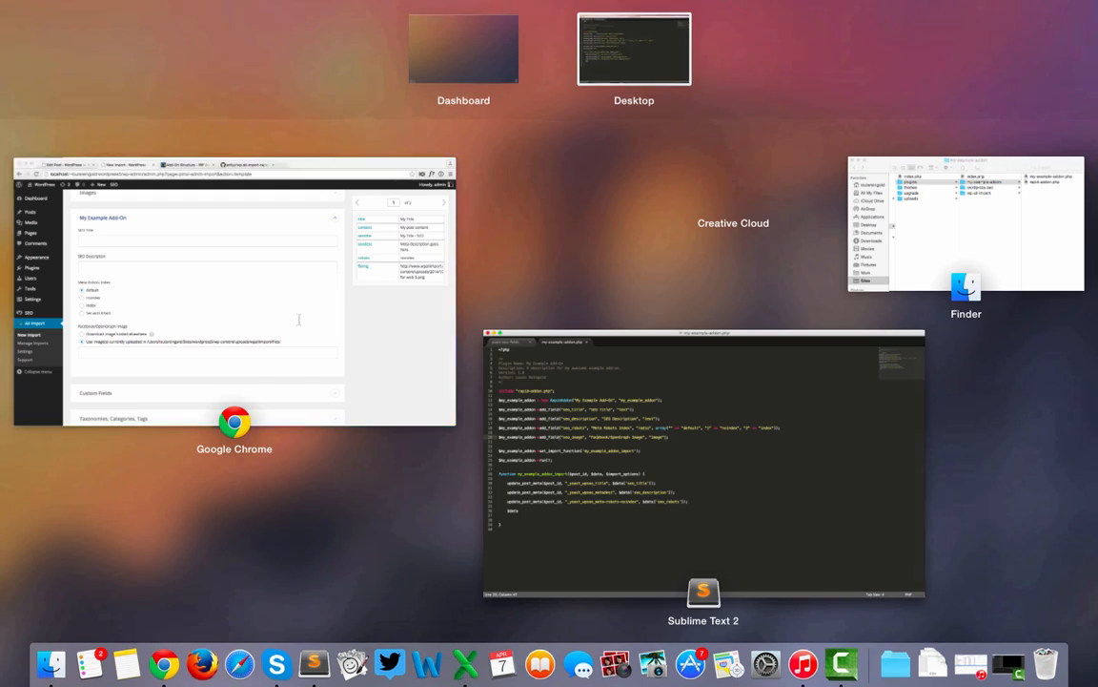
left_click(235, 296)
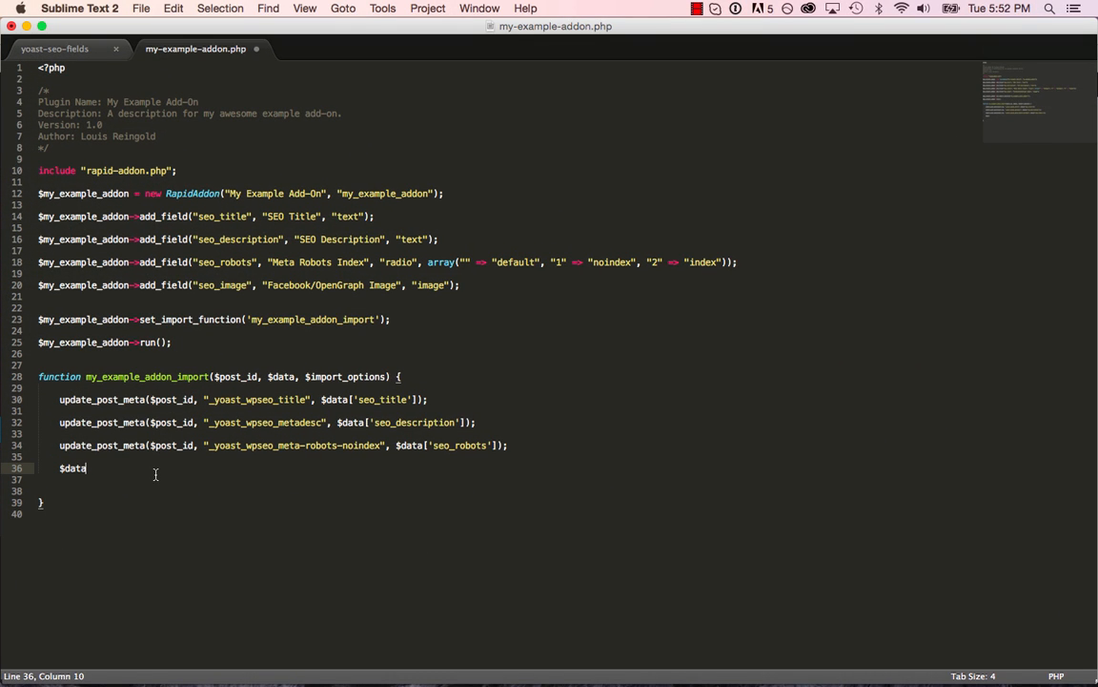
type("image")
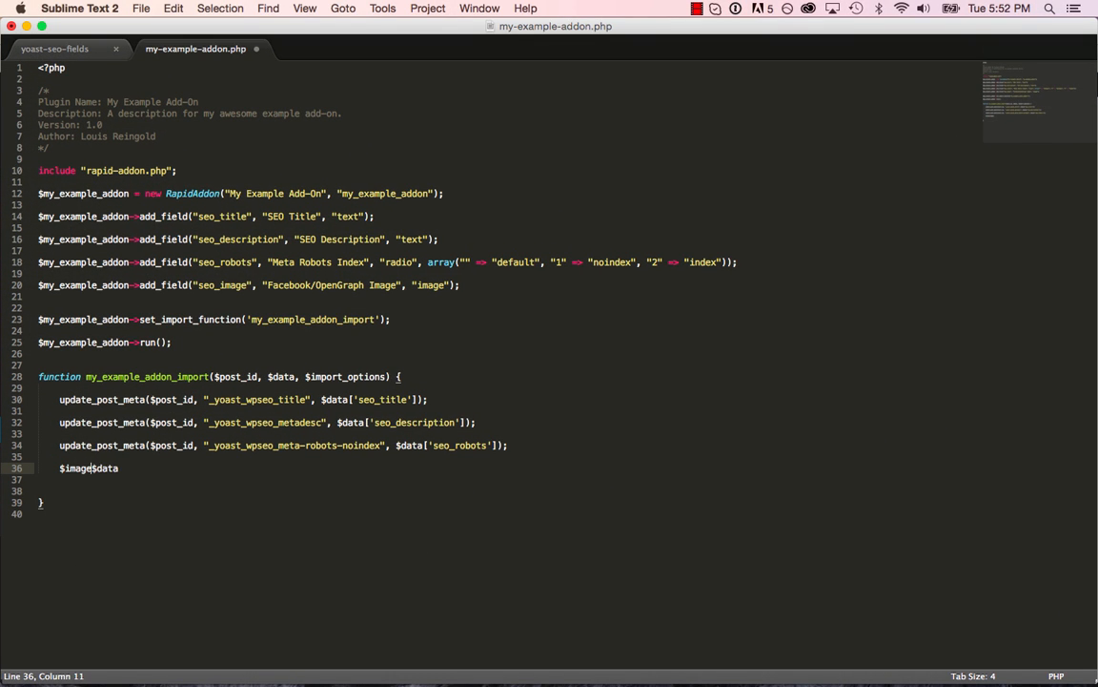
type("_id = $data[")
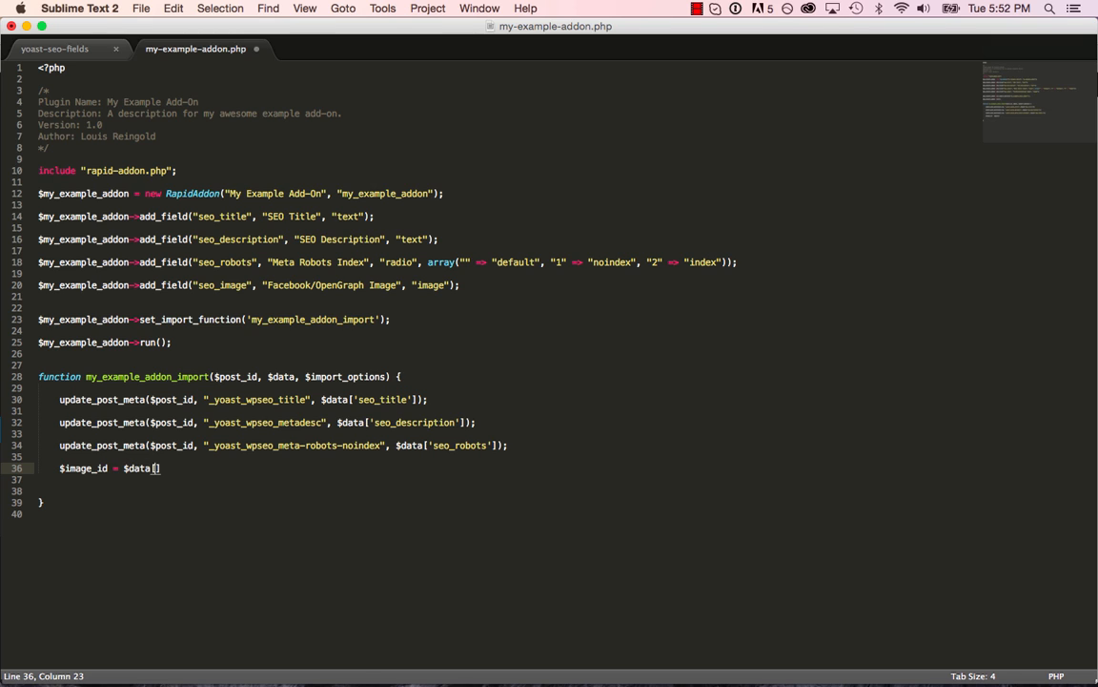
type("''")
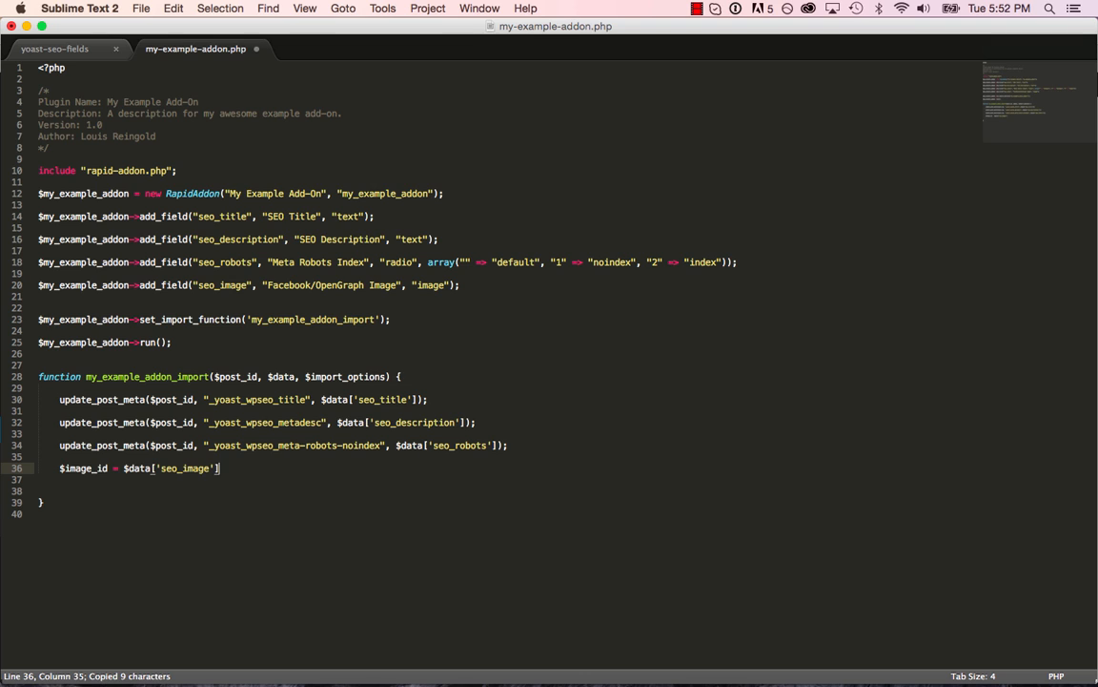
type("['attachment']")
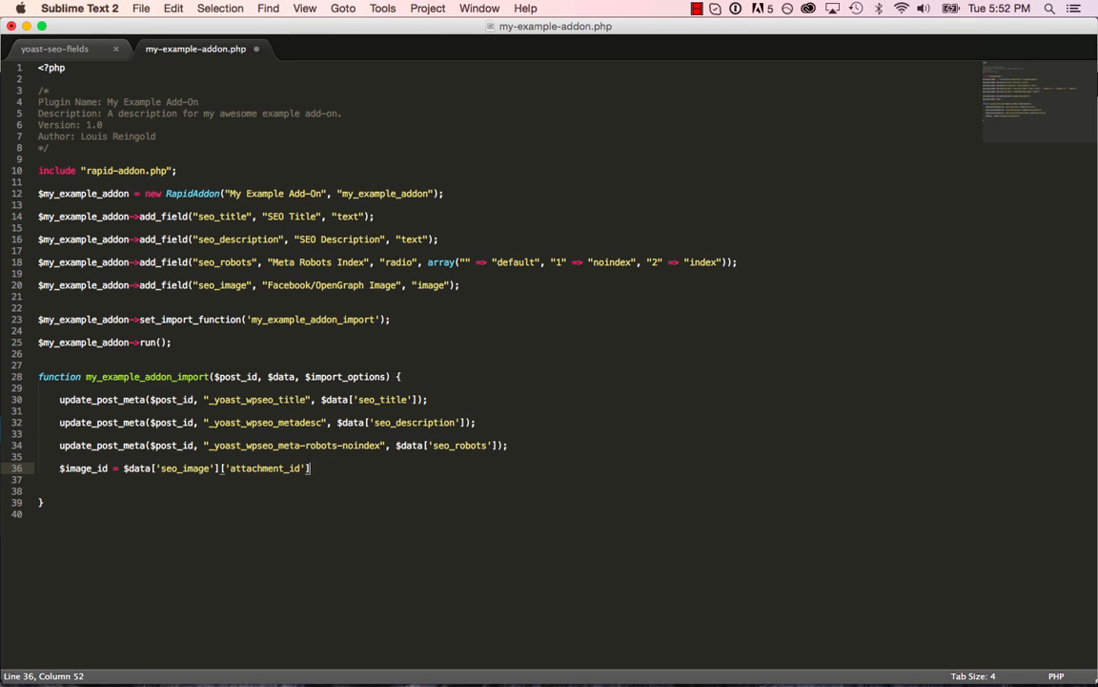
type(";")
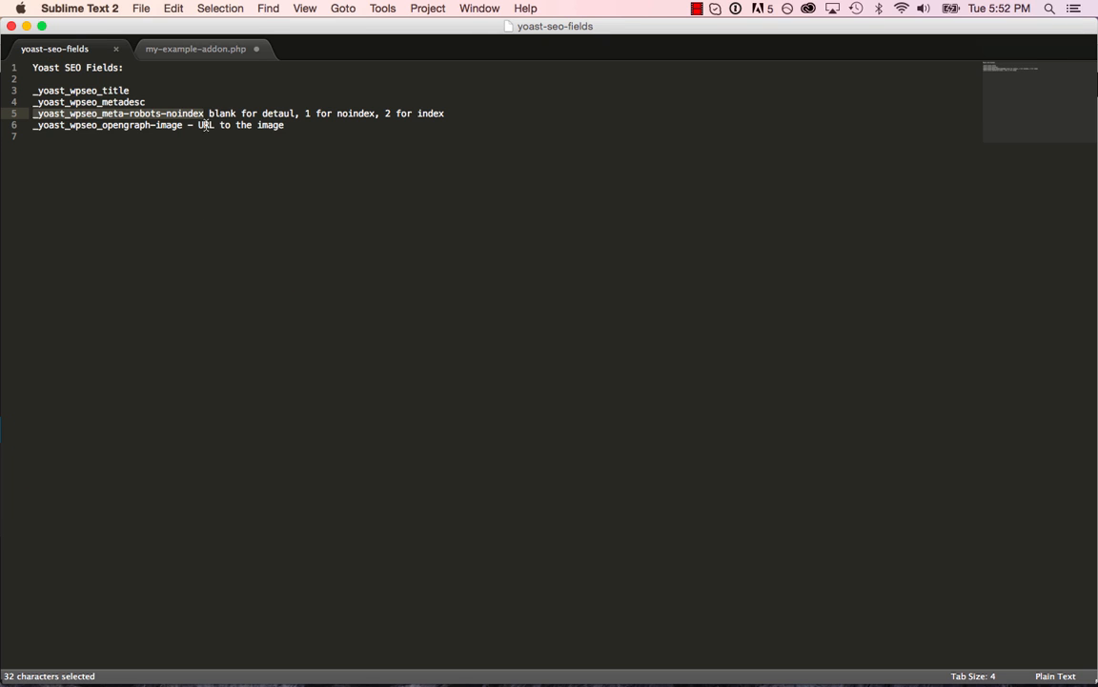
Step: Get $image_url via wp_get_attachment_url($image_id) and save it to _yoast_wpseo_opengraph-image
key("cmd+c")
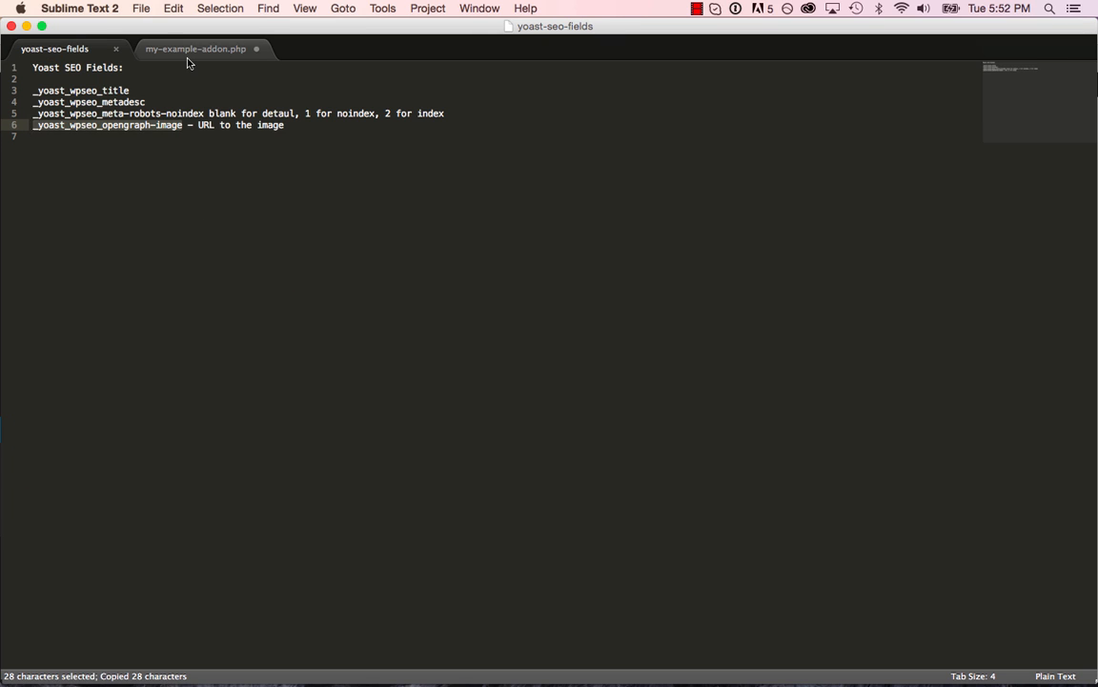
left_click(196, 49)
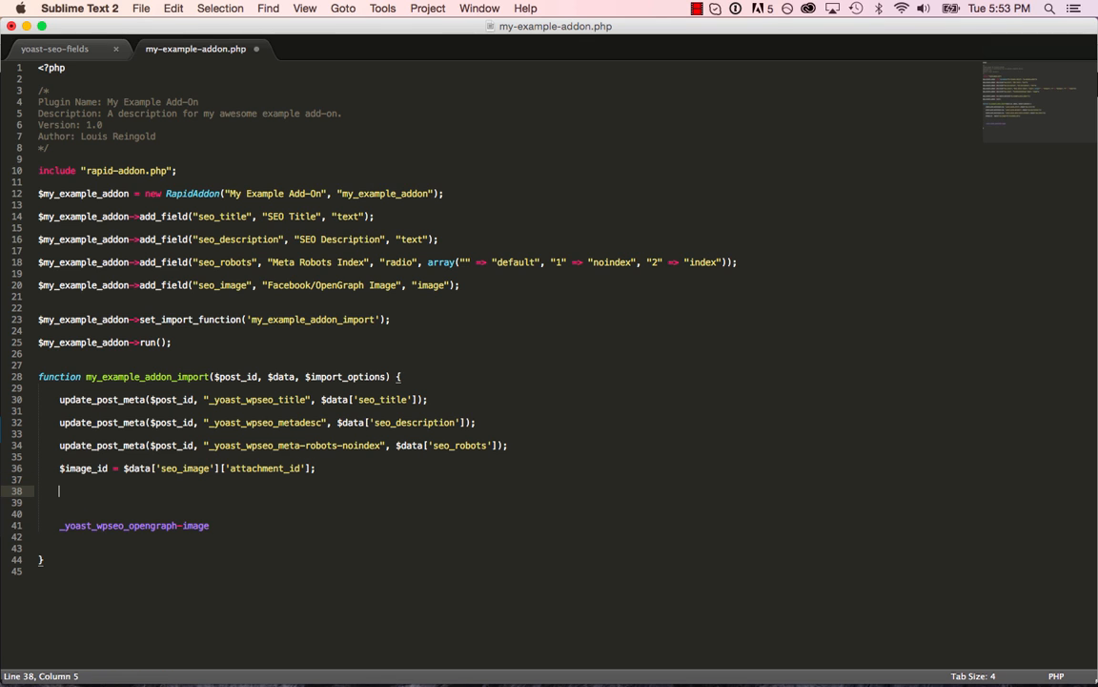
type("wp_get_attachment")
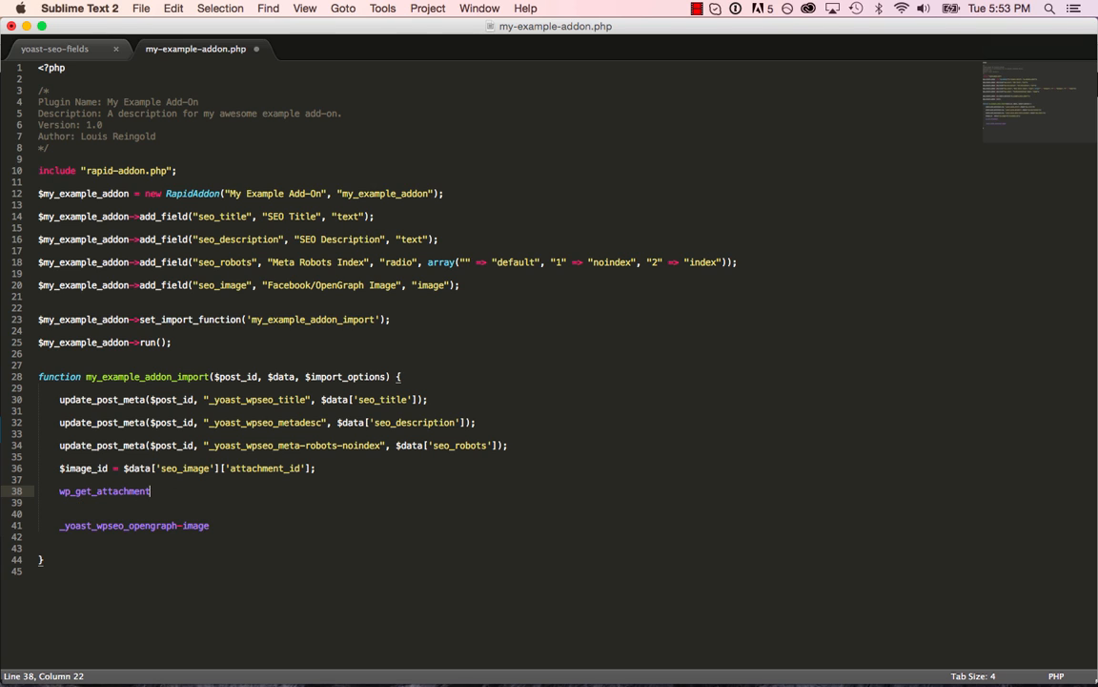
type("_url($image_id);")
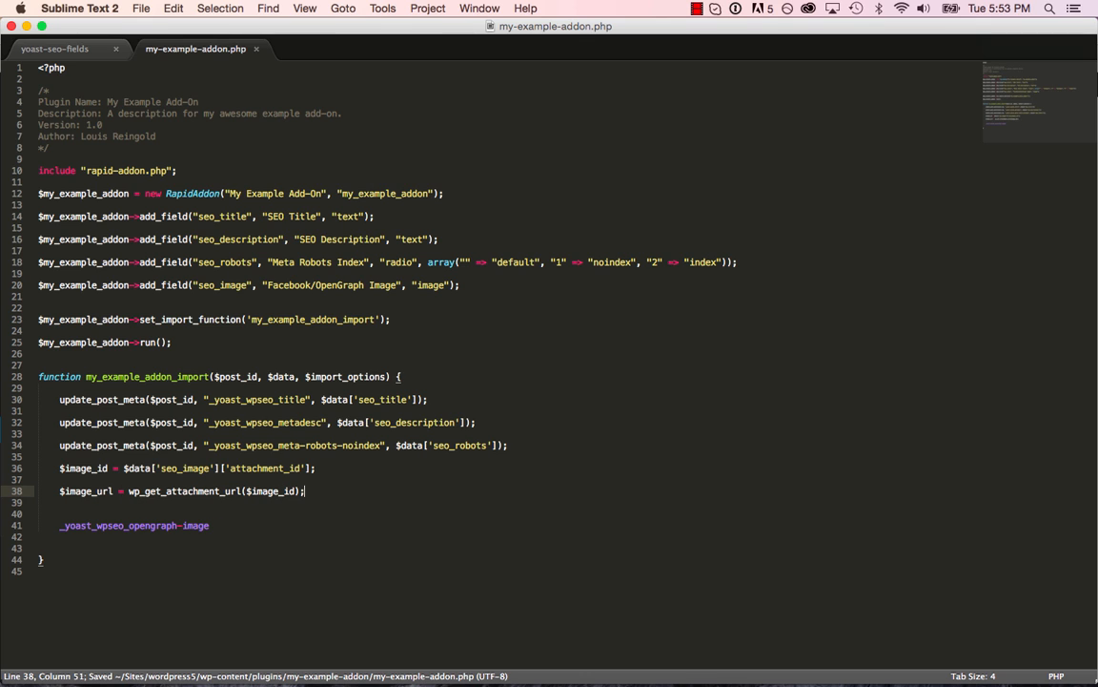
left_click(356, 444)
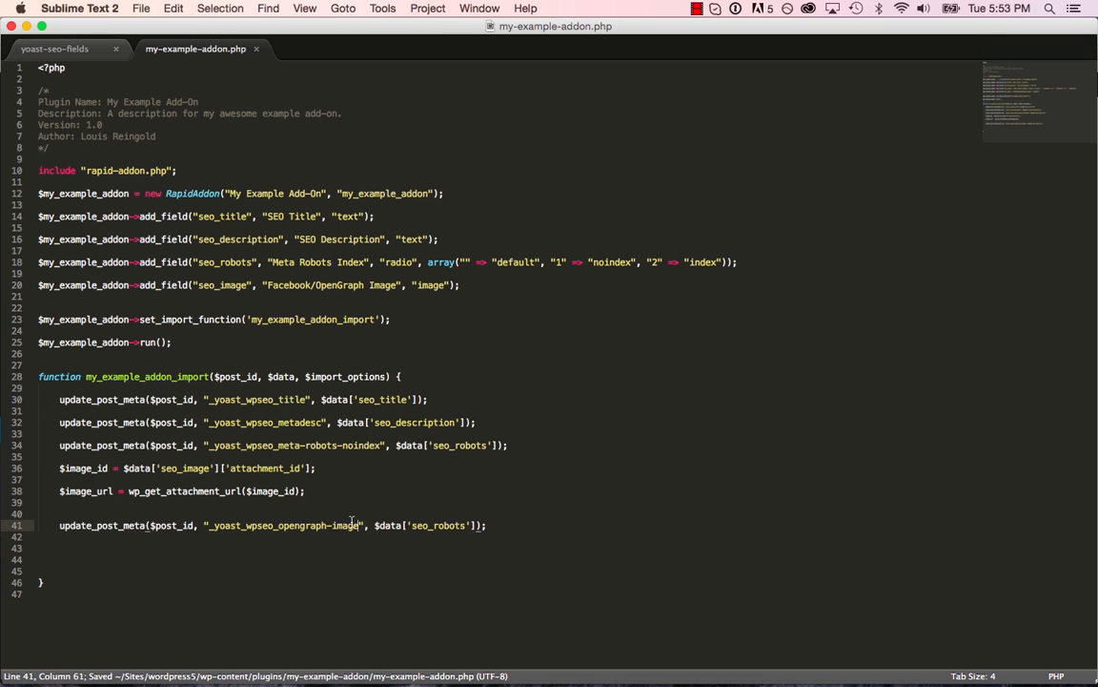
double_click(439, 525)
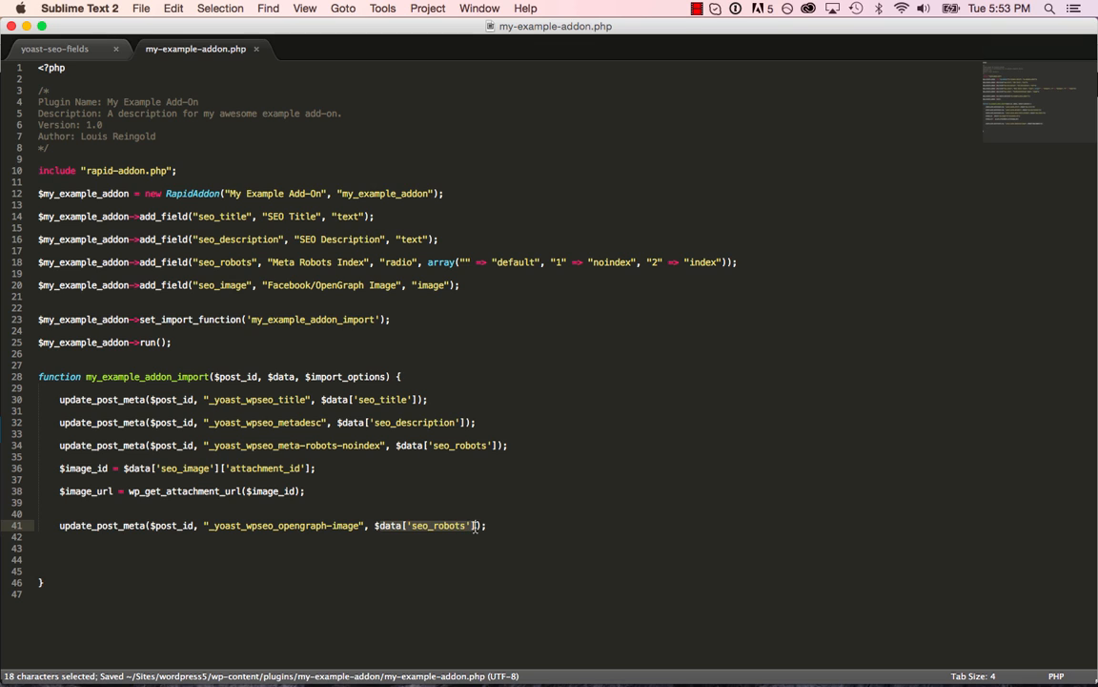
type("$image_url")
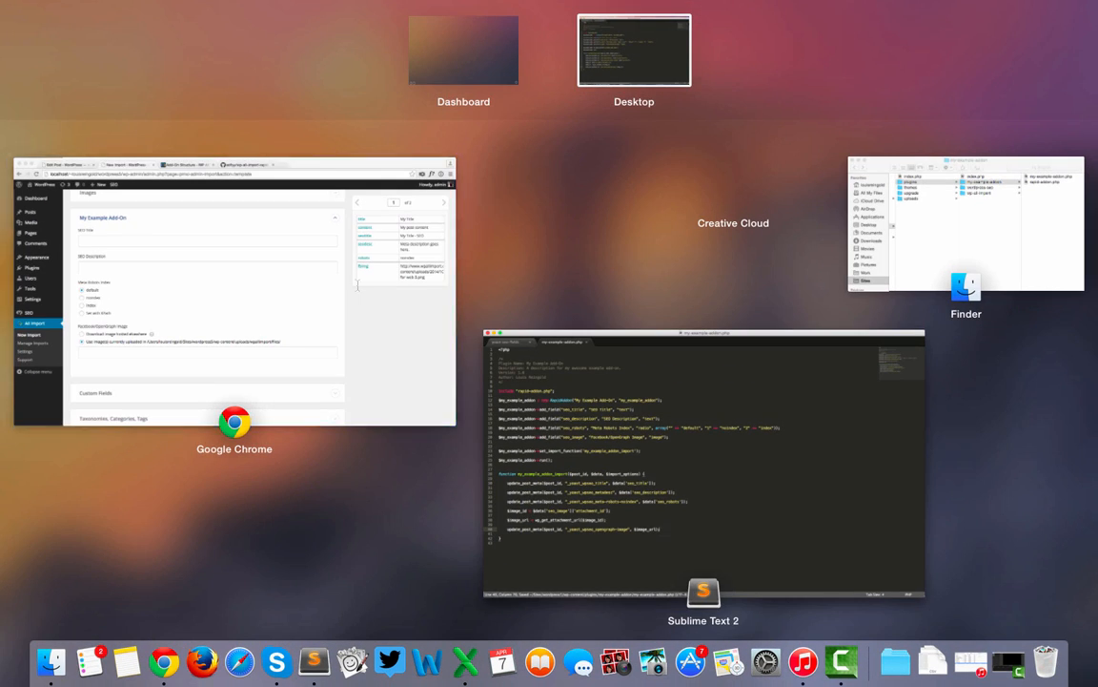
Step: Delete the old imports and start a new example-yoast-data.csv import, reaching field mapping
left_click(235, 290)
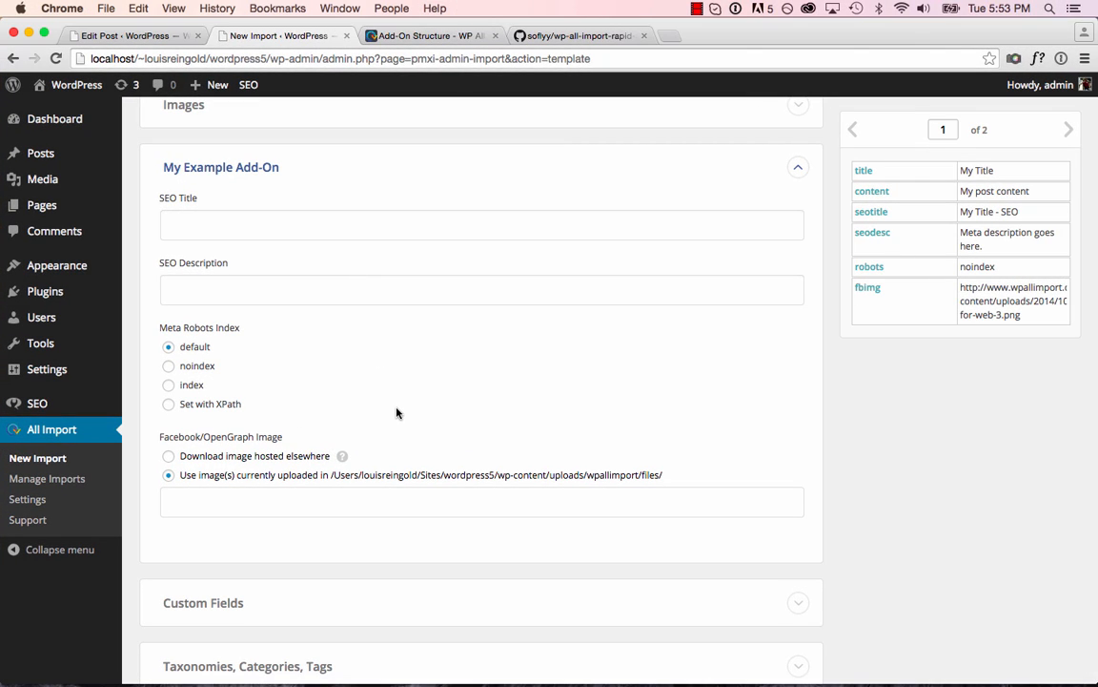
left_click(38, 458)
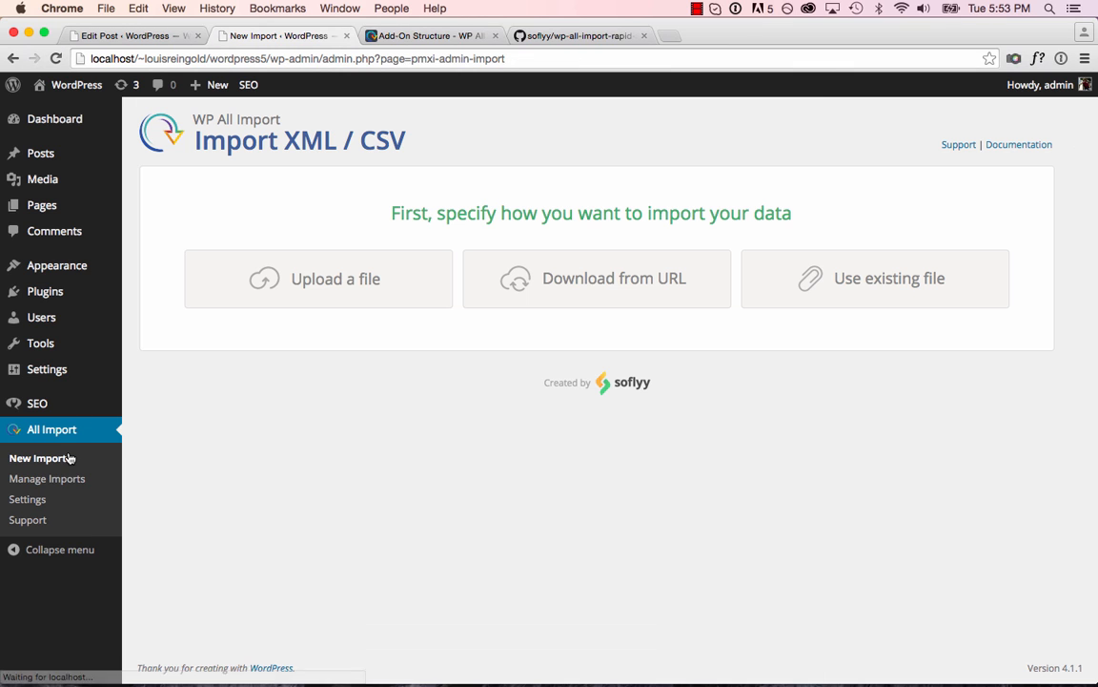
left_click(47, 478)
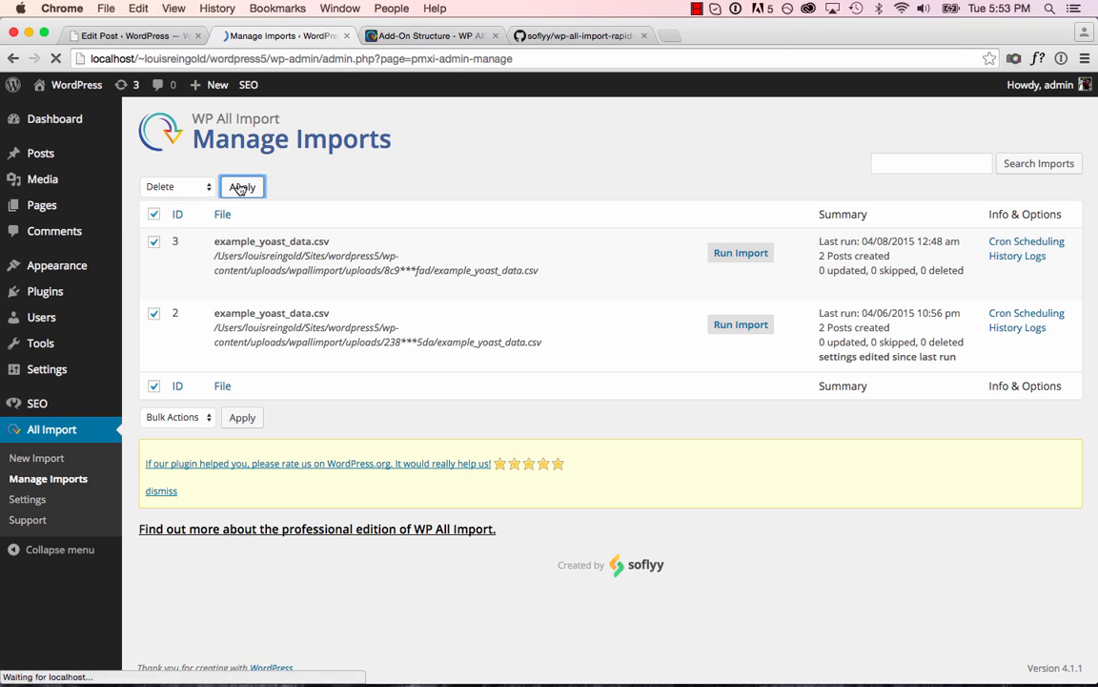
left_click(243, 186)
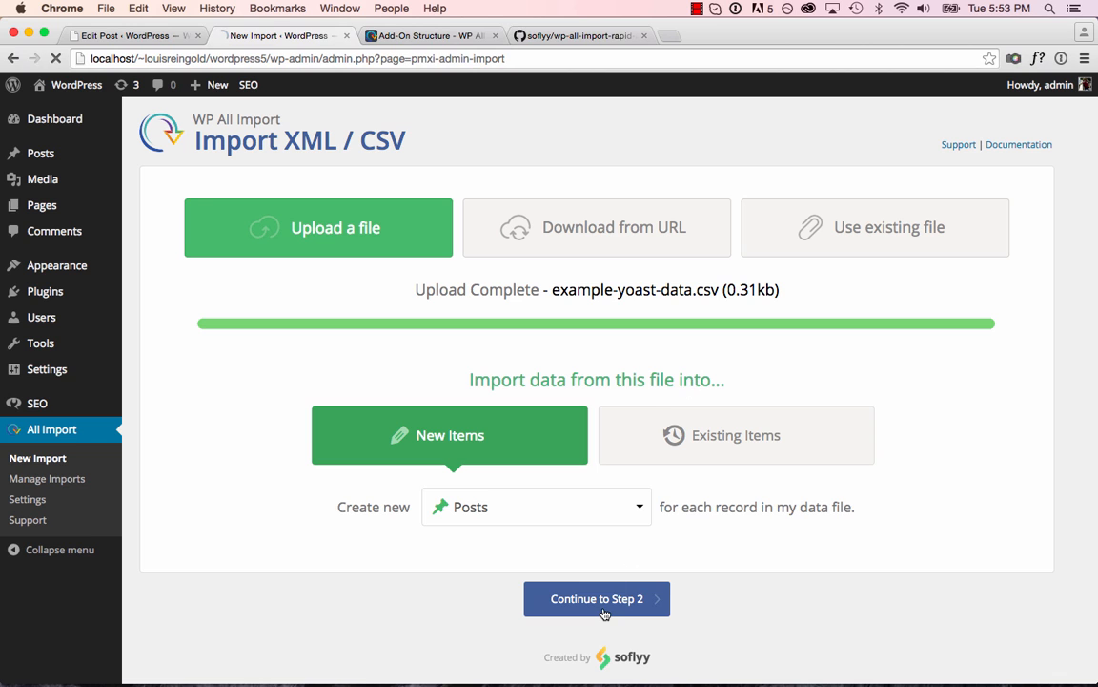
left_click(596, 598)
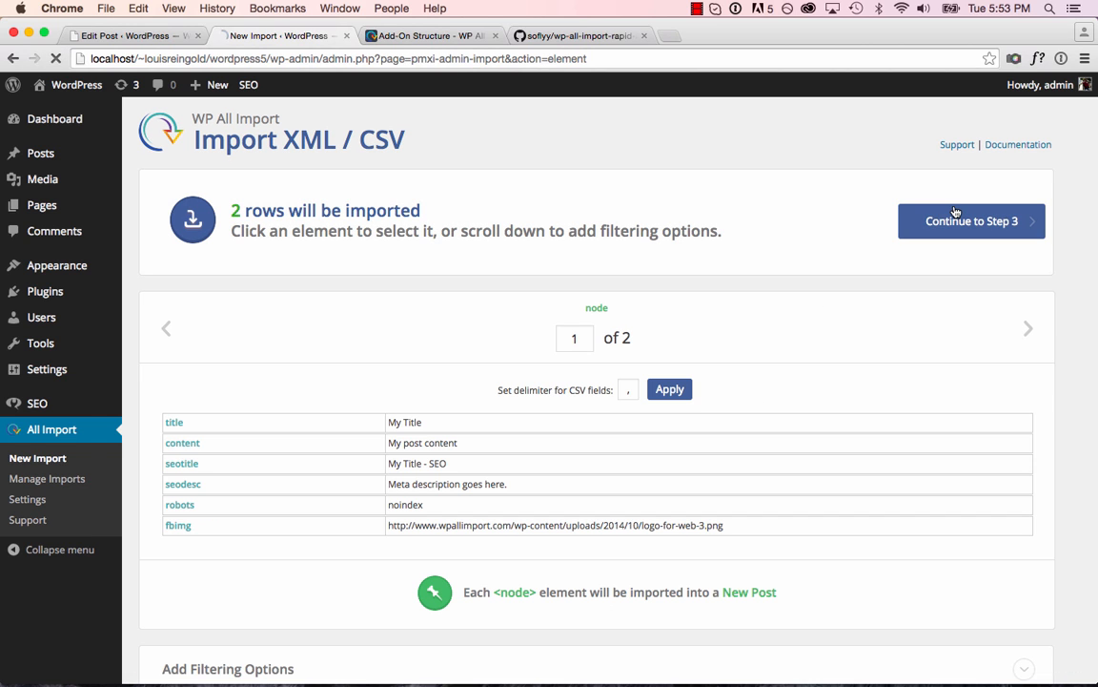
left_click(971, 221)
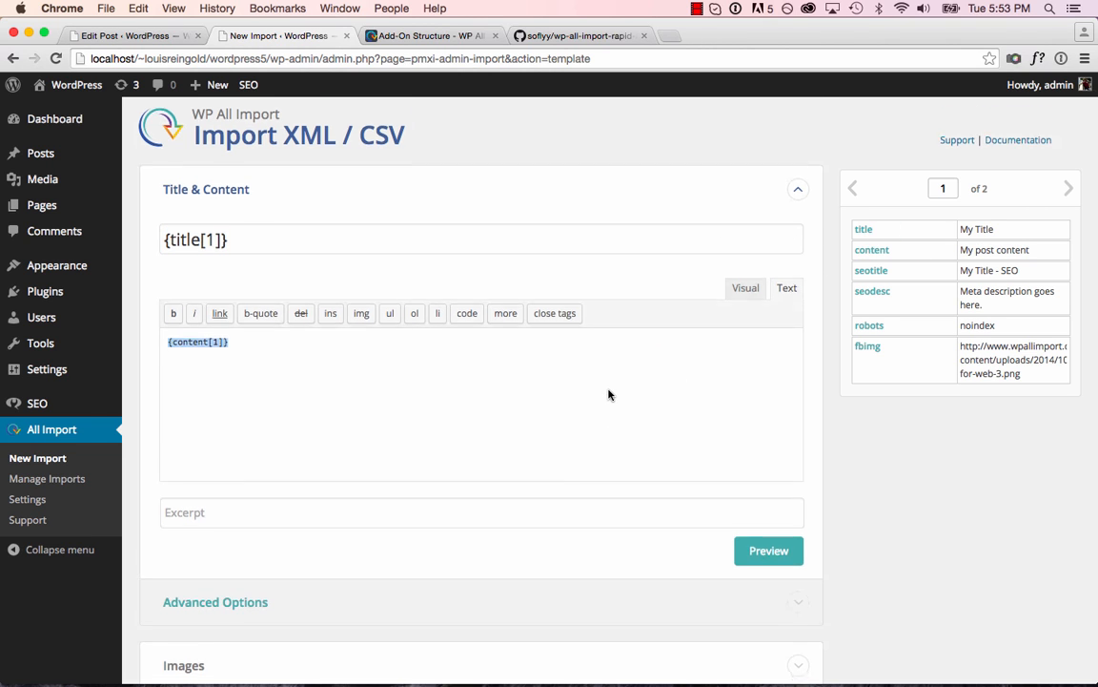
Step: Map seotitle and {seodesc[1]} into SEO Title and Description, and set robots via XPath
scroll("down", 3)
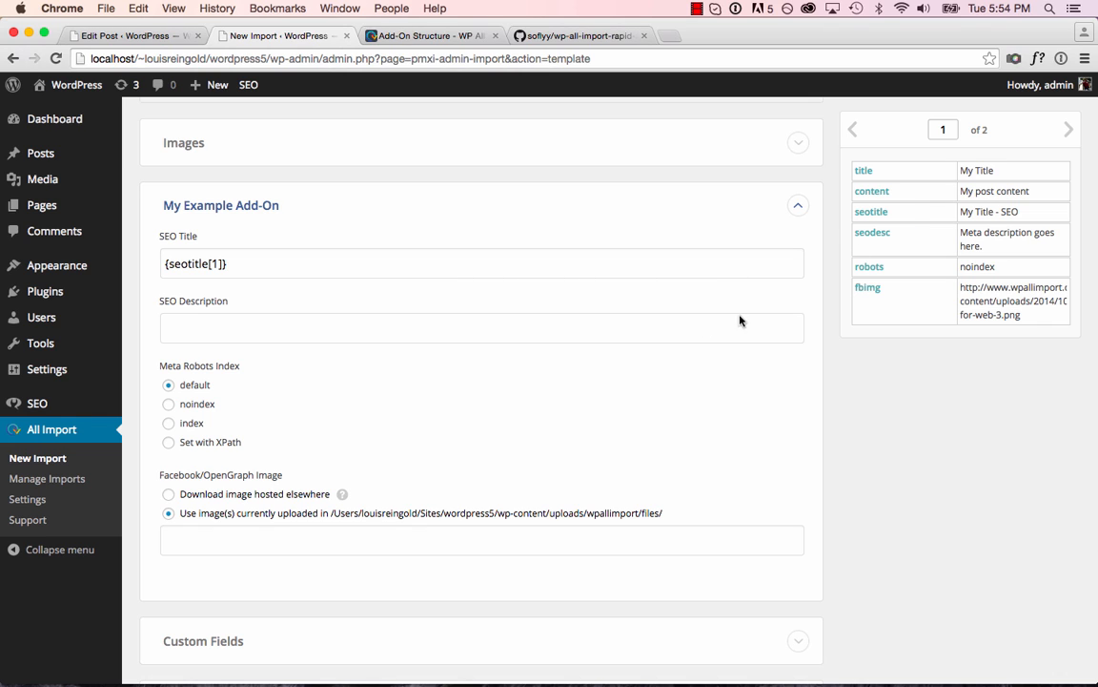
type("{seodesc[1]}")
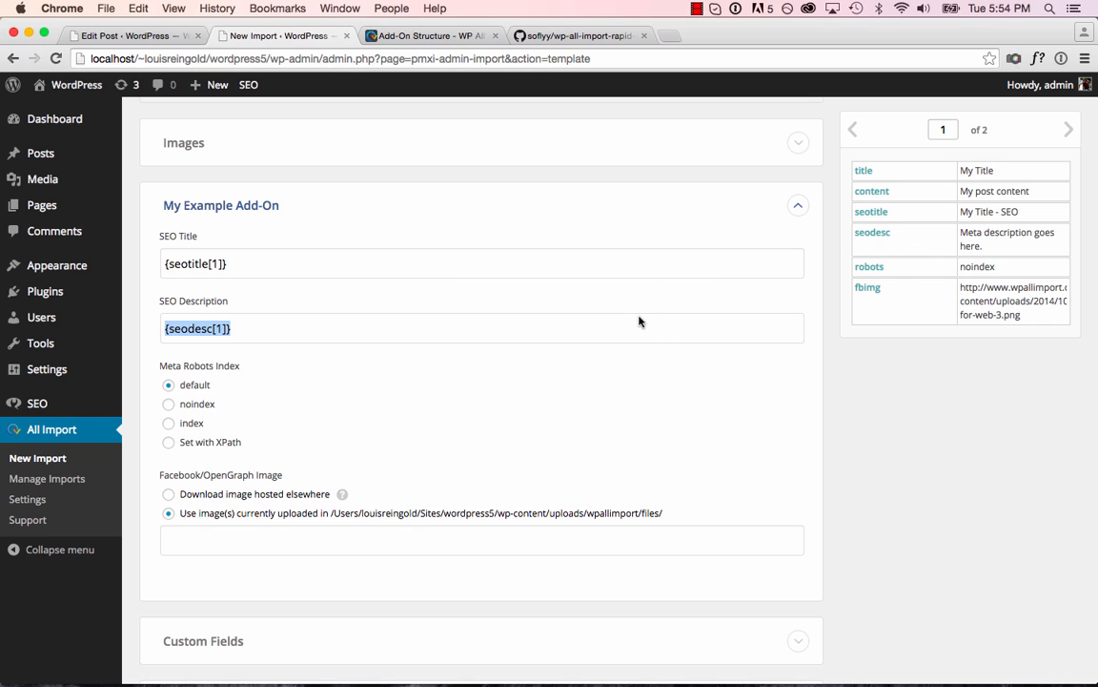
left_click(169, 442)
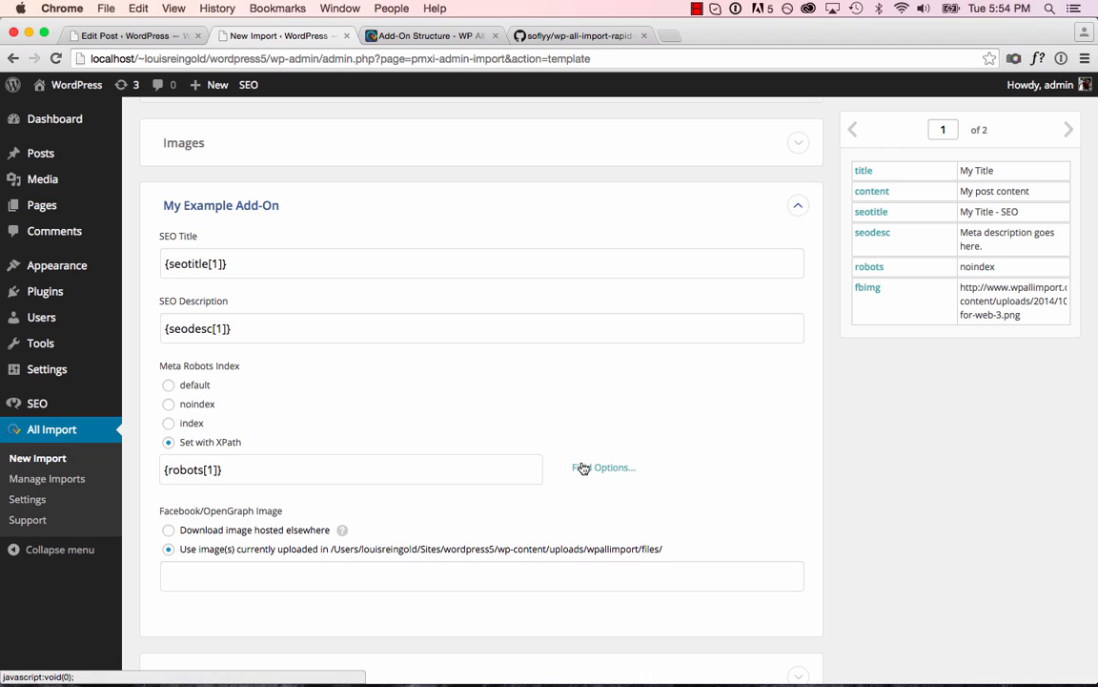
Step: Translate {robots[1]} values into Yoast codes and download the {fbimg[1]} image hosted elsewhere
left_click(604, 467)
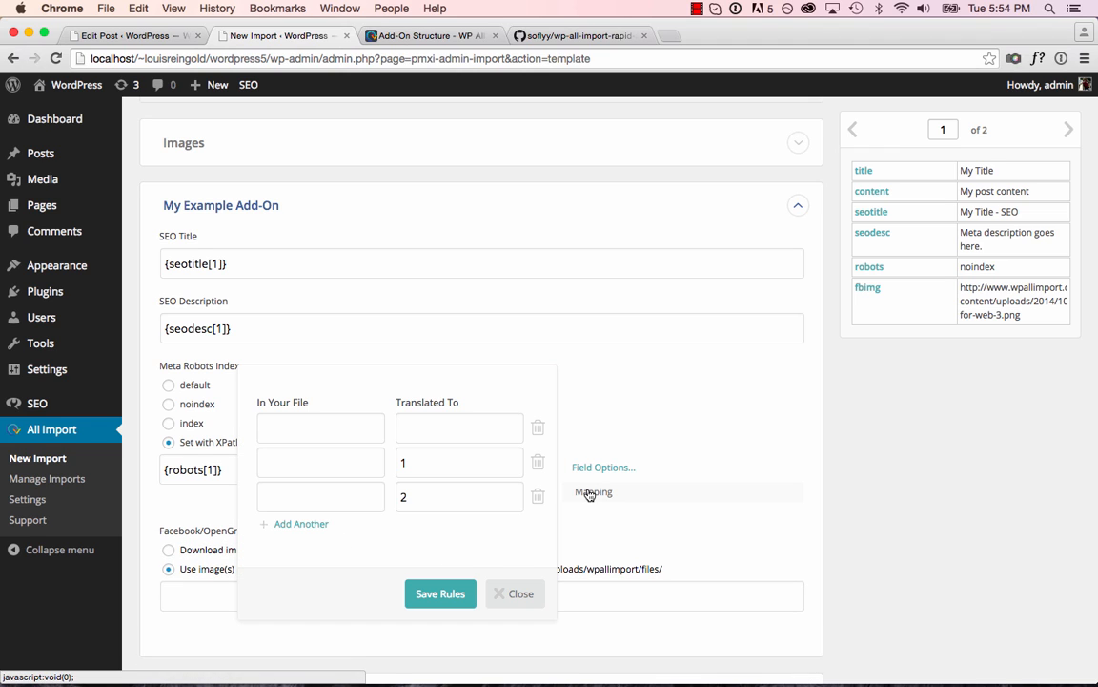
left_click(321, 463)
type("default")
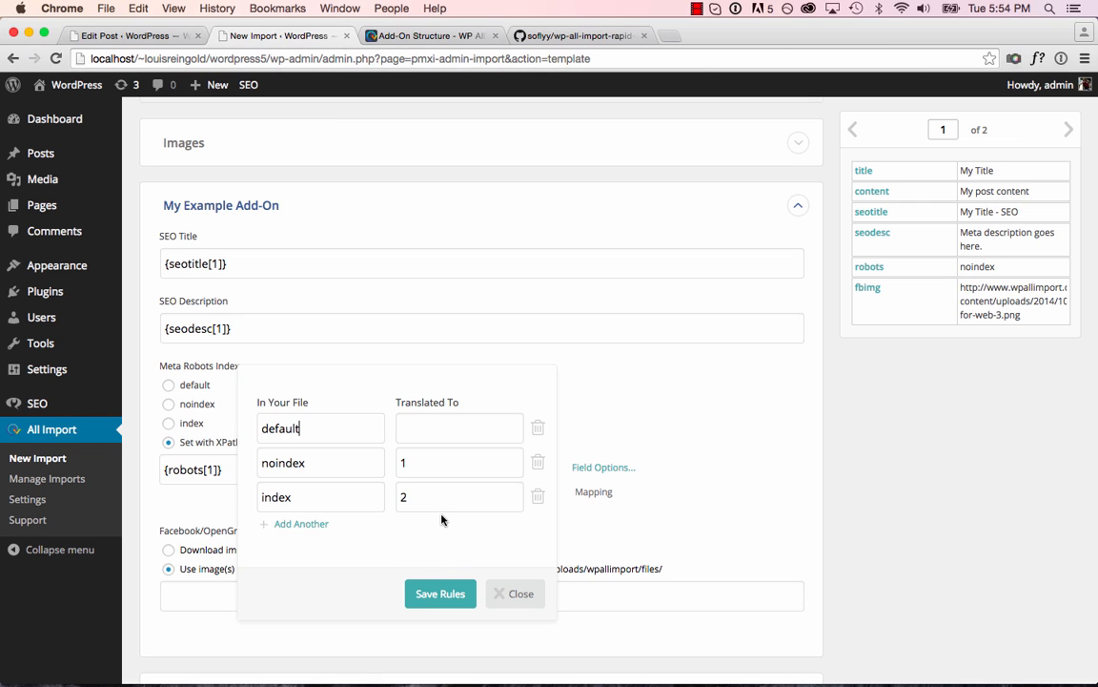
left_click(521, 593)
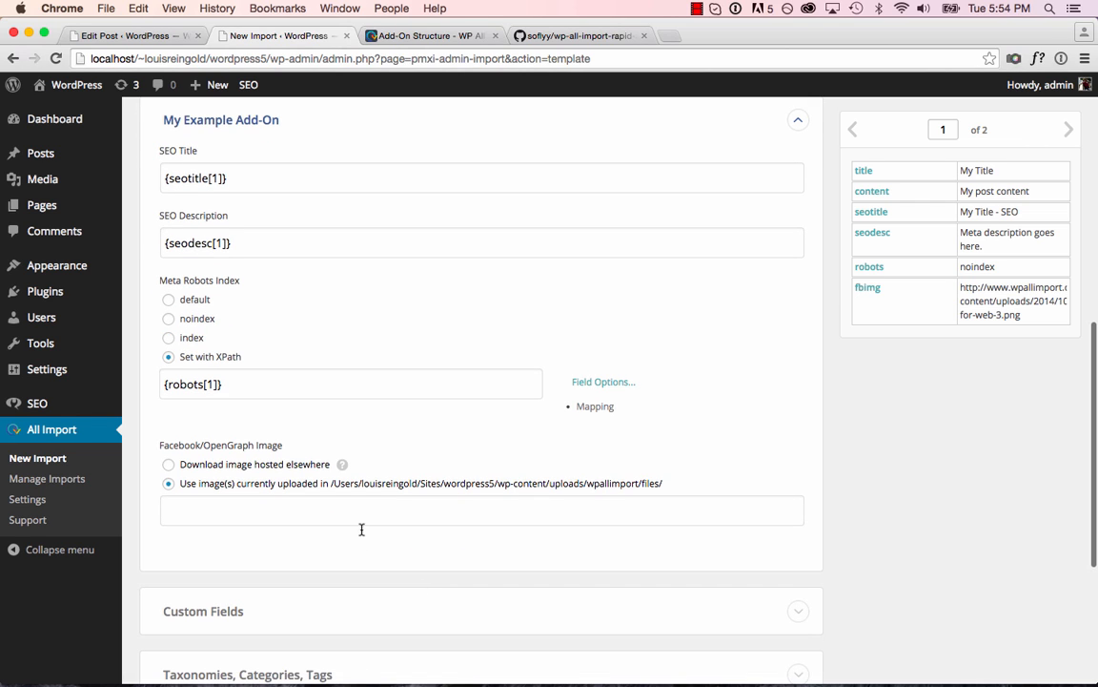
left_click(169, 464)
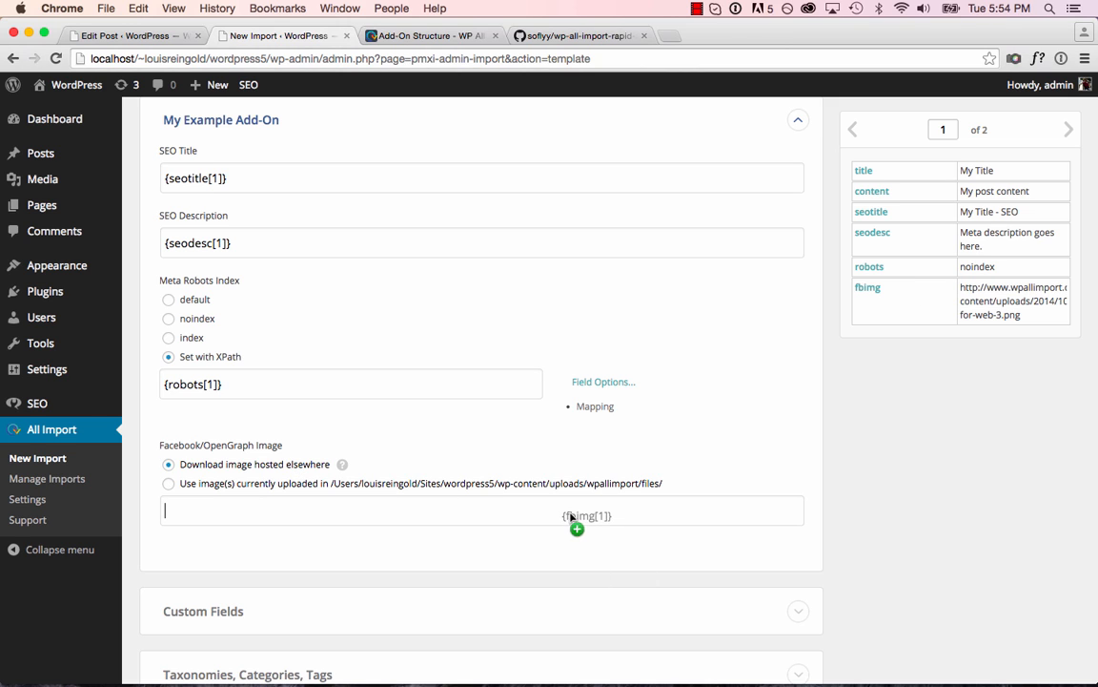
scroll("down", 3)
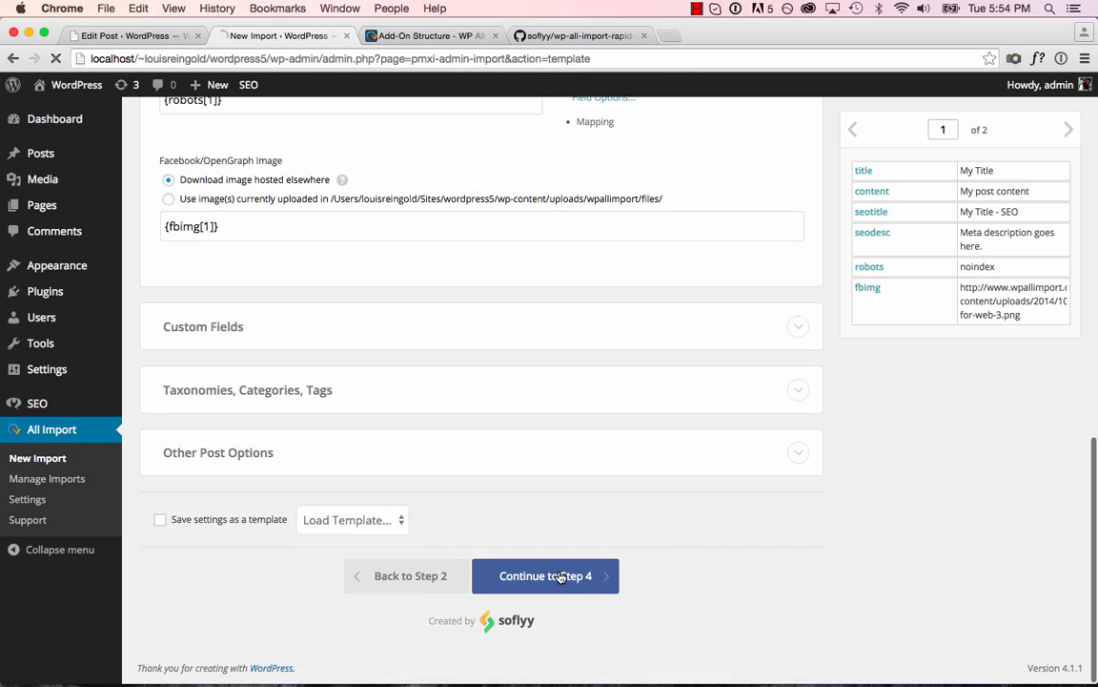
Step: Continue through Step 4, confirm the settings and run the import
left_click(546, 575)
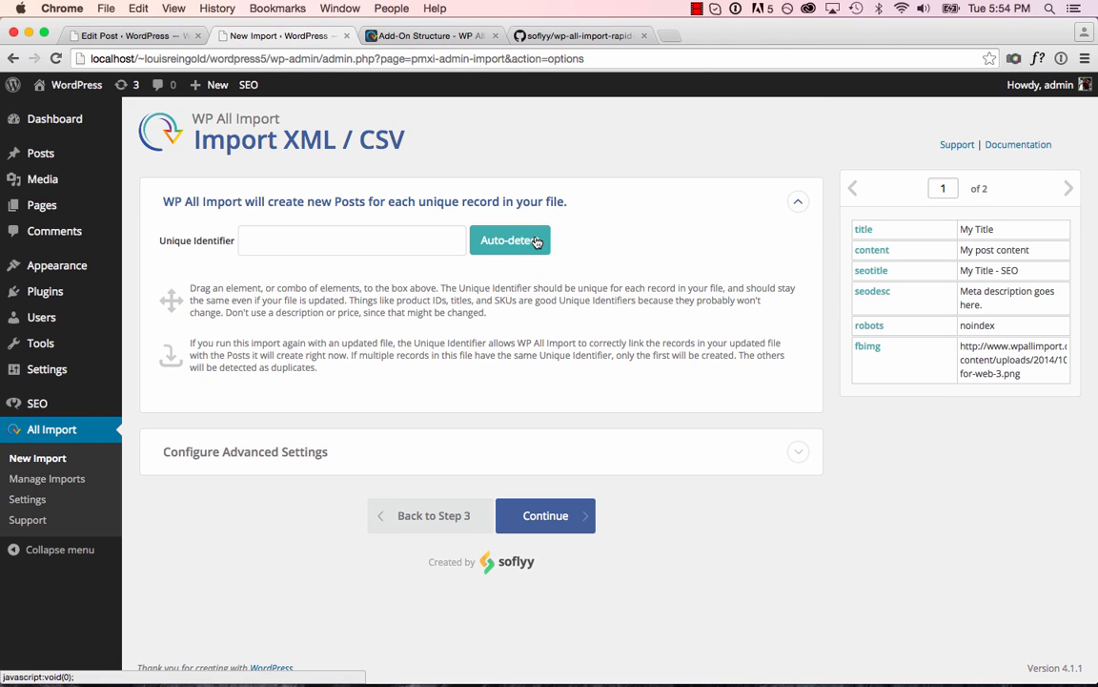
left_click(544, 514)
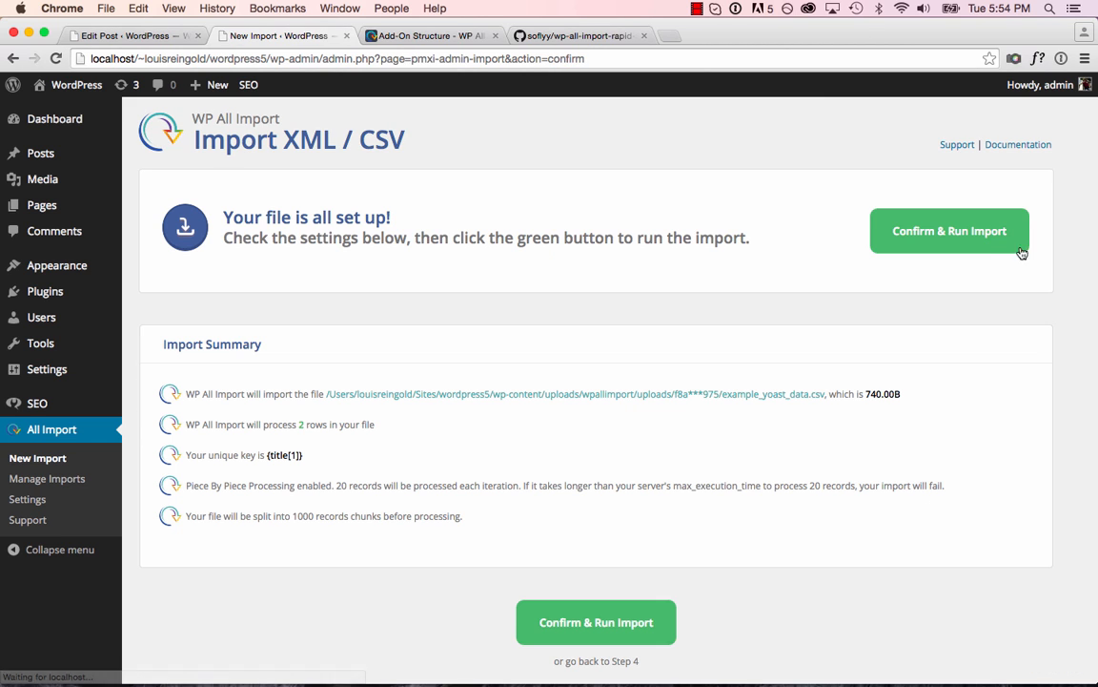
left_click(948, 230)
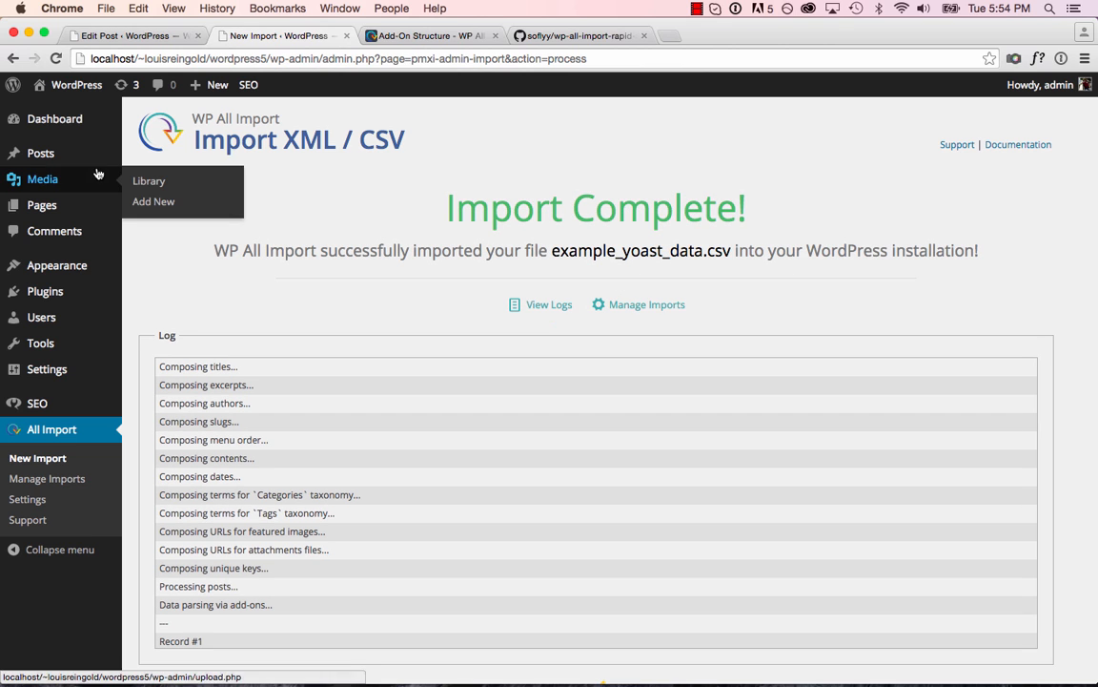
Step: Open the imported My Title post and check its Yoast robots setting and Facebook image URL
left_click(40, 152)
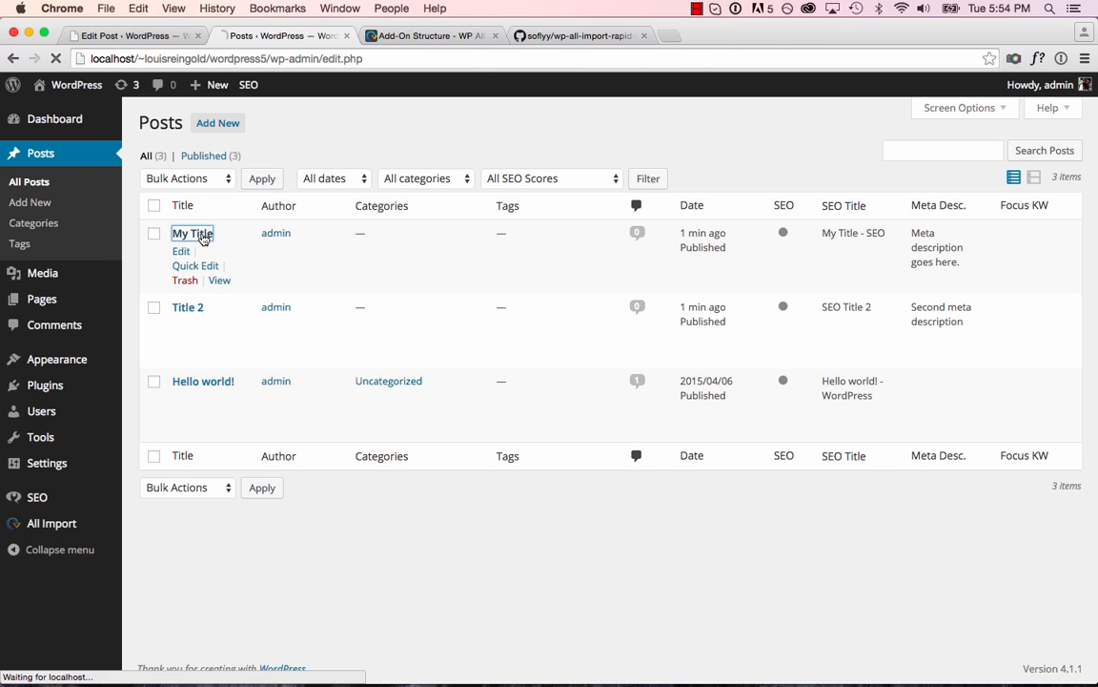
left_click(191, 233)
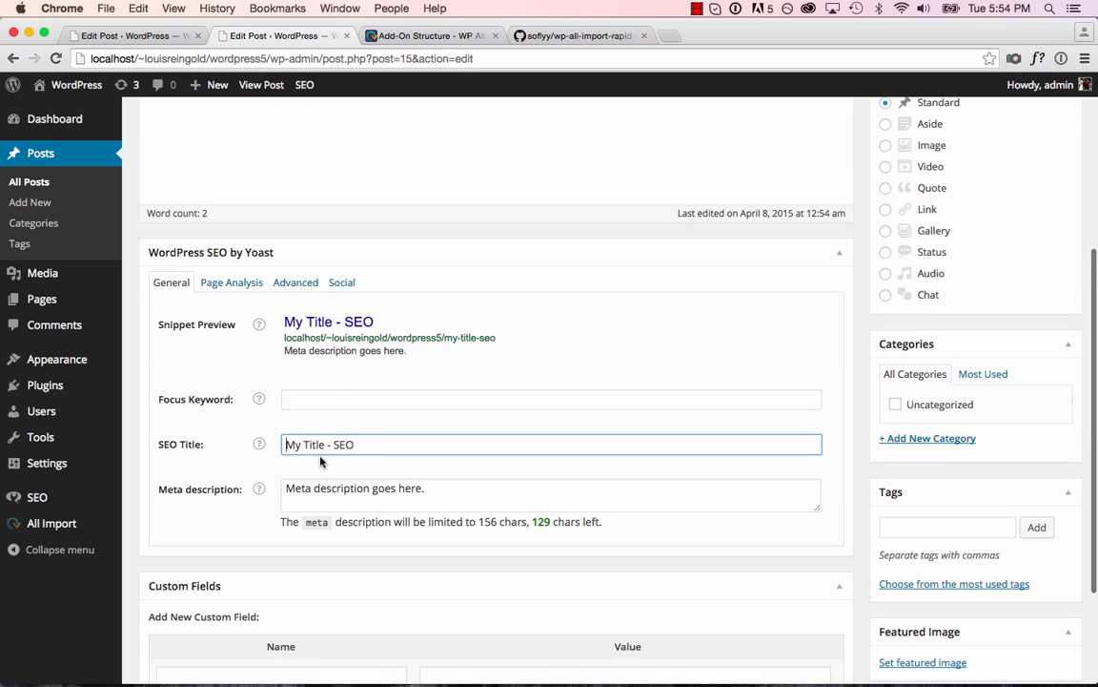
left_click(294, 283)
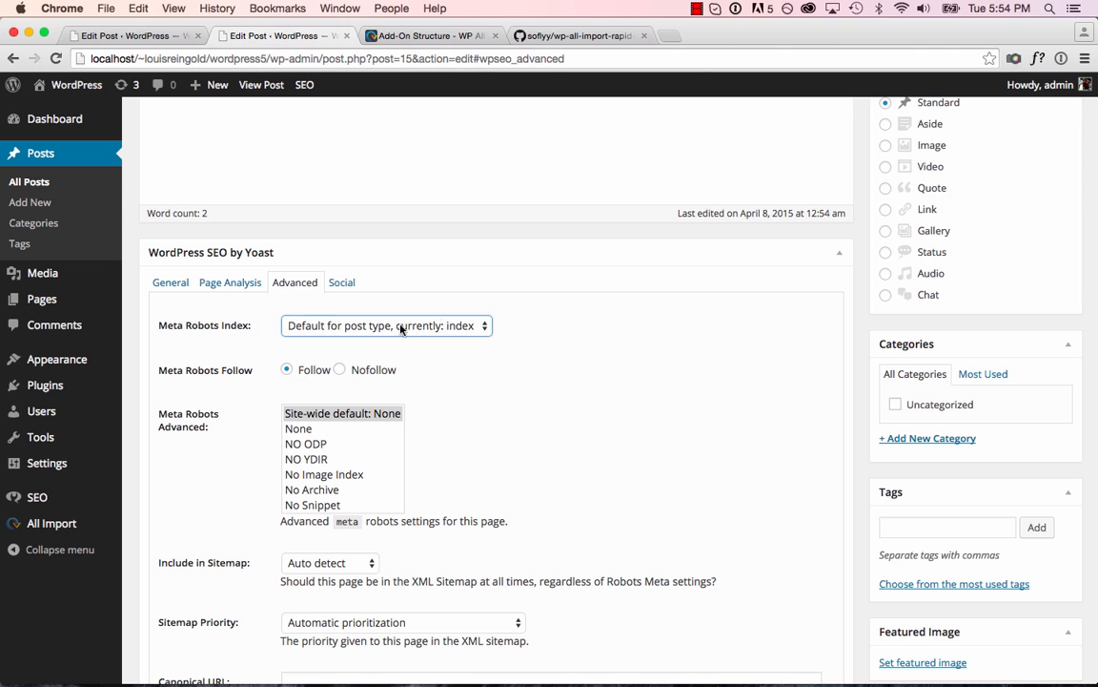
scroll("down", 3)
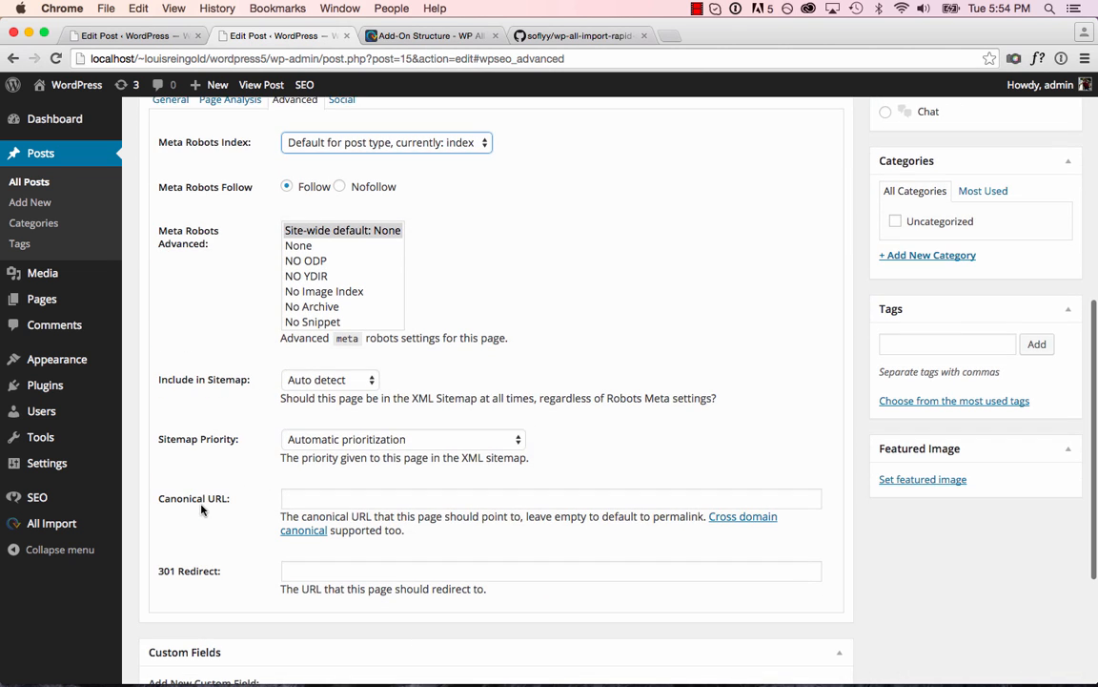
left_click(341, 134)
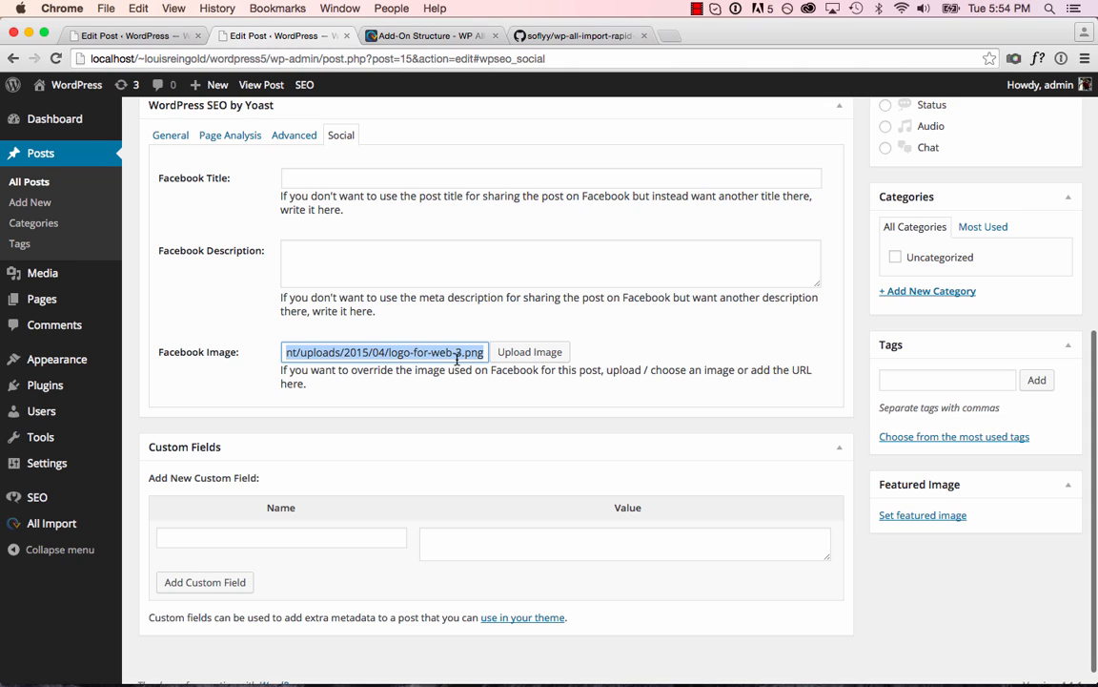
left_click(384, 352)
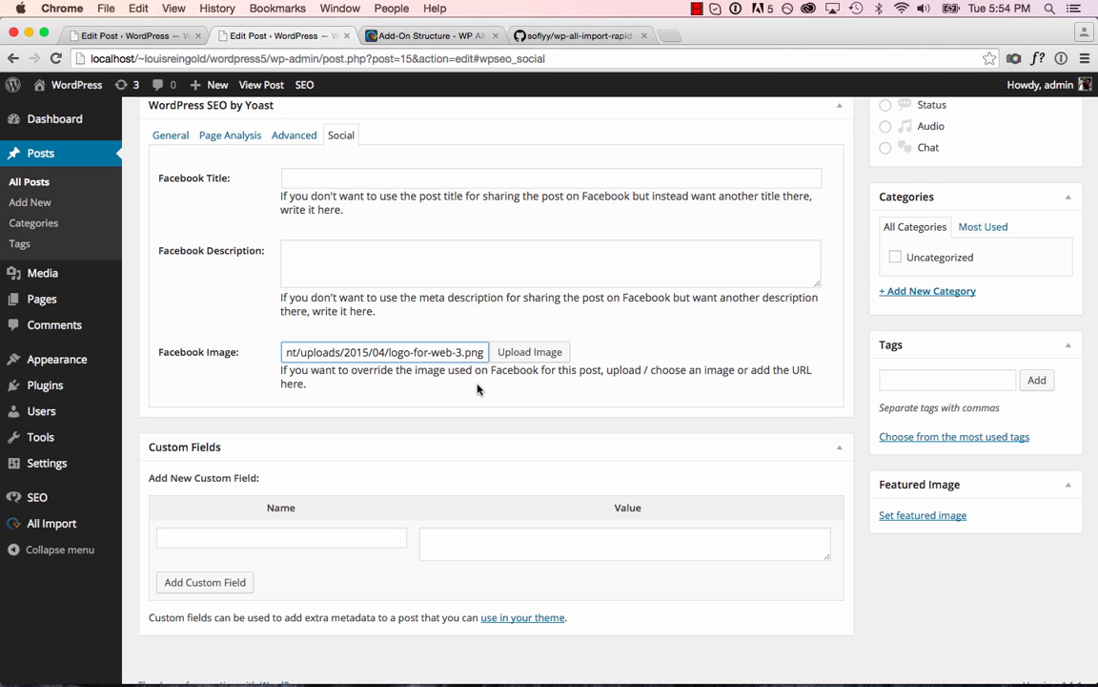
Step: Review the 'A Complete Add-On' developer docs, then return to the wp-all-import-rapid-addon repository
left_click(431, 36)
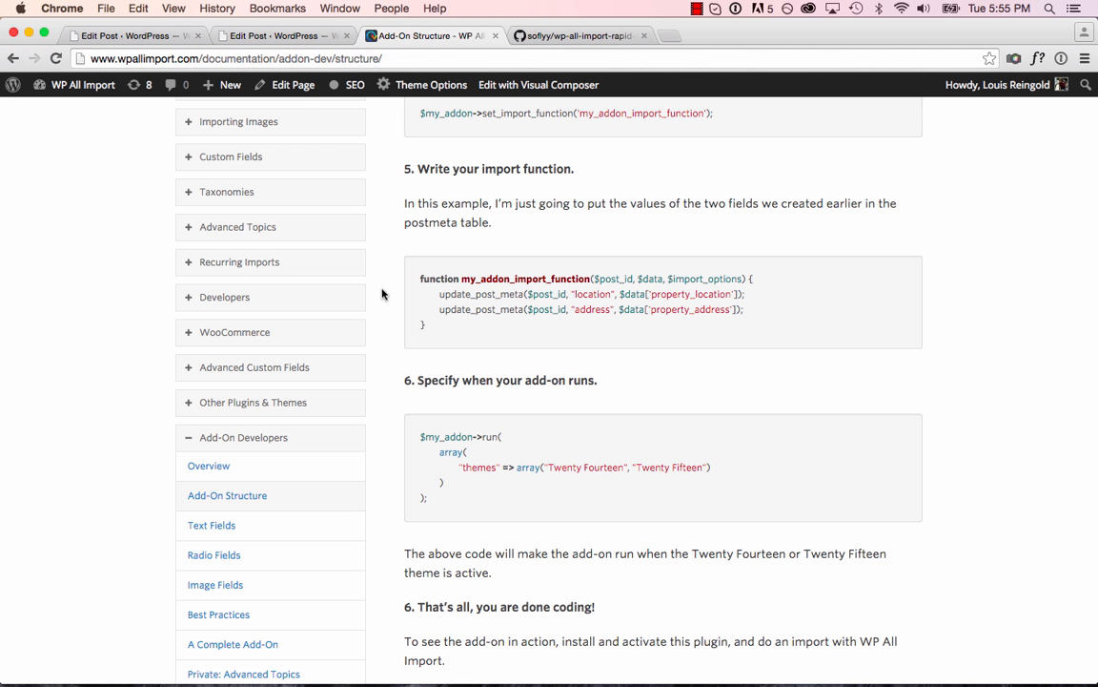
scroll("up", 3)
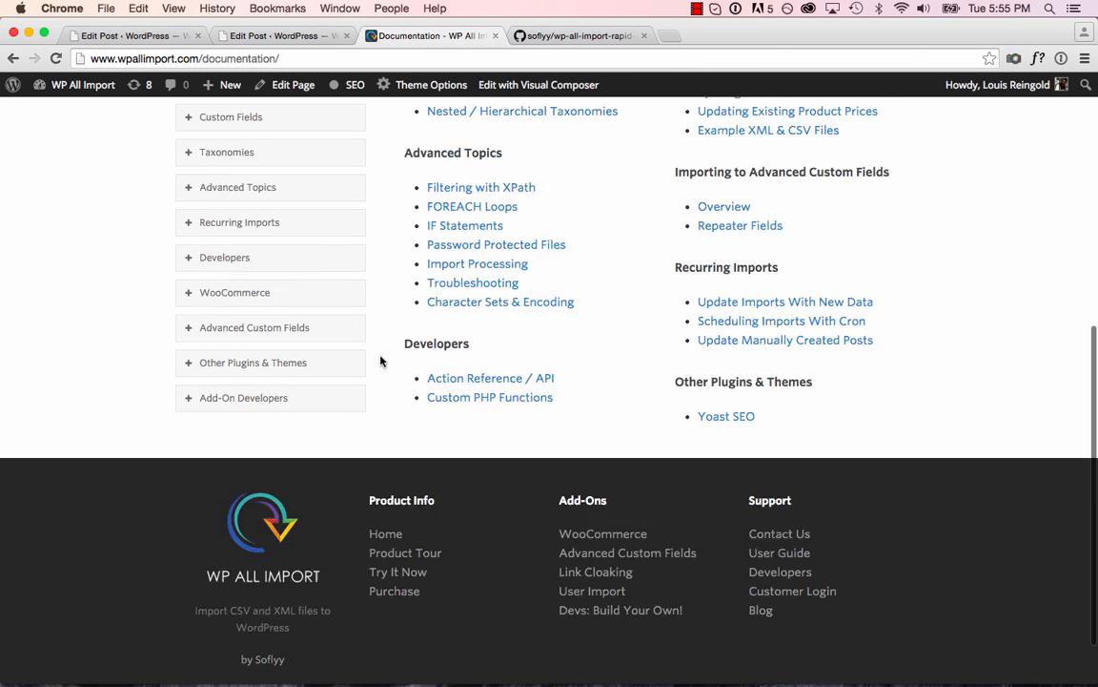
left_click(243, 398)
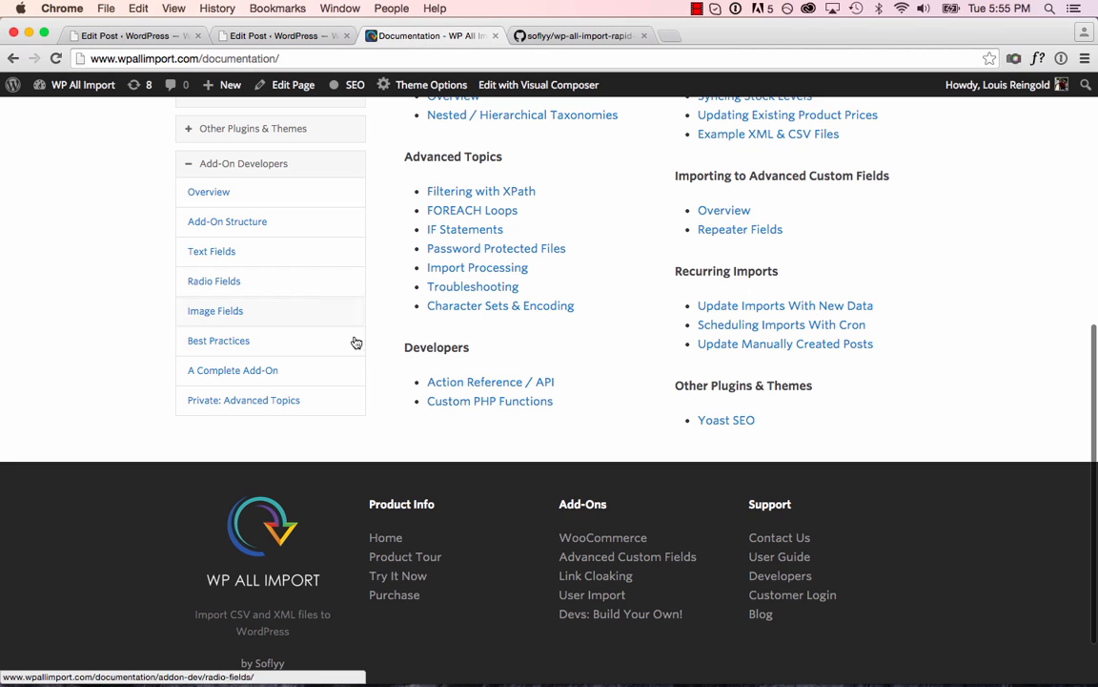
mouse_move(218, 341)
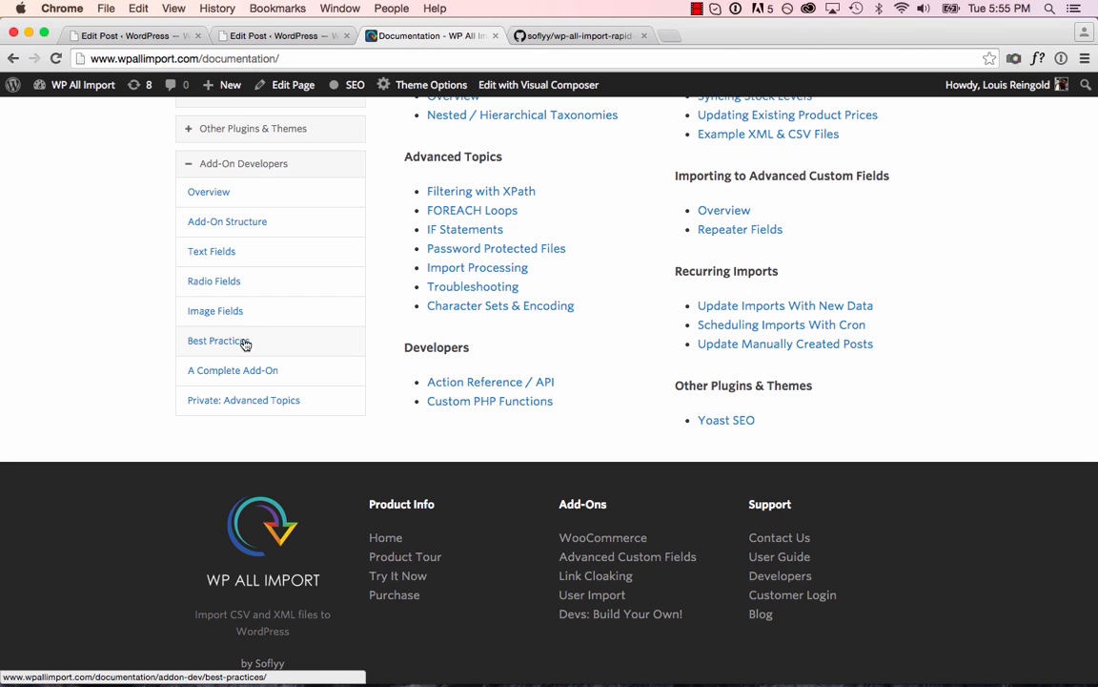
left_click(233, 370)
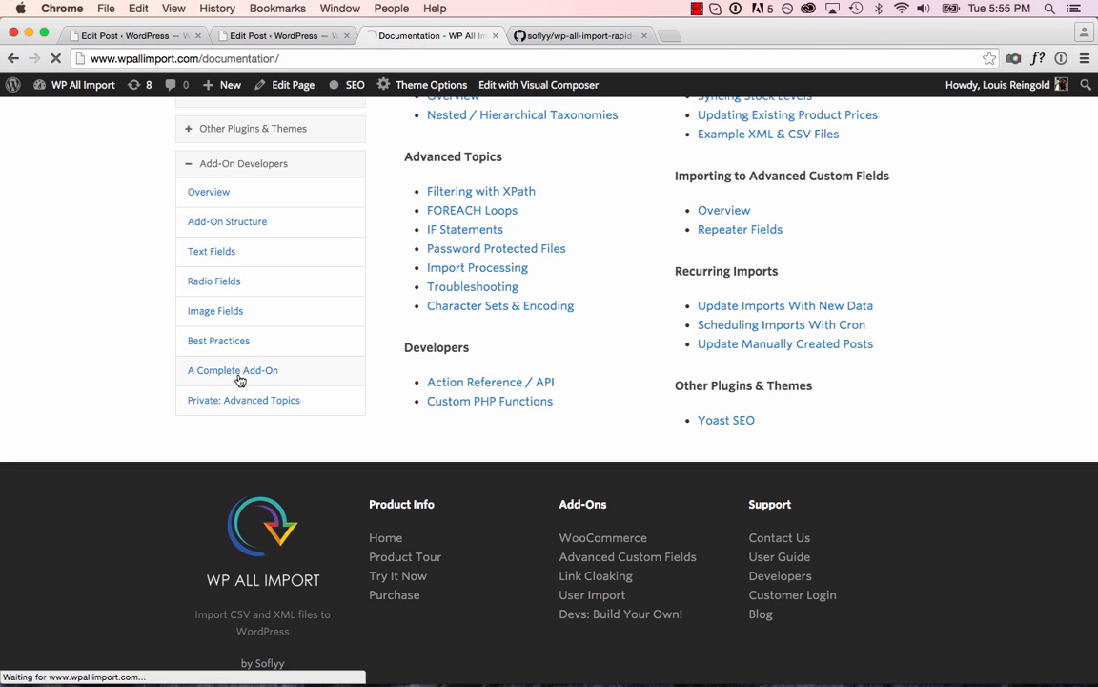
left_click(233, 370)
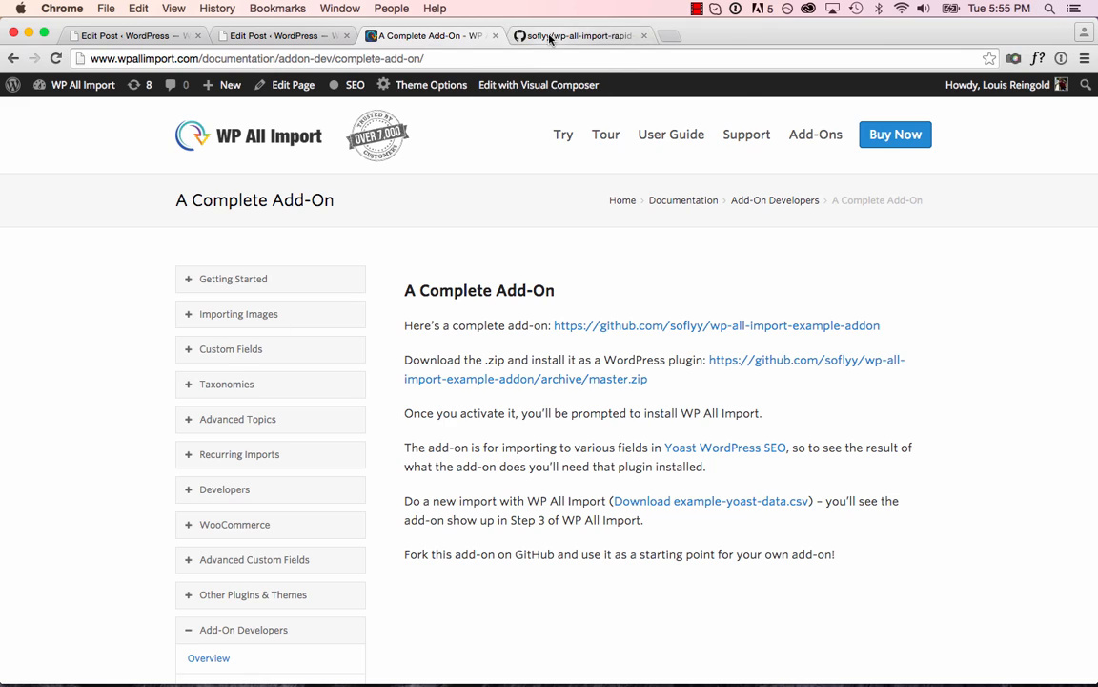
left_click(573, 35)
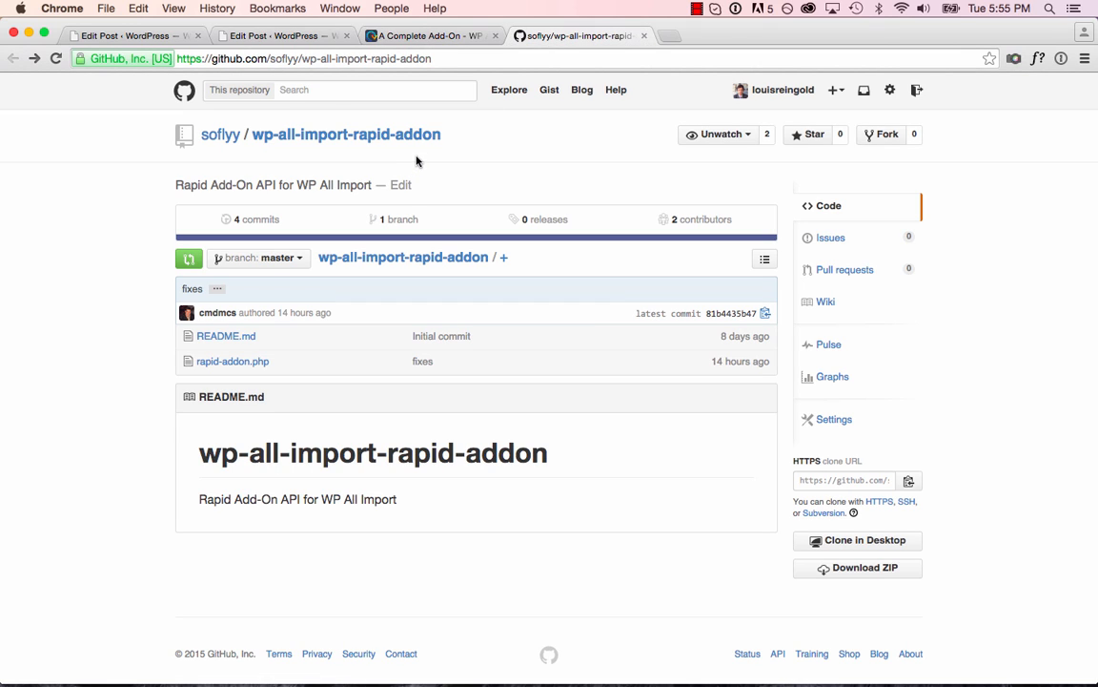